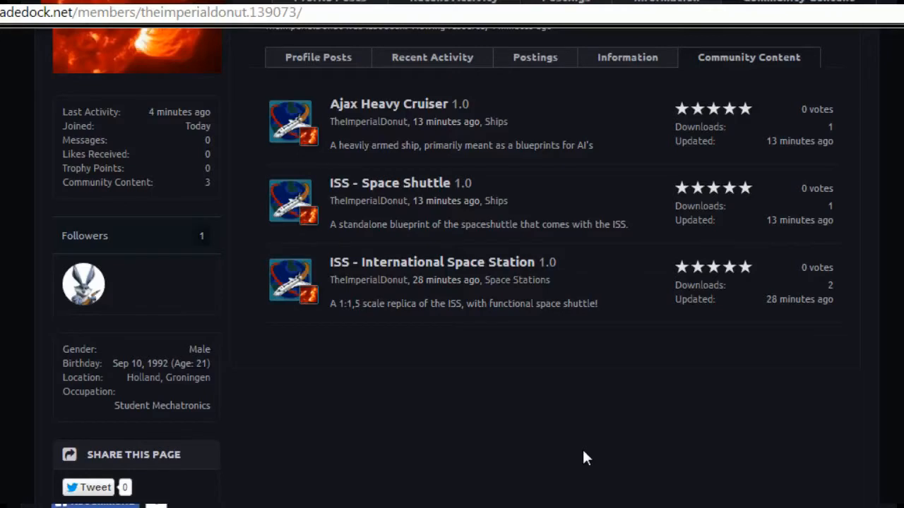
Step: Start a new community content submission in the Skins category from Community Content
{"action": "scroll", "scroll_direction": "up", "scroll_amount": 3}
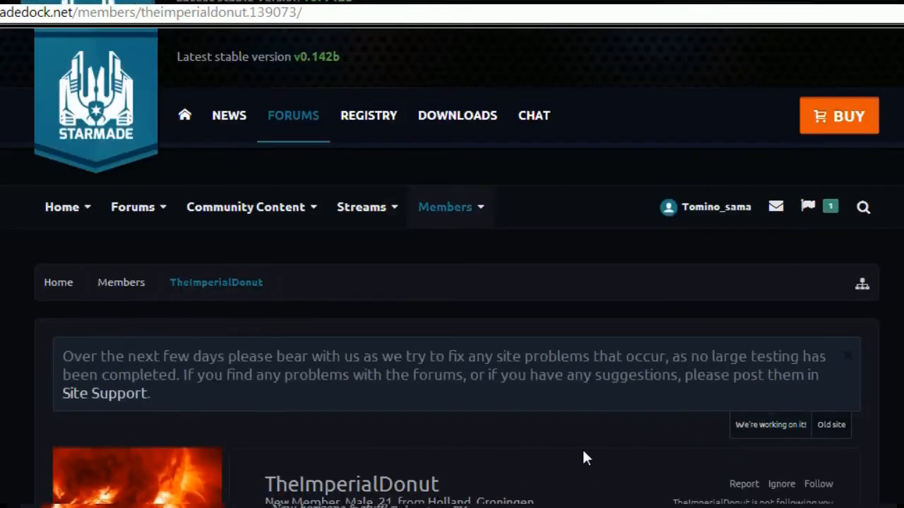
{"action": "scroll", "scroll_direction": "down", "scroll_amount": 3}
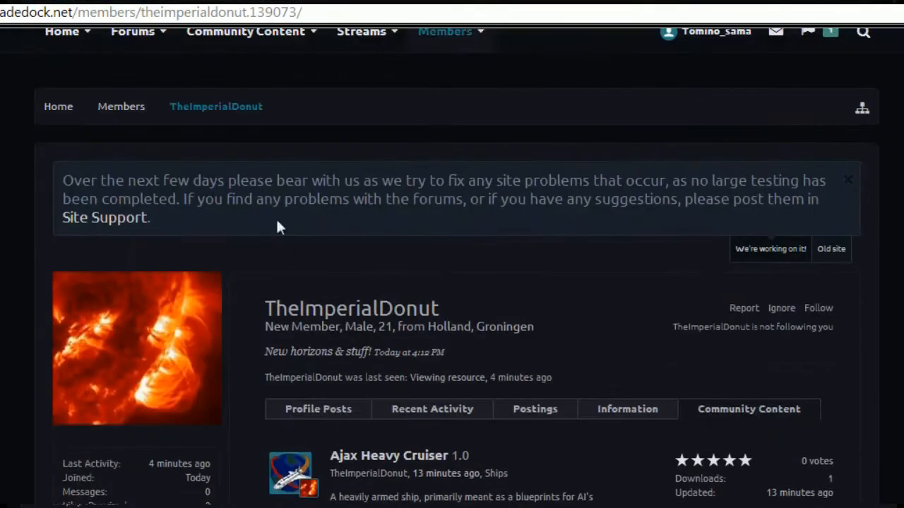
{"action": "scroll", "scroll_direction": "up", "scroll_amount": 3}
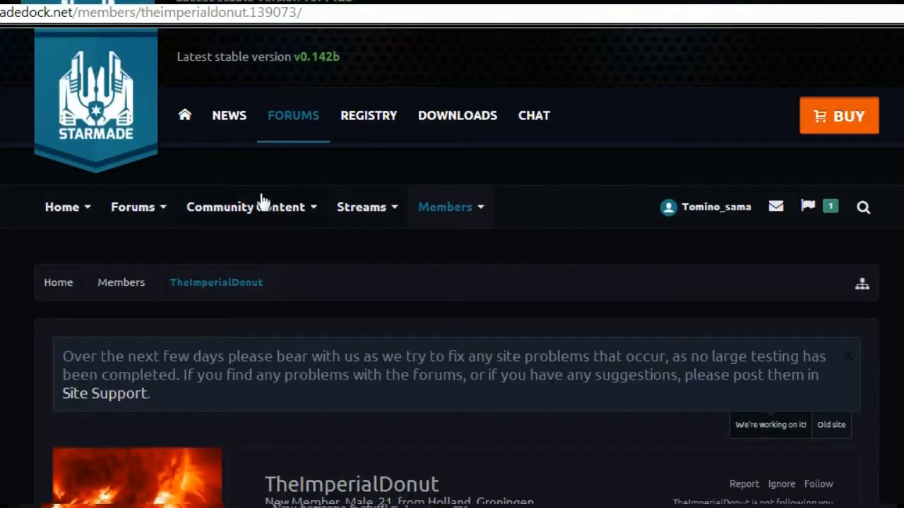
{"action": "left_click", "coordinate": [246, 206]}
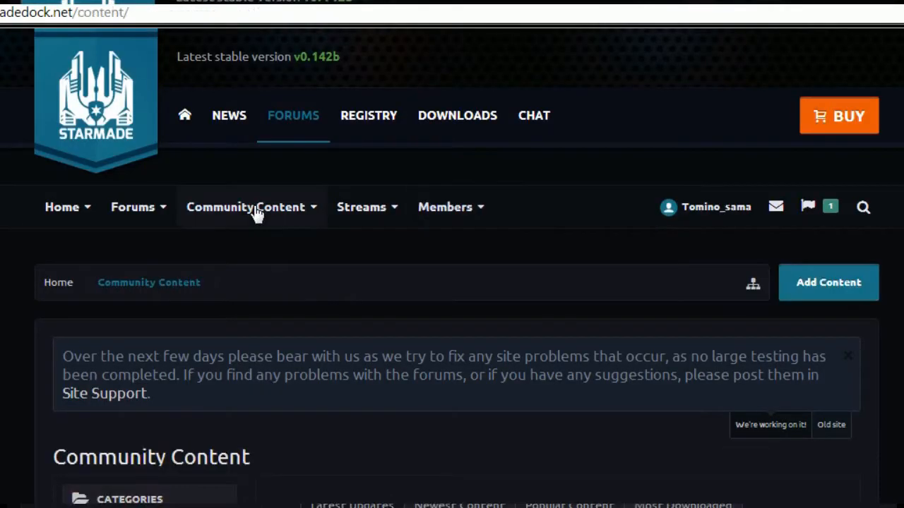
{"action": "mouse_move", "coordinate": [828, 282]}
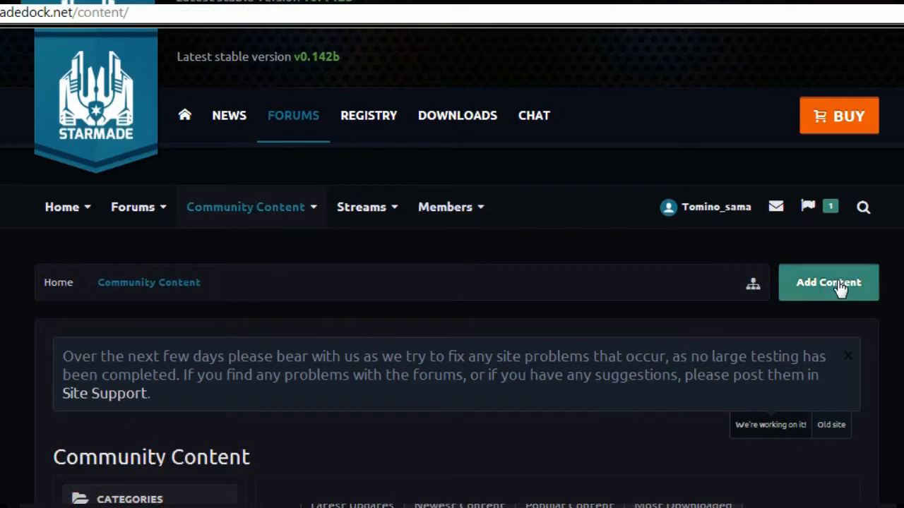
{"action": "left_click", "coordinate": [828, 282]}
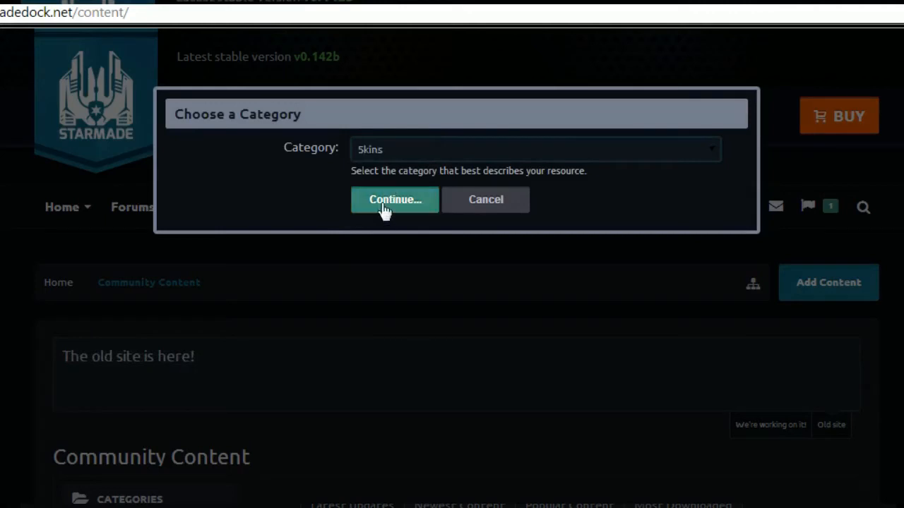
{"action": "left_click", "coordinate": [394, 199]}
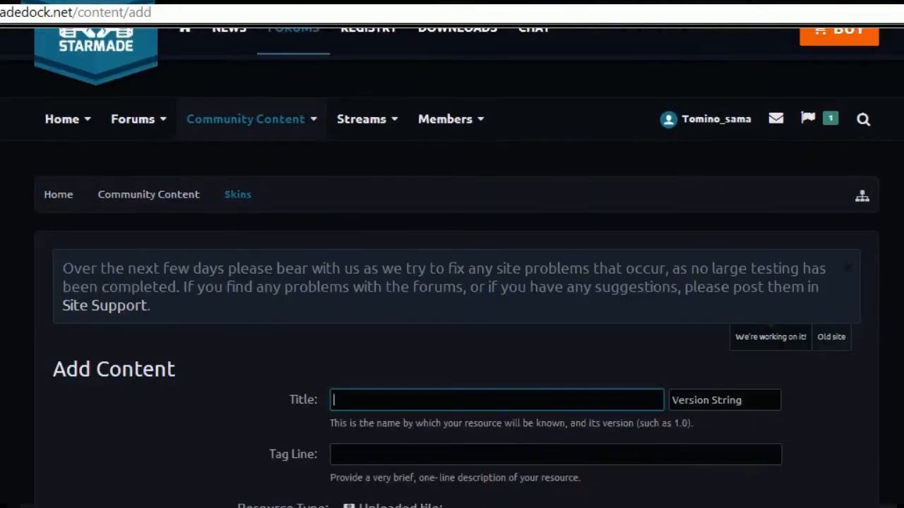
Step: Enter title SuperMario and tag line It's-a-me-super-galaxy-mario!! for the skin
{"action": "type", "text": "SuperMario"}
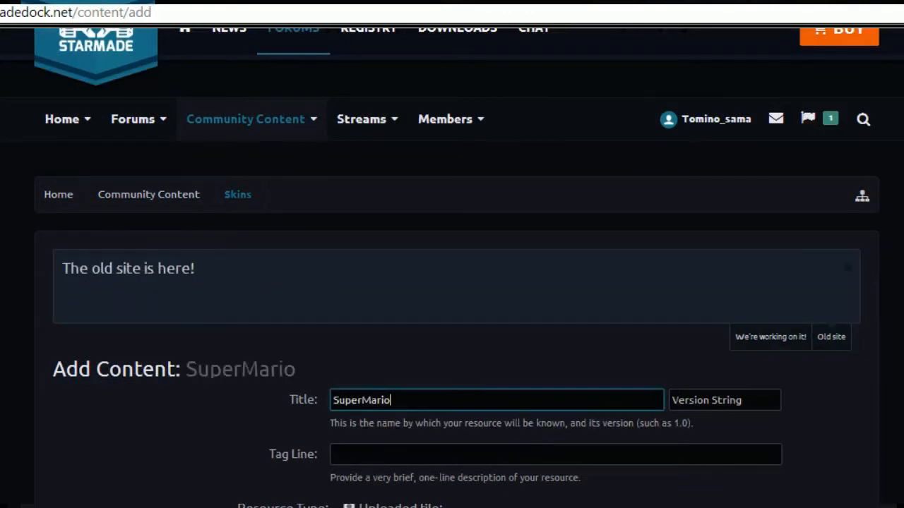
{"action": "left_click", "coordinate": [555, 454]}
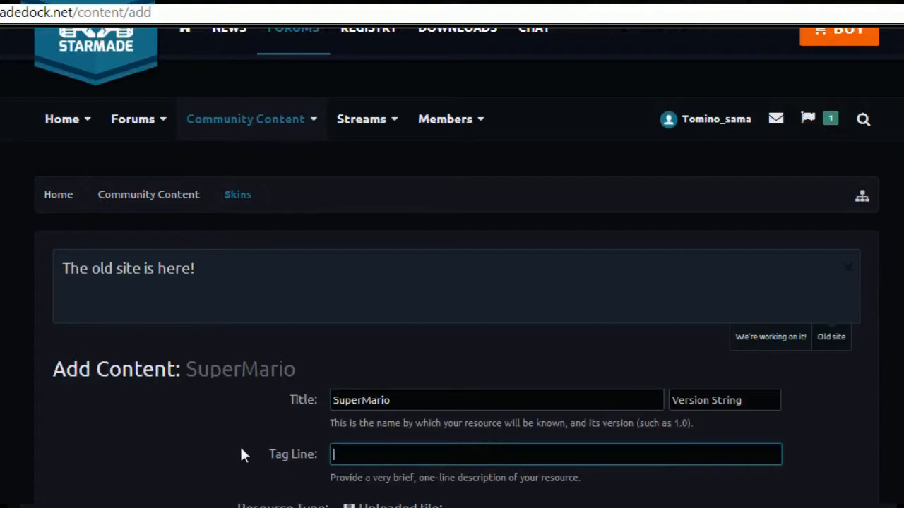
{"action": "type", "text": "It"}
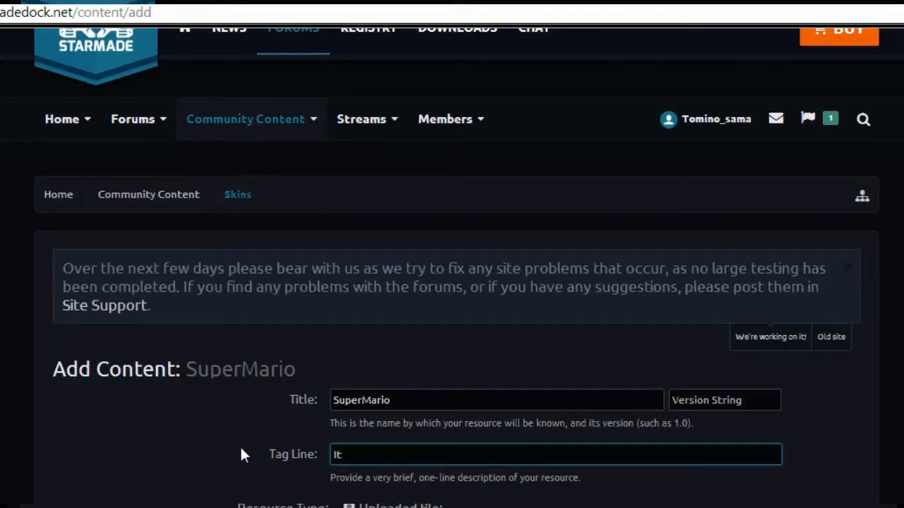
{"action": "type", "text": "'s"}
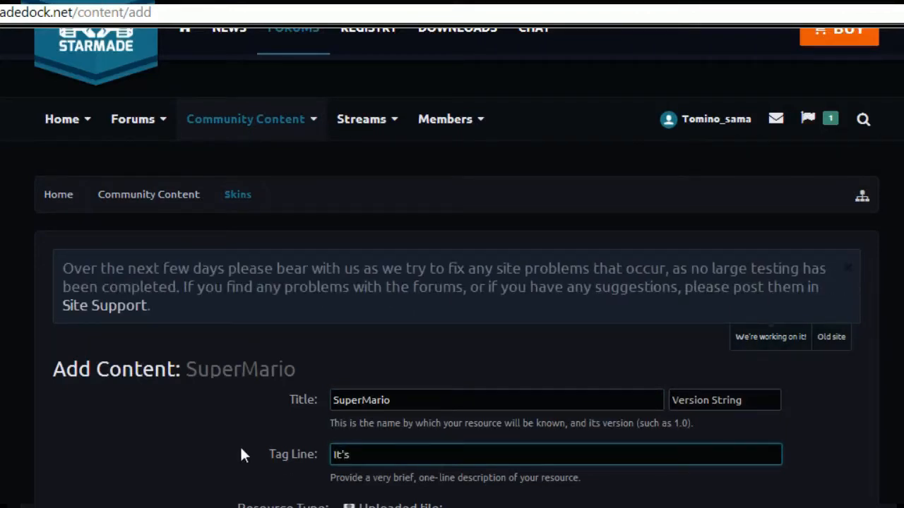
{"action": "type", "text": "-a"}
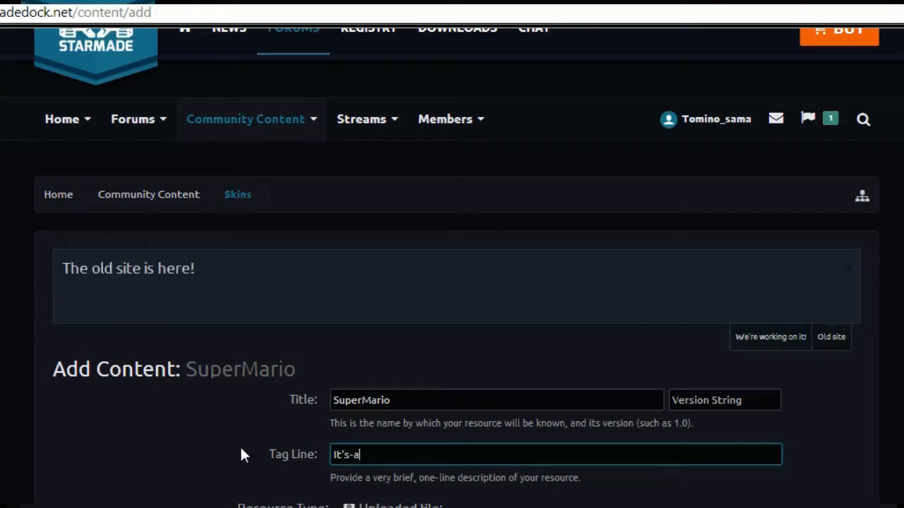
{"action": "type", "text": "-me-"}
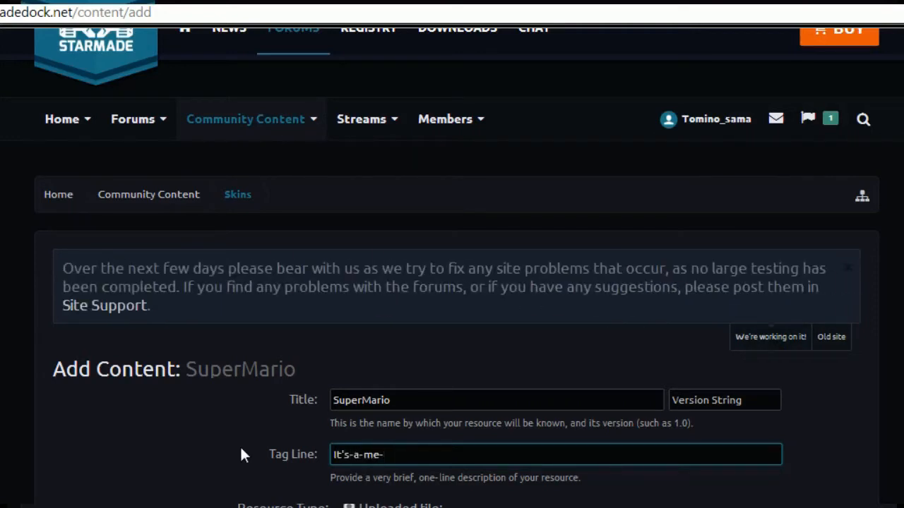
{"action": "type", "text": "super-galaxy-mari"}
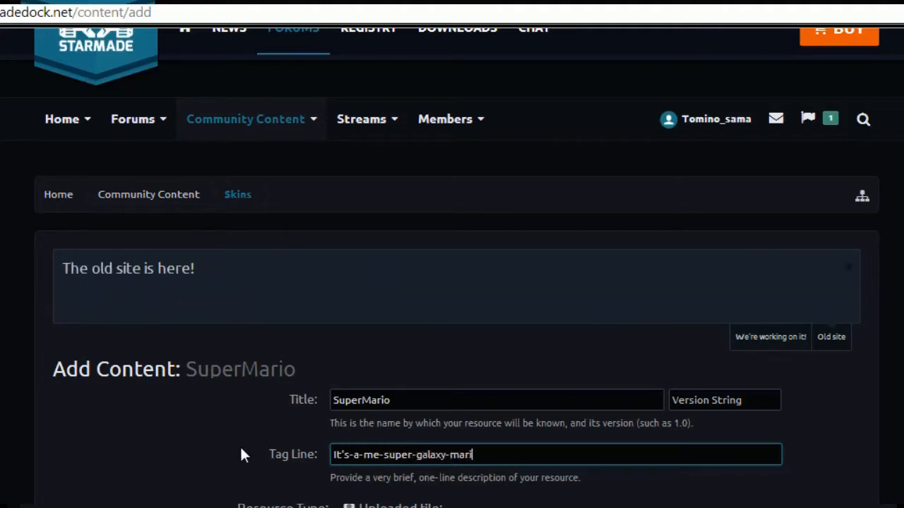
{"action": "type", "text": "o!!"}
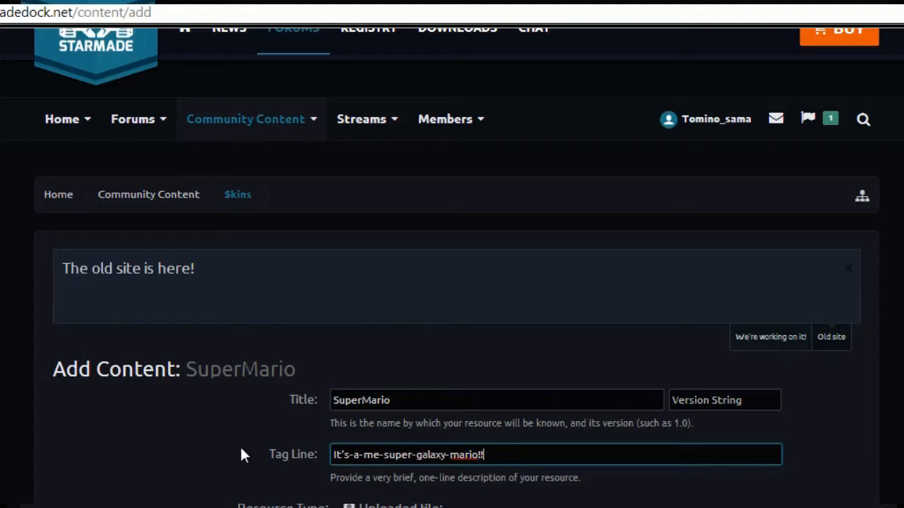
Step: Write the description 'This is the Super Mario Skin. Enjoy' in the Description editor
{"action": "scroll", "scroll_direction": "down", "scroll_amount": 3}
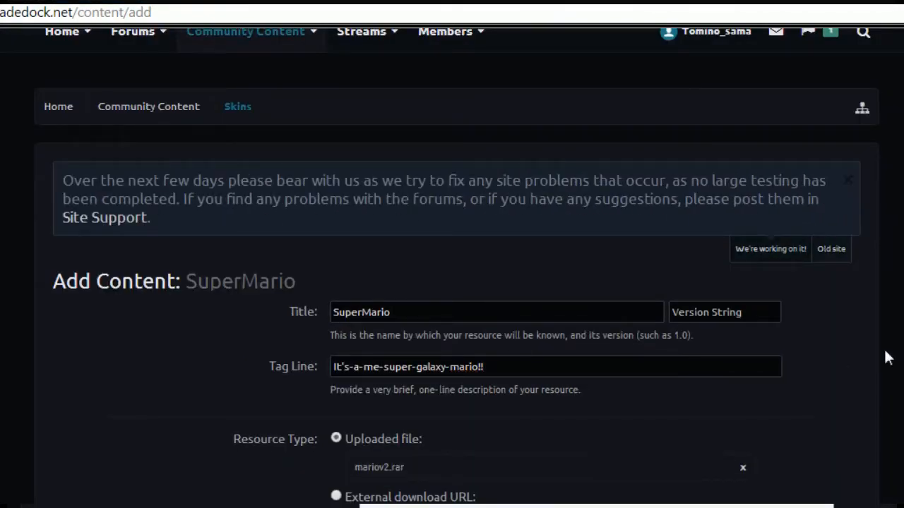
{"action": "scroll", "scroll_direction": "down", "scroll_amount": 3}
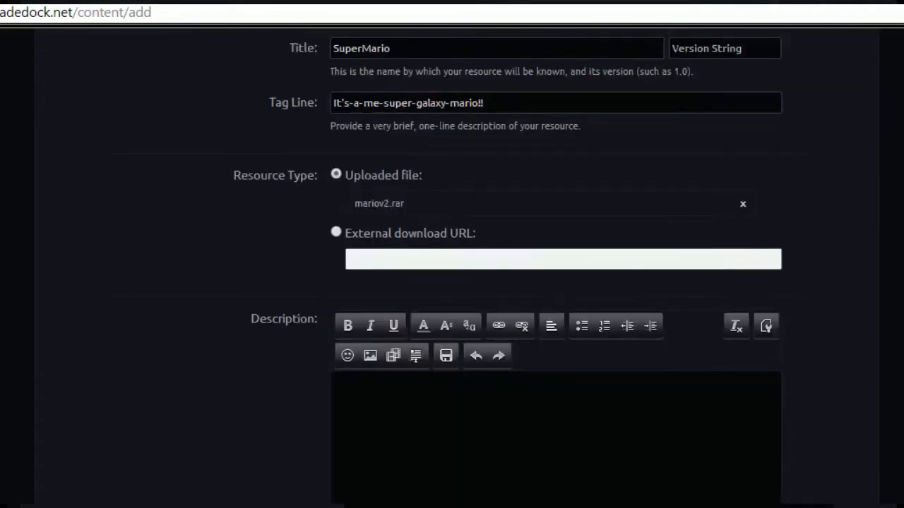
{"action": "type", "text": "This is the"}
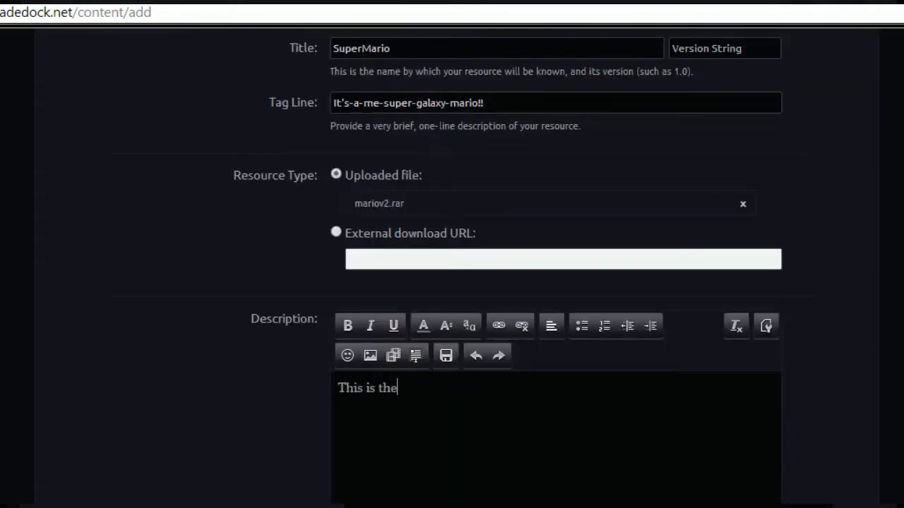
{"action": "type", "text": "Super"}
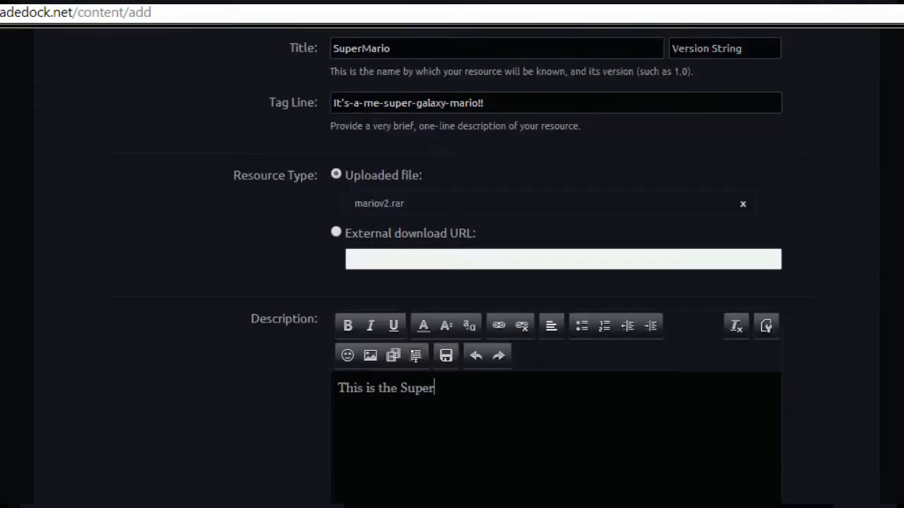
{"action": "type", "text": "Mario Skin"}
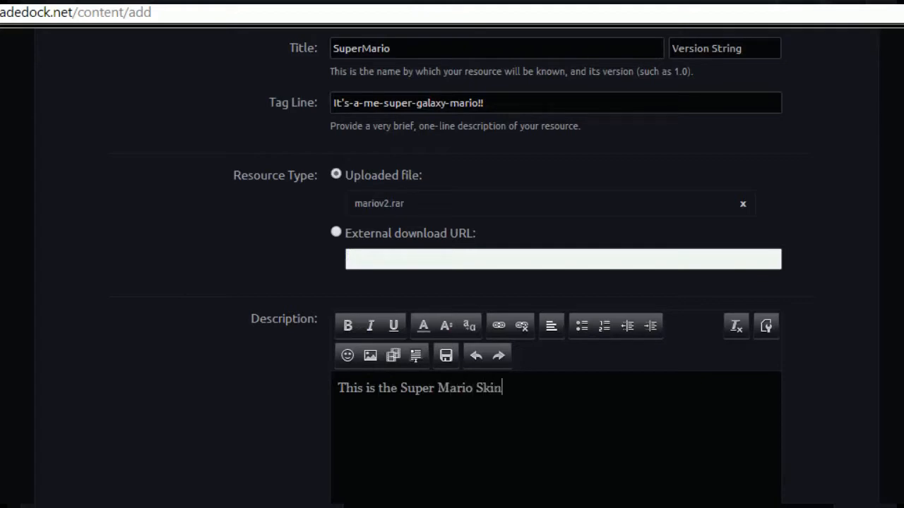
{"action": "type", "text": ". Enjoy"}
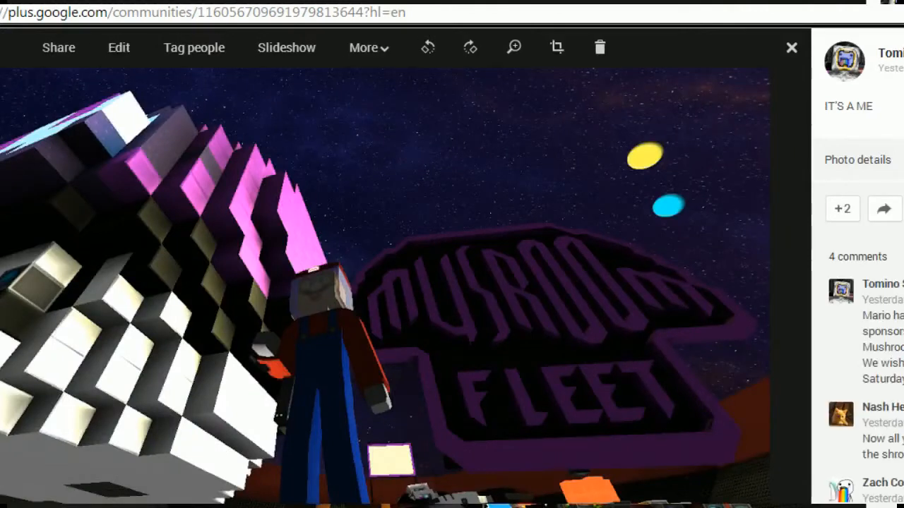
{"action": "mouse_move", "coordinate": [497, 298]}
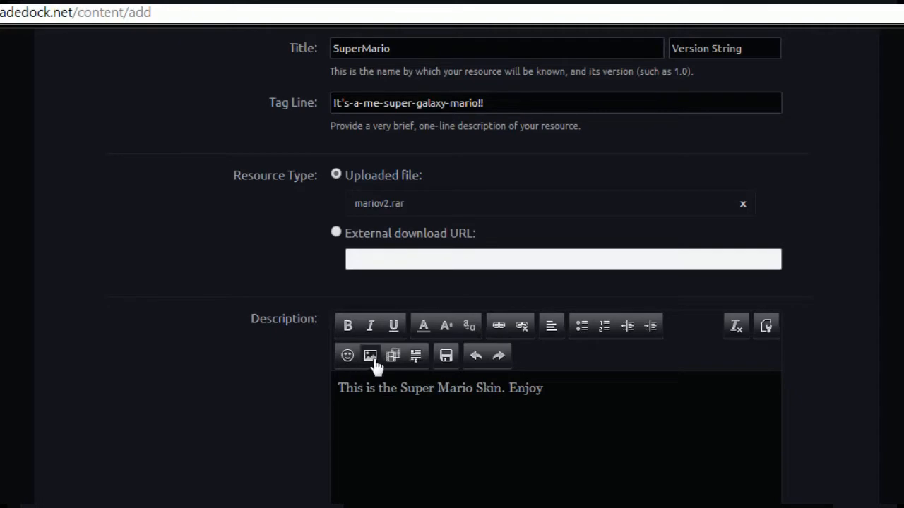
Step: Insert the Mushroom Fleet screenshot by URL into the description beneath its text
{"action": "left_click", "coordinate": [370, 355]}
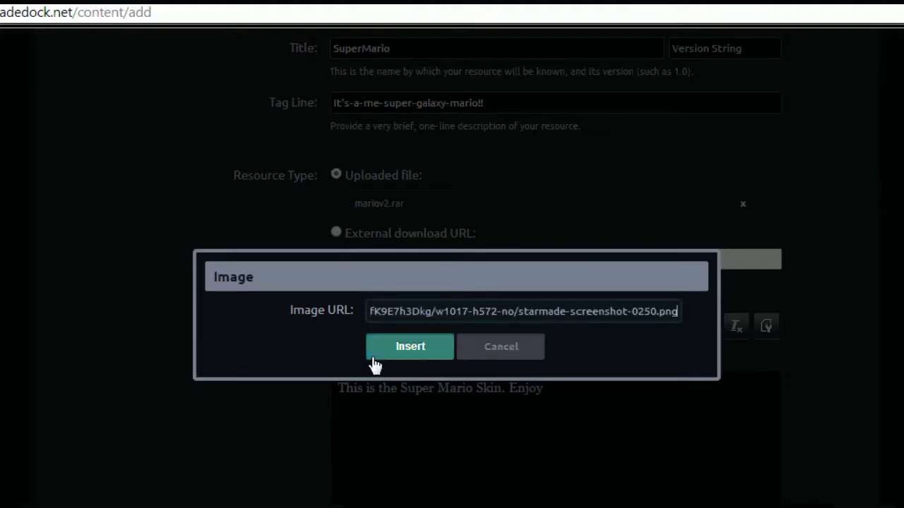
{"action": "left_click", "coordinate": [410, 346]}
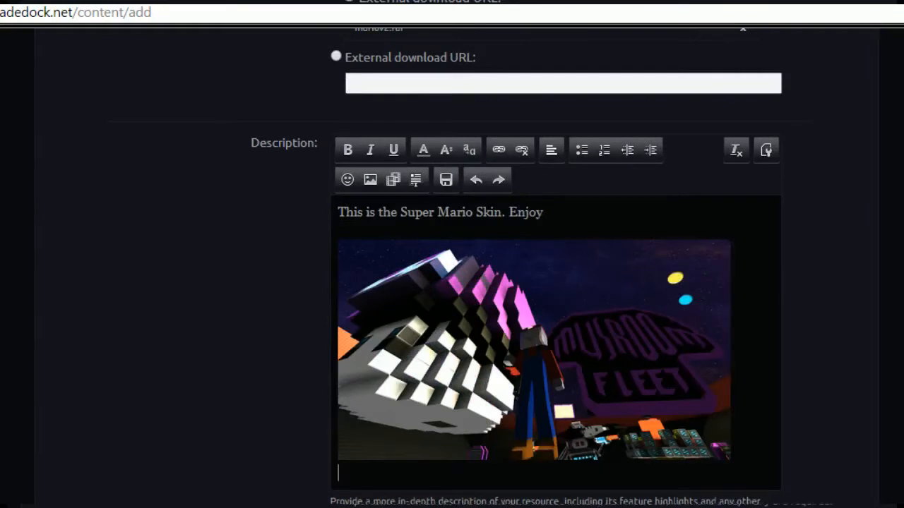
{"action": "left_click", "coordinate": [534, 346]}
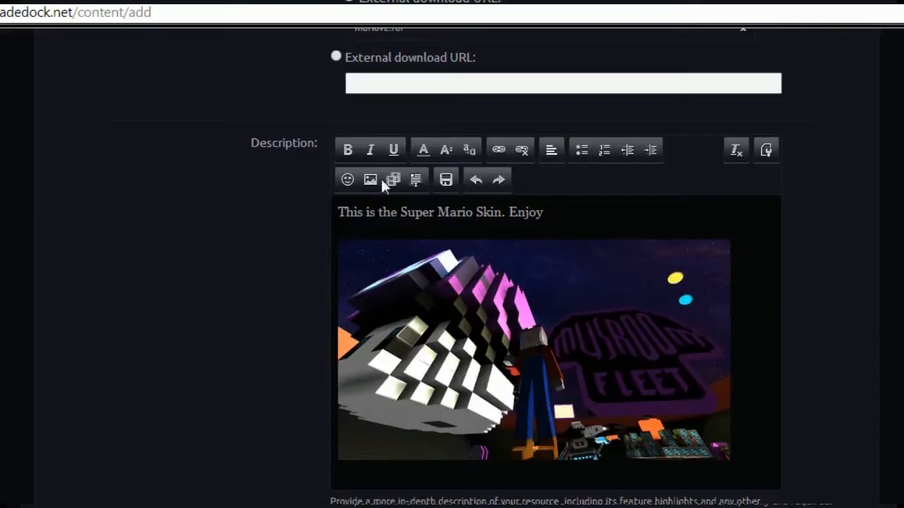
Step: Insert the animated StarMade GIF of the Mario figure below the screenshot
{"action": "left_click", "coordinate": [370, 178]}
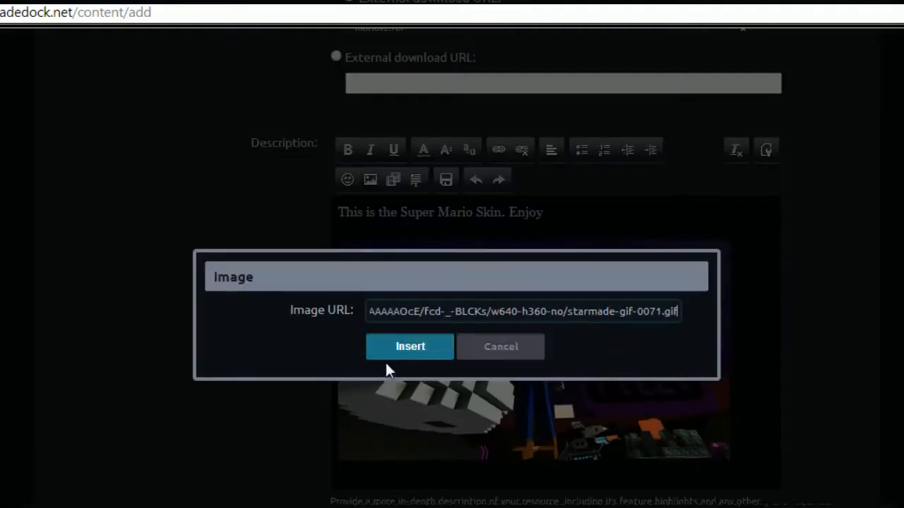
{"action": "left_click", "coordinate": [409, 347]}
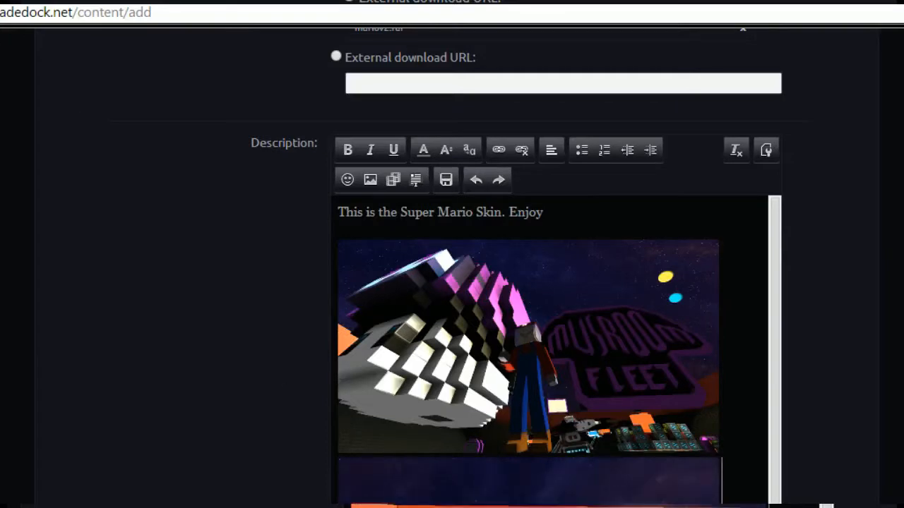
{"action": "scroll", "scroll_direction": "down", "scroll_amount": 3}
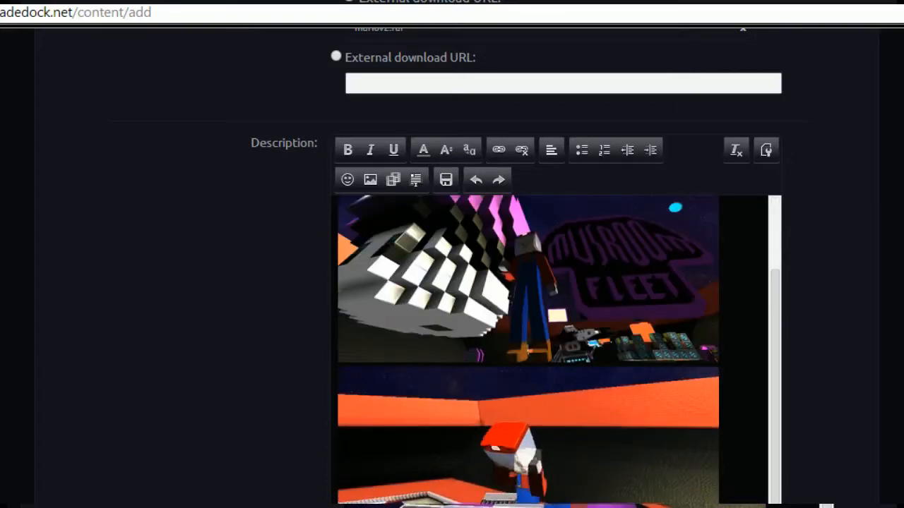
{"action": "left_click", "coordinate": [370, 179]}
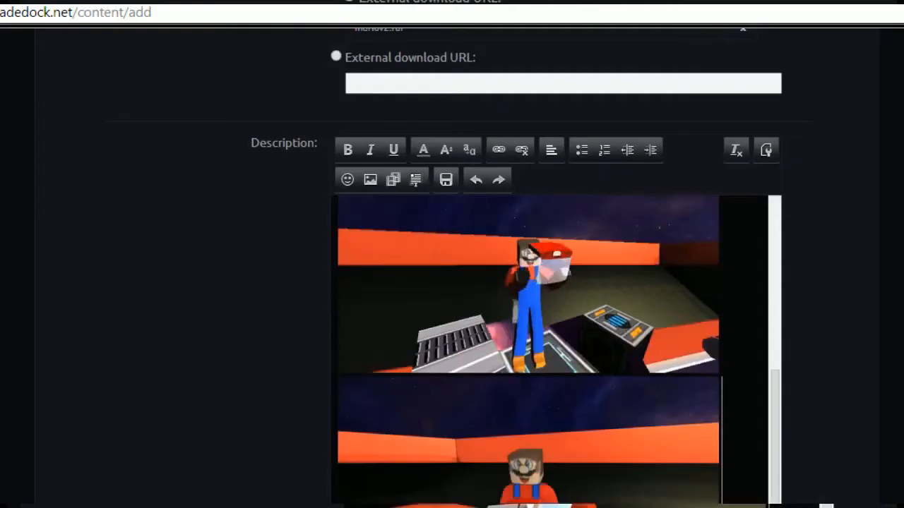
Step: Move down the form to the Additional Information URL field
{"action": "scroll", "scroll_direction": "down", "scroll_amount": 3}
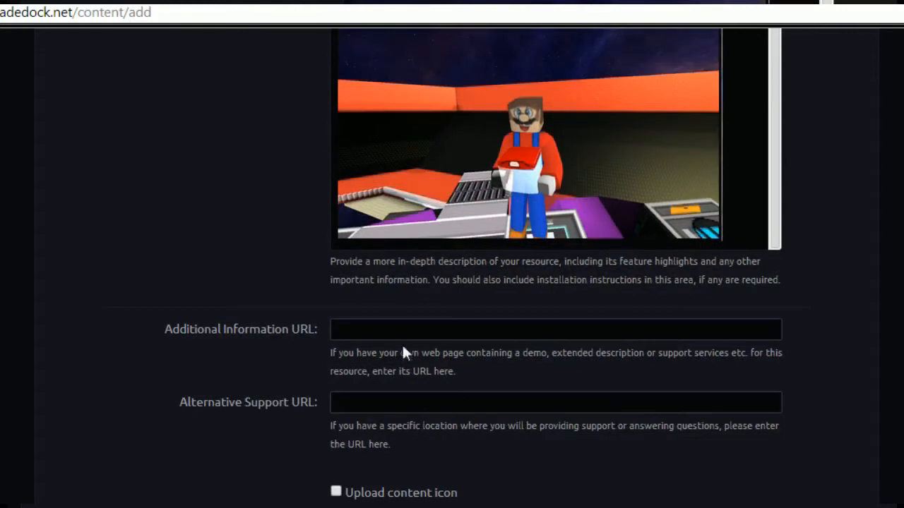
{"action": "left_click", "coordinate": [555, 329]}
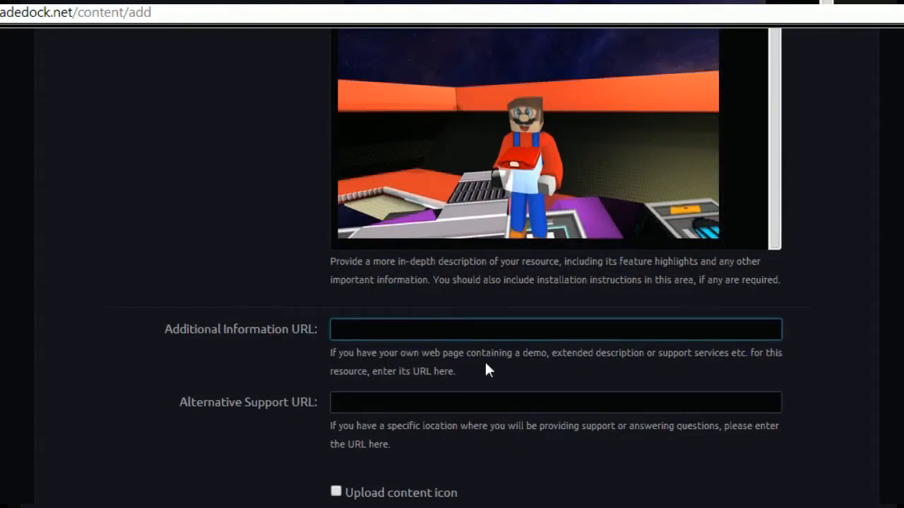
{"action": "mouse_move", "coordinate": [897, 152]}
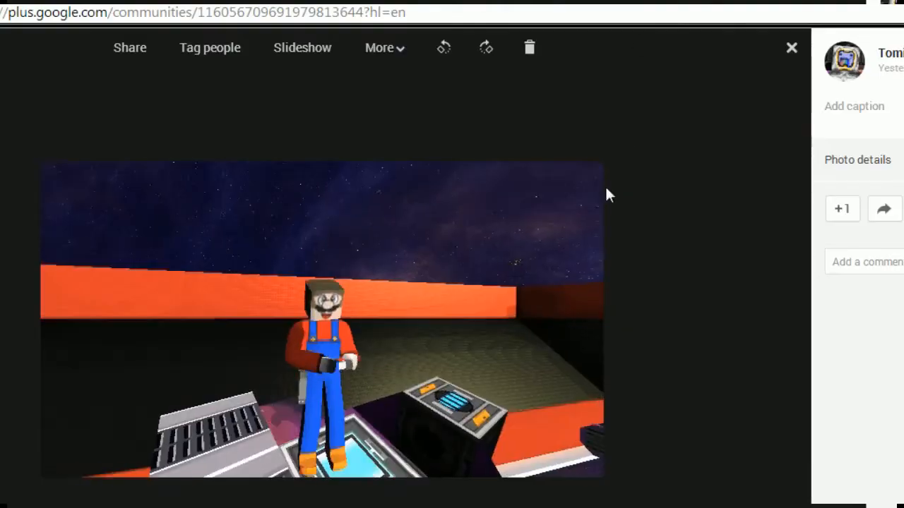
Step: Leave the photo viewer and show the Mushroom Fleet community's Fleet Downloads posts
{"action": "left_click", "coordinate": [791, 48]}
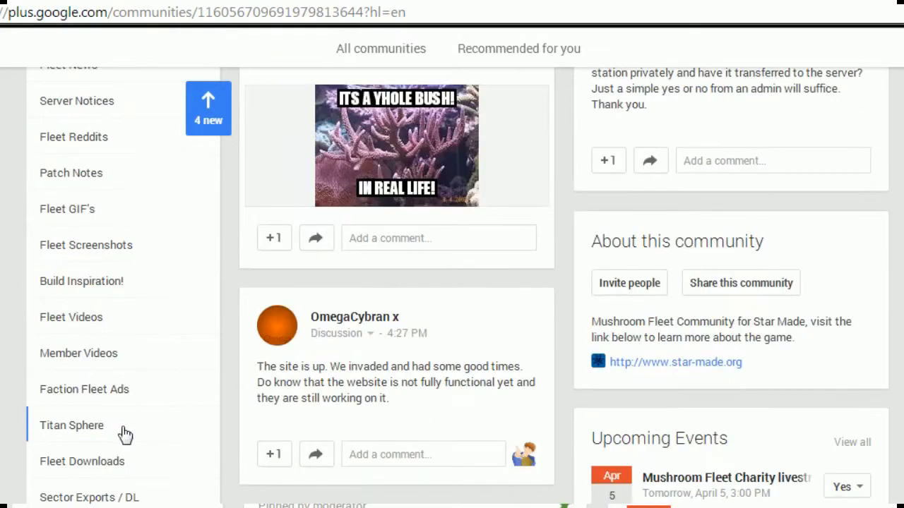
{"action": "scroll", "scroll_direction": "down", "scroll_amount": 3}
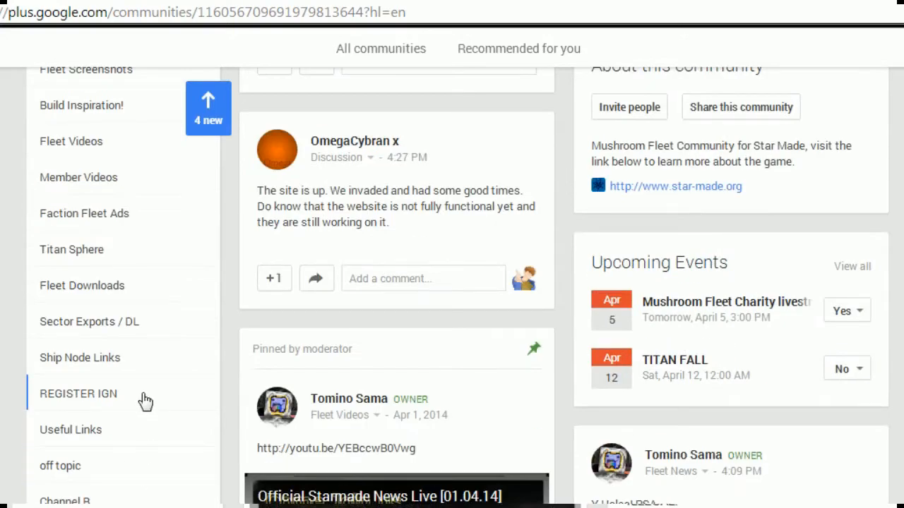
{"action": "scroll", "scroll_direction": "up", "scroll_amount": 3}
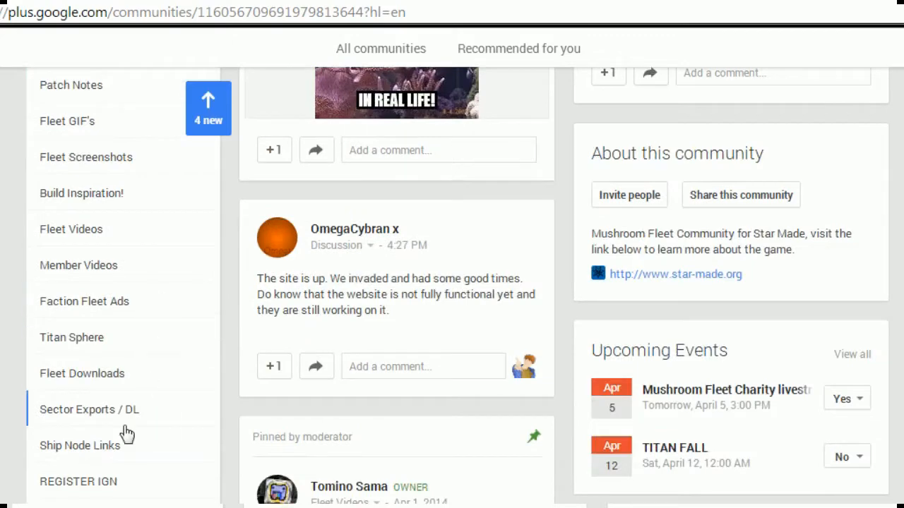
{"action": "scroll", "scroll_direction": "down", "scroll_amount": 3}
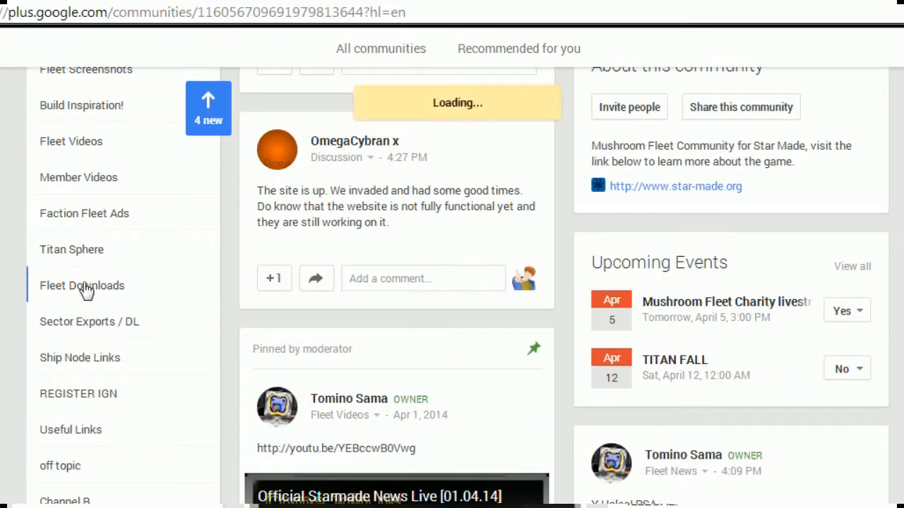
{"action": "left_click", "coordinate": [82, 285]}
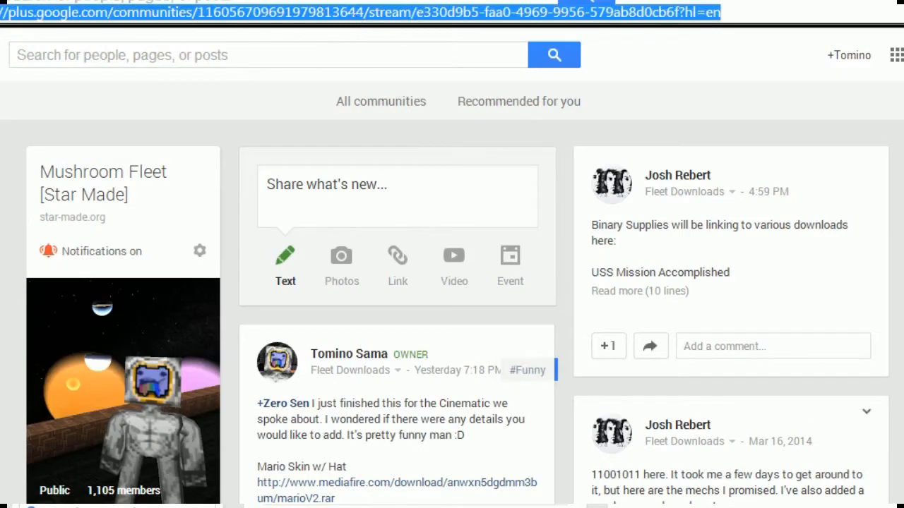
Step: Get the direct link to the Mario skin post from its dropdown menu
{"action": "left_click", "coordinate": [533, 346]}
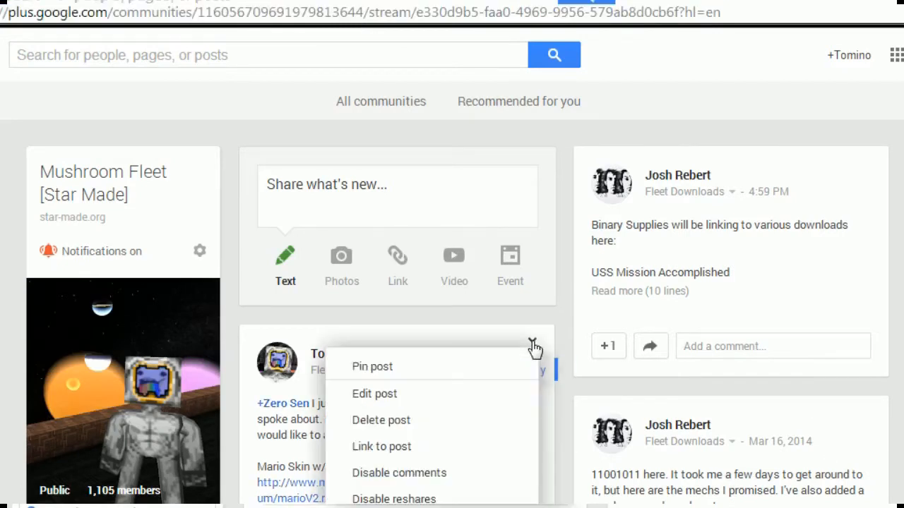
{"action": "left_click", "coordinate": [381, 446]}
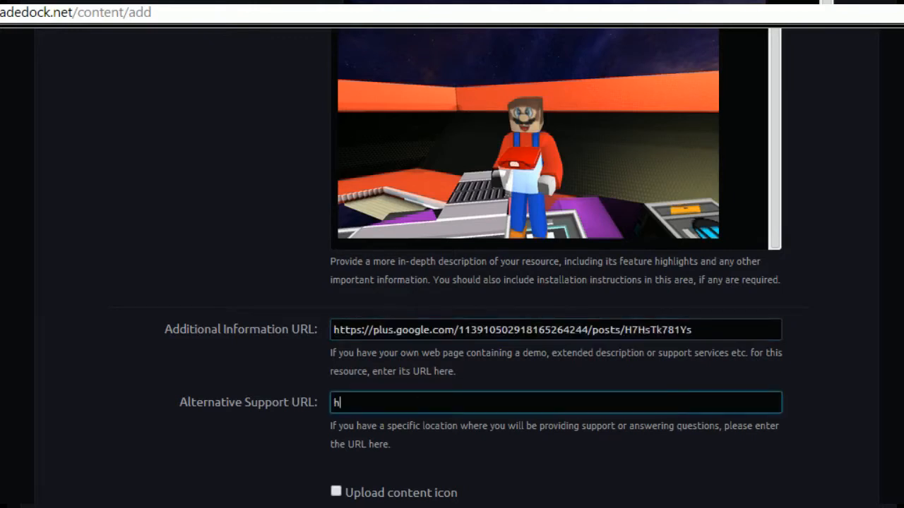
{"action": "type", "text": "ttp://w"}
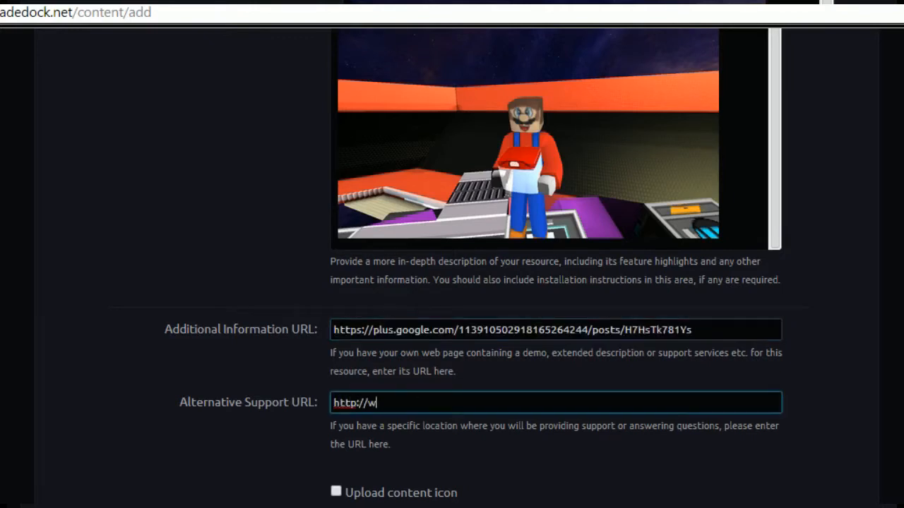
{"action": "type", "text": "ww.mushrom"}
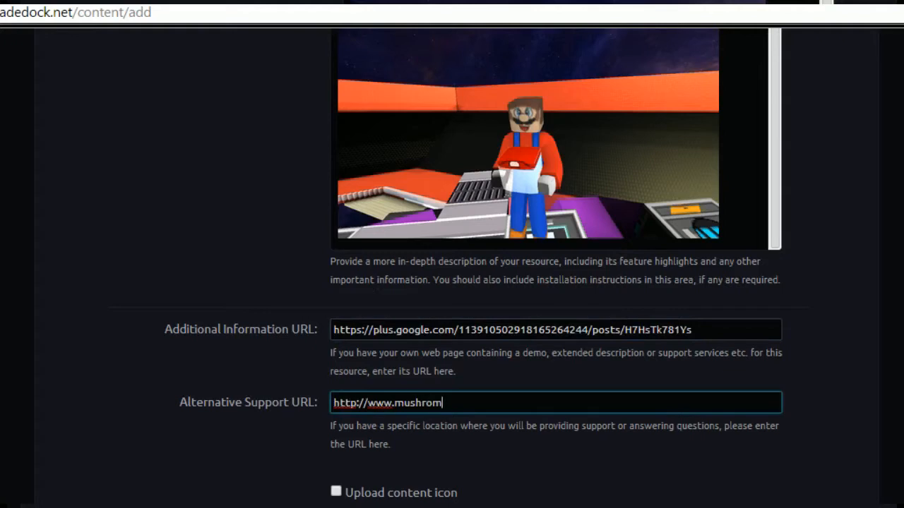
{"action": "type", "text": "oomfleet.c"}
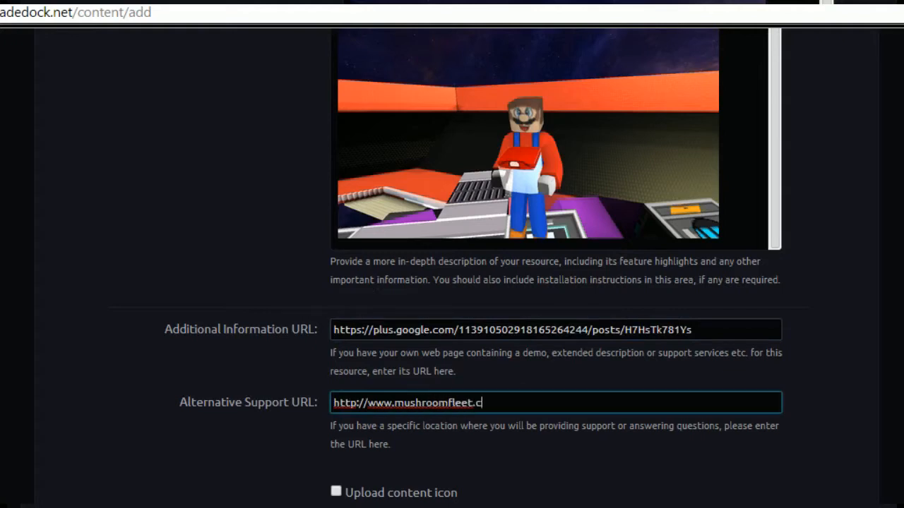
{"action": "type", "text": "o.uk"}
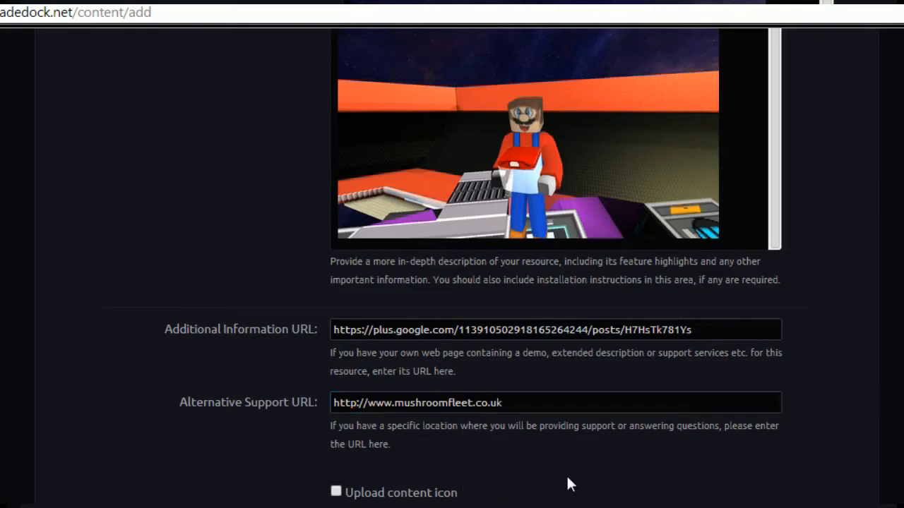
Step: Tick Upload content icon and save the SuperMario skin submission
{"action": "left_click", "coordinate": [336, 492]}
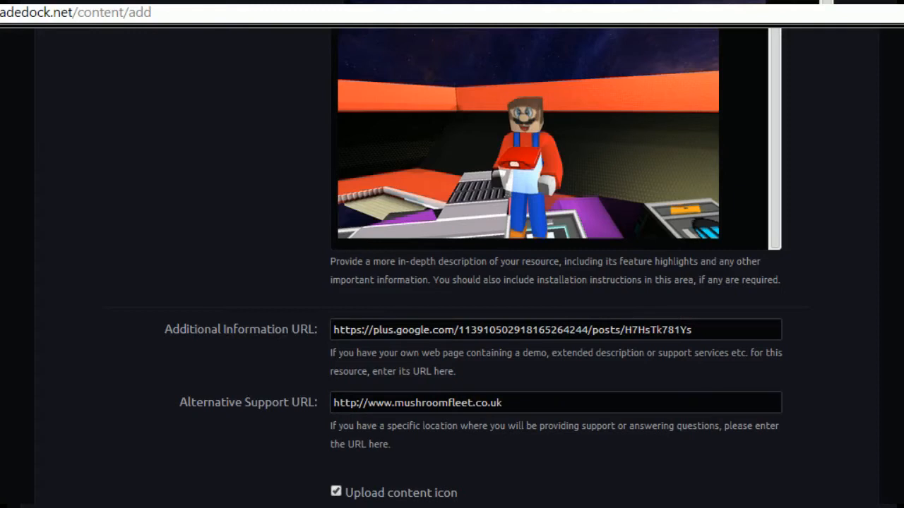
{"action": "scroll", "scroll_direction": "down", "scroll_amount": 3}
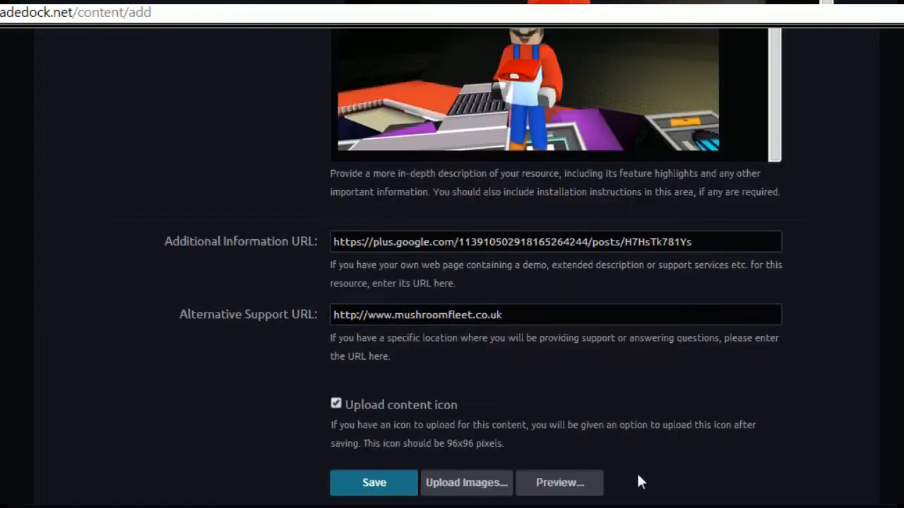
{"action": "mouse_move", "coordinate": [466, 482]}
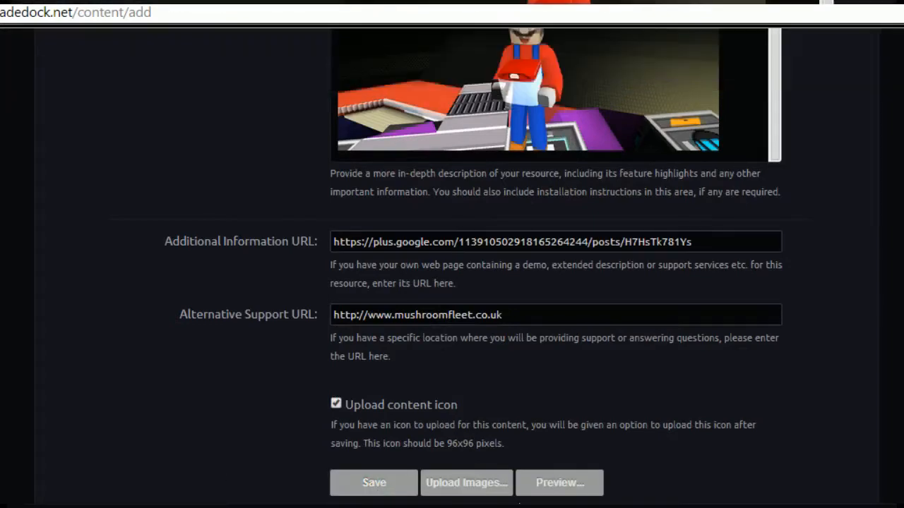
{"action": "left_click", "coordinate": [373, 482]}
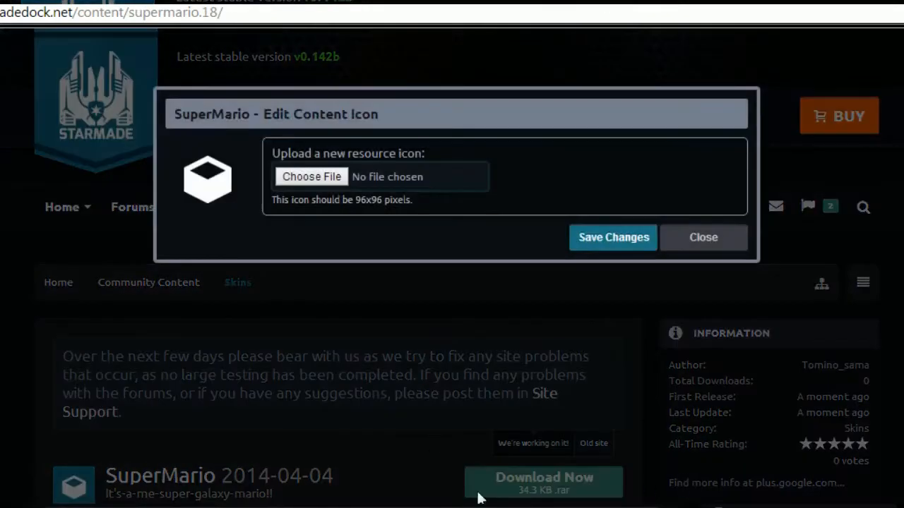
{"action": "mouse_move", "coordinate": [523, 233]}
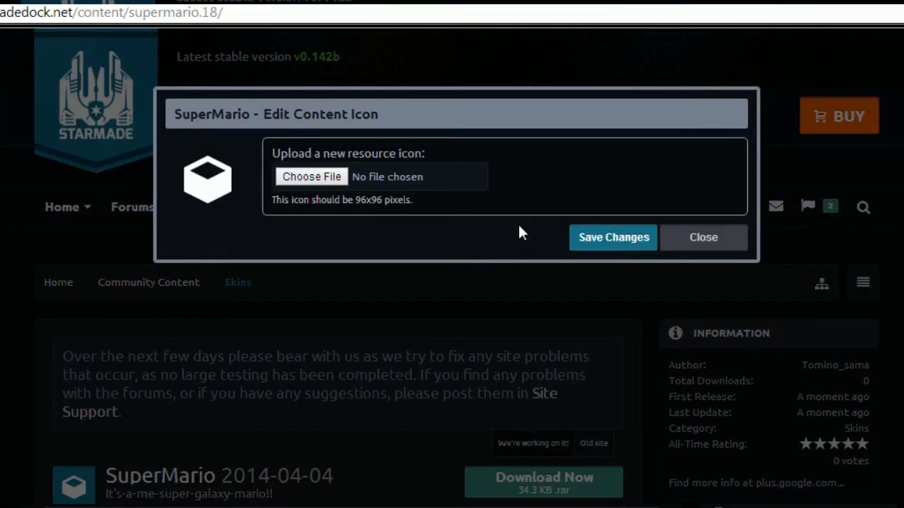
{"action": "mouse_move", "coordinate": [334, 129]}
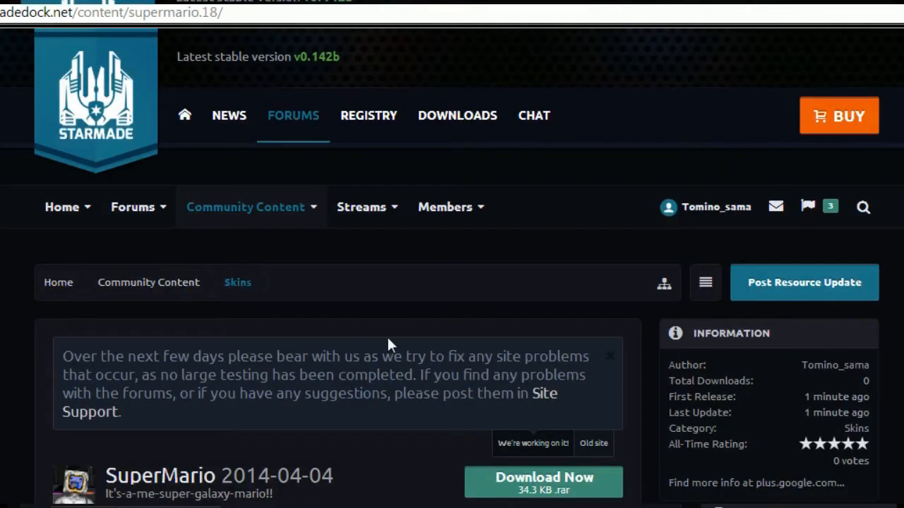
Step: Review the SuperMario page, then start a new submission in the Ships category
{"action": "scroll", "scroll_direction": "down", "scroll_amount": 3}
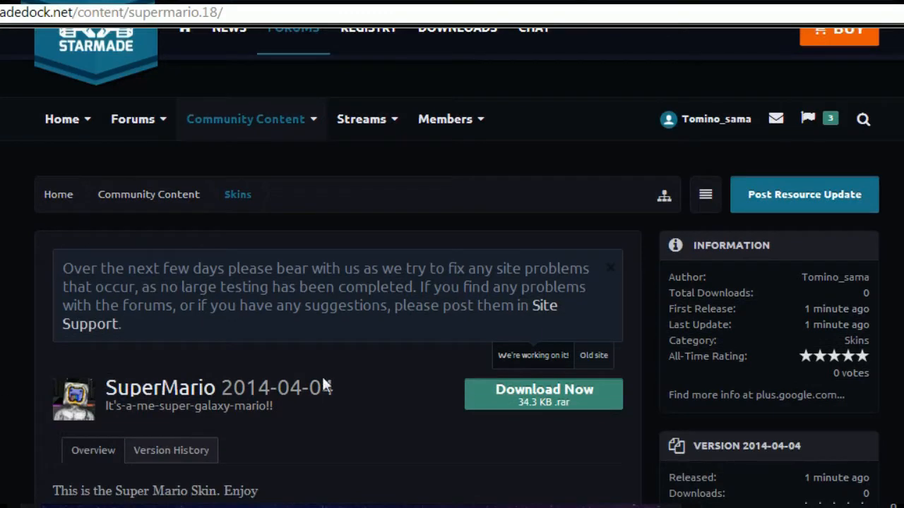
{"action": "mouse_move", "coordinate": [71, 395]}
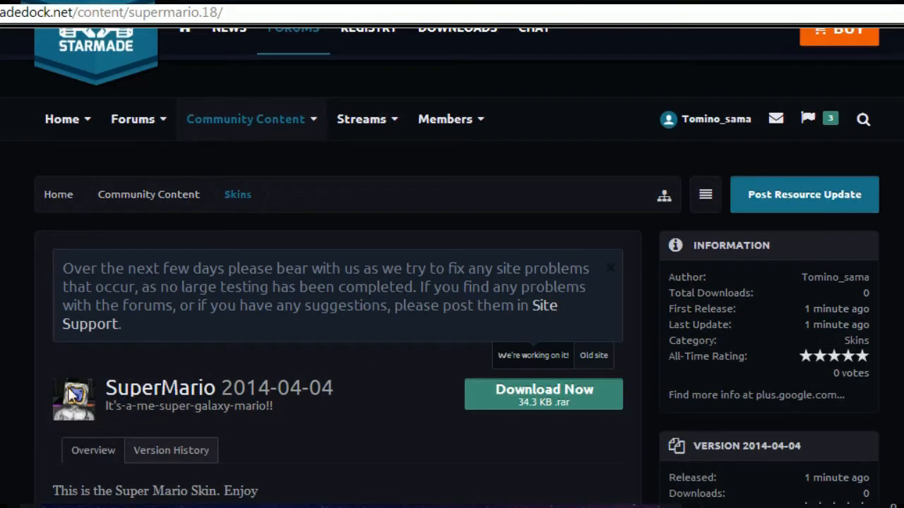
{"action": "scroll", "scroll_direction": "down", "scroll_amount": 3}
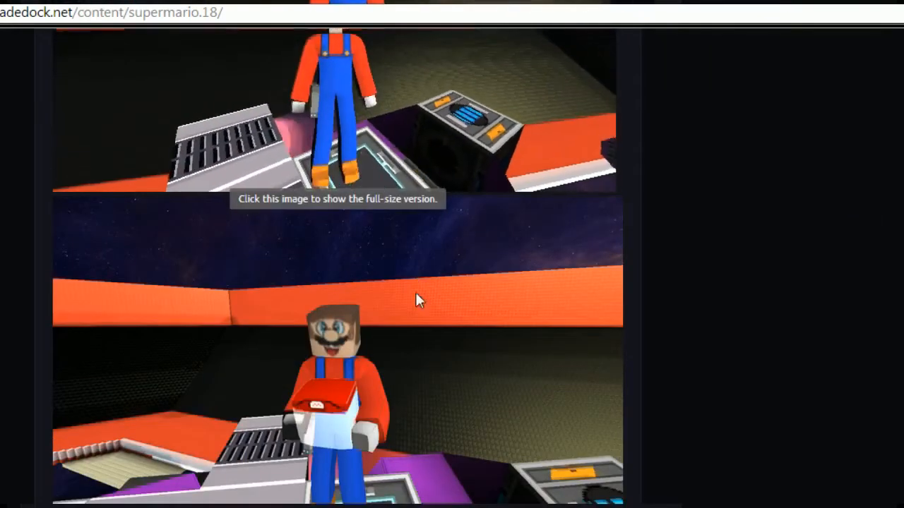
{"action": "scroll", "scroll_direction": "down", "scroll_amount": 3}
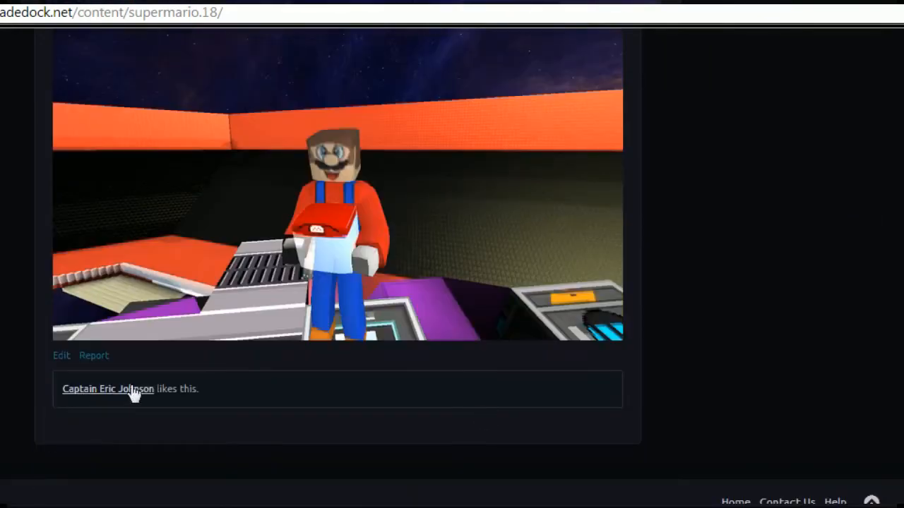
{"action": "mouse_move", "coordinate": [569, 413]}
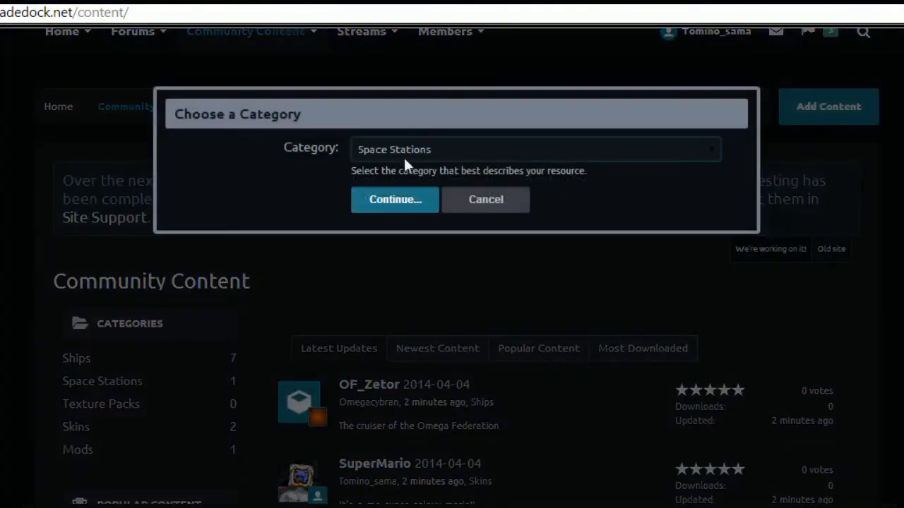
{"action": "left_click", "coordinate": [535, 149]}
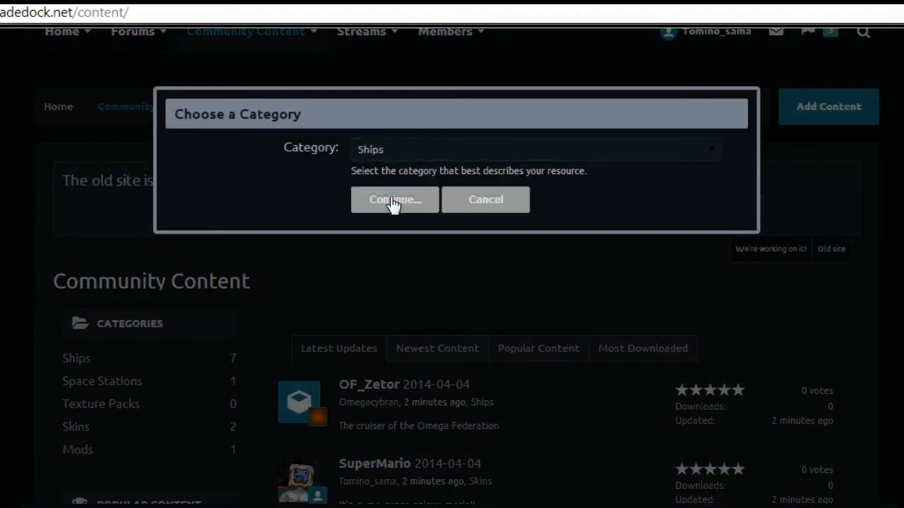
{"action": "left_click", "coordinate": [394, 199]}
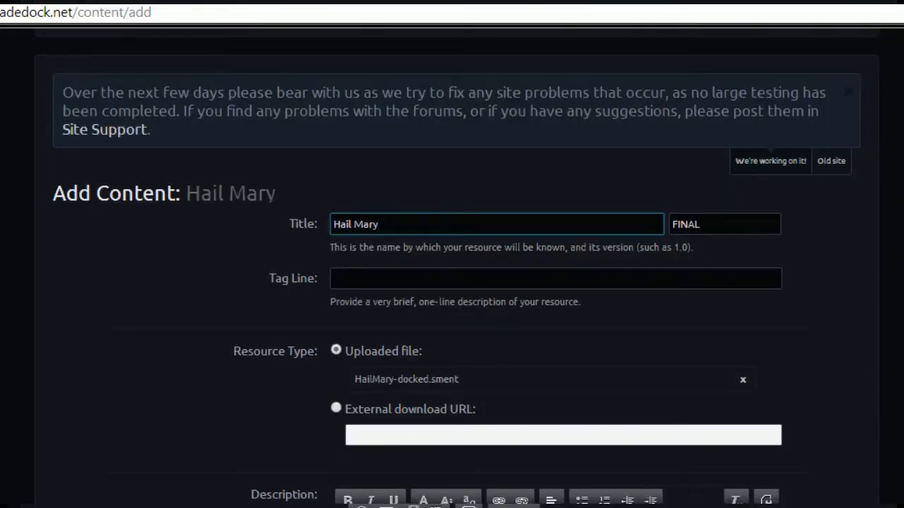
Step: Write the tag line's first sentence 'Turret Focused Ship with power drain beams.'
{"action": "left_click", "coordinate": [831, 160]}
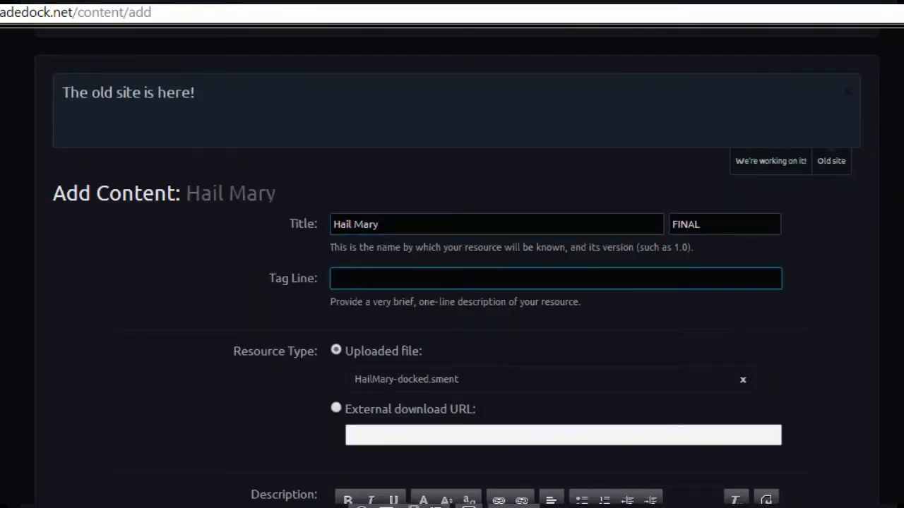
{"action": "type", "text": "Turret"}
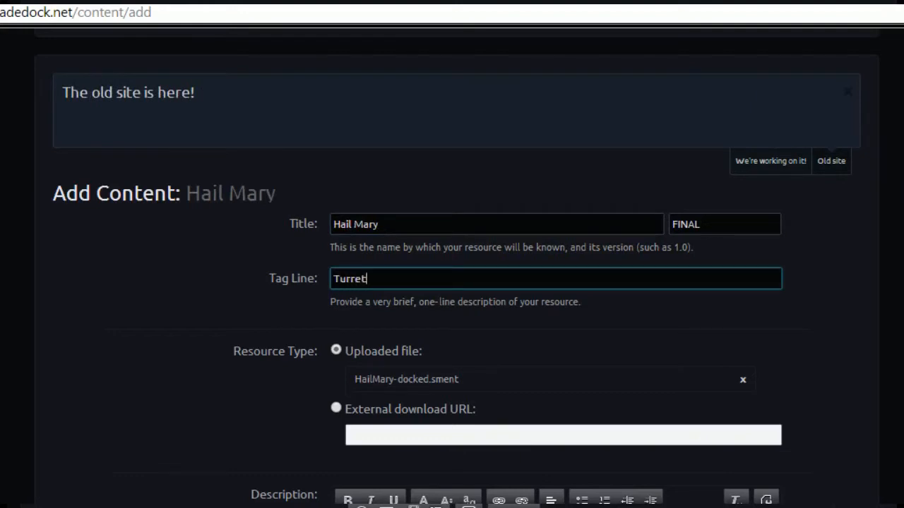
{"action": "type", "text": "Focused"}
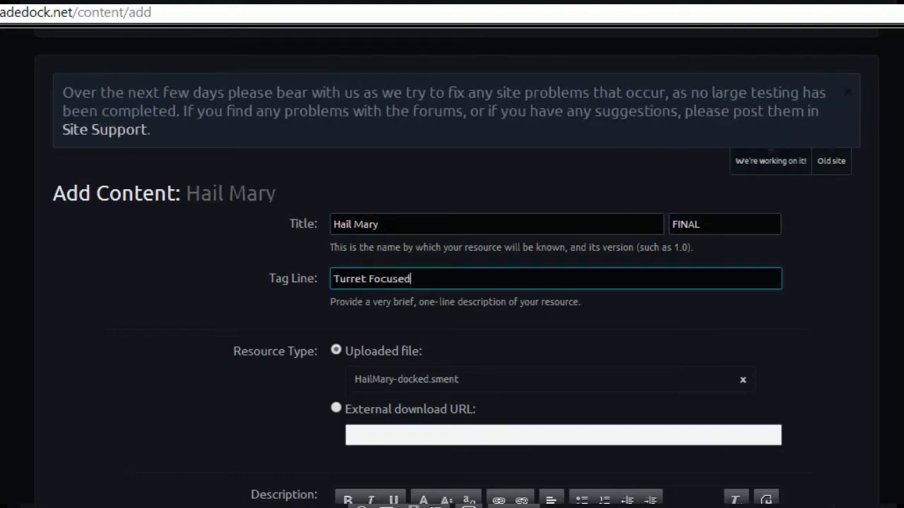
{"action": "type", "text": "Ship."}
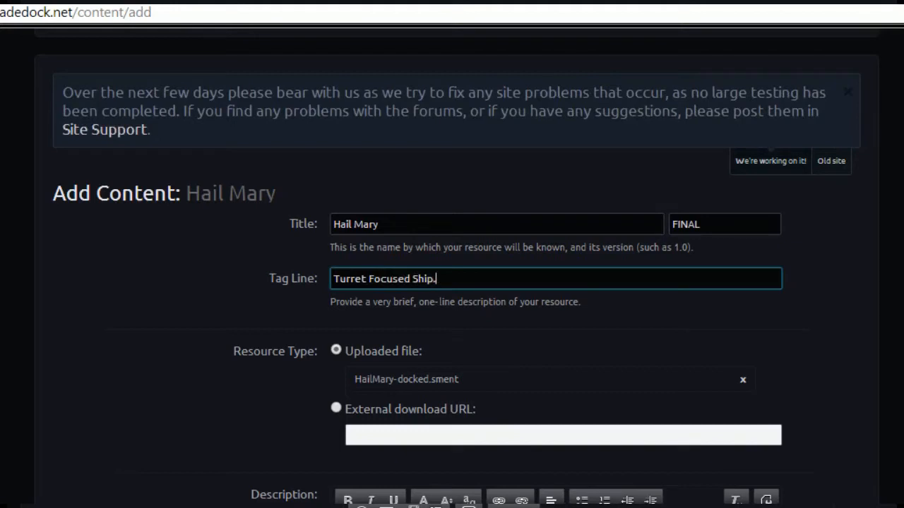
{"action": "type", "text": "with"}
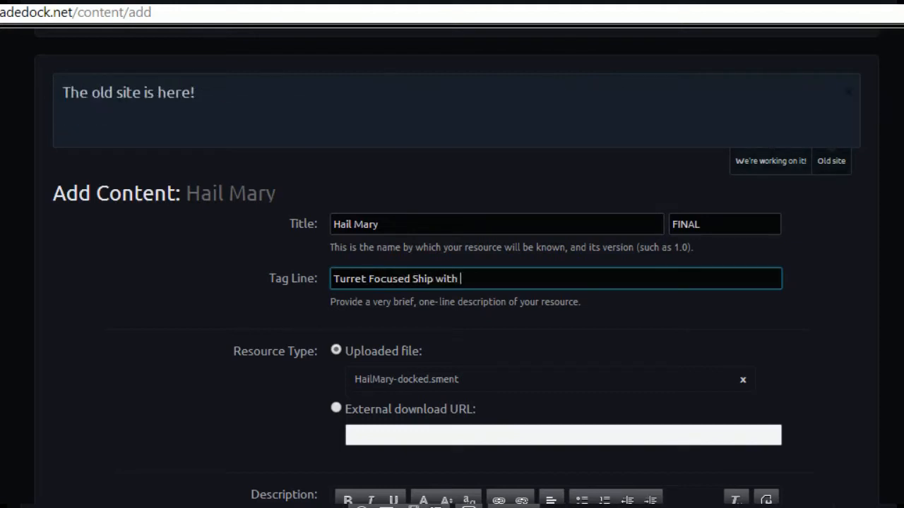
{"action": "type", "text": "power drain"}
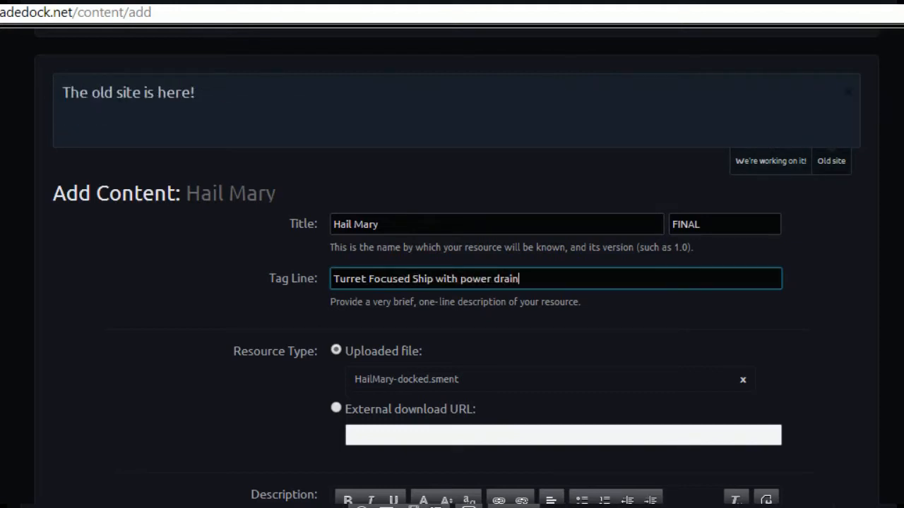
{"action": "type", "text": "beams"}
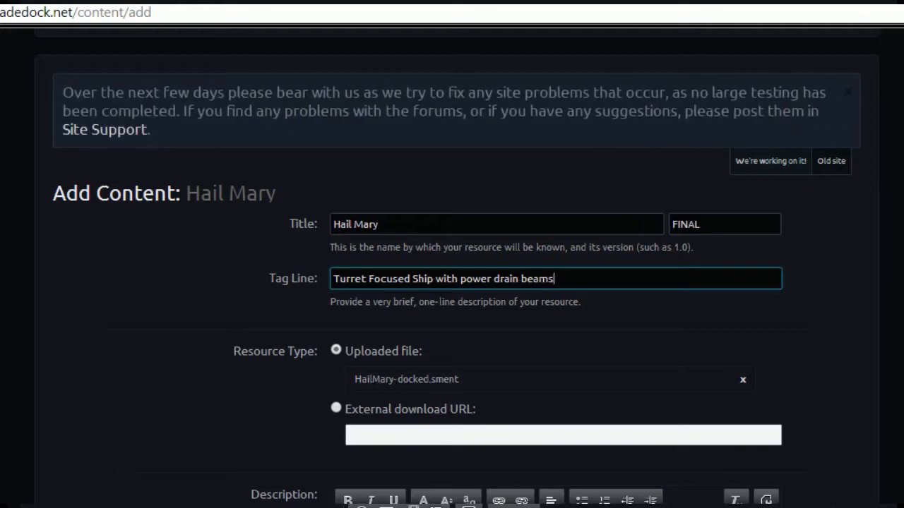
{"action": "type", "text": "."}
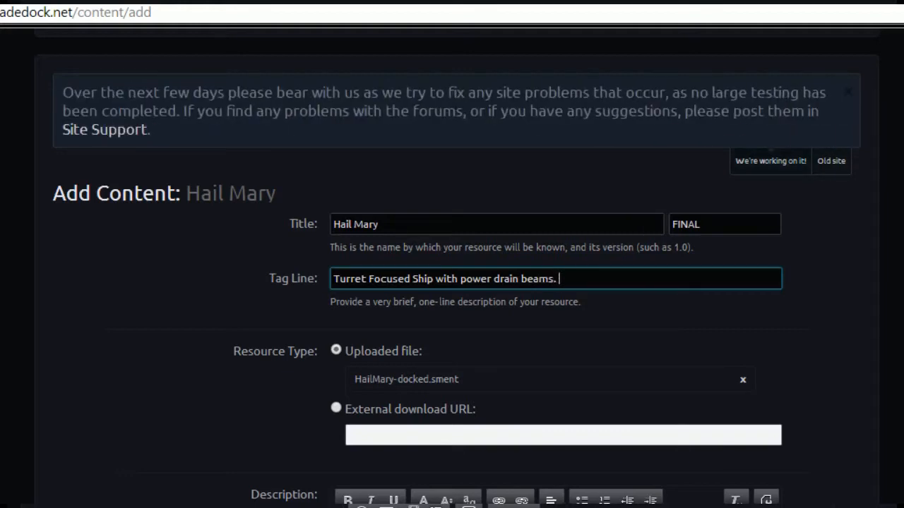
Step: Finish the tag line with 'Turret mounted inside a cage.', fixing a typo before cage
{"action": "type", "text": "Turret mou"}
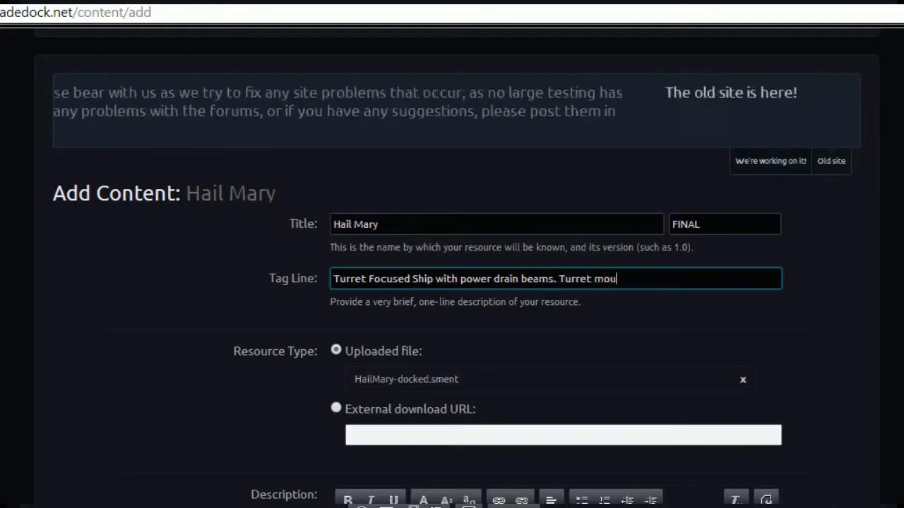
{"action": "type", "text": "nted inside a vc"}
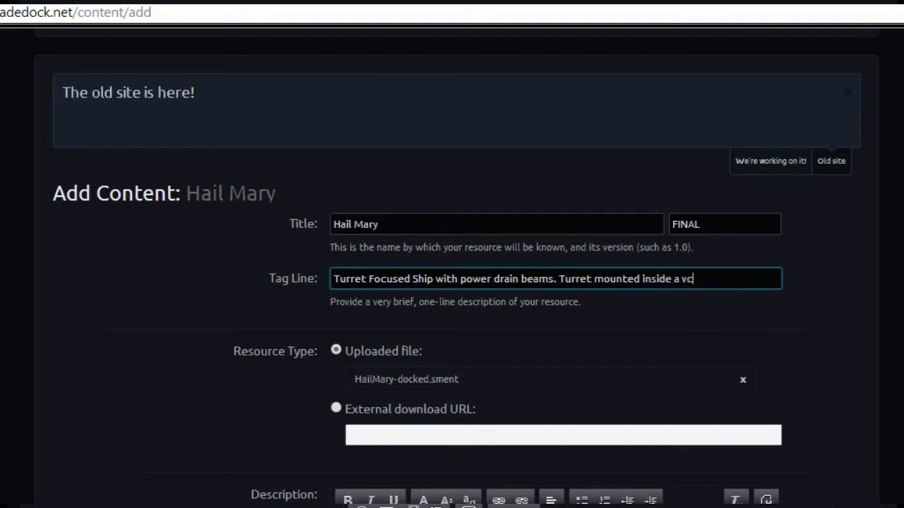
{"action": "key", "text": "BackSpace"}
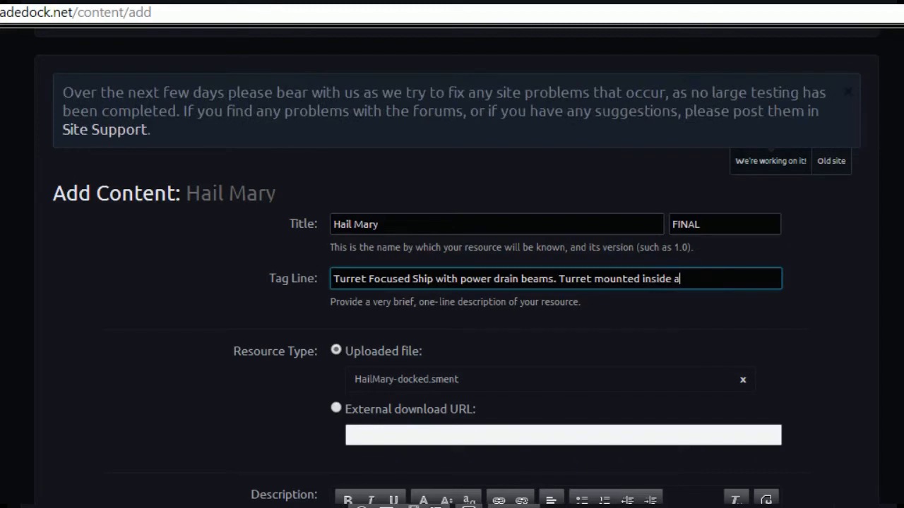
{"action": "type", "text": "cage."}
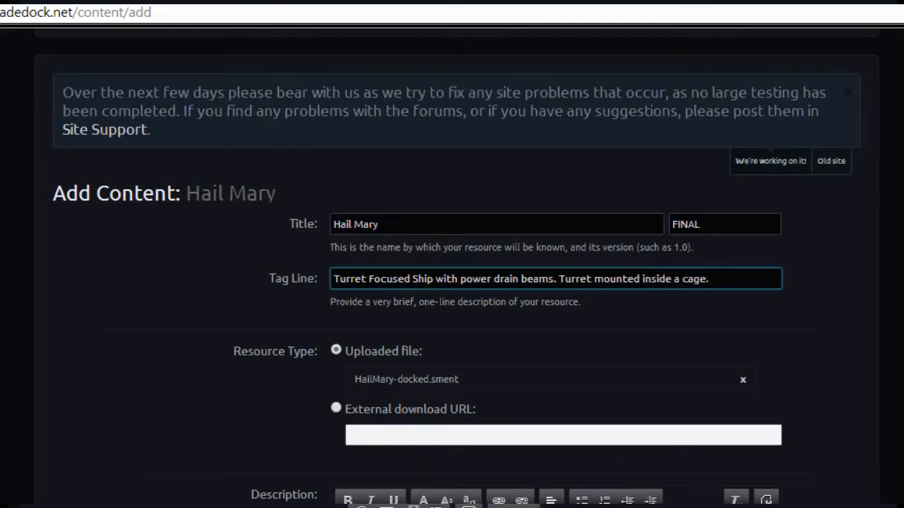
{"action": "left_click", "coordinate": [831, 160]}
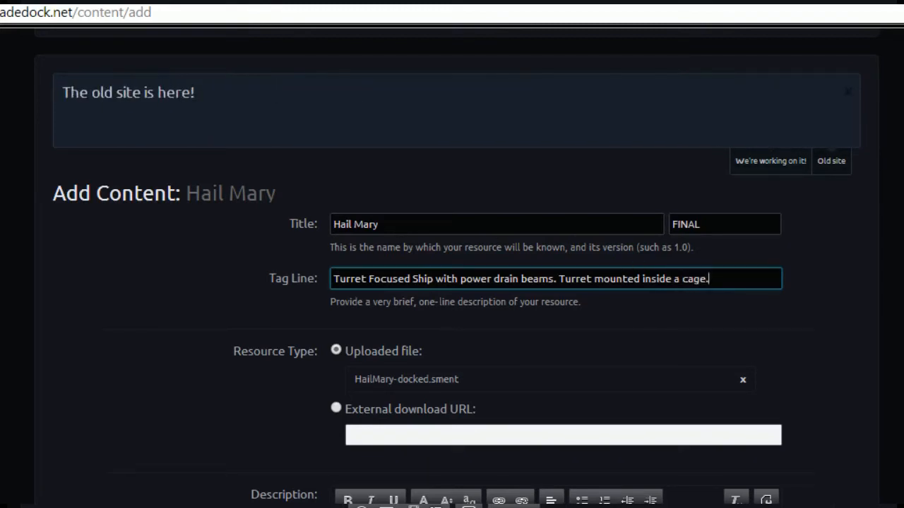
Step: Replace the version text FINAL with 1.0 and move to the title and tag line fields
{"action": "triple_click", "coordinate": [724, 224]}
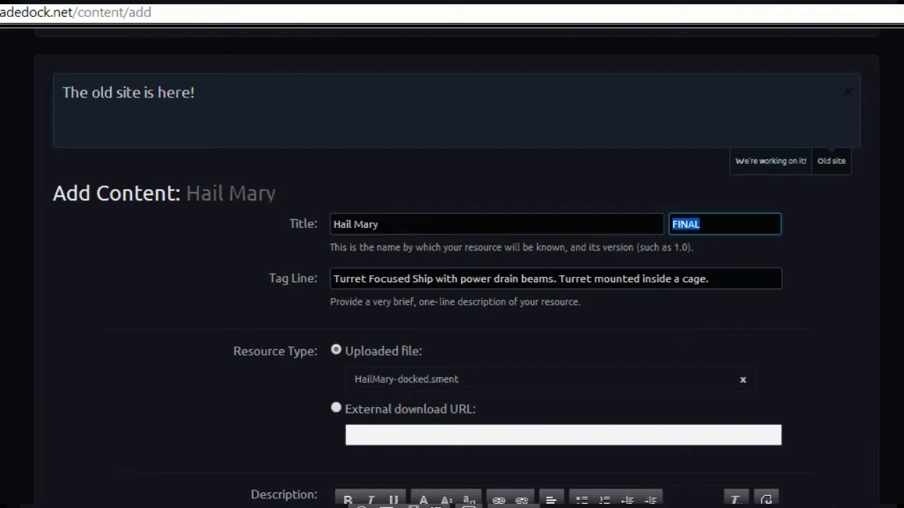
{"action": "type", "text": "1."}
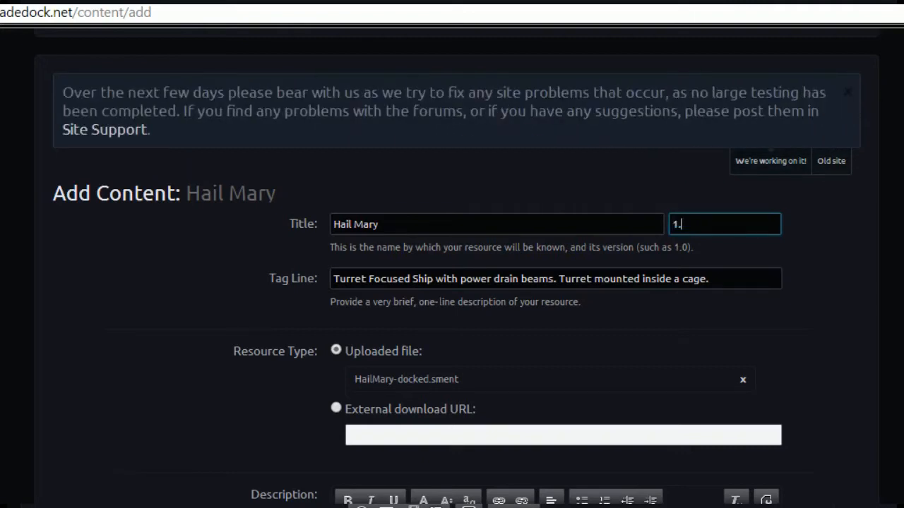
{"action": "type", "text": "0"}
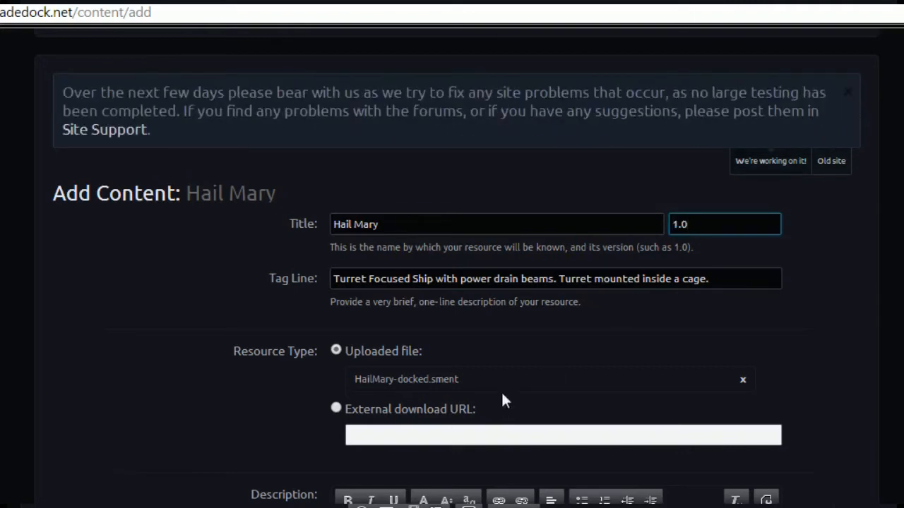
{"action": "left_click", "coordinate": [831, 160]}
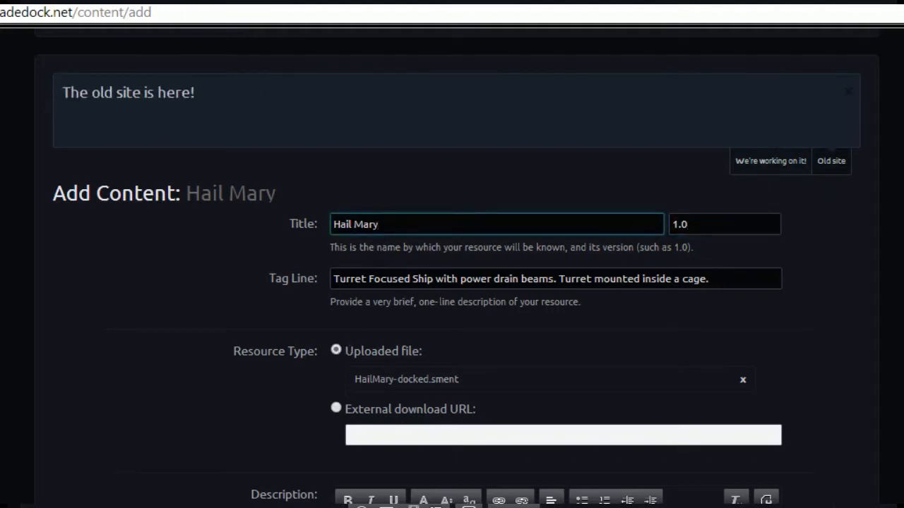
{"action": "scroll", "scroll_direction": "down", "scroll_amount": 3}
{"action": "type", "text": "s"}
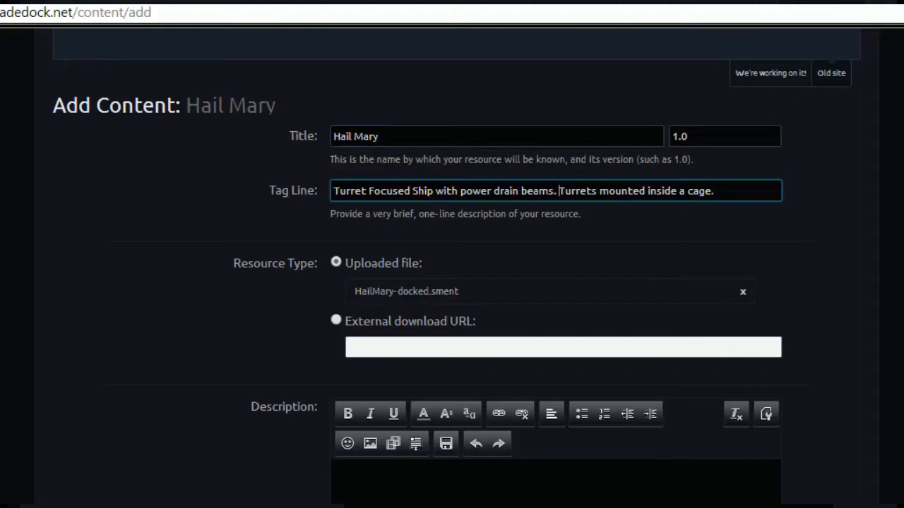
Step: Extend the title to read 'Hail Mary Destroyer'
{"action": "type", "text": "Destroyer"}
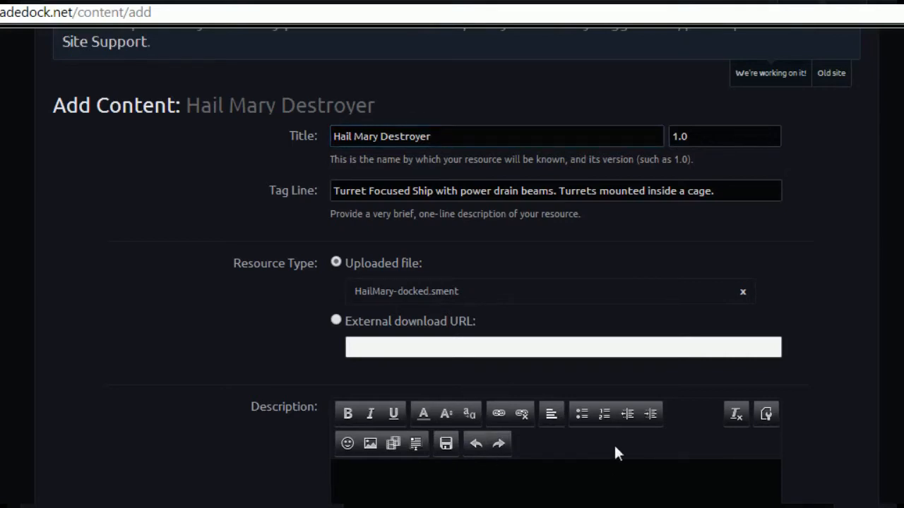
Step: Write that the Hail Mary is a flying cage that houses two large turrets
{"action": "type", "text": "The Hail"}
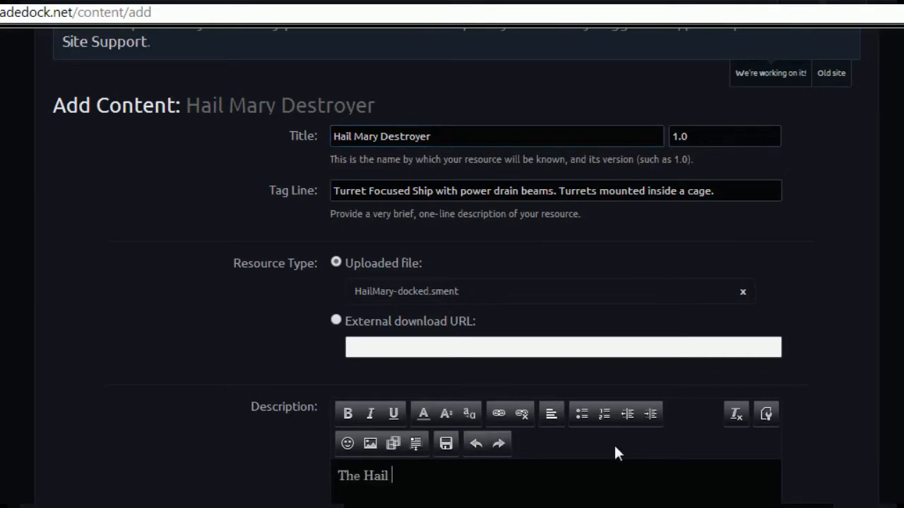
{"action": "type", "text": "Mary is a flyin"}
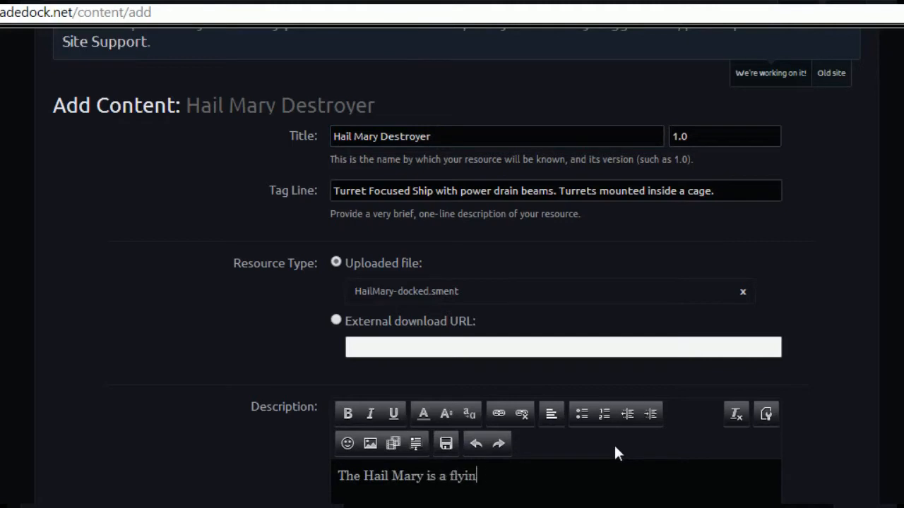
{"action": "type", "text": "g Cage that ca"}
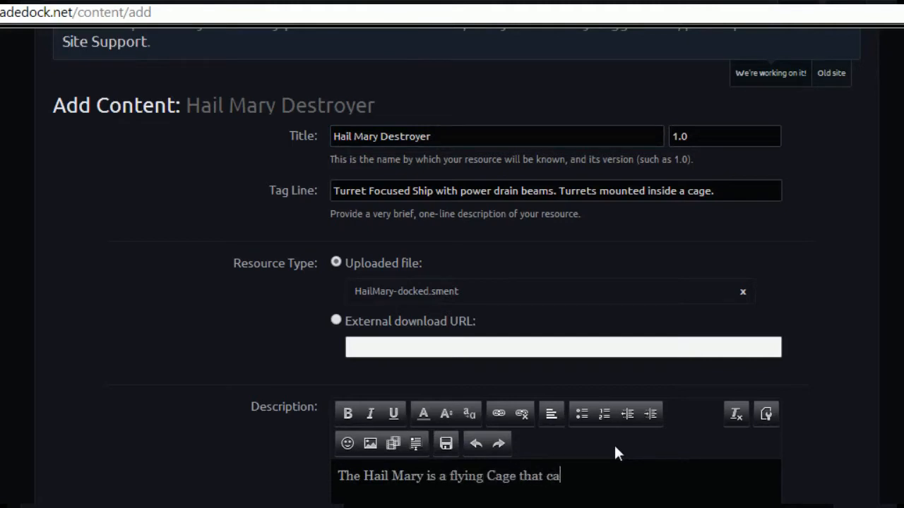
{"action": "key", "text": "BackSpace"}
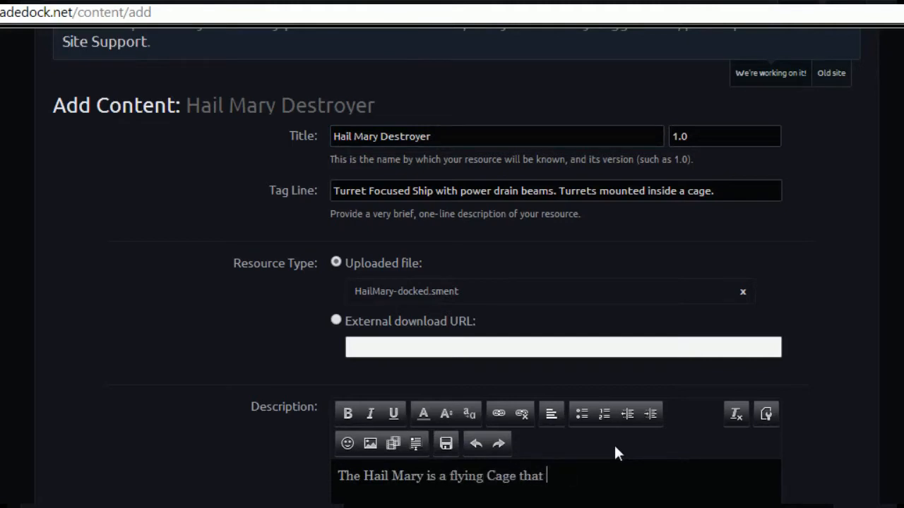
{"action": "type", "text": "houses Tw"}
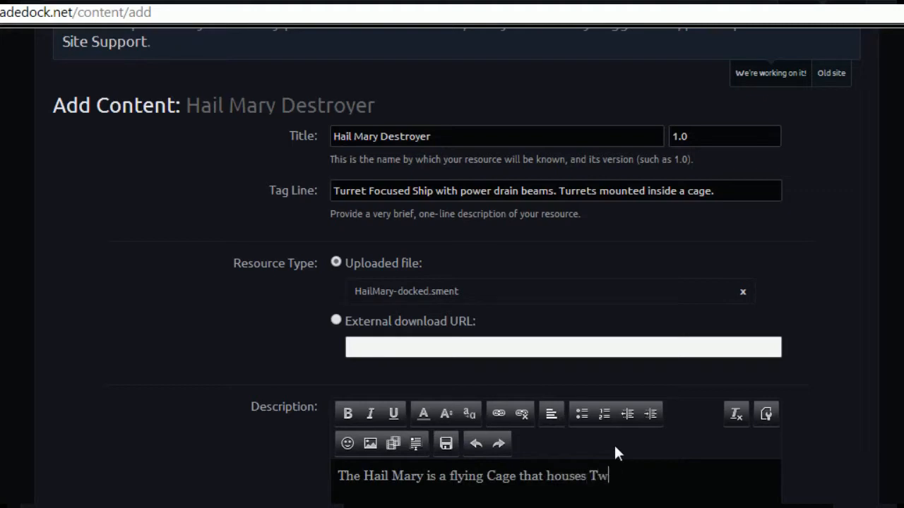
{"action": "type", "text": "o Large Turre"}
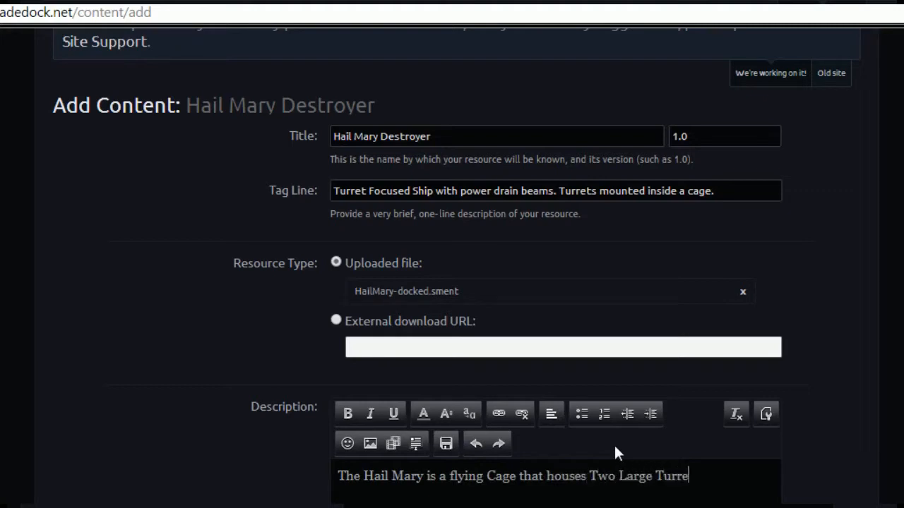
{"action": "type", "text": "ts. The H"}
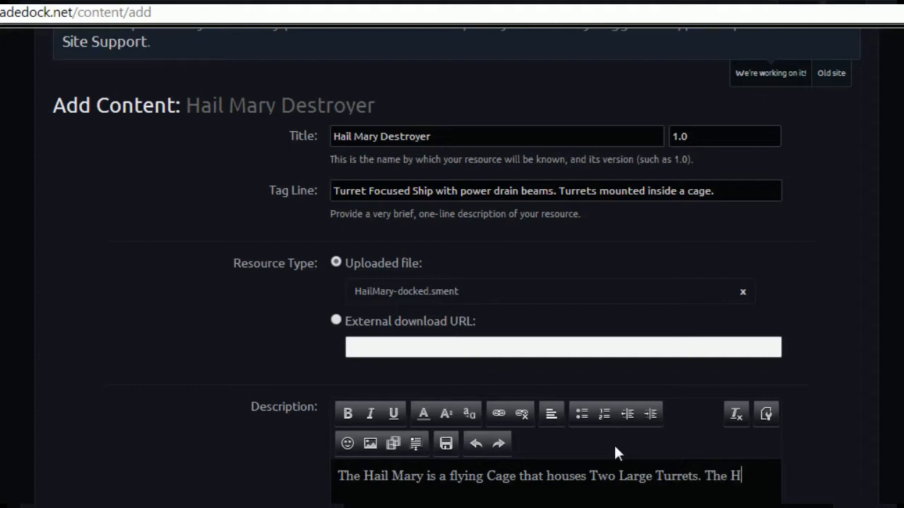
{"action": "type", "text": "ull Protects them."}
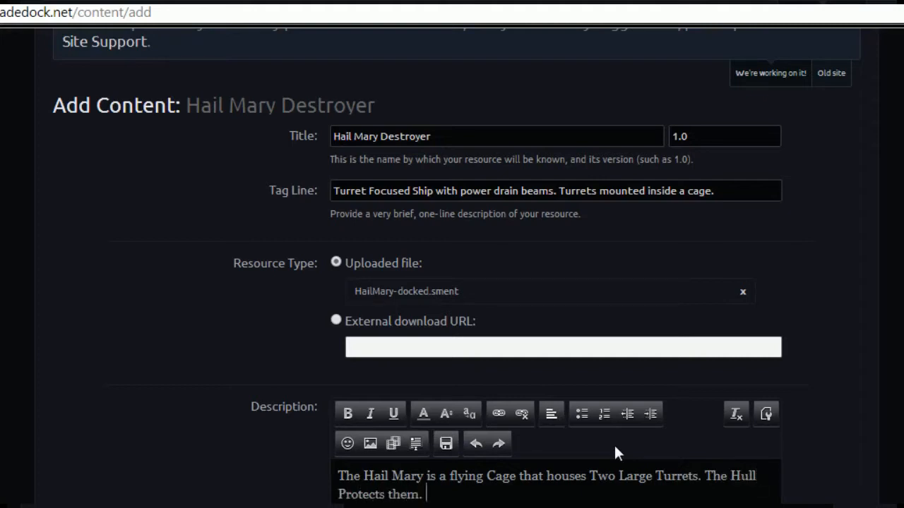
Step: Add that it also has the Powerdrain Beam Array, for killing stuff
{"action": "type", "text": "Also there is a"}
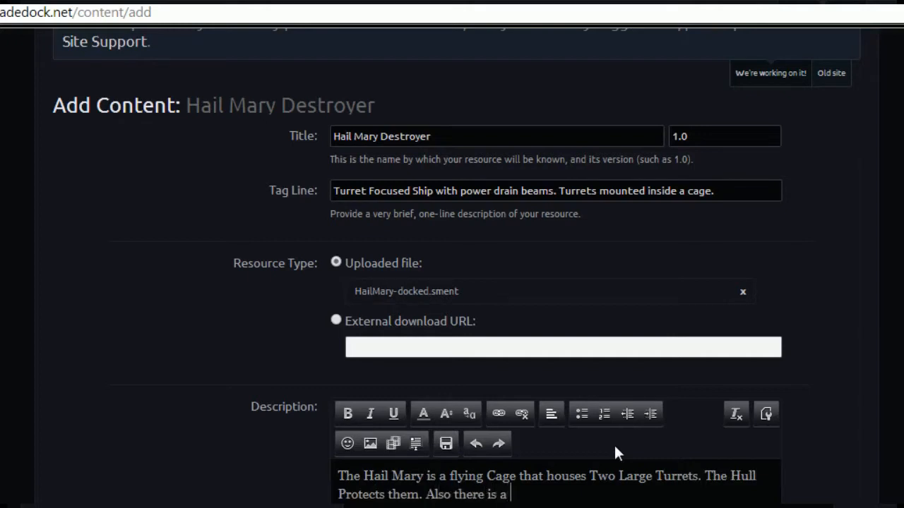
{"action": "type", "text": "Powerdrain"}
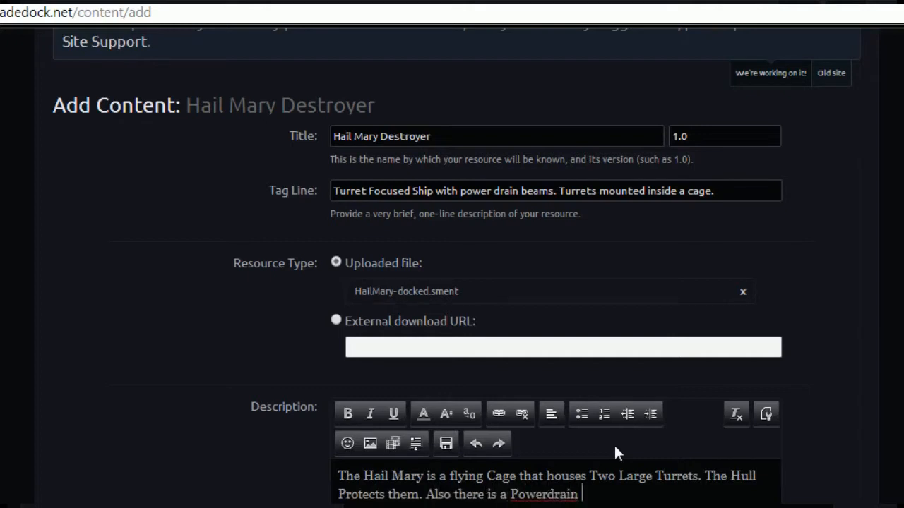
{"action": "type", "text": "Beam Arr"}
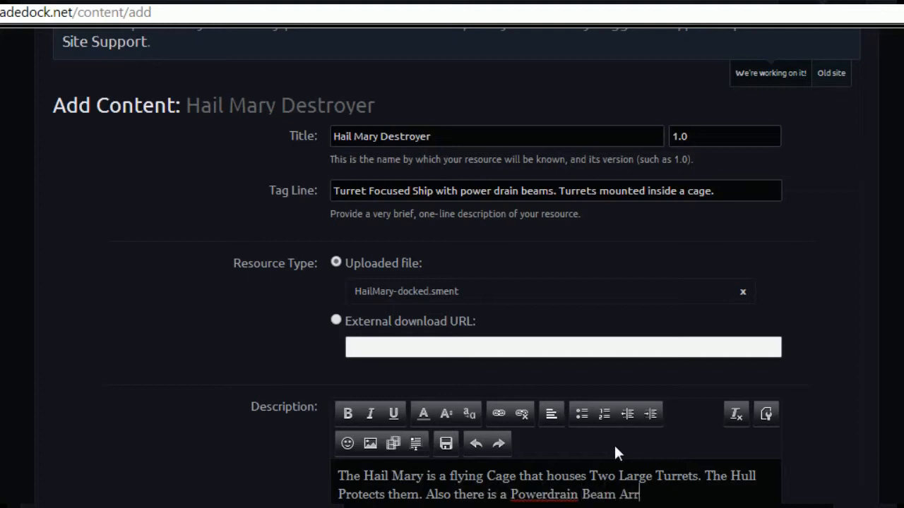
{"action": "type", "text": "ay."}
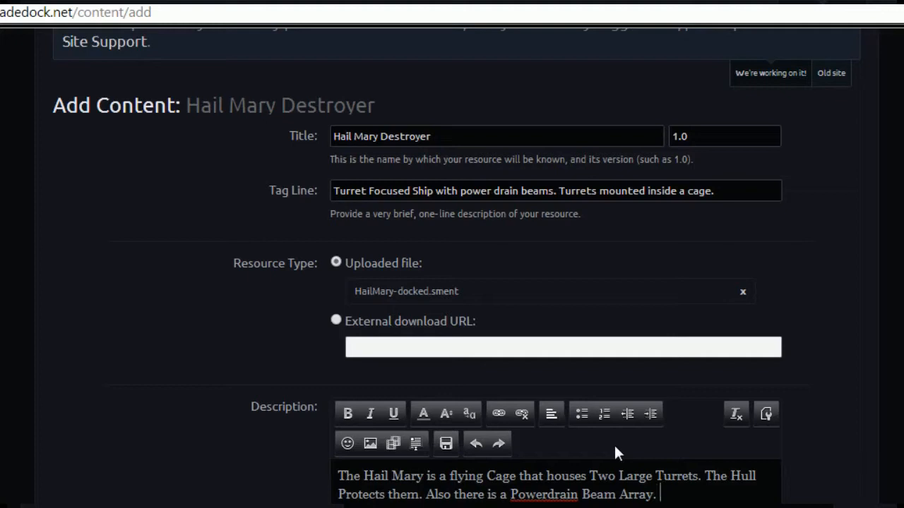
{"action": "type", "text": "For Killi"}
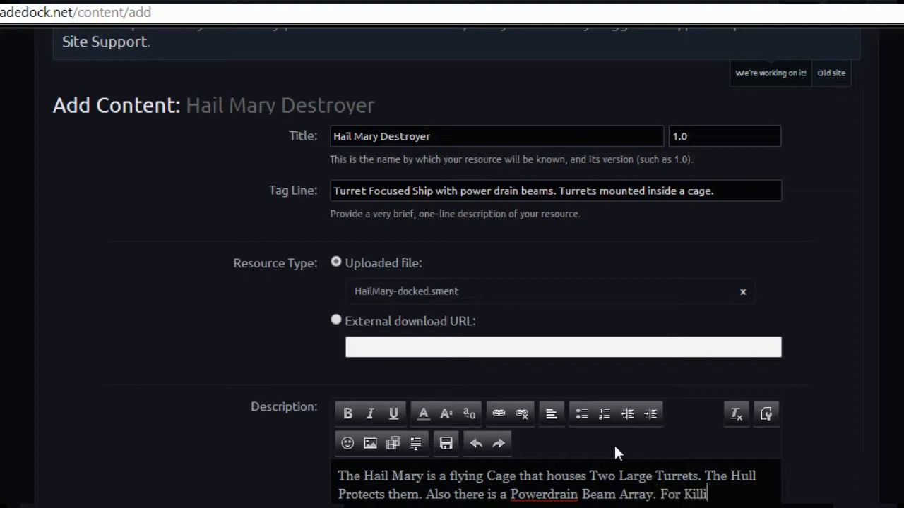
{"action": "type", "text": "ng stuff s"}
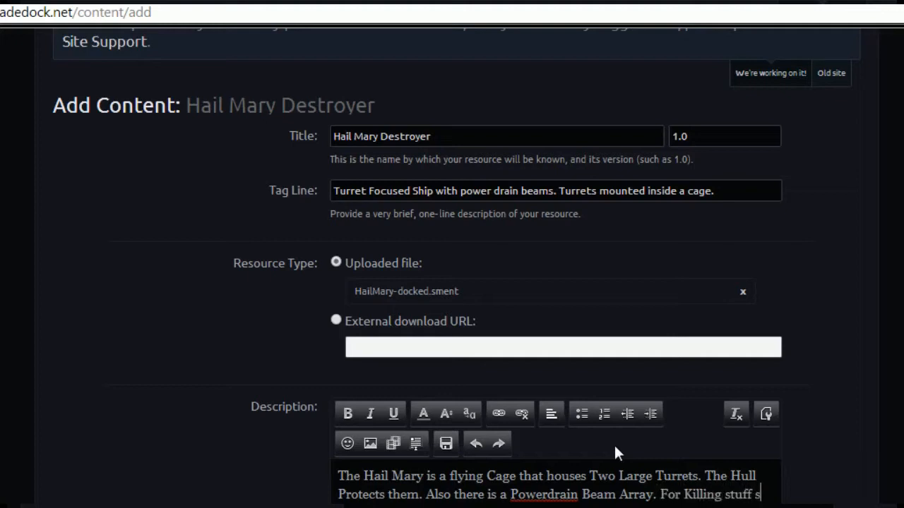
{"action": "key", "text": "Backspace"}
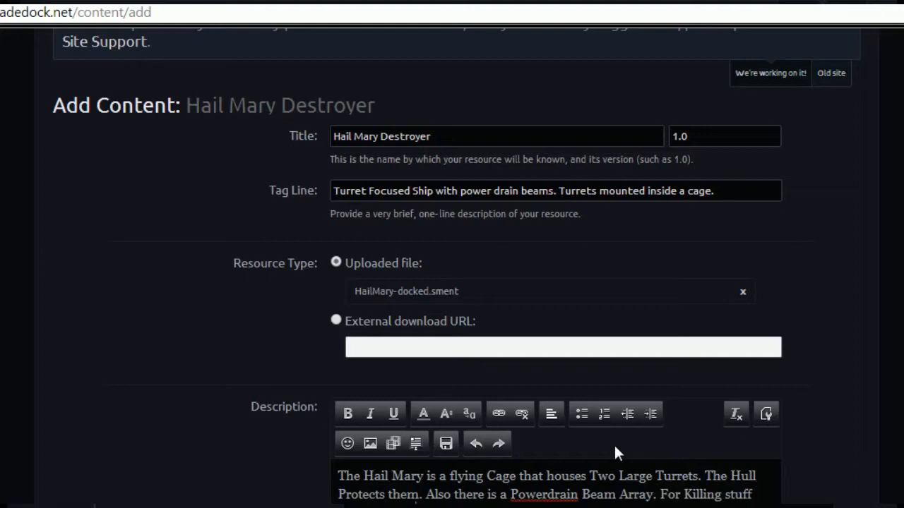
{"action": "mouse_move", "coordinate": [618, 451]}
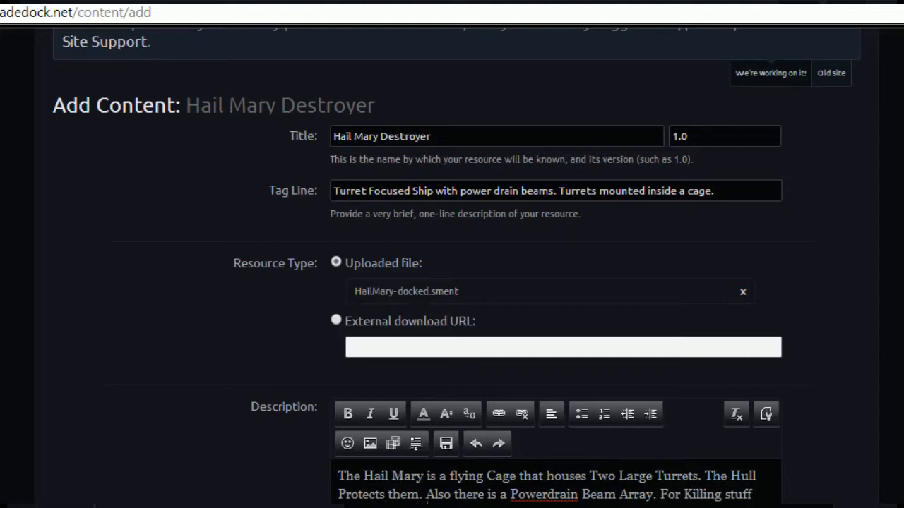
Step: Scroll down the Add Content form before leaving the submission unsaved
{"action": "scroll", "scroll_direction": "down", "scroll_amount": 3}
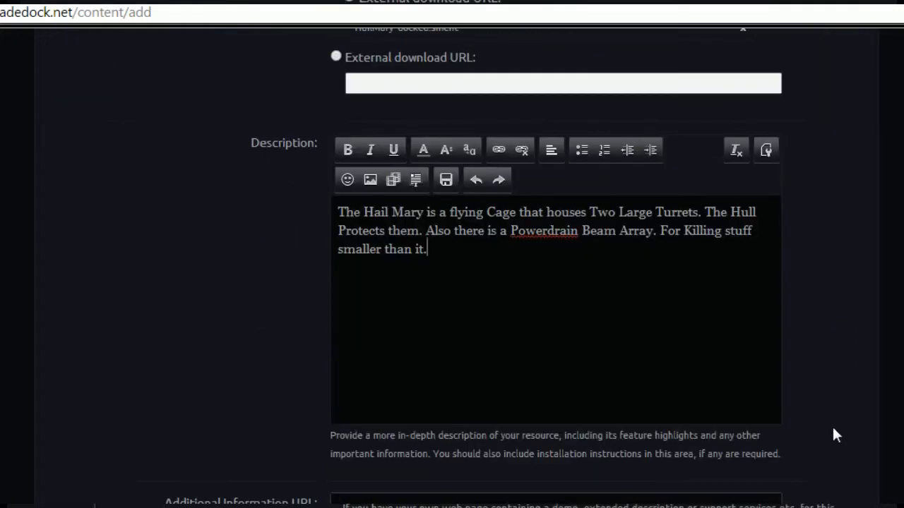
{"action": "scroll", "scroll_direction": "down", "scroll_amount": 3}
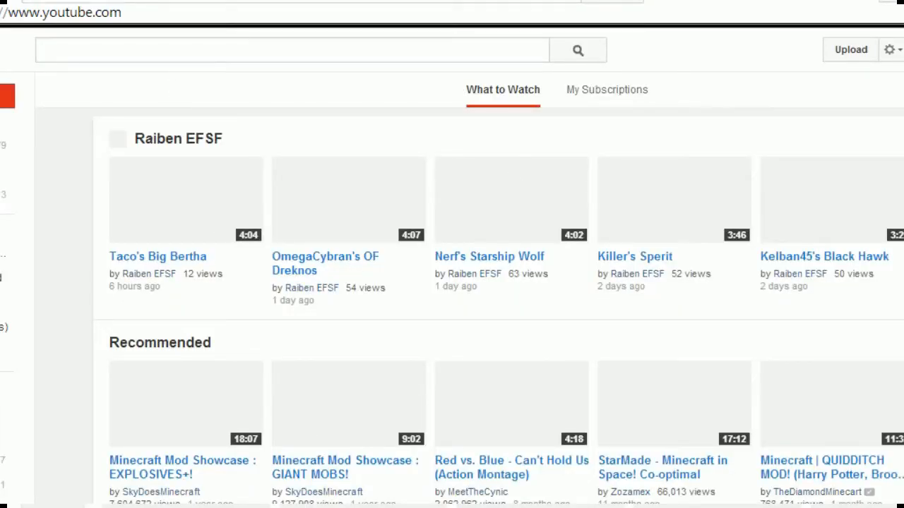
Step: Search YouTube for 'mushroomfleet hail mary' and scan the Hail Mary video results
{"action": "type", "text": "mushroomfleet hail mary"}
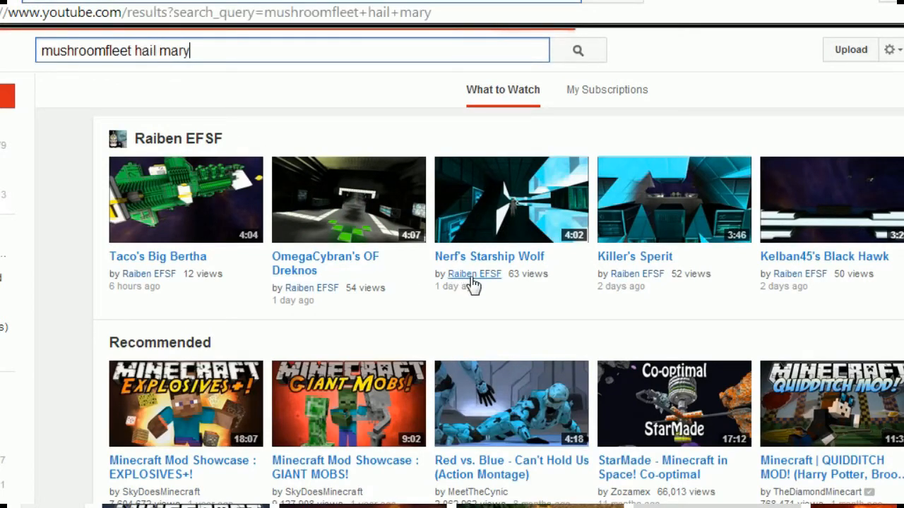
{"action": "left_click", "coordinate": [577, 51]}
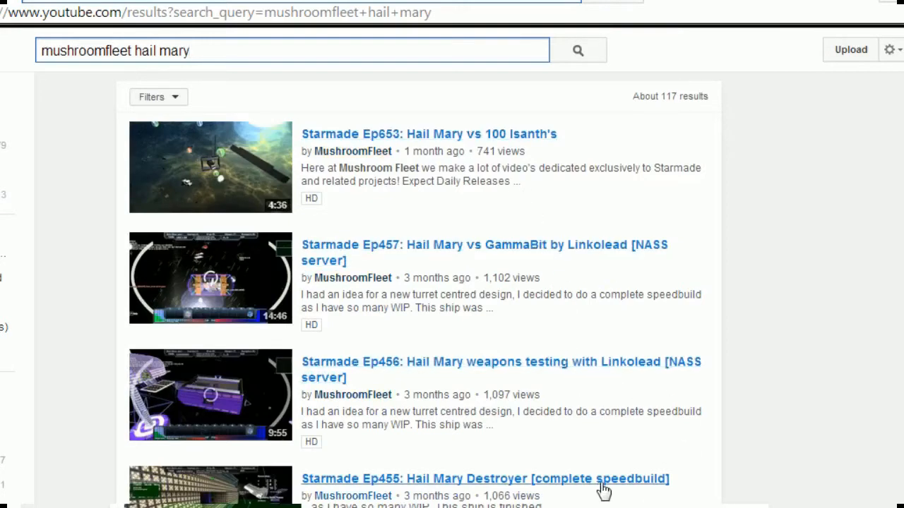
{"action": "scroll", "scroll_direction": "down", "scroll_amount": 3}
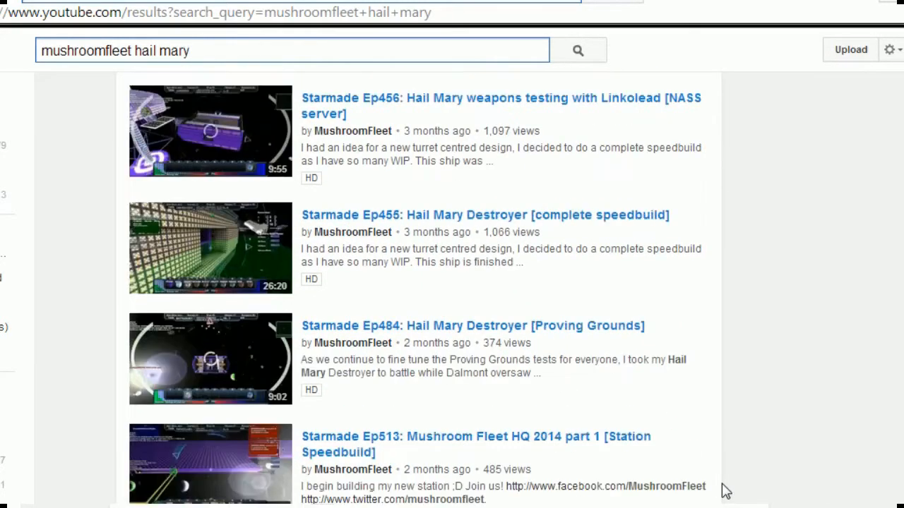
{"action": "scroll", "scroll_direction": "up", "scroll_amount": 3}
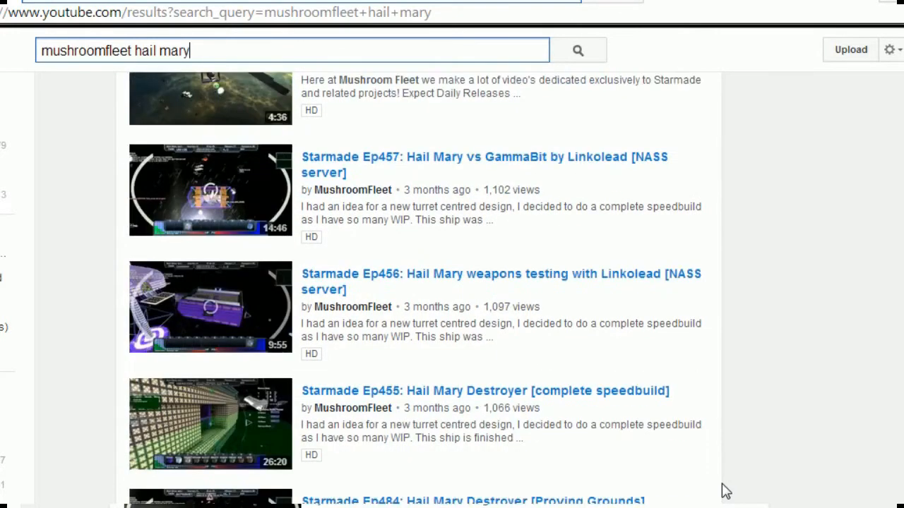
{"action": "mouse_move", "coordinate": [718, 480]}
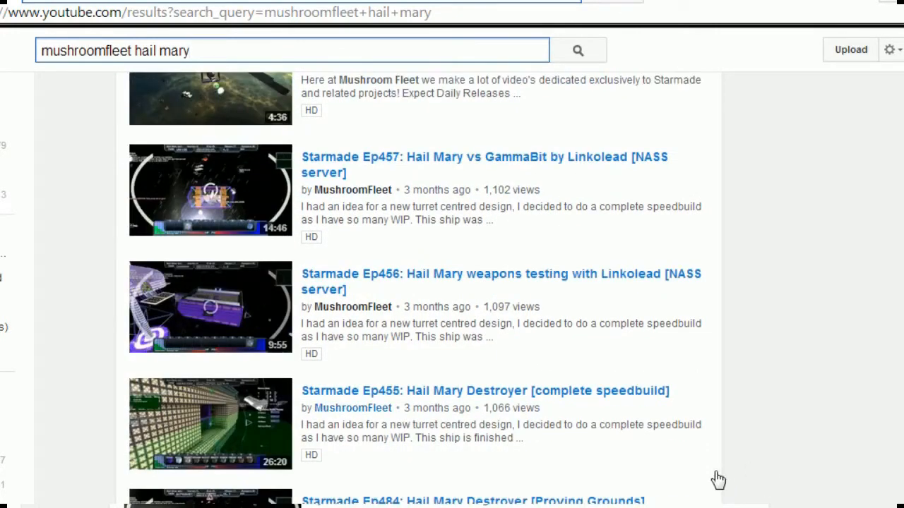
{"action": "scroll", "scroll_direction": "up", "scroll_amount": 3}
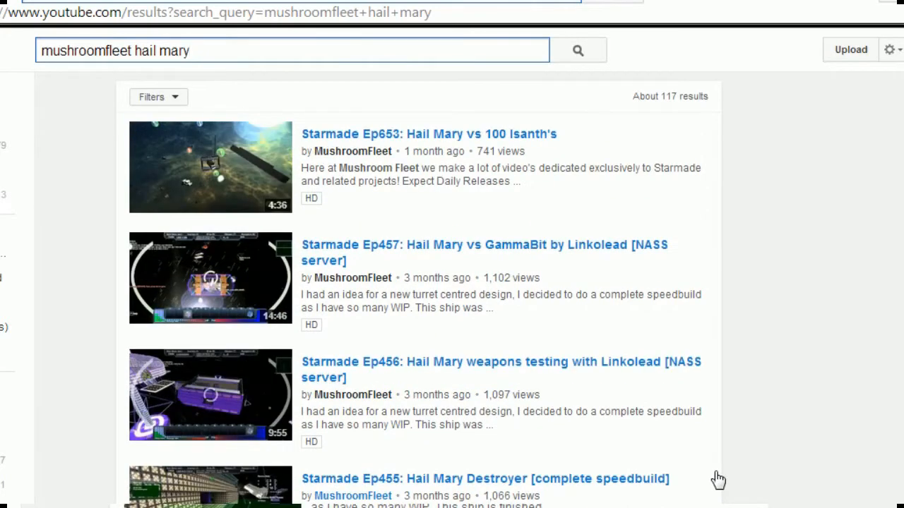
{"action": "mouse_move", "coordinate": [533, 491]}
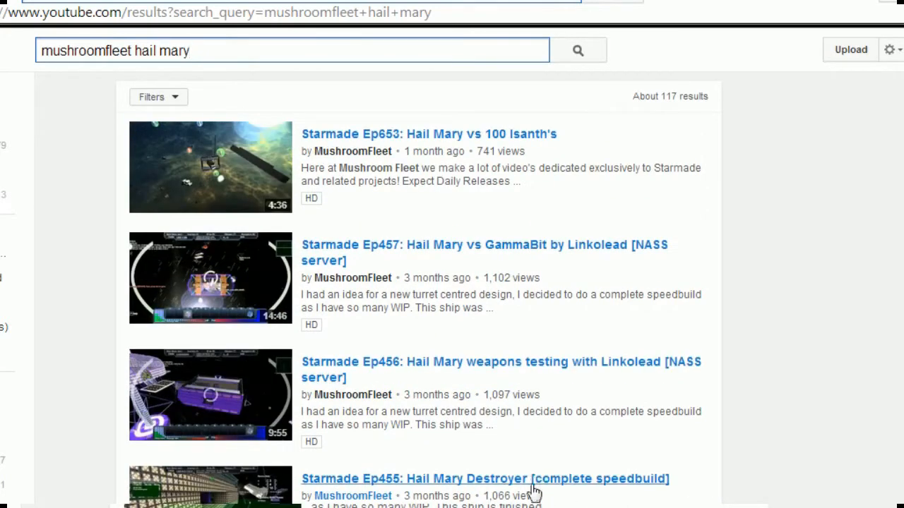
{"action": "mouse_move", "coordinate": [490, 370]}
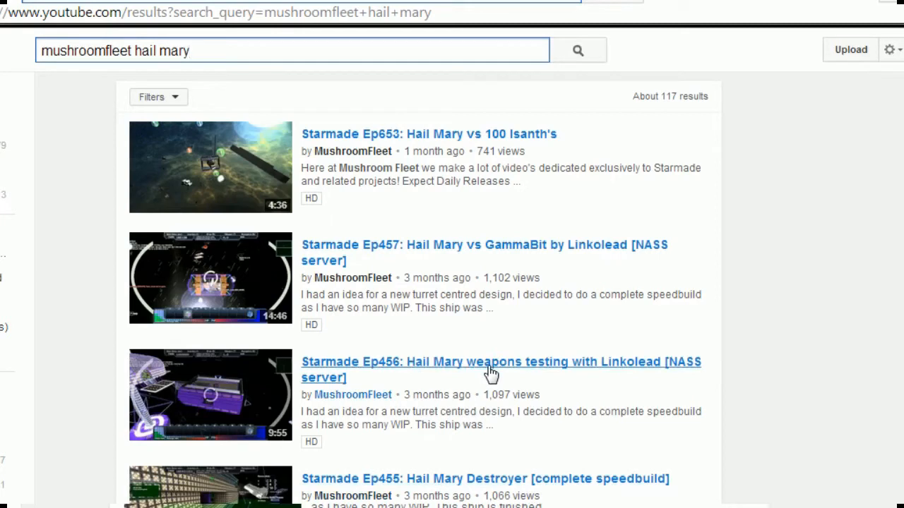
{"action": "mouse_move", "coordinate": [480, 250]}
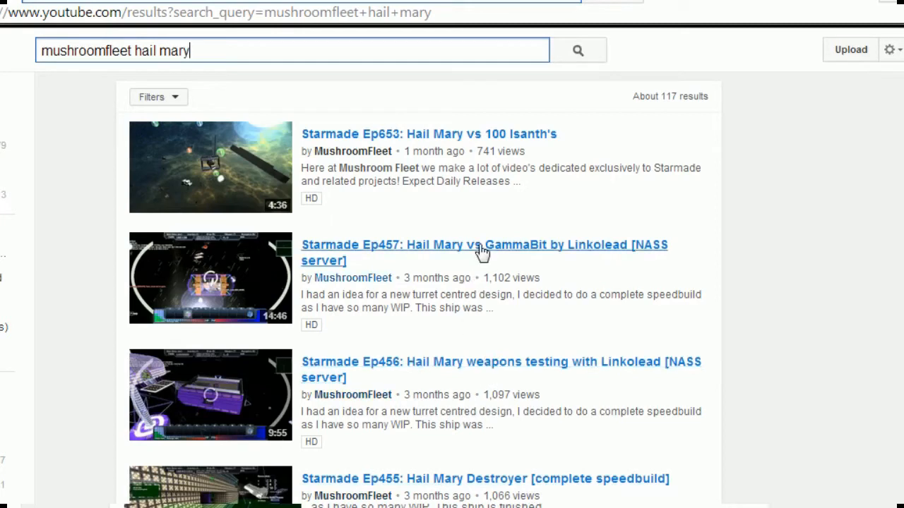
{"action": "mouse_move", "coordinate": [661, 185]}
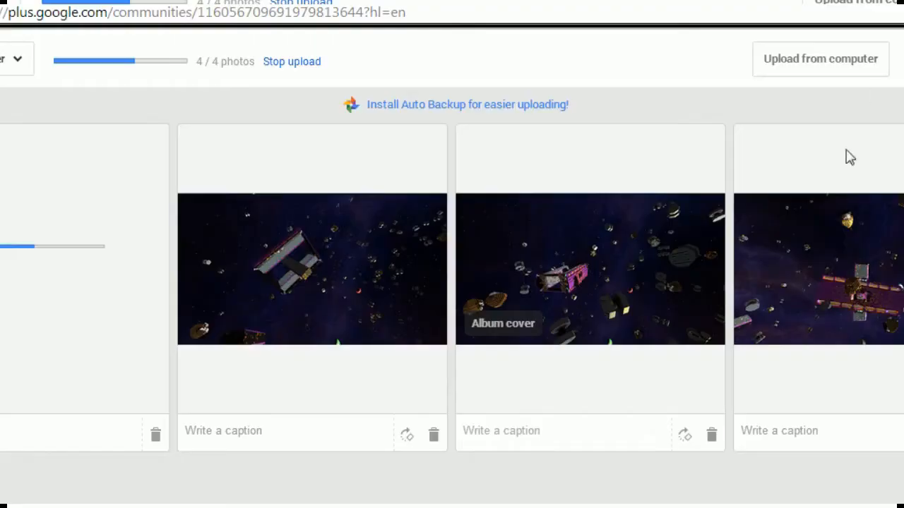
{"action": "mouse_move", "coordinate": [183, 255]}
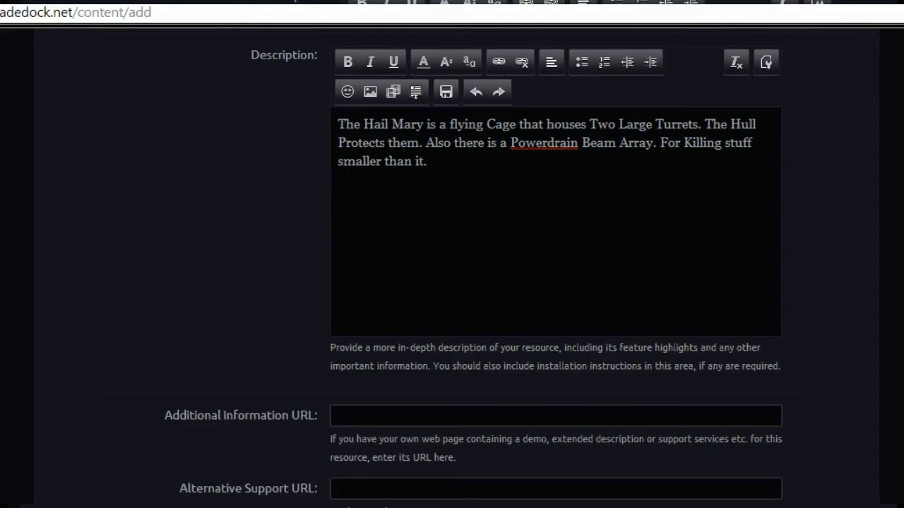
Step: Start a Media embed in the description editor, ready for the video URL
{"action": "left_click", "coordinate": [393, 92]}
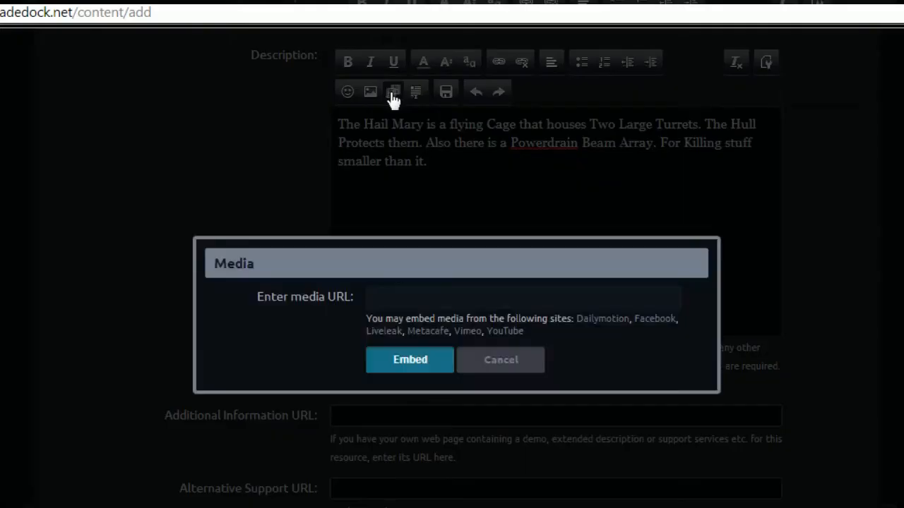
{"action": "left_click", "coordinate": [522, 296]}
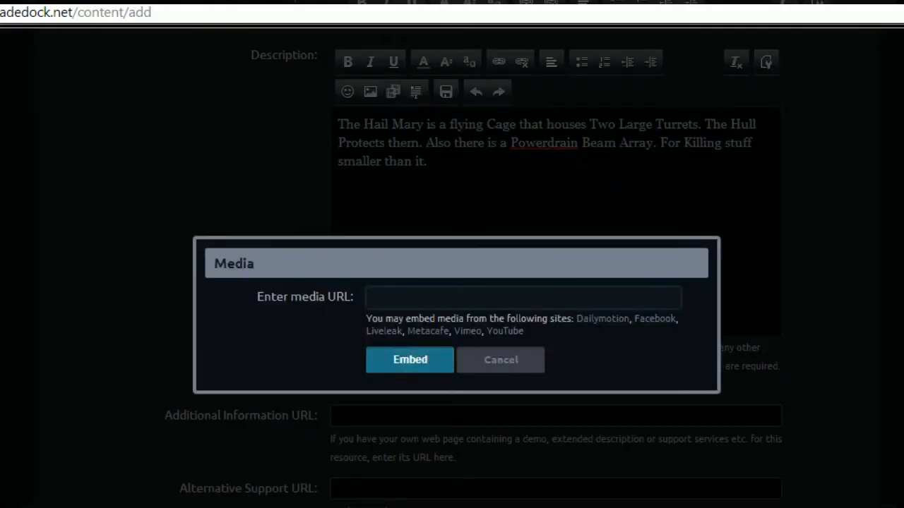
{"action": "left_click", "coordinate": [409, 359]}
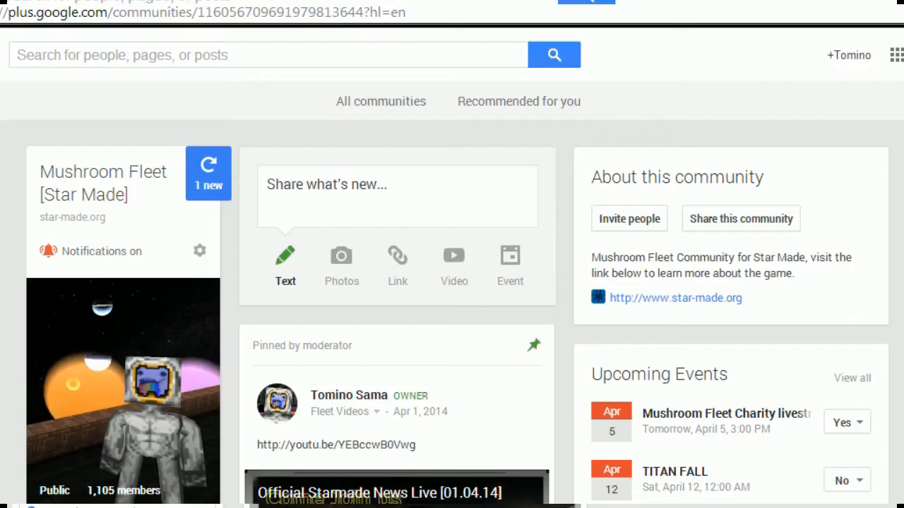
{"action": "left_click", "coordinate": [341, 255]}
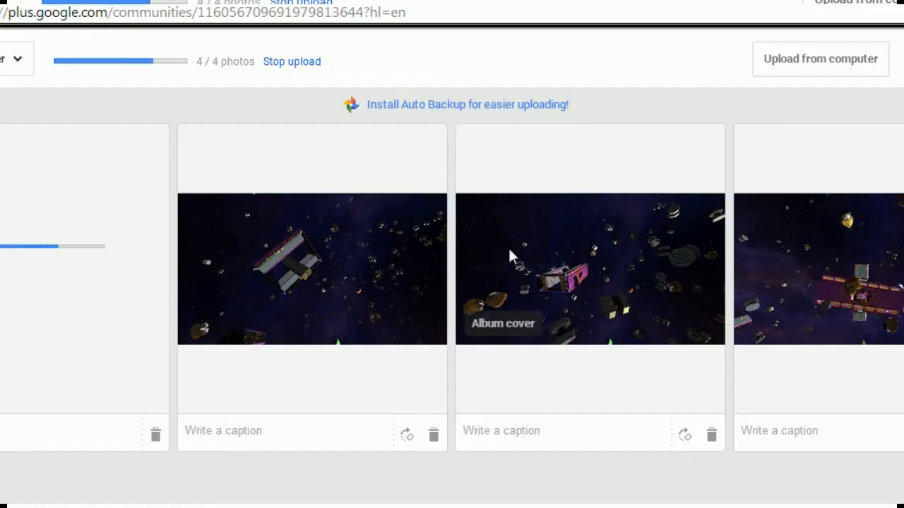
{"action": "mouse_move", "coordinate": [823, 295]}
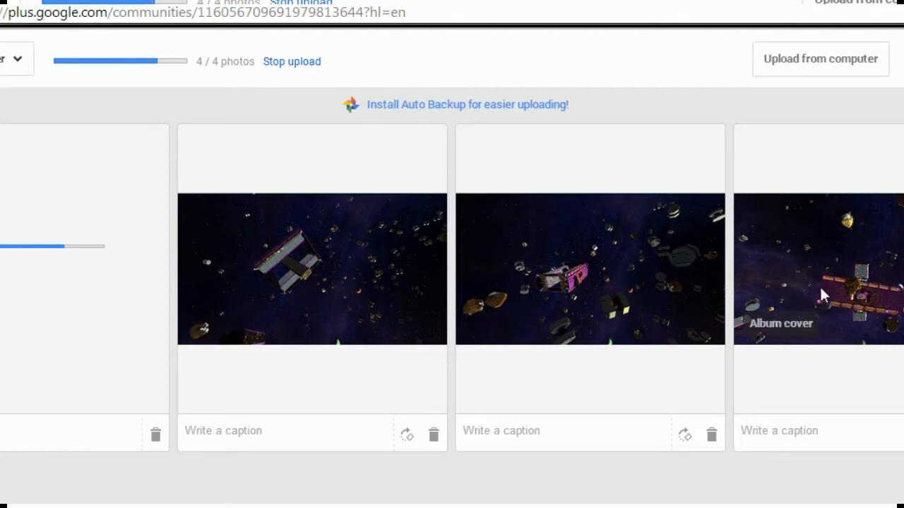
{"action": "mouse_move", "coordinate": [403, 502]}
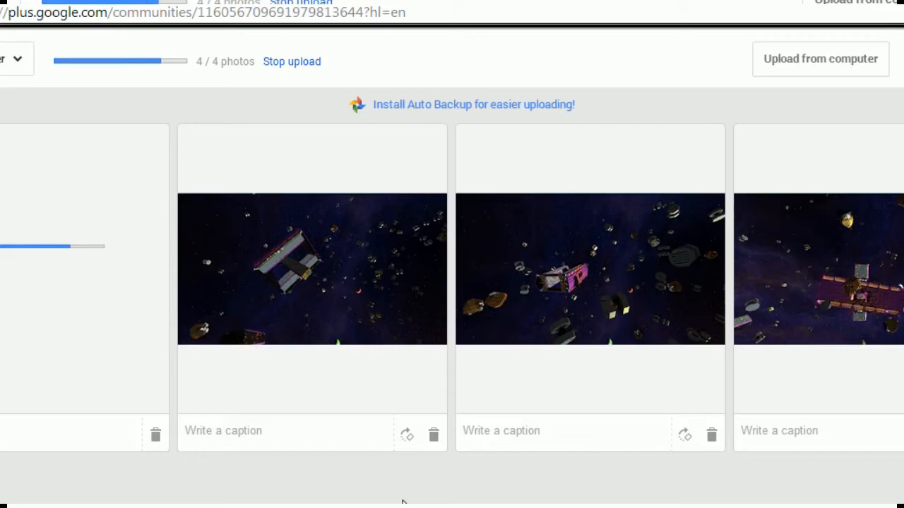
{"action": "mouse_move", "coordinate": [402, 502]}
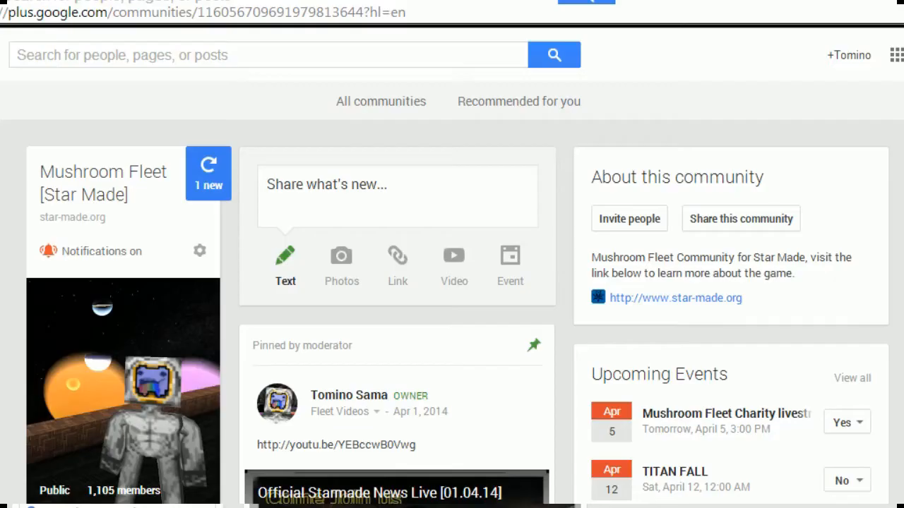
{"action": "mouse_move", "coordinate": [336, 170]}
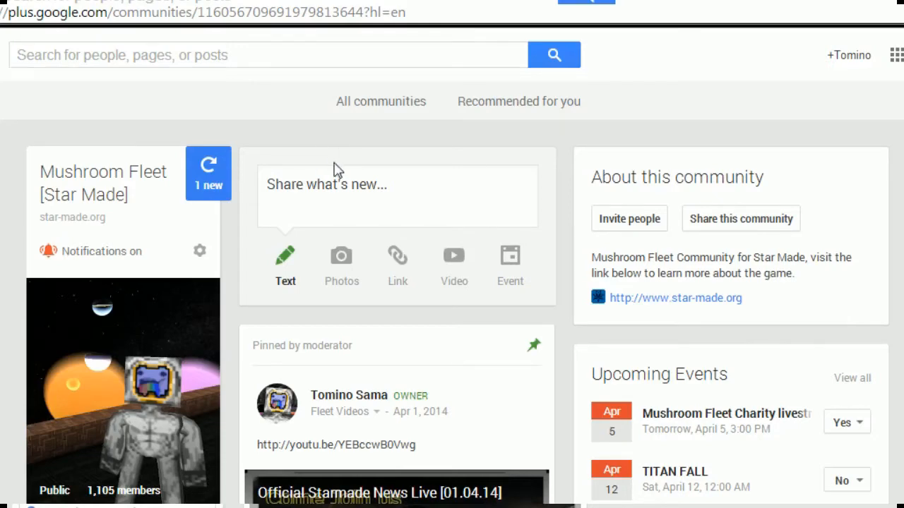
Step: Reply 'you could always buy it. here bro' to the buying StarMade community post
{"action": "scroll", "scroll_direction": "down", "scroll_amount": 3}
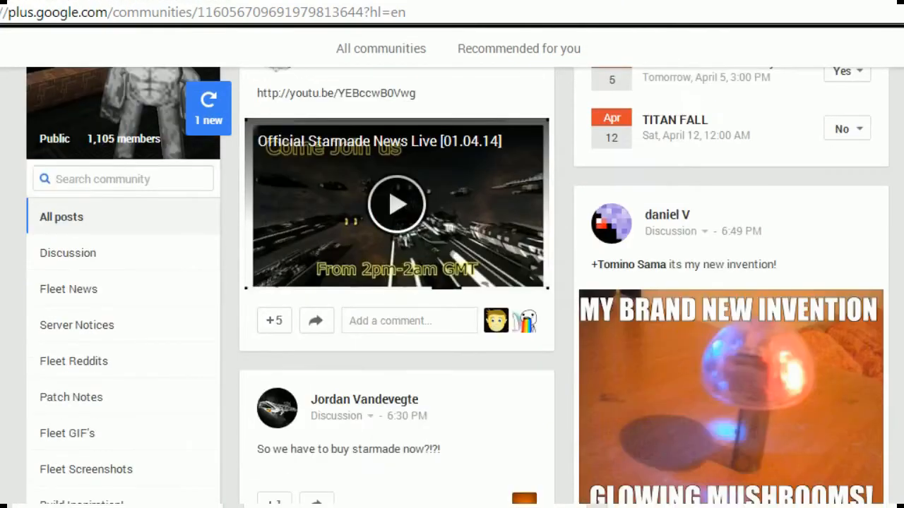
{"action": "scroll", "scroll_direction": "down", "scroll_amount": 3}
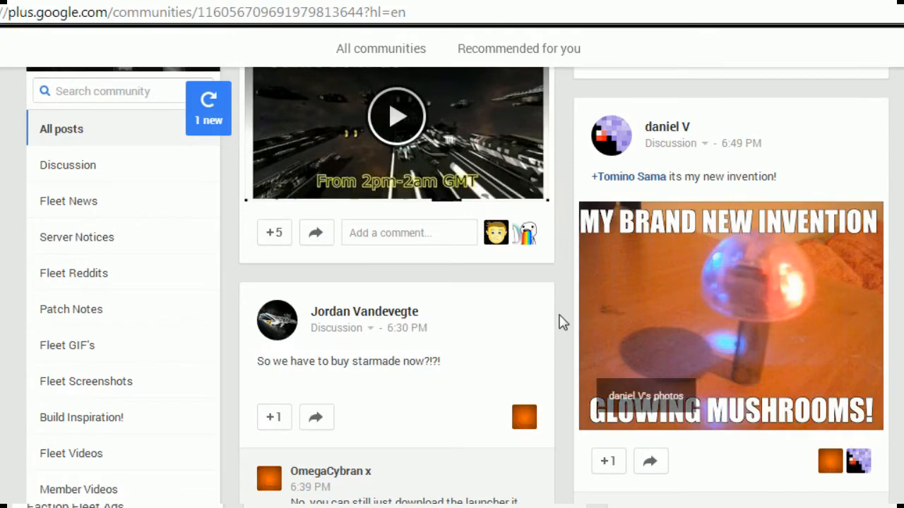
{"action": "scroll", "scroll_direction": "down", "scroll_amount": 3}
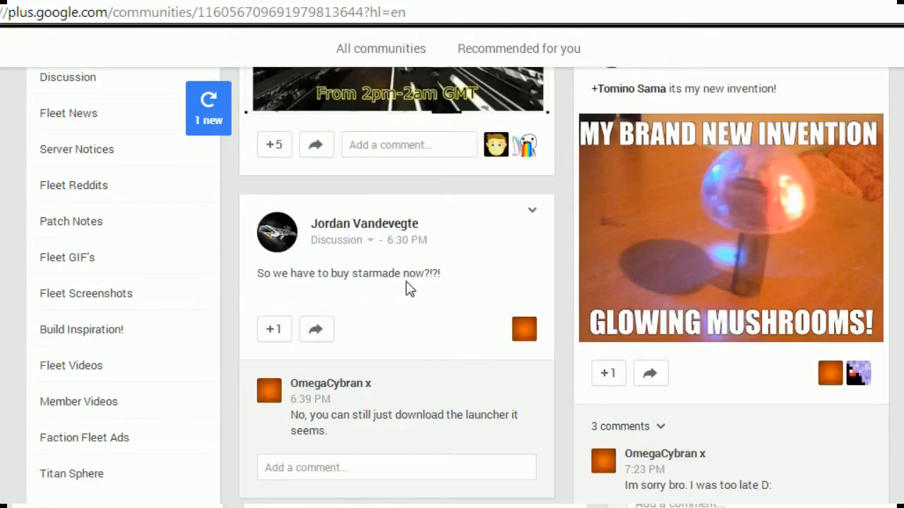
{"action": "left_click", "coordinate": [395, 467]}
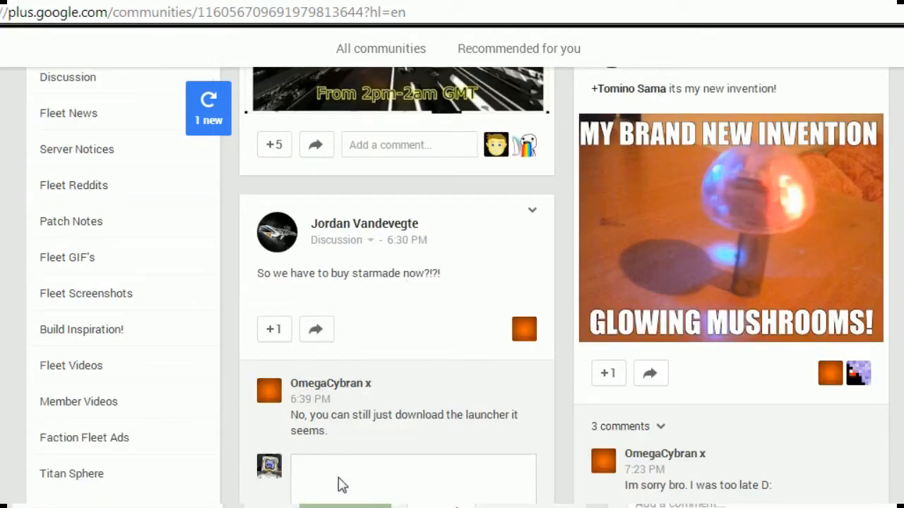
{"action": "type", "text": "you could"}
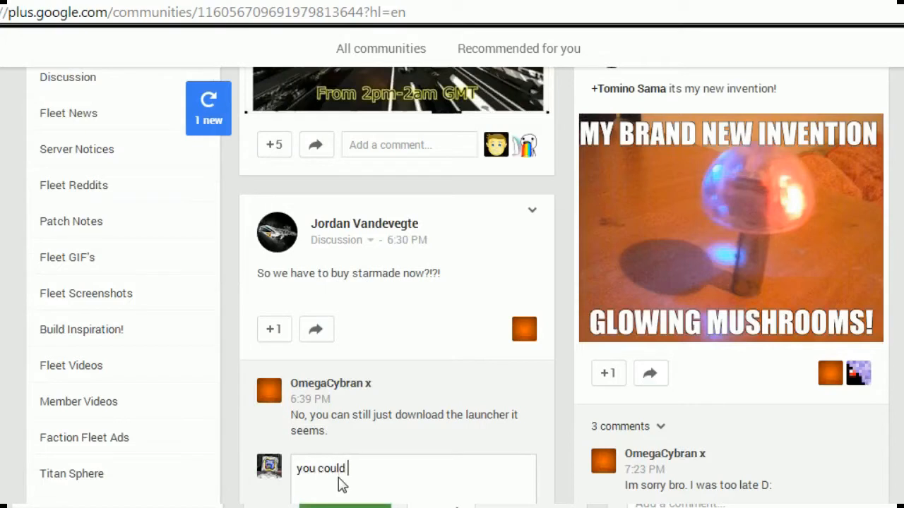
{"action": "type", "text": "always bu"}
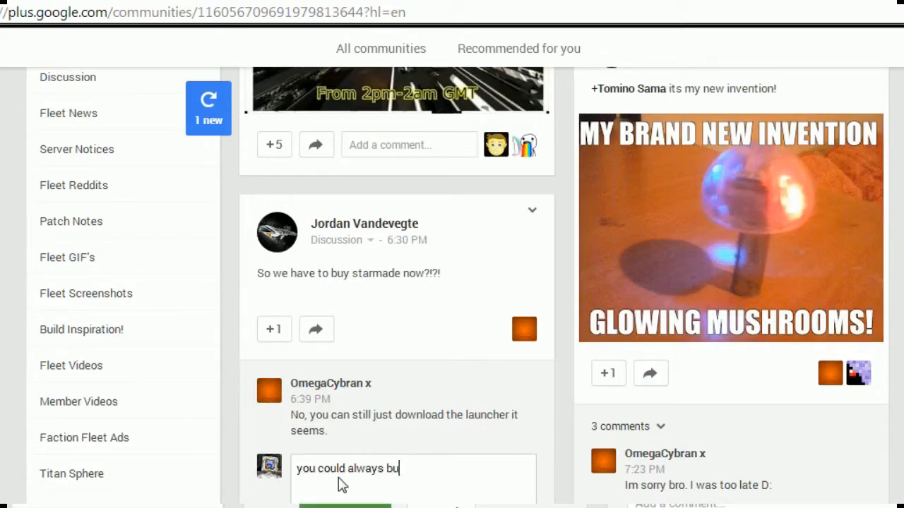
{"action": "type", "text": "y it. no change"}
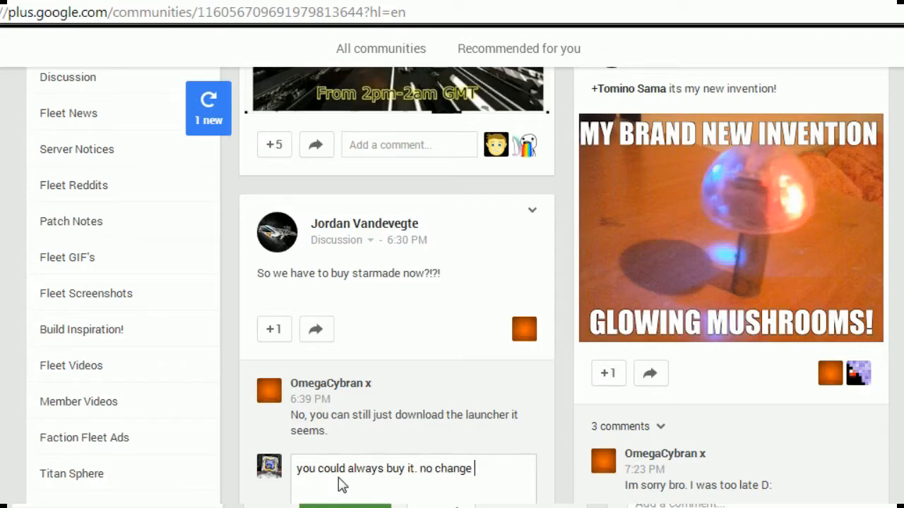
{"action": "type", "text": "here bro"}
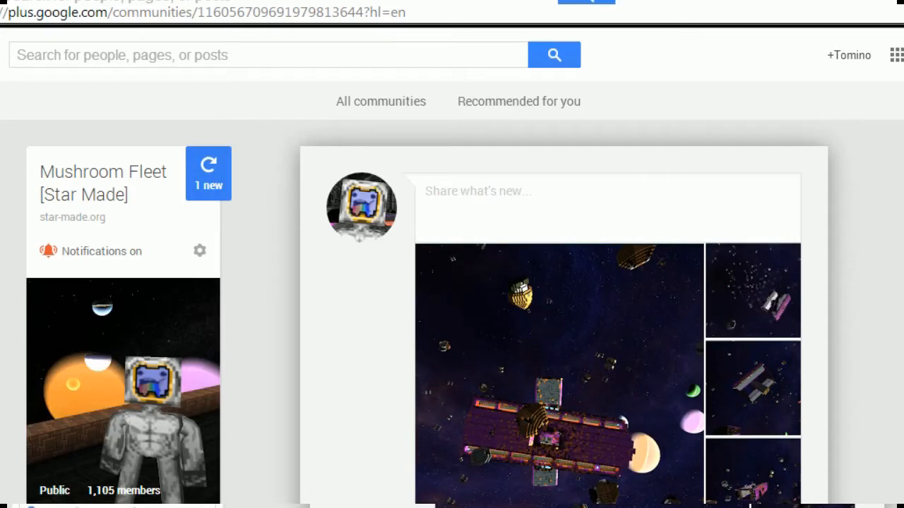
Step: Share the Hail Mary album with the note 'update' under Fleet Screenshots
{"action": "scroll", "scroll_direction": "down", "scroll_amount": 3}
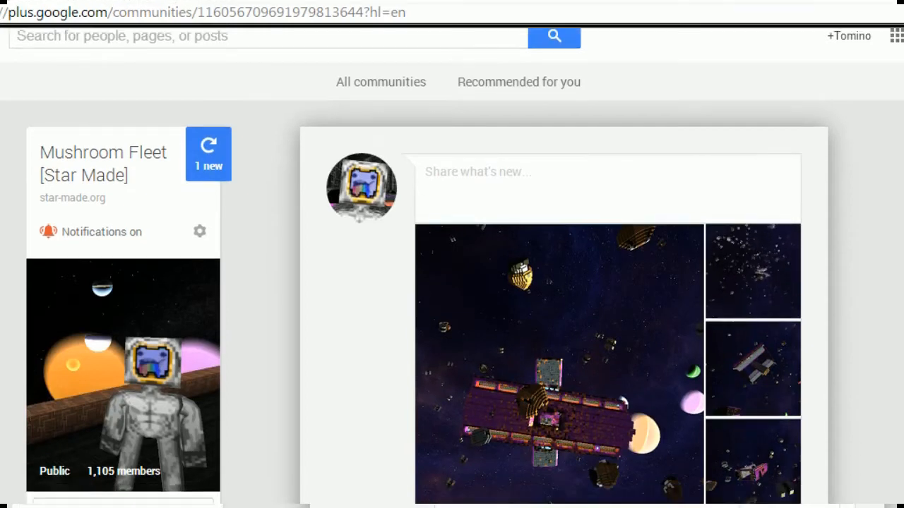
{"action": "type", "text": "update"}
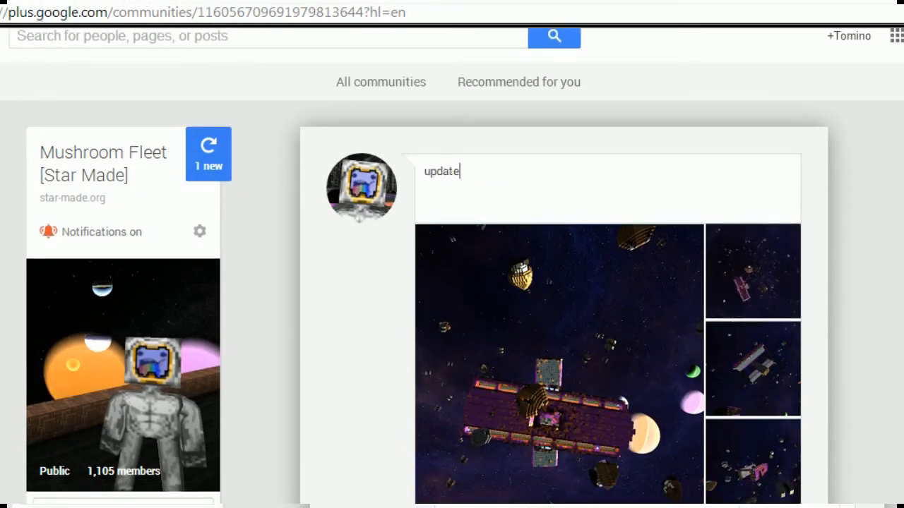
{"action": "scroll", "scroll_direction": "down", "scroll_amount": 3}
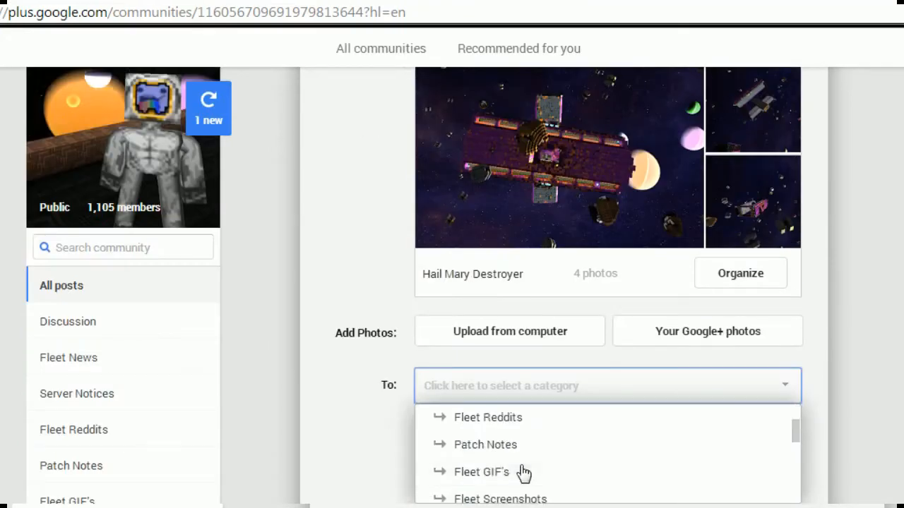
{"action": "left_click", "coordinate": [499, 498]}
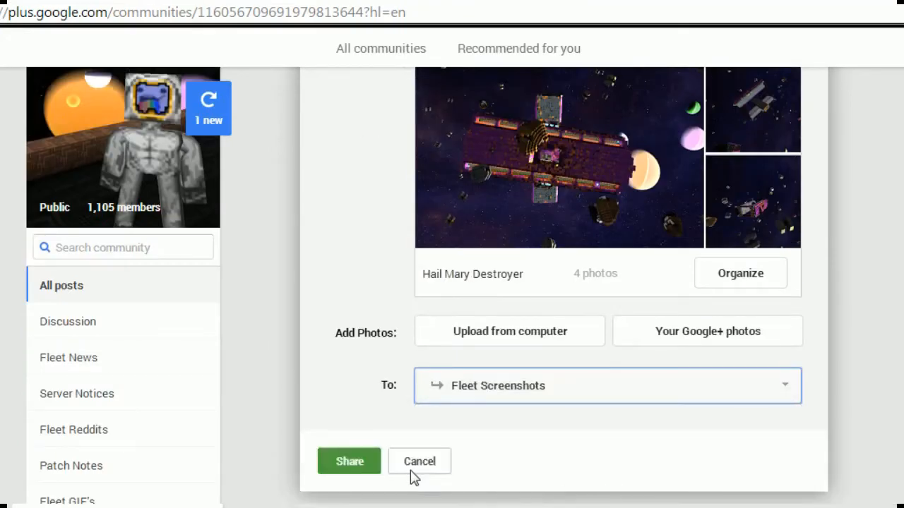
{"action": "mouse_move", "coordinate": [348, 461]}
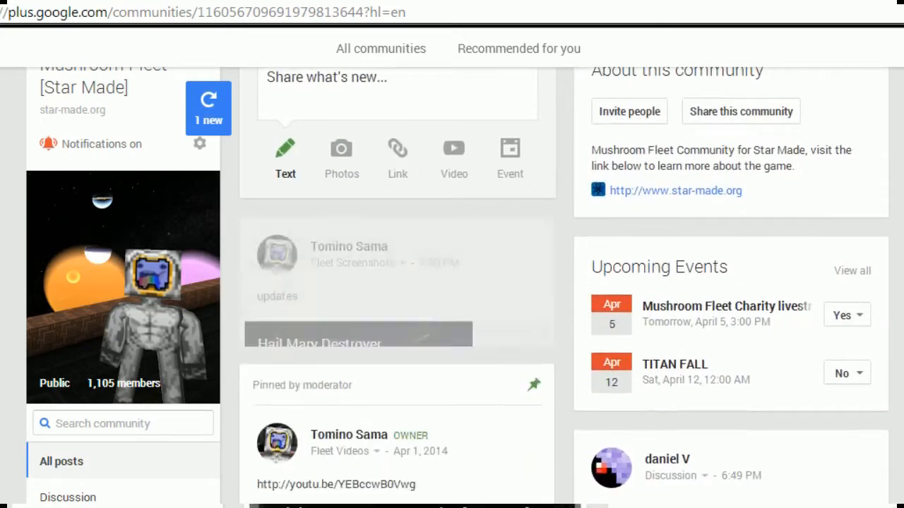
{"action": "scroll", "scroll_direction": "down", "scroll_amount": 3}
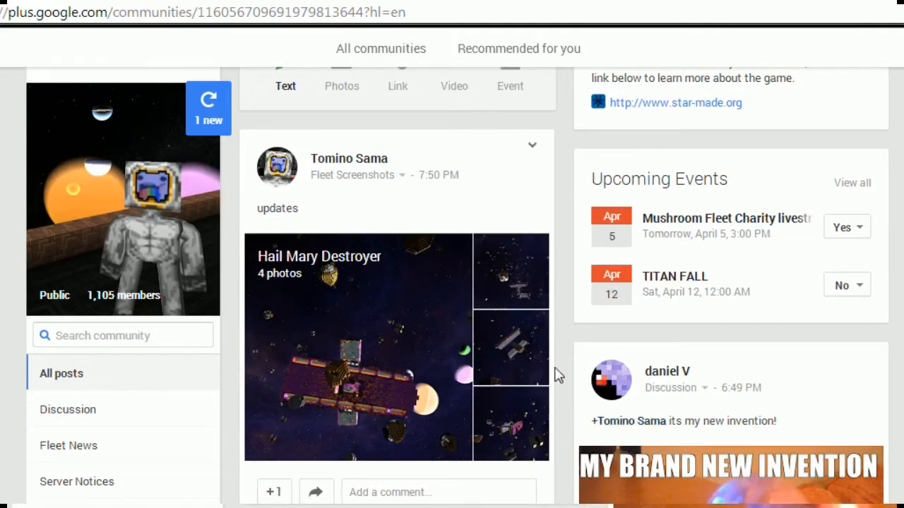
{"action": "left_click", "coordinate": [357, 346]}
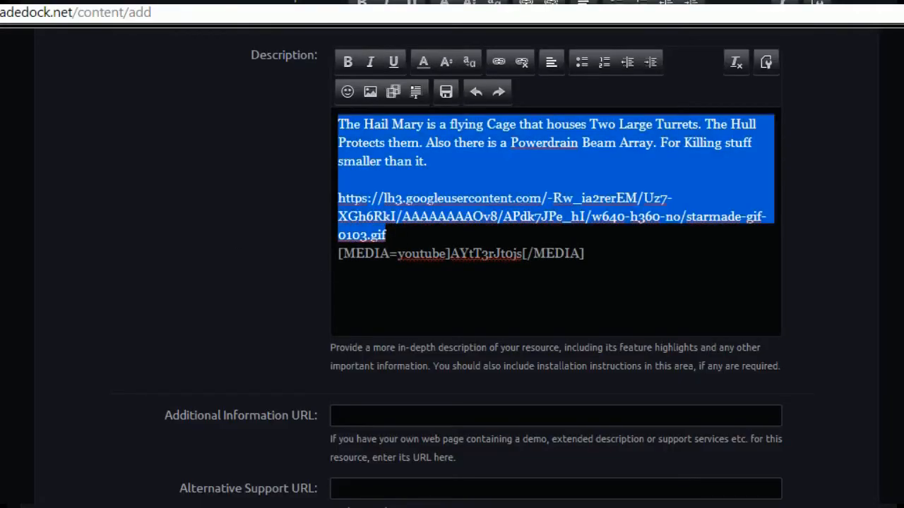
Step: Remove the raw gif link and re-insert it as an embedded image
{"action": "key", "text": "Delete"}
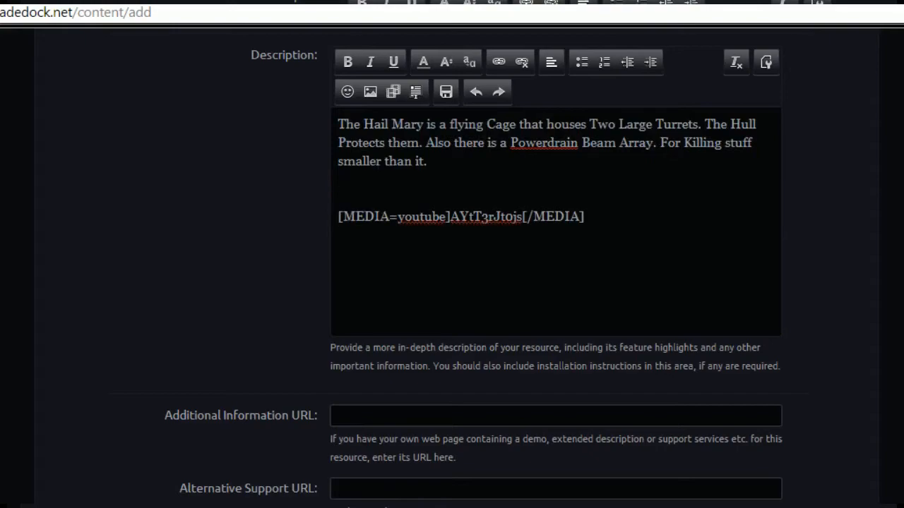
{"action": "left_click", "coordinate": [370, 91]}
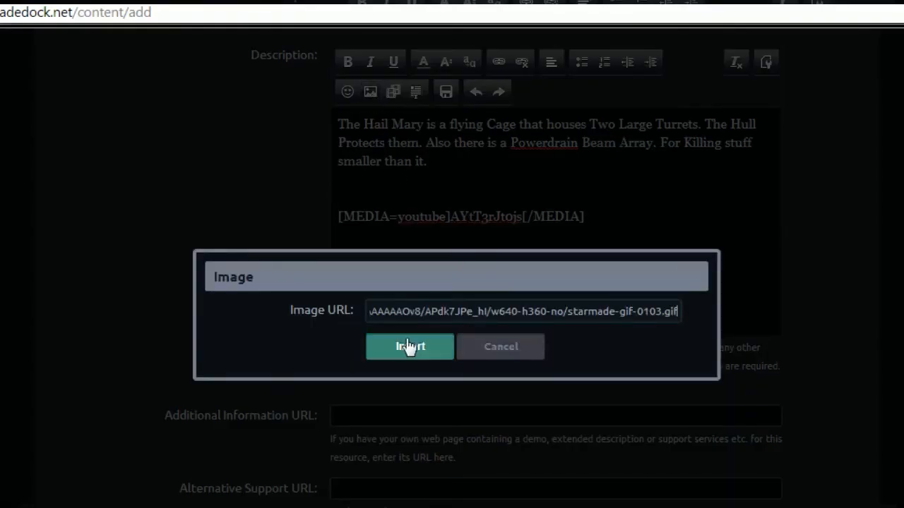
{"action": "left_click", "coordinate": [410, 346]}
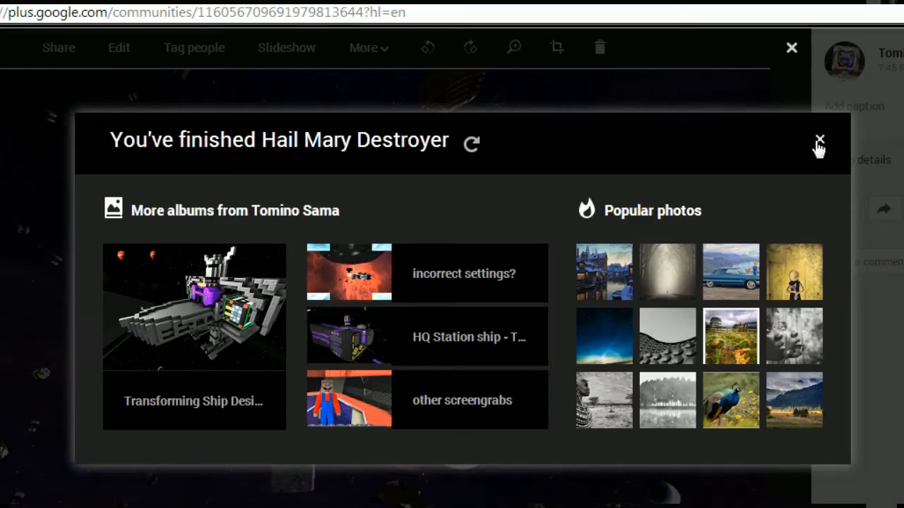
Step: Dismiss the finished-album summary panel after the last photo
{"action": "left_click", "coordinate": [818, 139]}
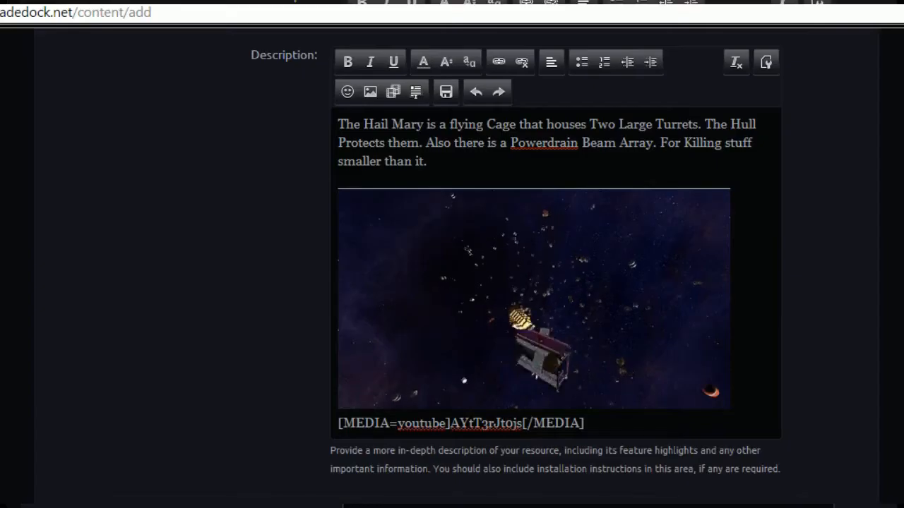
{"action": "scroll", "scroll_direction": "down", "scroll_amount": 3}
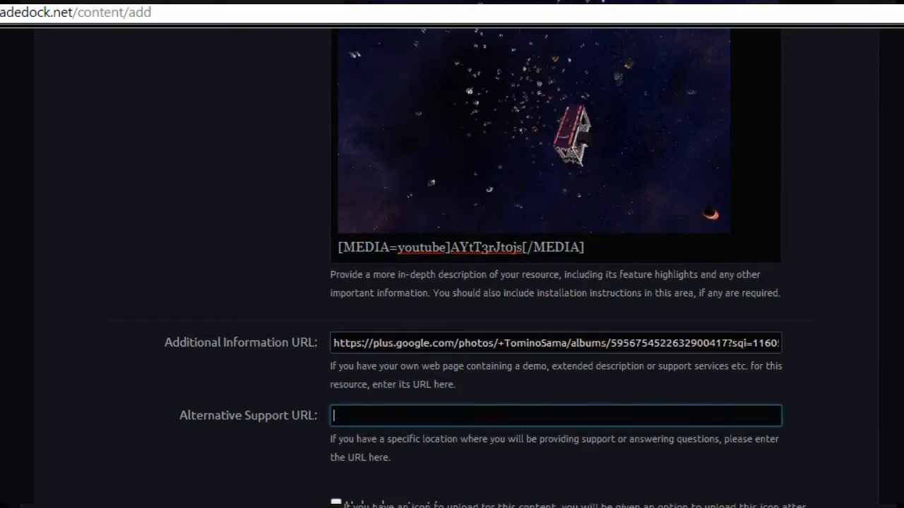
{"action": "type", "text": "http"}
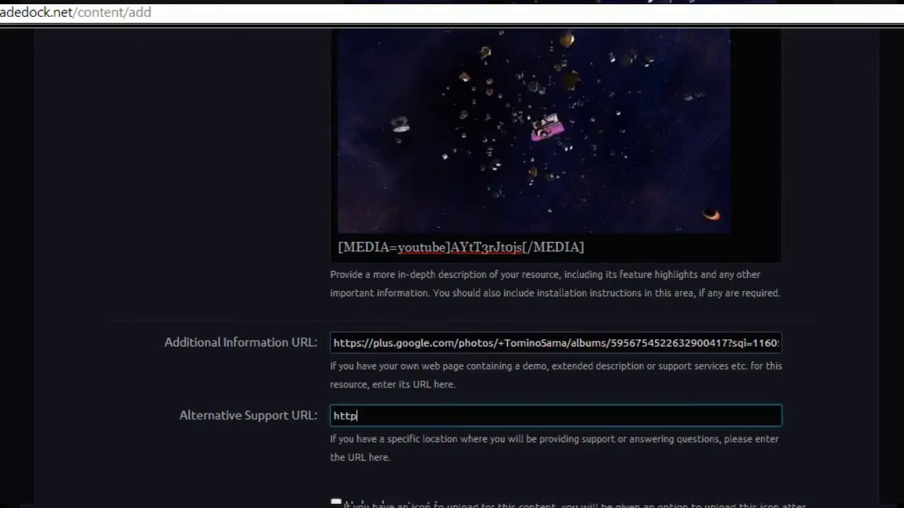
{"action": "type", "text": "://www"}
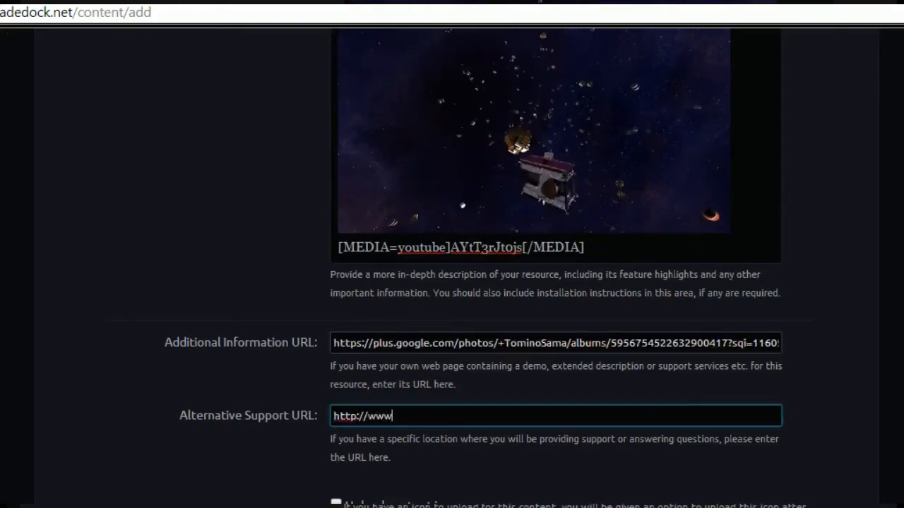
{"action": "type", "text": "mushroomfl"}
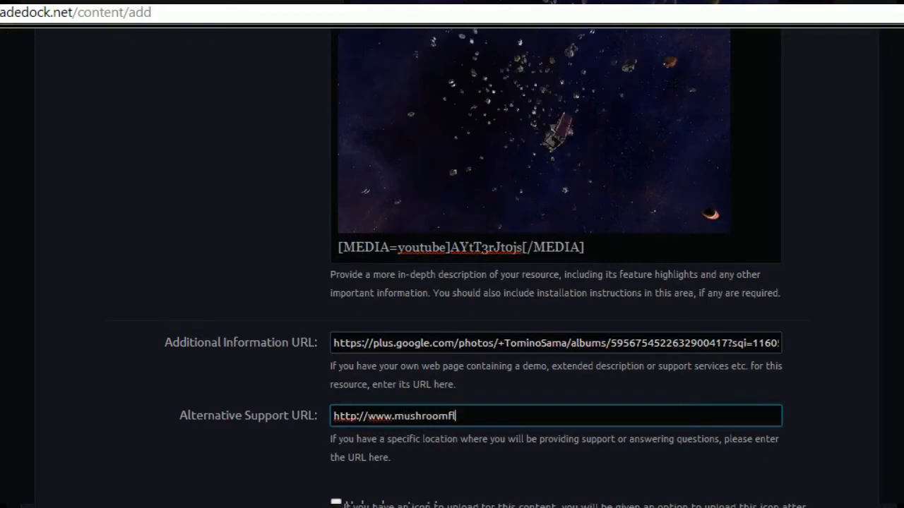
{"action": "type", "text": "eet.co.uk"}
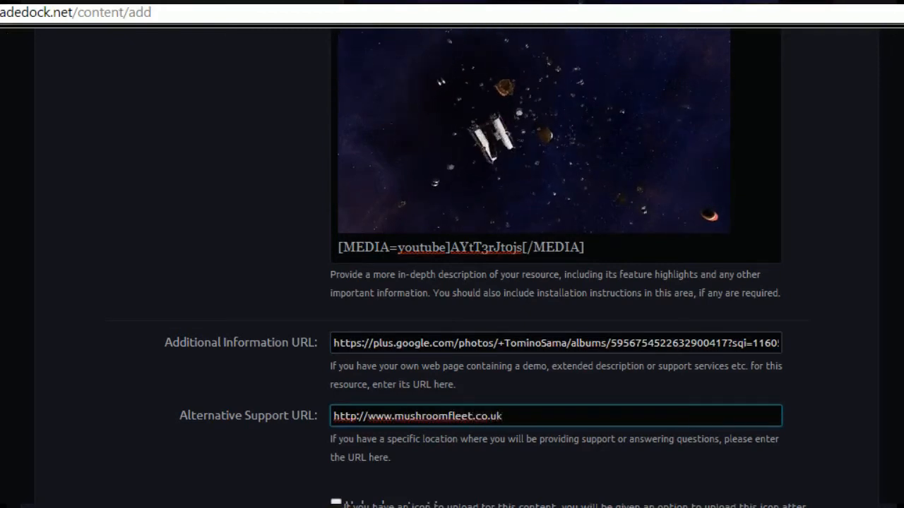
{"action": "scroll", "scroll_direction": "down", "scroll_amount": 3}
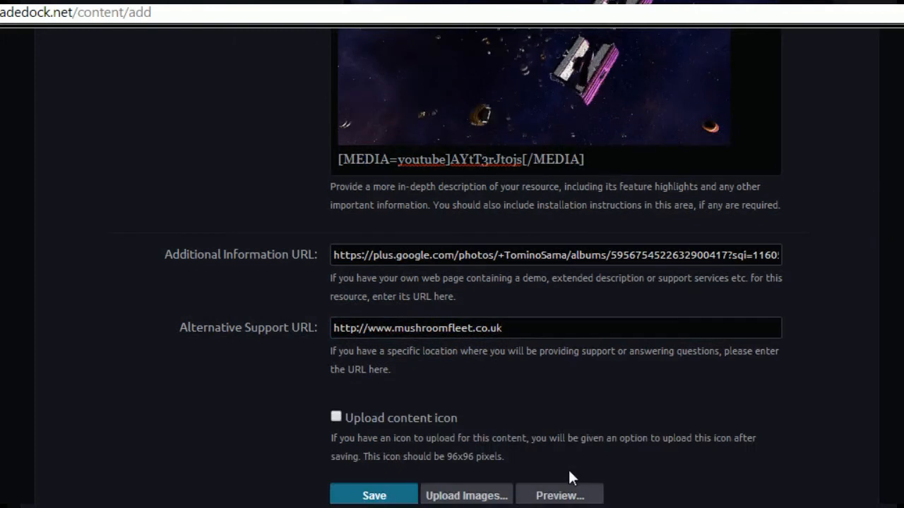
{"action": "left_click", "coordinate": [336, 415]}
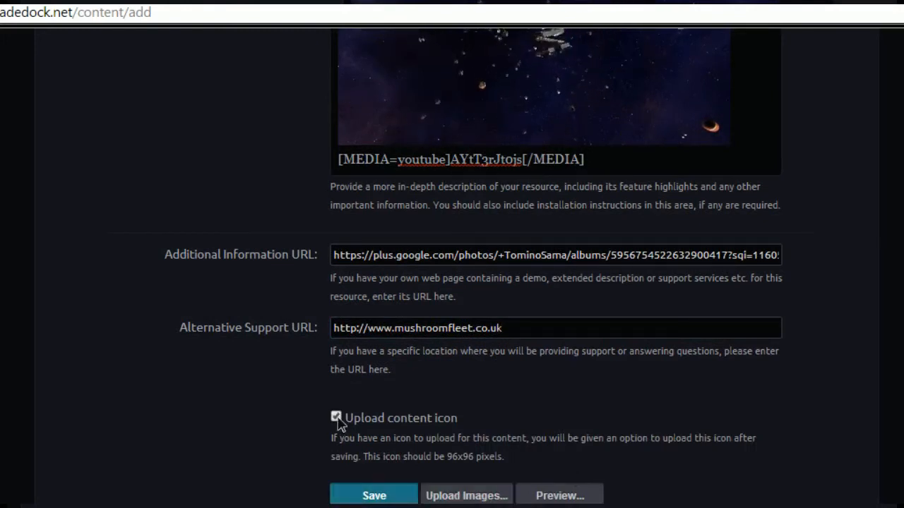
{"action": "left_click", "coordinate": [336, 416]}
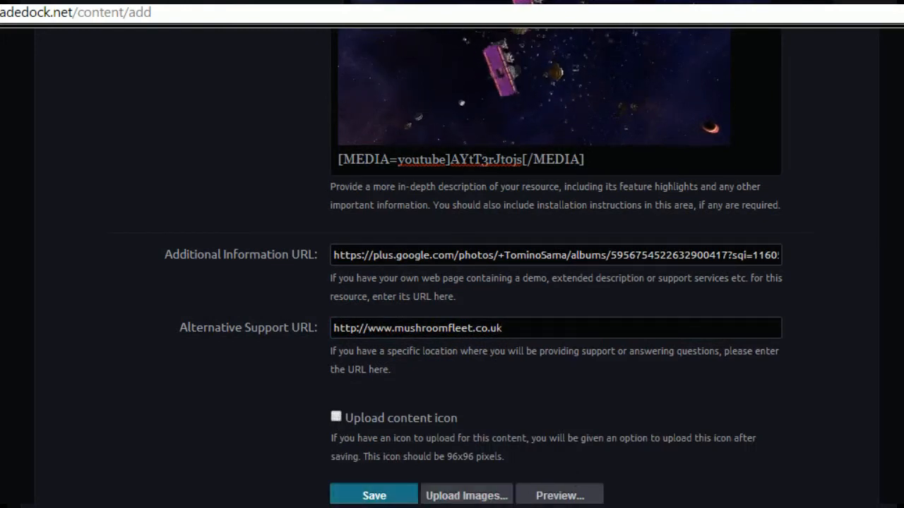
{"action": "mouse_move", "coordinate": [549, 477]}
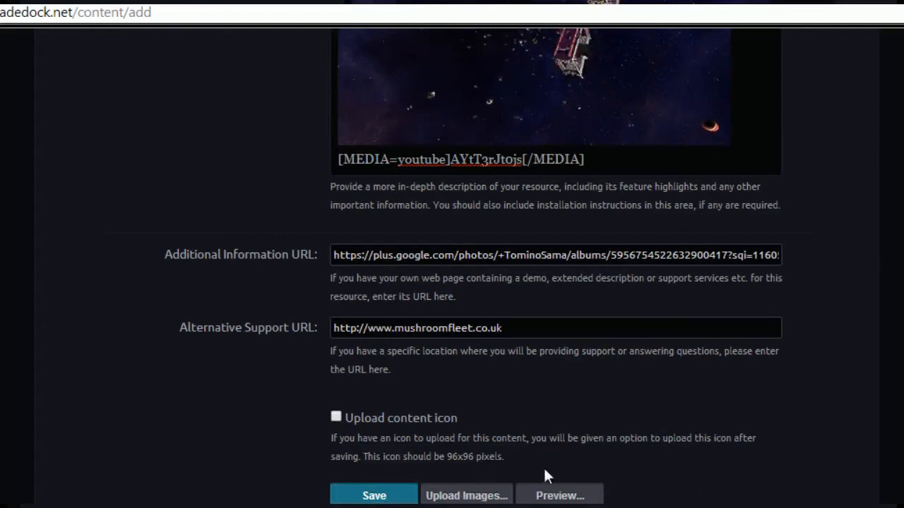
{"action": "mouse_move", "coordinate": [337, 482]}
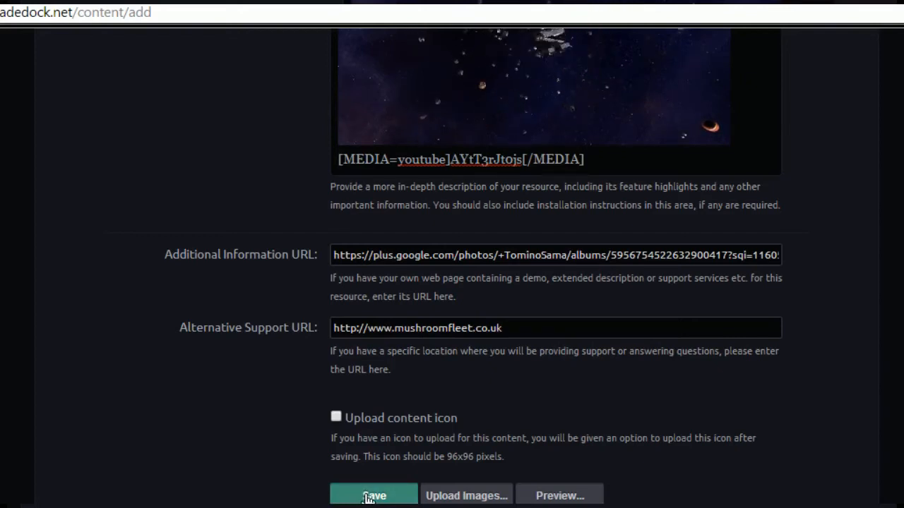
Step: Save the Hail Mary Destroyer 1.0 resource so it is published awaiting approval
{"action": "left_click", "coordinate": [374, 495]}
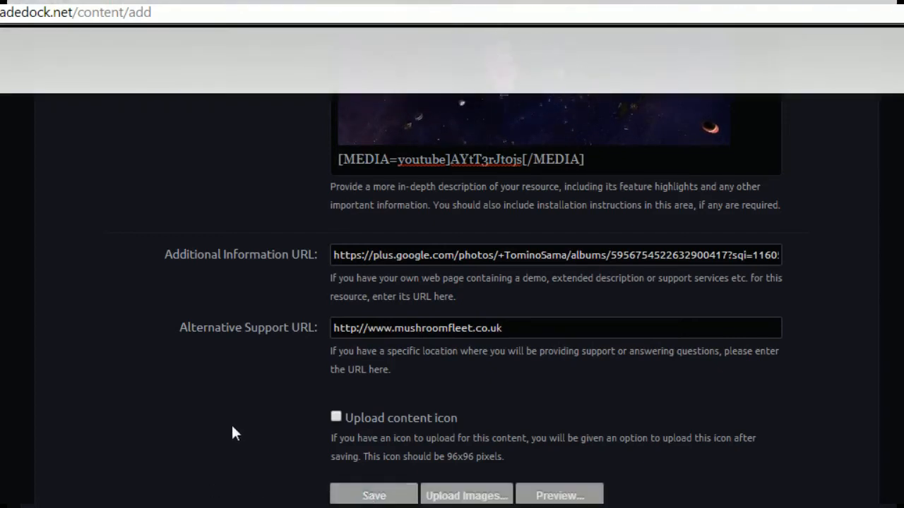
{"action": "left_click", "coordinate": [373, 495]}
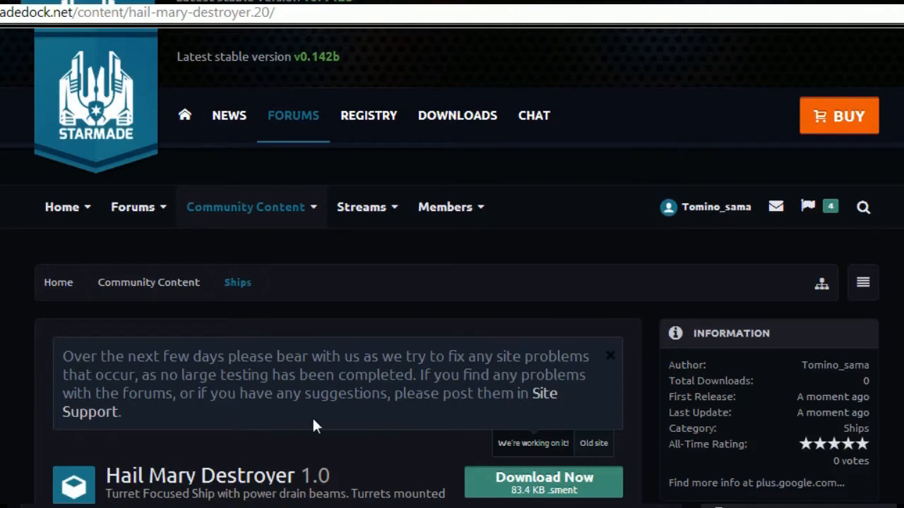
{"action": "scroll", "scroll_direction": "down", "scroll_amount": 3}
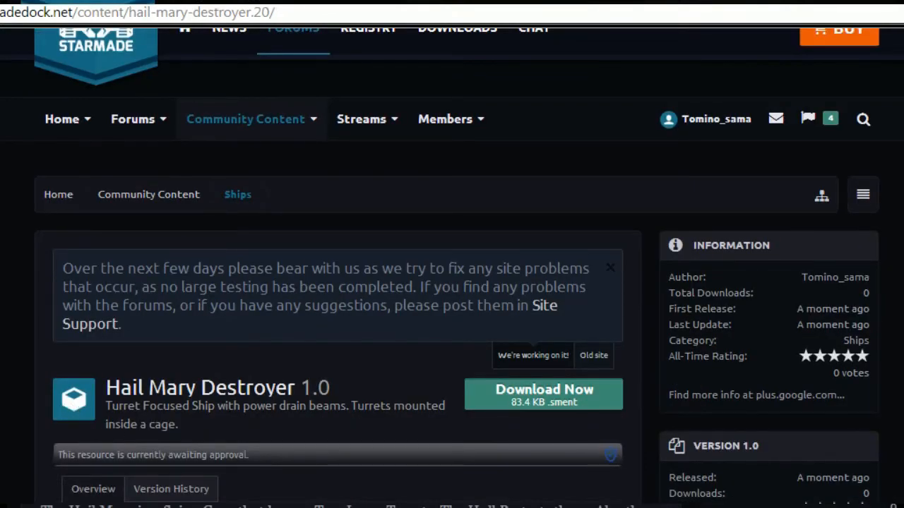
{"action": "scroll", "scroll_direction": "down", "scroll_amount": 3}
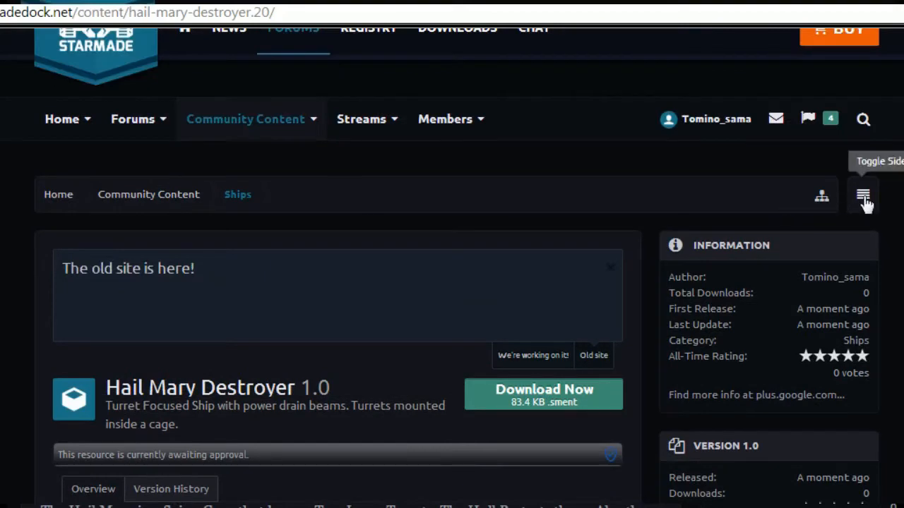
{"action": "scroll", "scroll_direction": "down", "scroll_amount": 3}
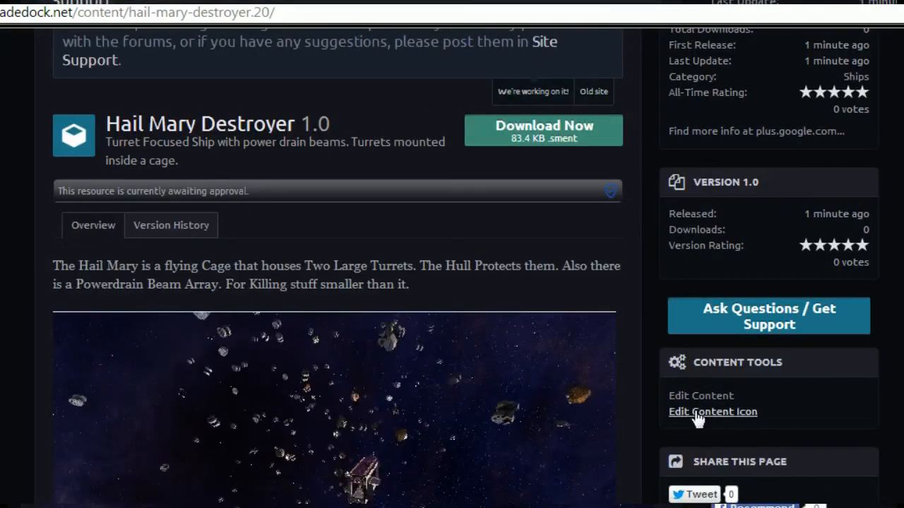
Step: Replace the resource's default icon with the fleet avatar picture
{"action": "left_click", "coordinate": [712, 411]}
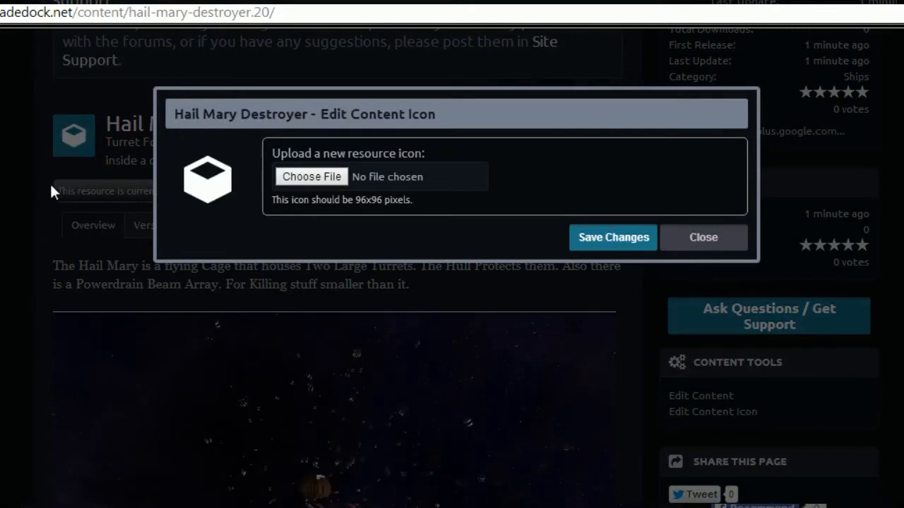
{"action": "left_click", "coordinate": [702, 238]}
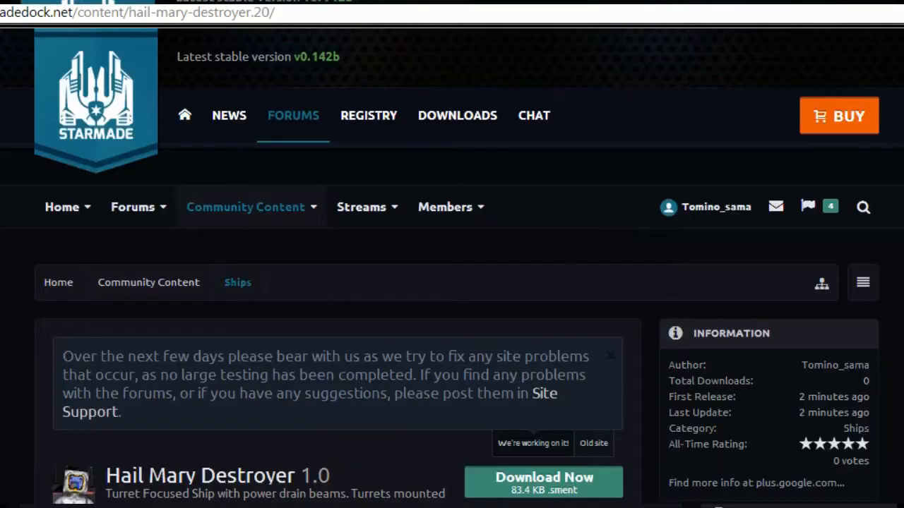
{"action": "scroll", "scroll_direction": "down", "scroll_amount": 3}
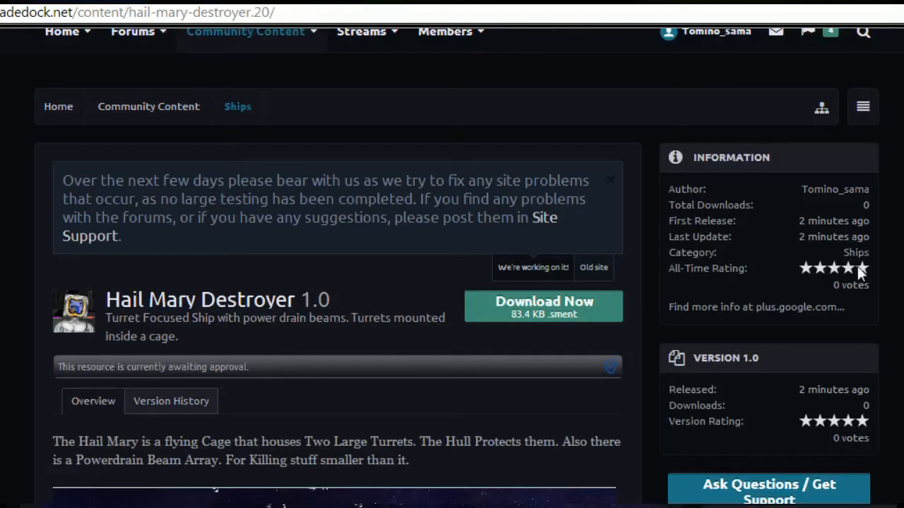
{"action": "scroll", "scroll_direction": "down", "scroll_amount": 3}
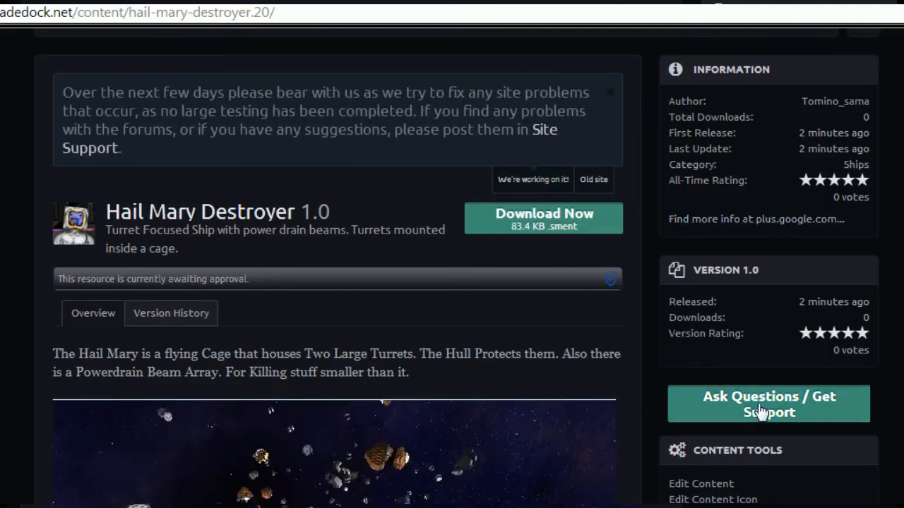
{"action": "left_click", "coordinate": [593, 179]}
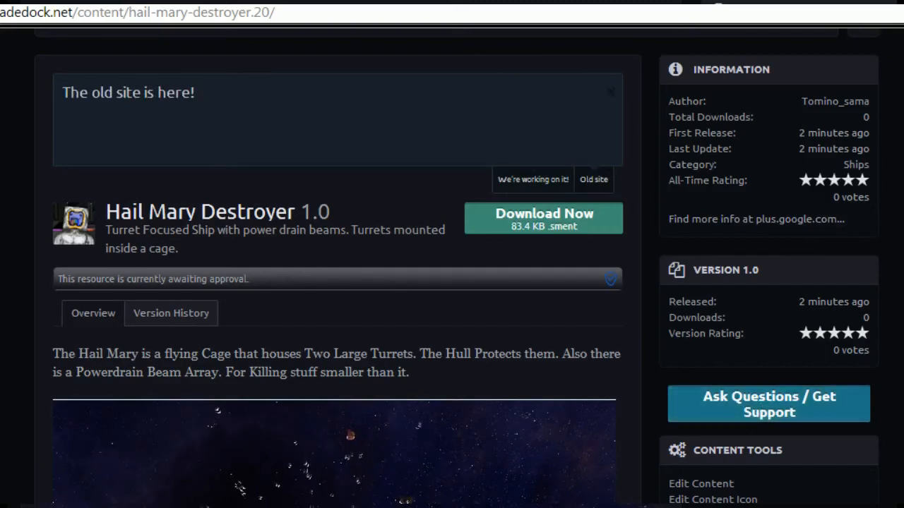
{"action": "scroll", "scroll_direction": "down", "scroll_amount": 3}
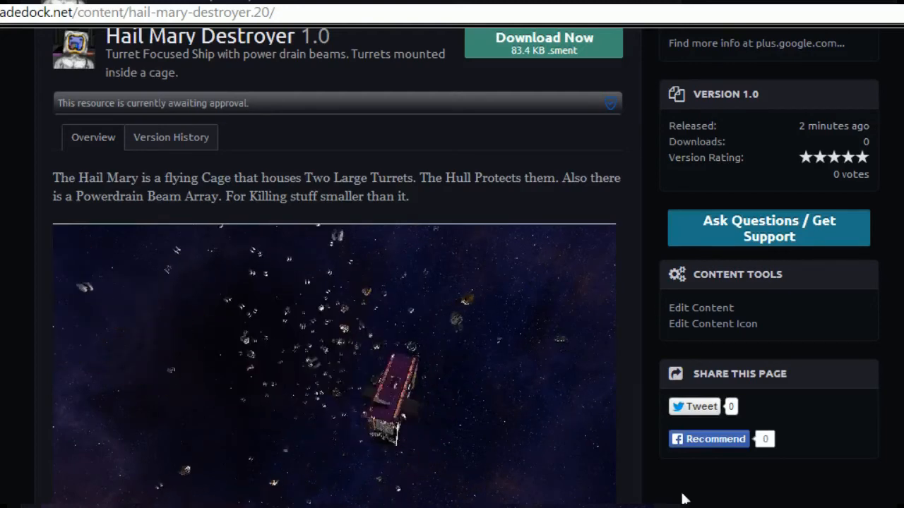
{"action": "scroll", "scroll_direction": "down", "scroll_amount": 3}
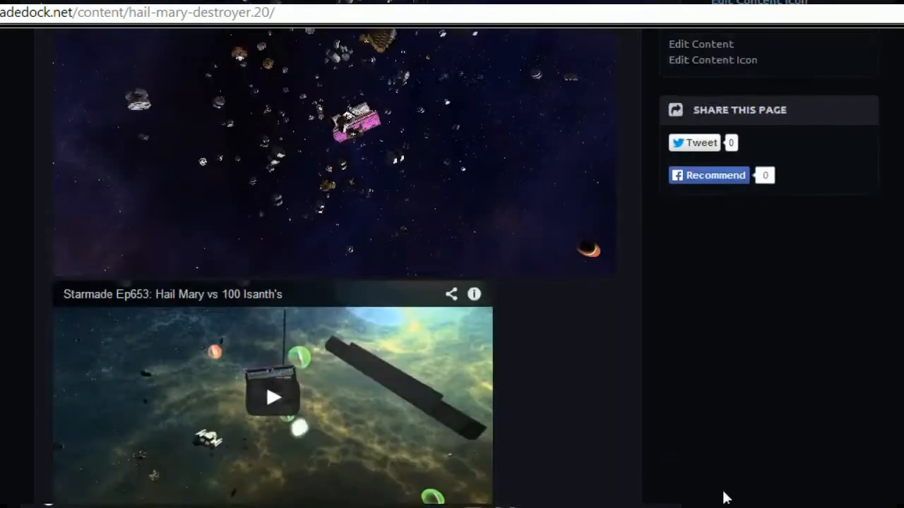
{"action": "scroll", "scroll_direction": "up", "scroll_amount": 3}
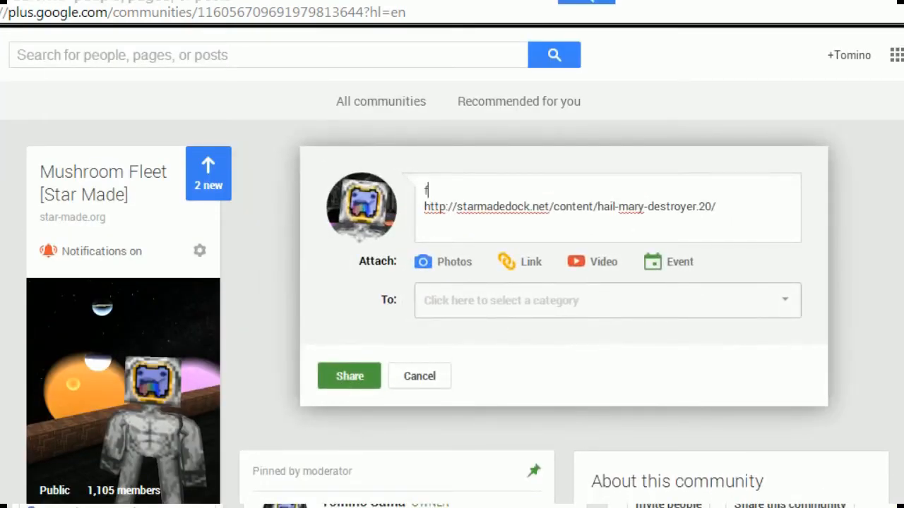
Step: Write 'my first ship for the new site :D' before the pasted Hail Mary link
{"action": "type", "text": "irst ship for the"}
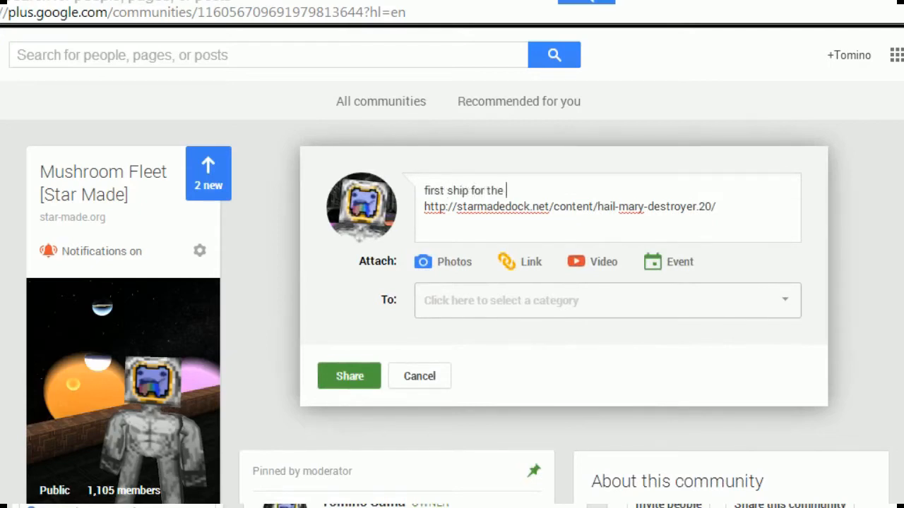
{"action": "type", "text": "new site :D"}
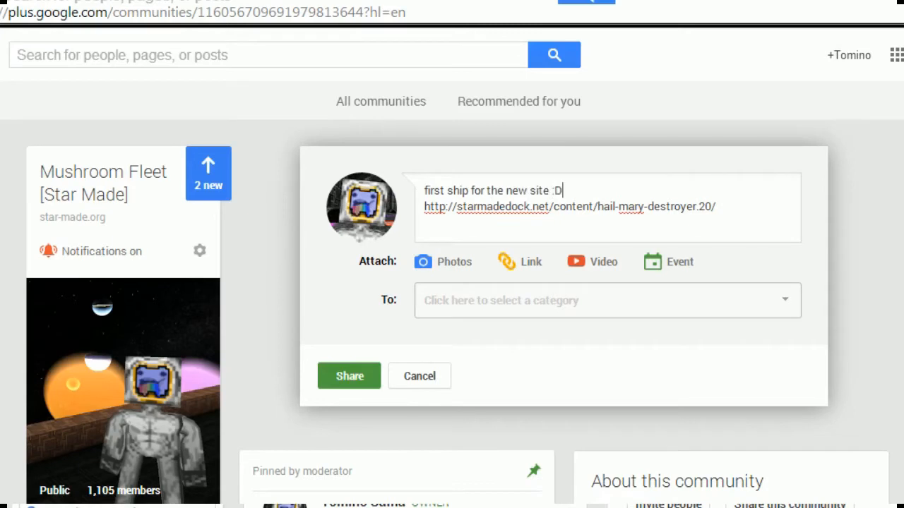
{"action": "type", "text": "my"}
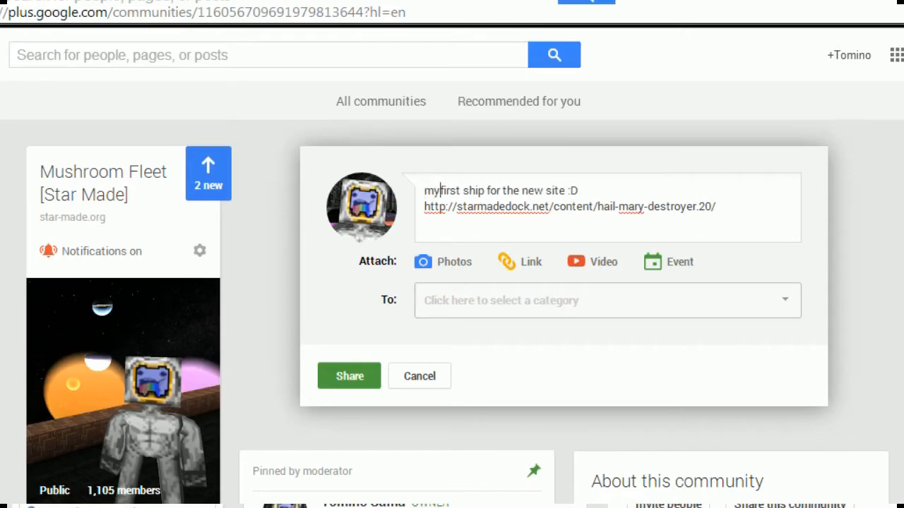
Step: File the post under Fleet Downloads and share it to the Mushroom Fleet community
{"action": "left_click", "coordinate": [606, 300]}
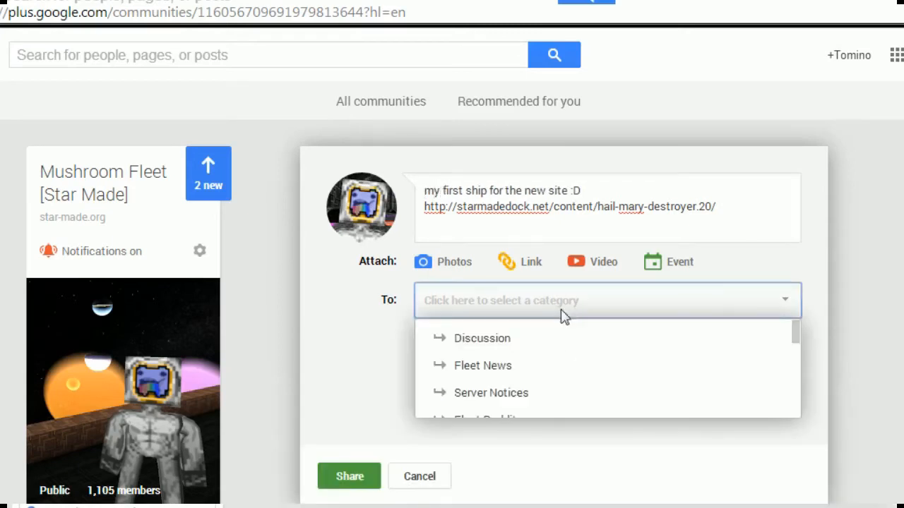
{"action": "scroll", "scroll_direction": "down", "scroll_amount": 3}
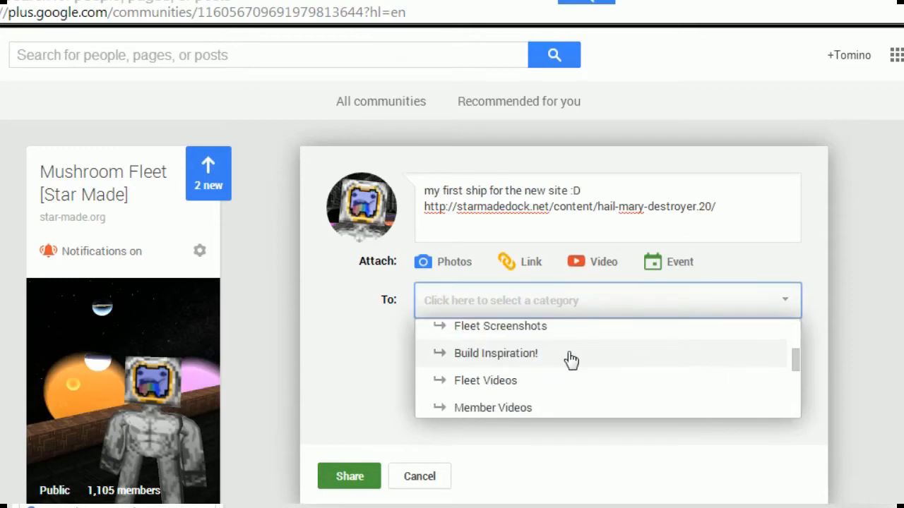
{"action": "scroll", "scroll_direction": "down", "scroll_amount": 3}
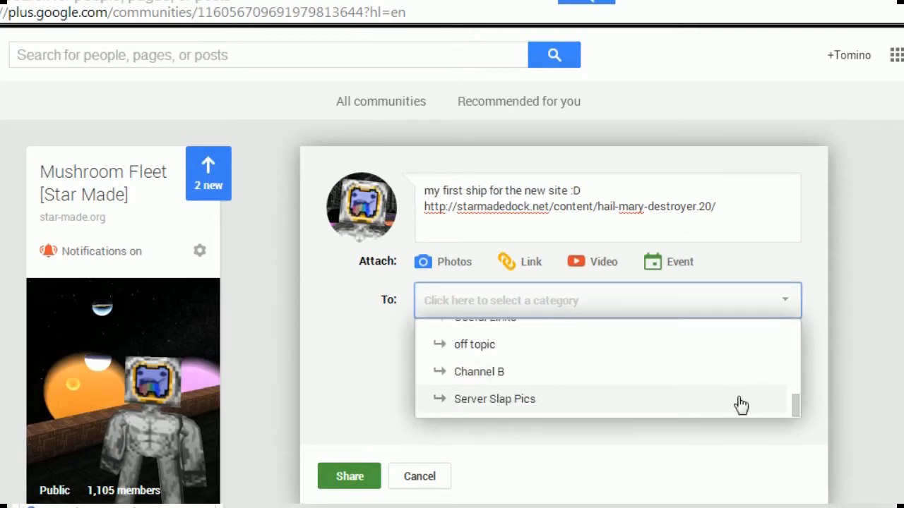
{"action": "scroll", "scroll_direction": "up", "scroll_amount": 3}
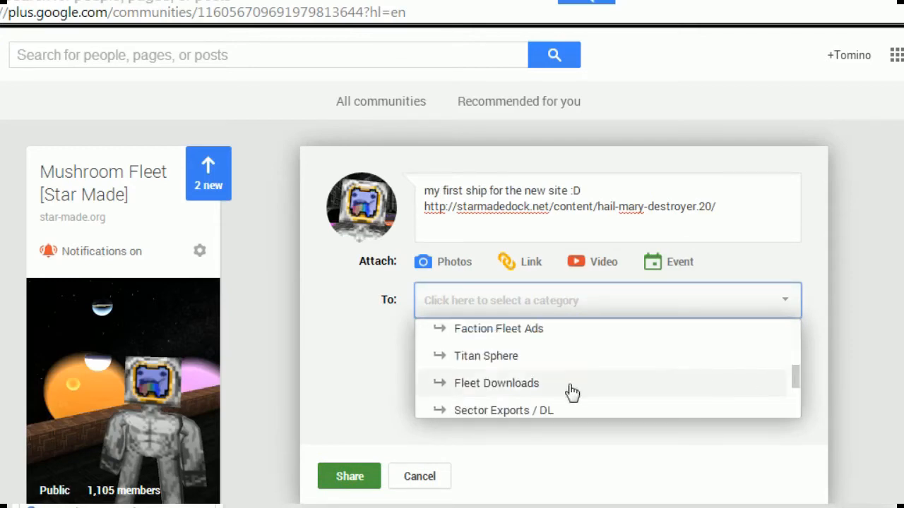
{"action": "left_click", "coordinate": [496, 383]}
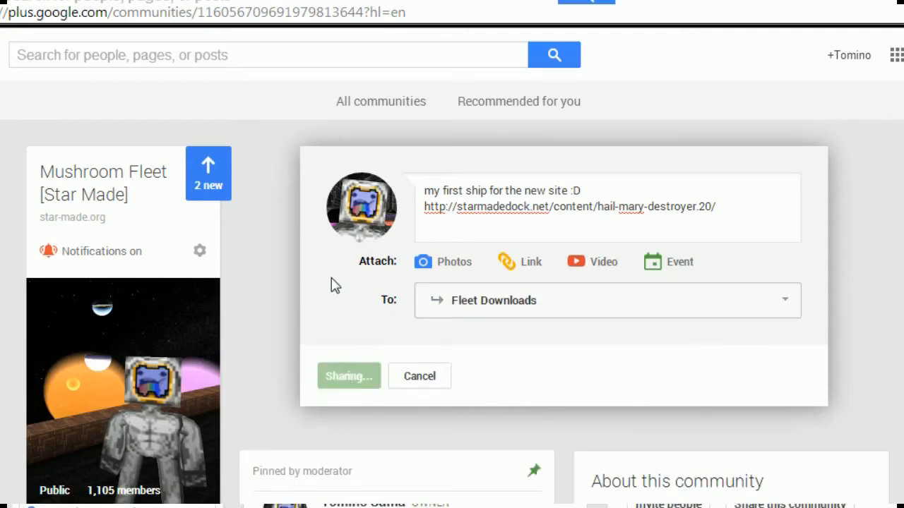
{"action": "left_click", "coordinate": [348, 376]}
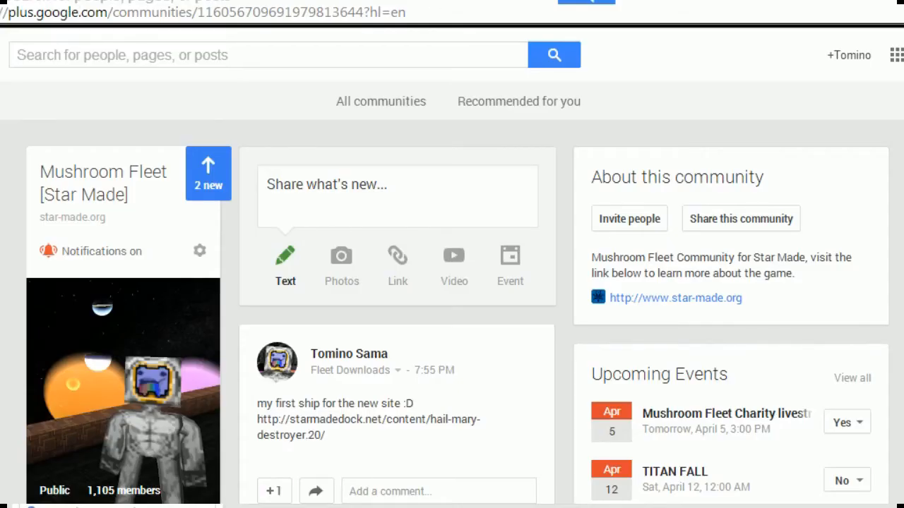
Step: From the Hail Mary page's author resources list, go to the SuperMario skin page
{"action": "left_click", "coordinate": [368, 420]}
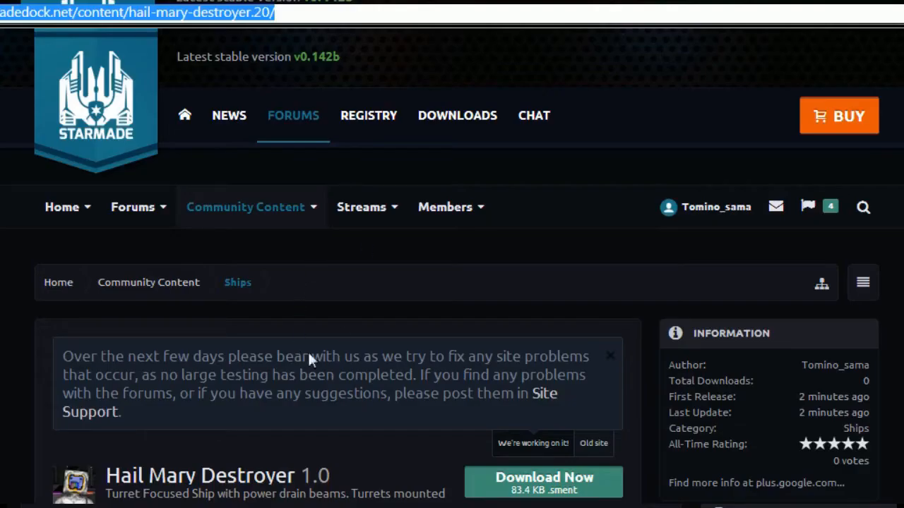
{"action": "scroll", "scroll_direction": "down", "scroll_amount": 3}
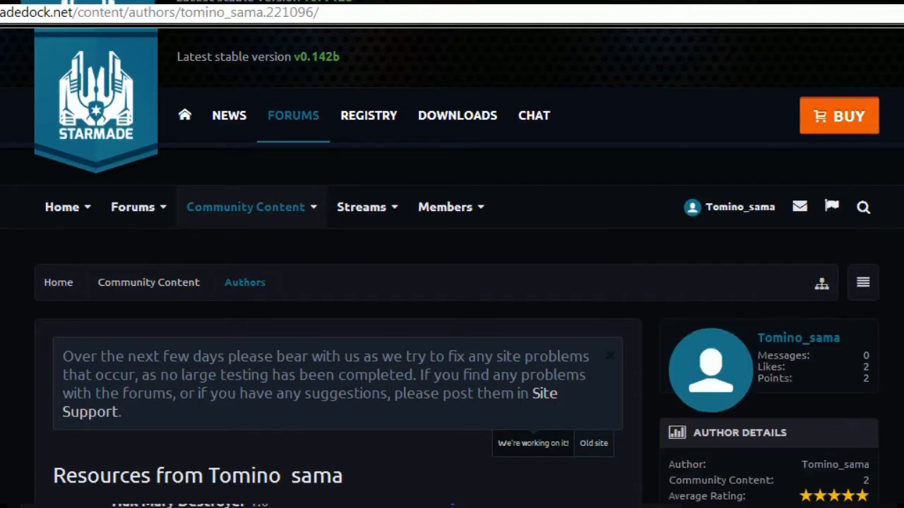
{"action": "scroll", "scroll_direction": "down", "scroll_amount": 3}
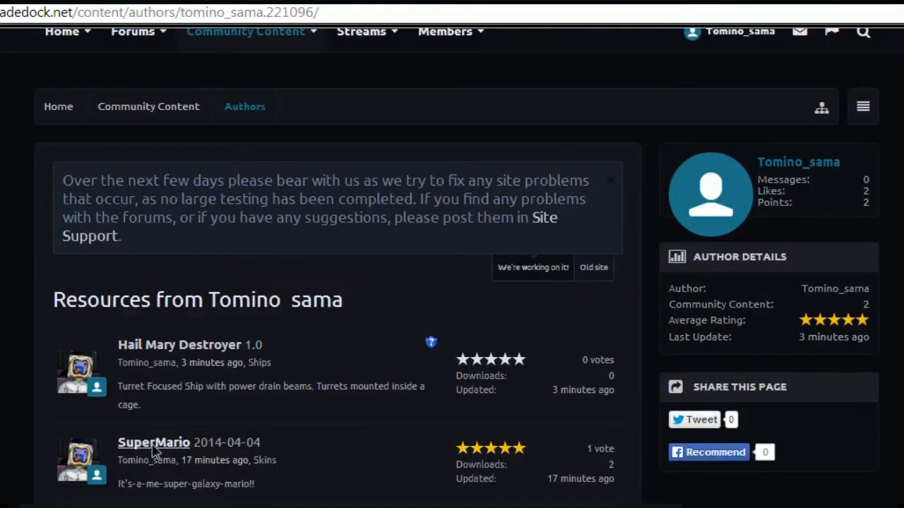
{"action": "left_click", "coordinate": [153, 442]}
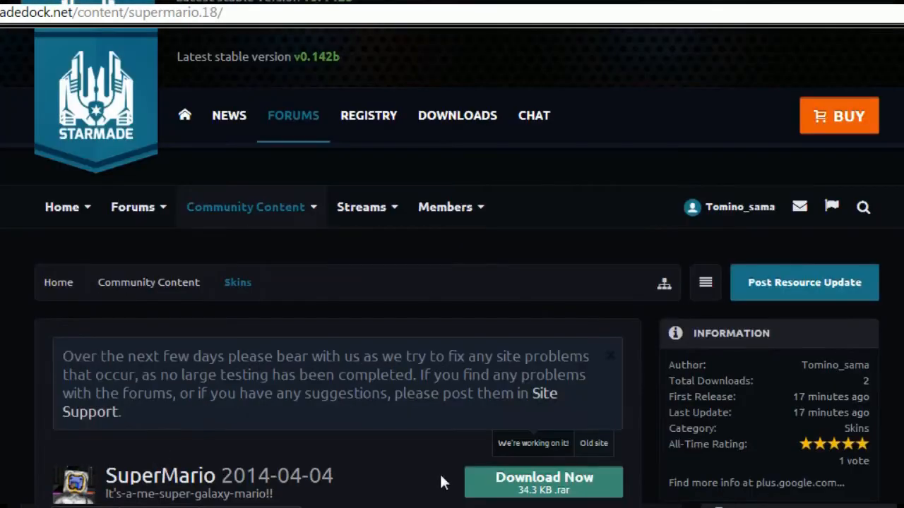
{"action": "scroll", "scroll_direction": "down", "scroll_amount": 3}
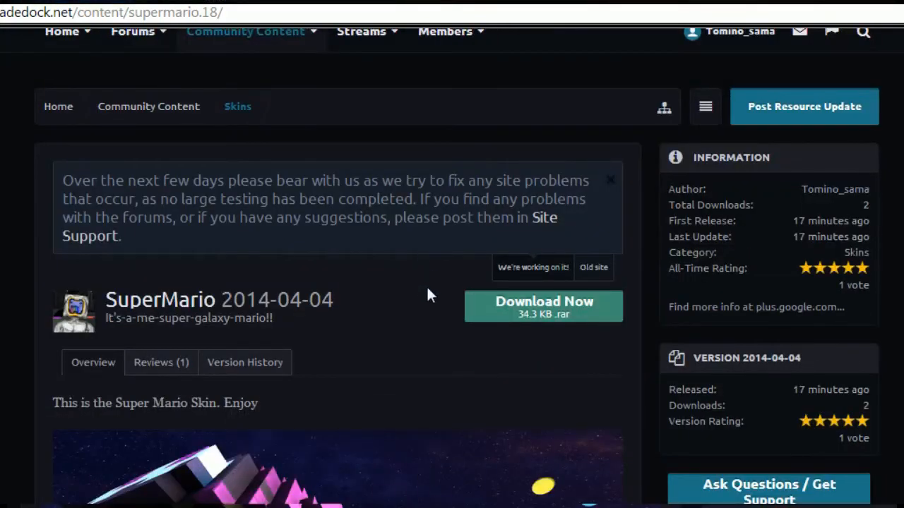
{"action": "scroll", "scroll_direction": "up", "scroll_amount": 3}
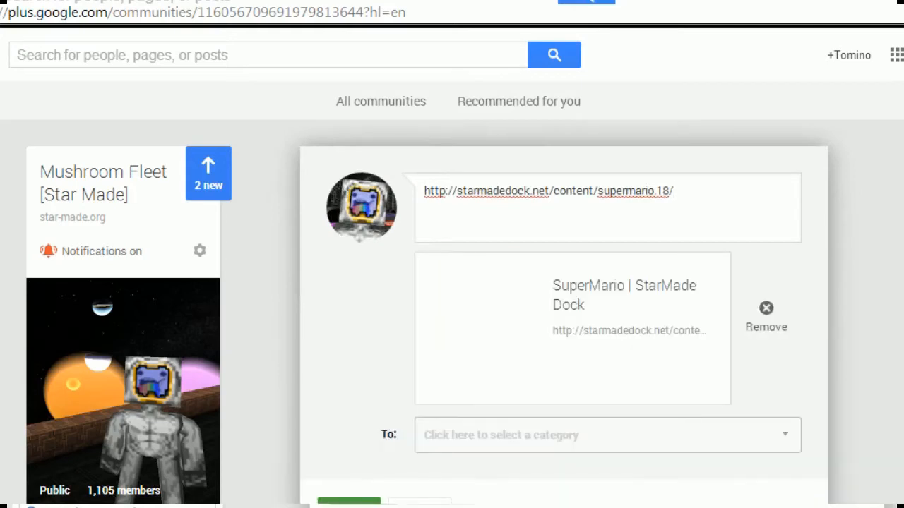
{"action": "mouse_move", "coordinate": [483, 310]}
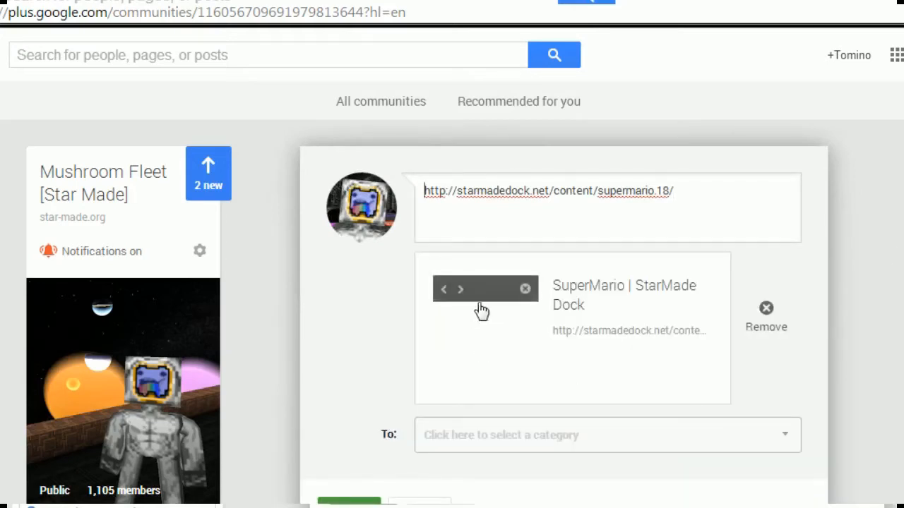
Step: Cycle the shared link's preview images and settle on the avatar picture
{"action": "left_click", "coordinate": [443, 290]}
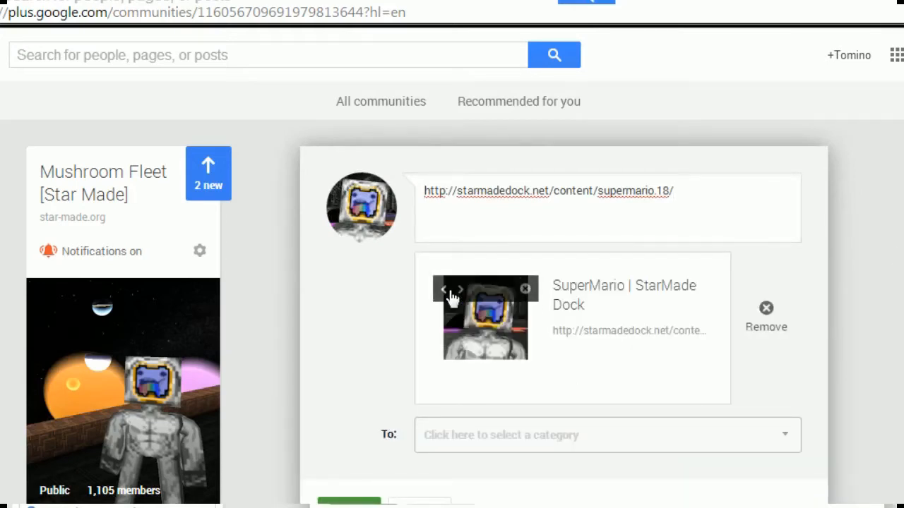
{"action": "left_click", "coordinate": [443, 289]}
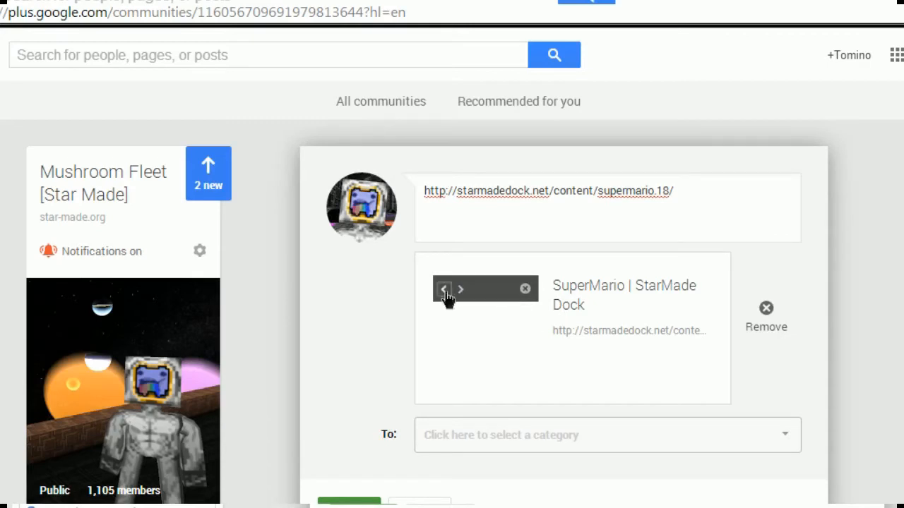
{"action": "left_click", "coordinate": [443, 289]}
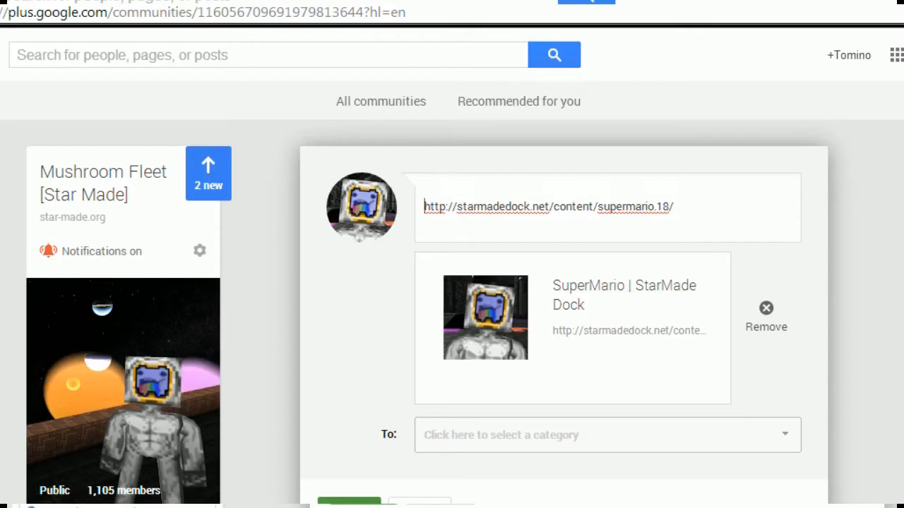
Step: Write 'Mario Skin on Starmade! My first content upload :D' above the link
{"action": "type", "text": "Mario"}
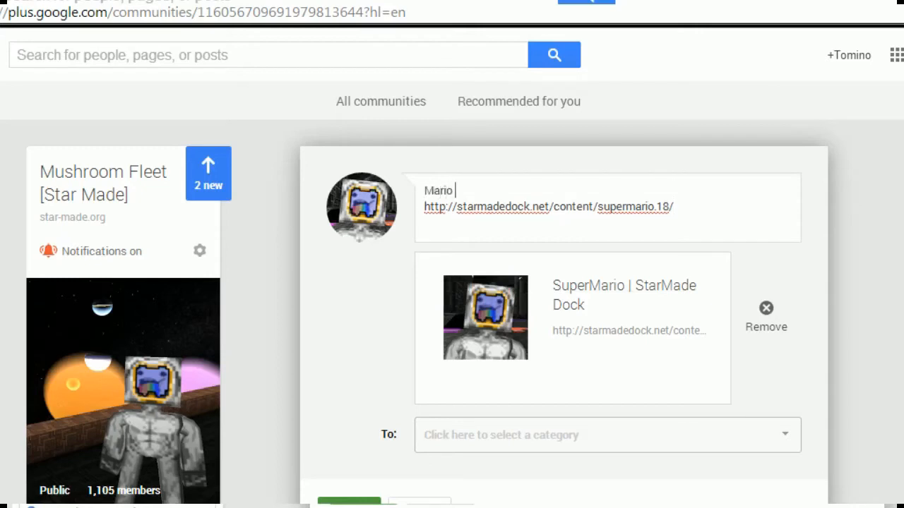
{"action": "type", "text": "Skin on"}
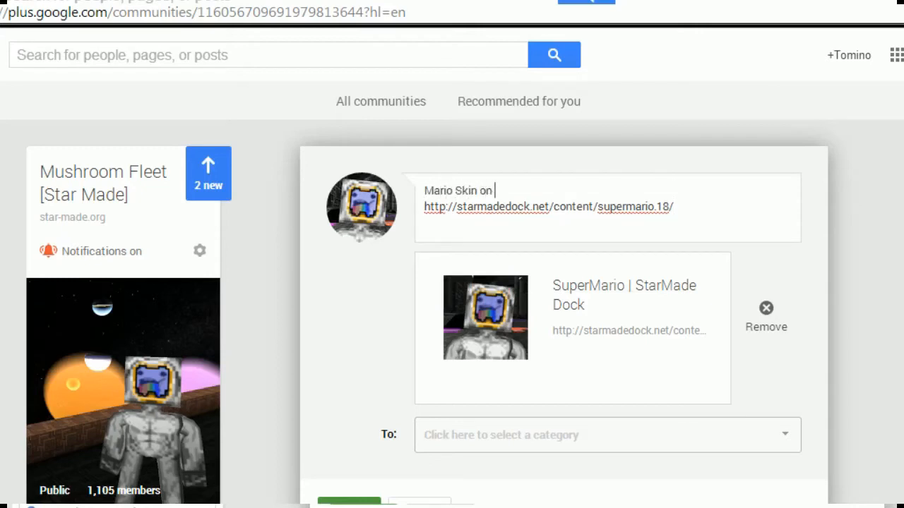
{"action": "type", "text": "Starmade"}
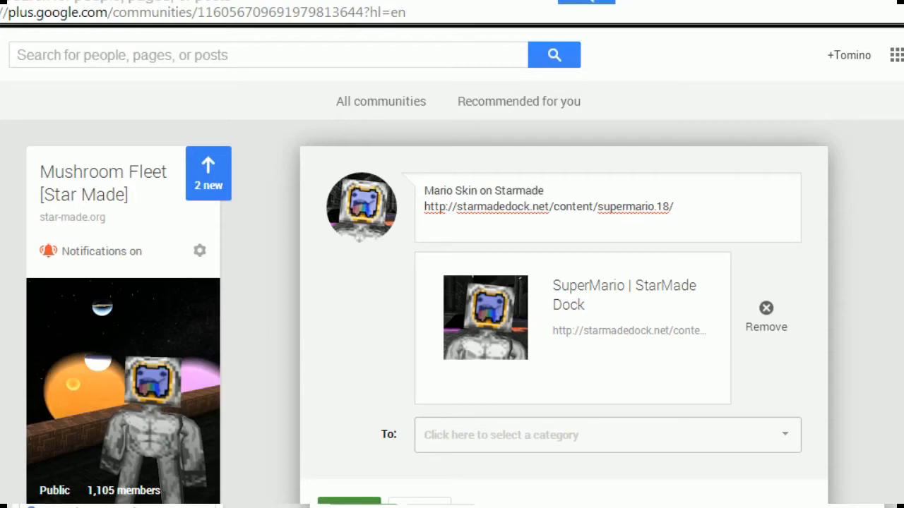
{"action": "left_click", "coordinate": [544, 191]}
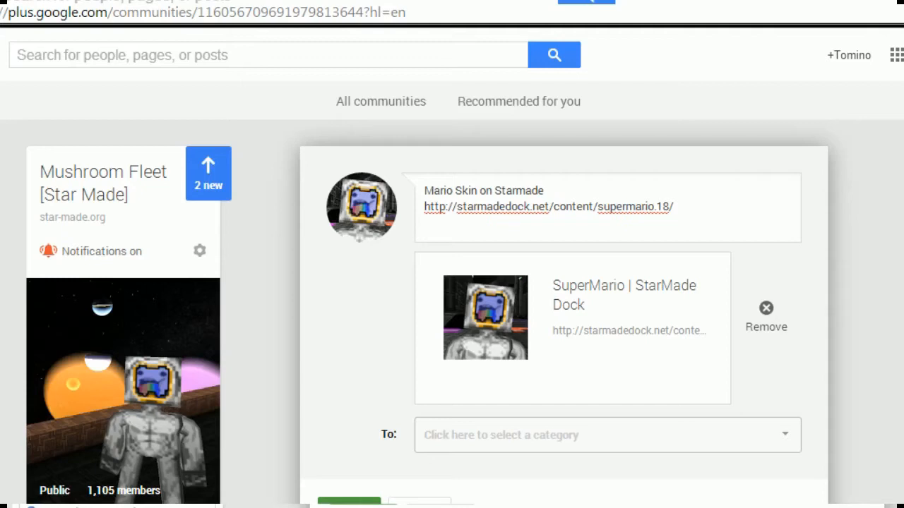
{"action": "left_click", "coordinate": [545, 190]}
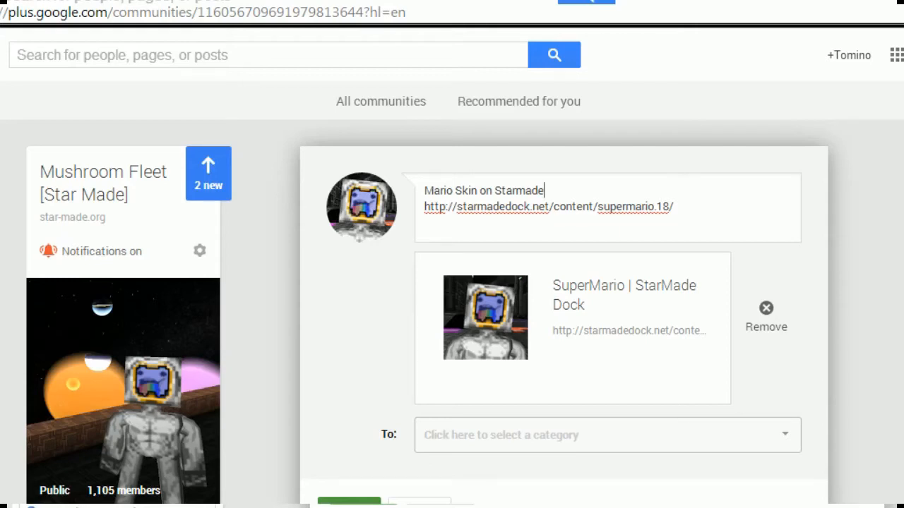
{"action": "type", "text": "!"}
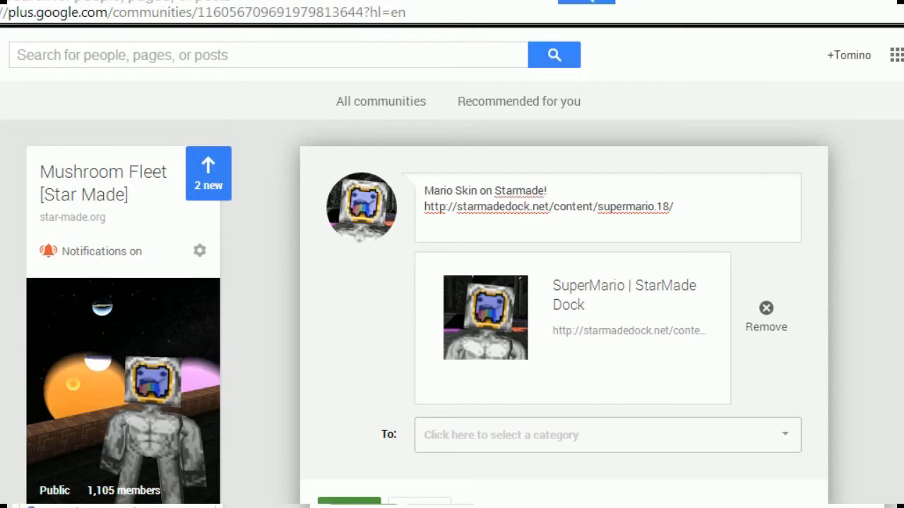
{"action": "type", "text": "My first"}
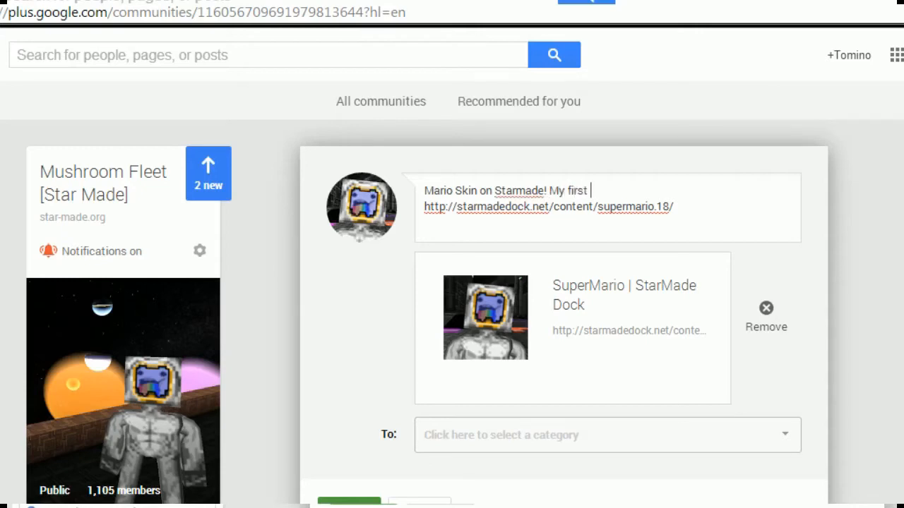
{"action": "type", "text": "content uploa"}
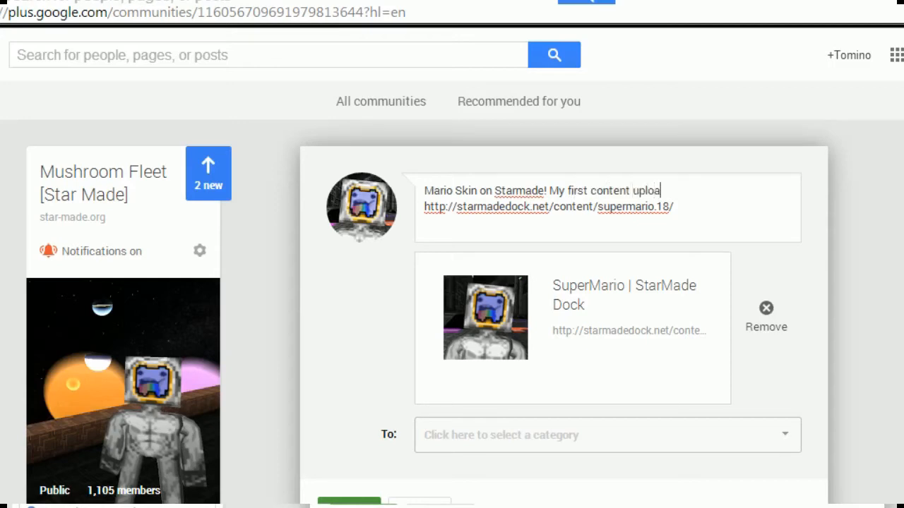
{"action": "type", "text": "d :D"}
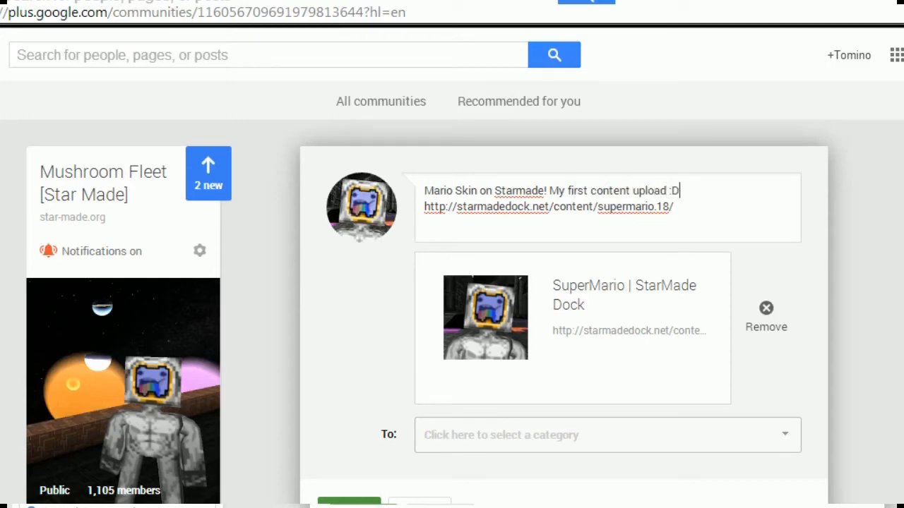
{"action": "left_click", "coordinate": [606, 435]}
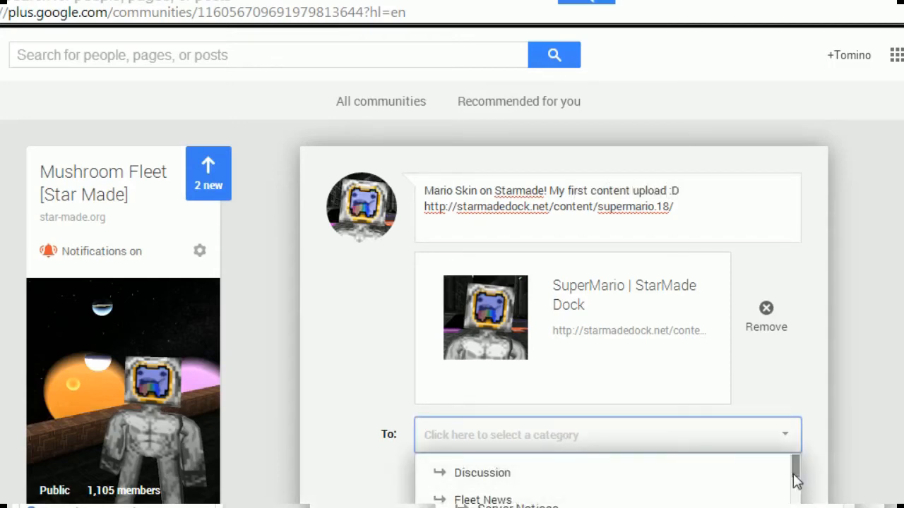
Step: File the Mario skin post under Fleet Downloads and publish it
{"action": "scroll", "scroll_direction": "down", "scroll_amount": 3}
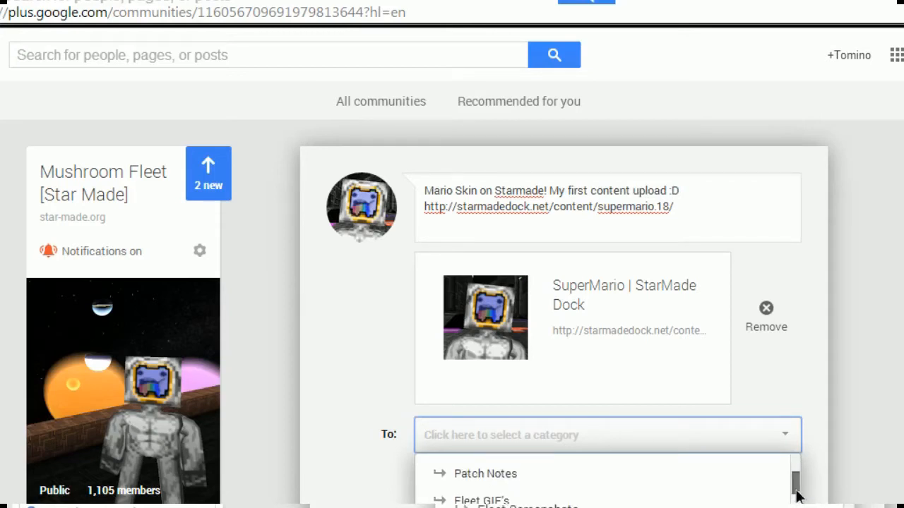
{"action": "scroll", "scroll_direction": "down", "scroll_amount": 3}
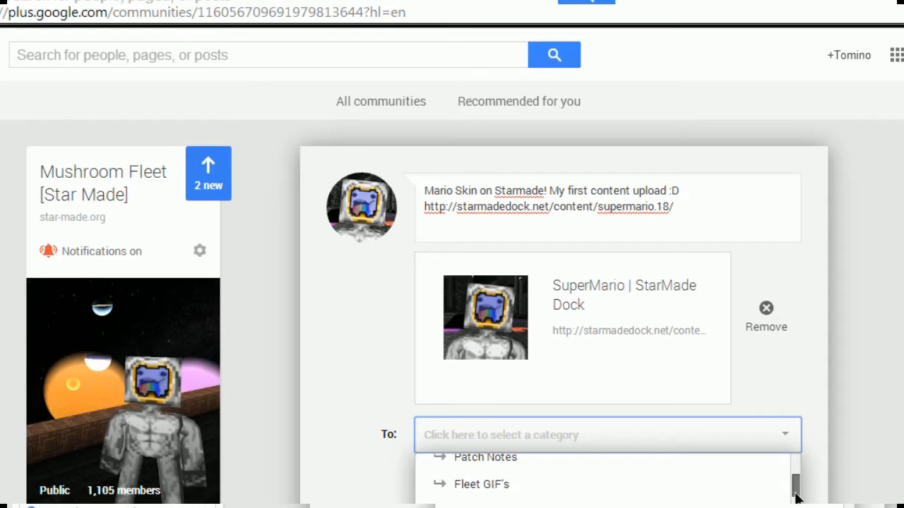
{"action": "scroll", "scroll_direction": "down", "scroll_amount": 3}
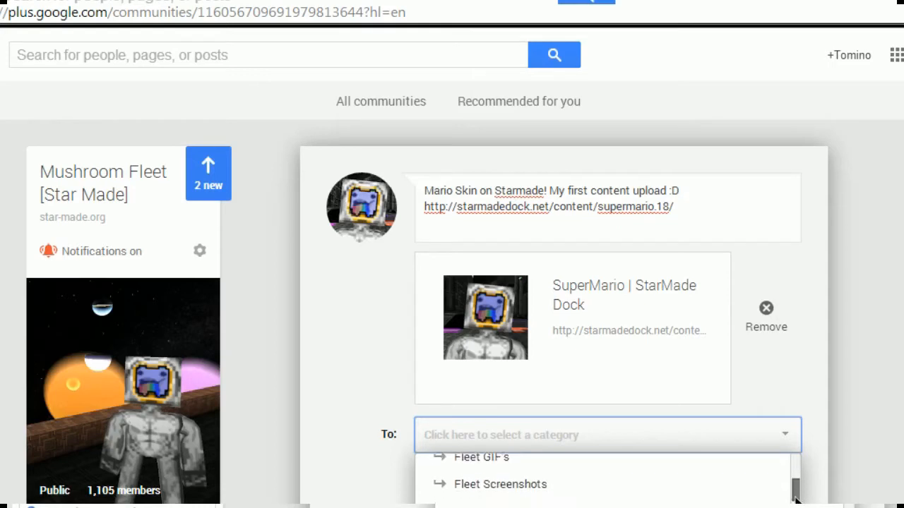
{"action": "scroll", "scroll_direction": "down", "scroll_amount": 3}
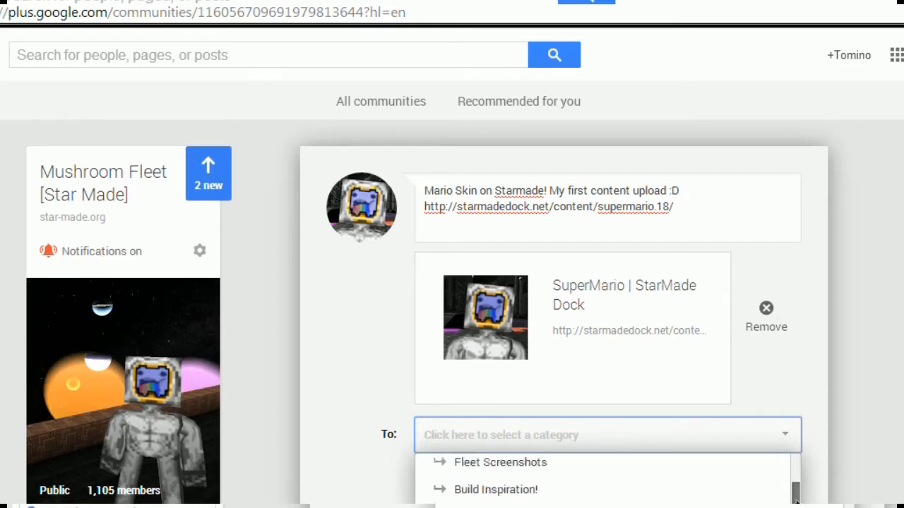
{"action": "scroll", "scroll_direction": "down", "scroll_amount": 3}
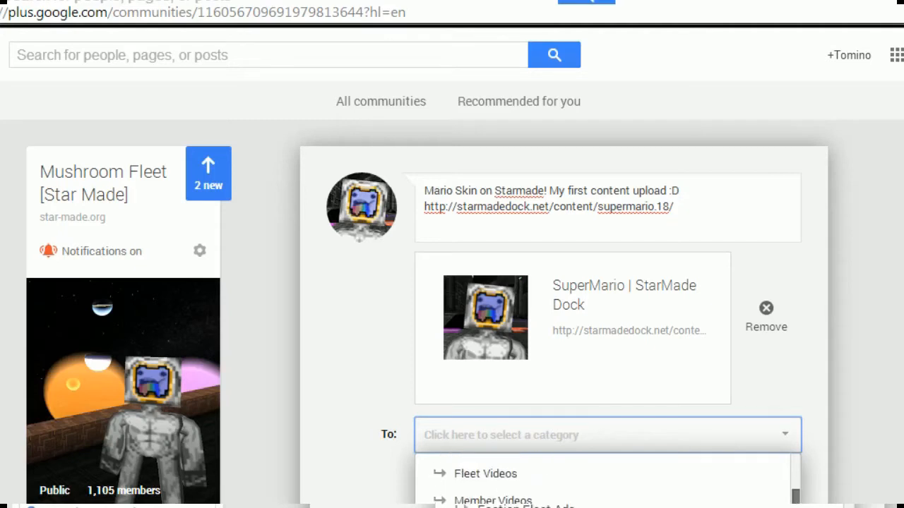
{"action": "scroll", "scroll_direction": "down", "scroll_amount": 3}
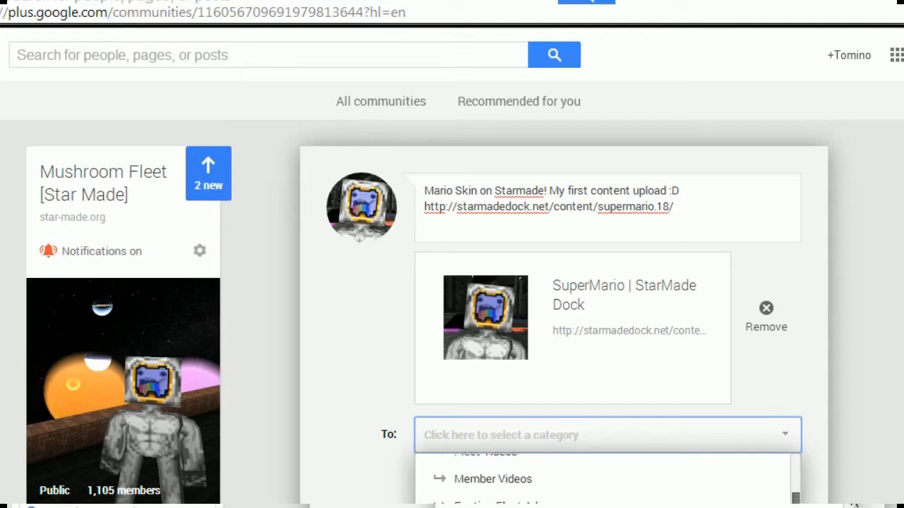
{"action": "scroll", "scroll_direction": "down", "scroll_amount": 3}
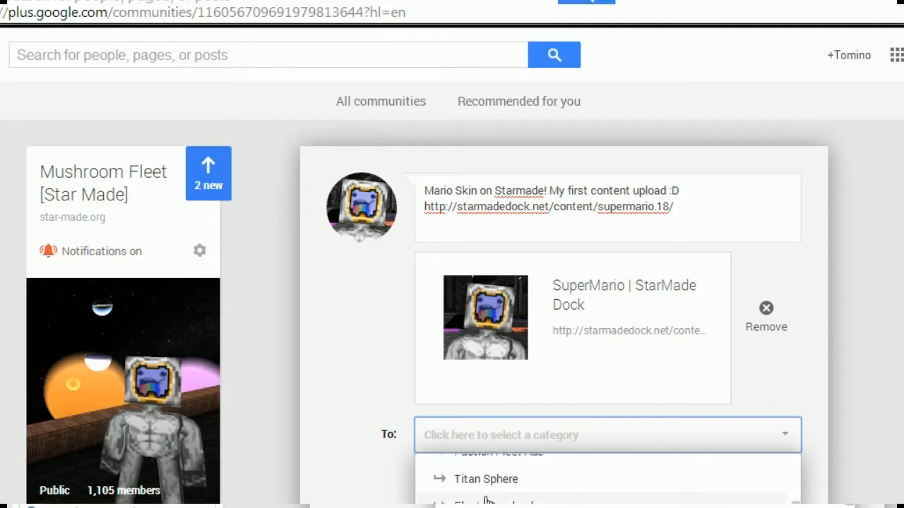
{"action": "left_click", "coordinate": [495, 501]}
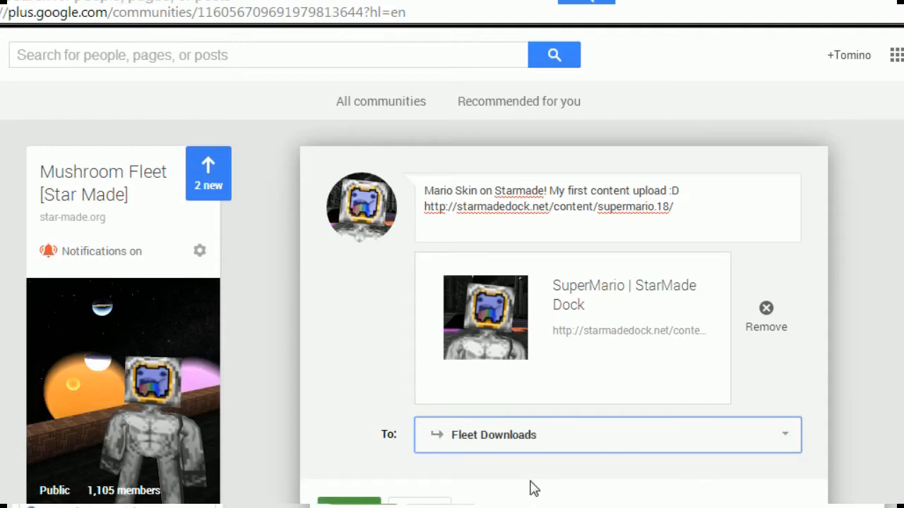
{"action": "mouse_move", "coordinate": [511, 476]}
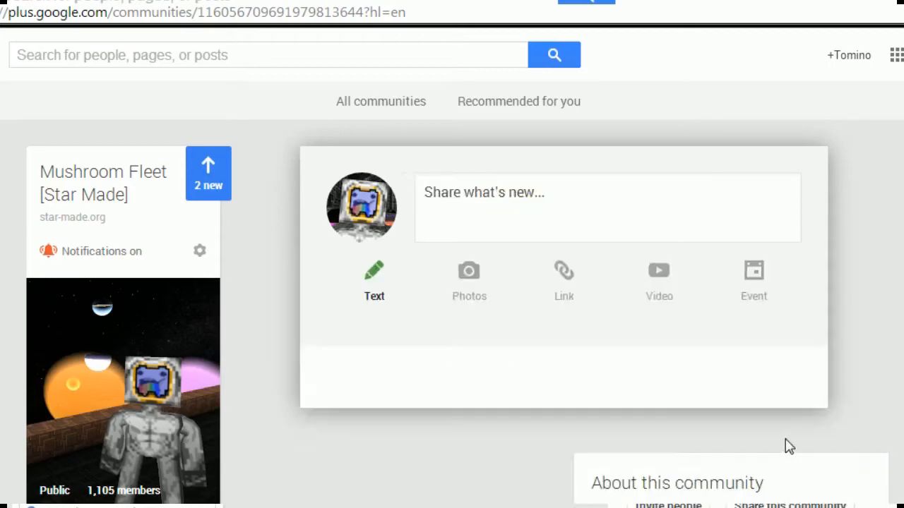
Step: Look over the opened SuperMario skin page on StarMade Dock
{"action": "scroll", "scroll_direction": "down", "scroll_amount": 3}
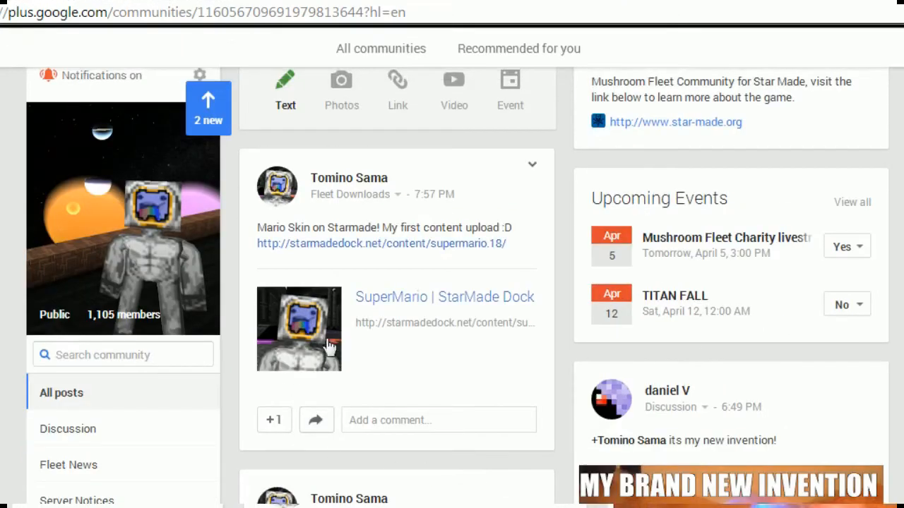
{"action": "scroll", "scroll_direction": "up", "scroll_amount": 3}
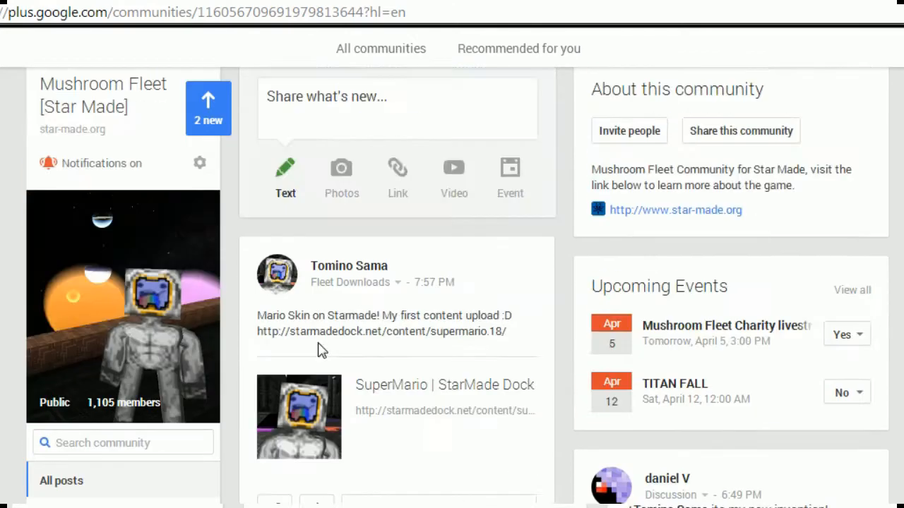
{"action": "scroll", "scroll_direction": "up", "scroll_amount": 3}
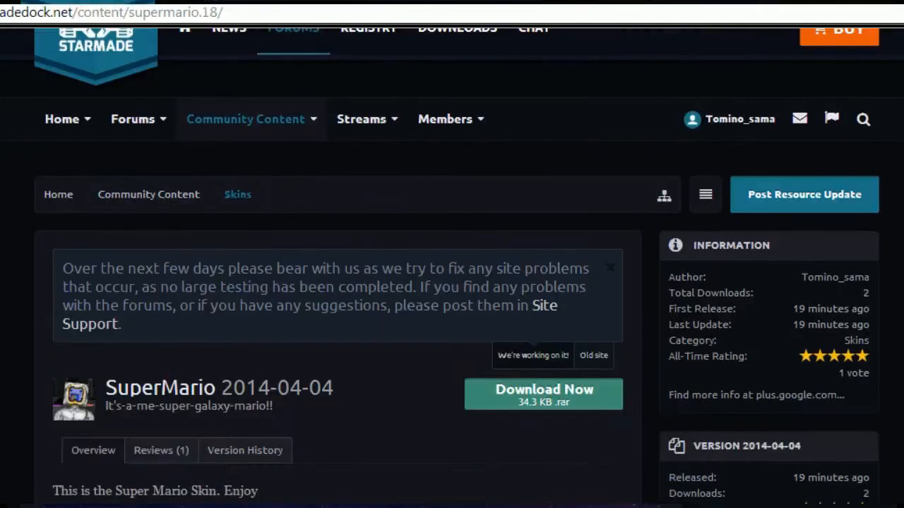
Step: Check conversations, visit your profile, and reach Omegacybran's OF_Zetor Real version ship page
{"action": "left_click", "coordinate": [799, 119]}
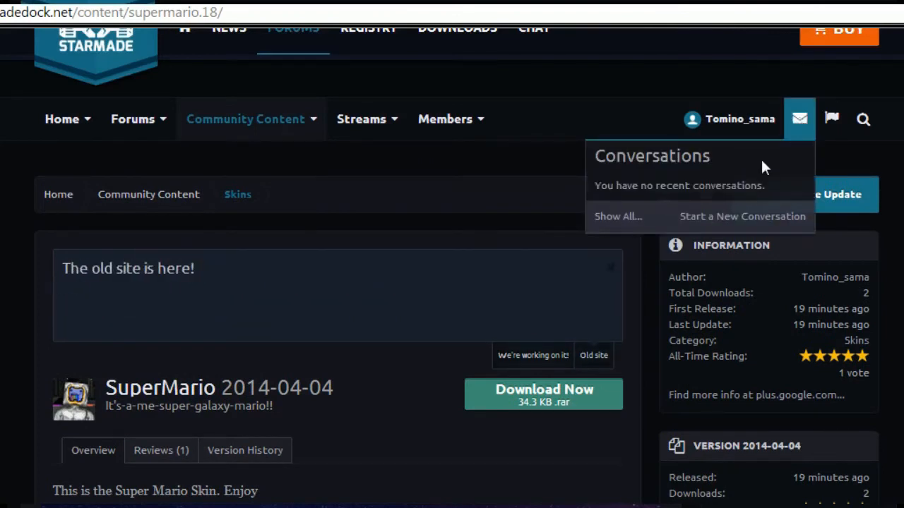
{"action": "left_click", "coordinate": [739, 119]}
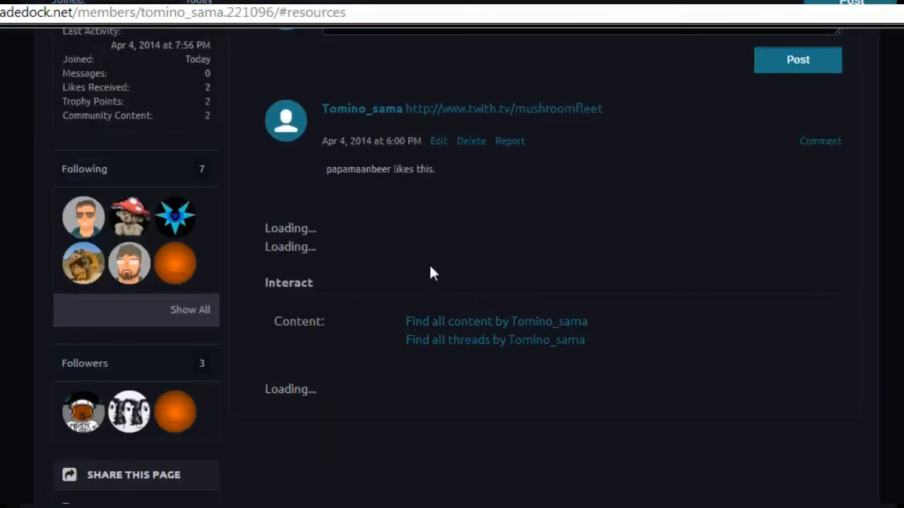
{"action": "mouse_move", "coordinate": [175, 412]}
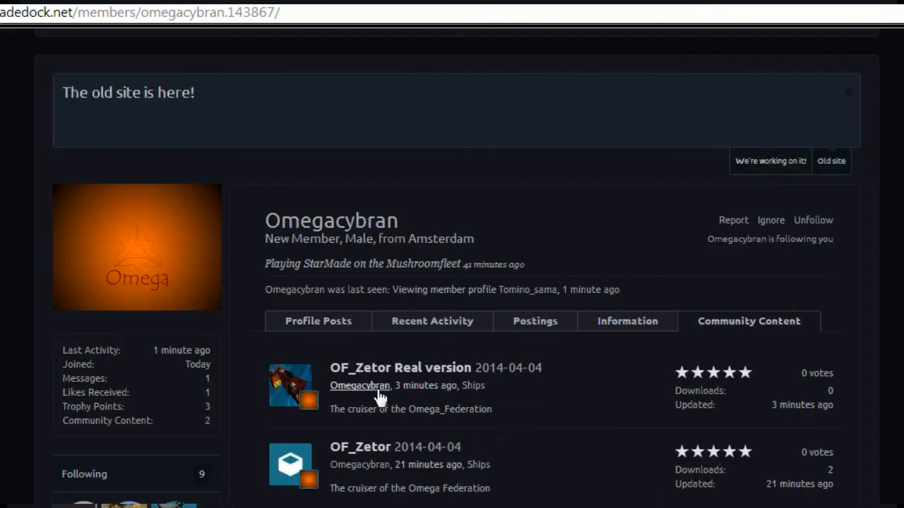
{"action": "mouse_move", "coordinate": [292, 403]}
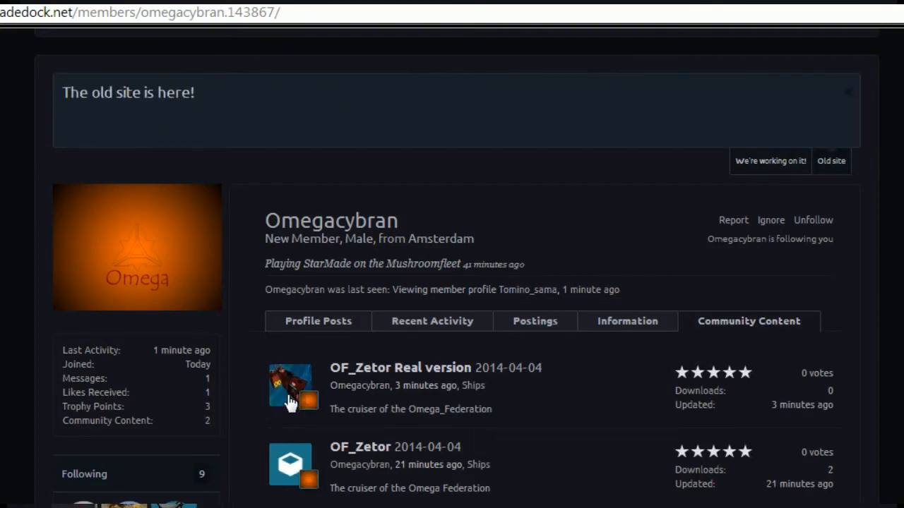
{"action": "left_click", "coordinate": [399, 367]}
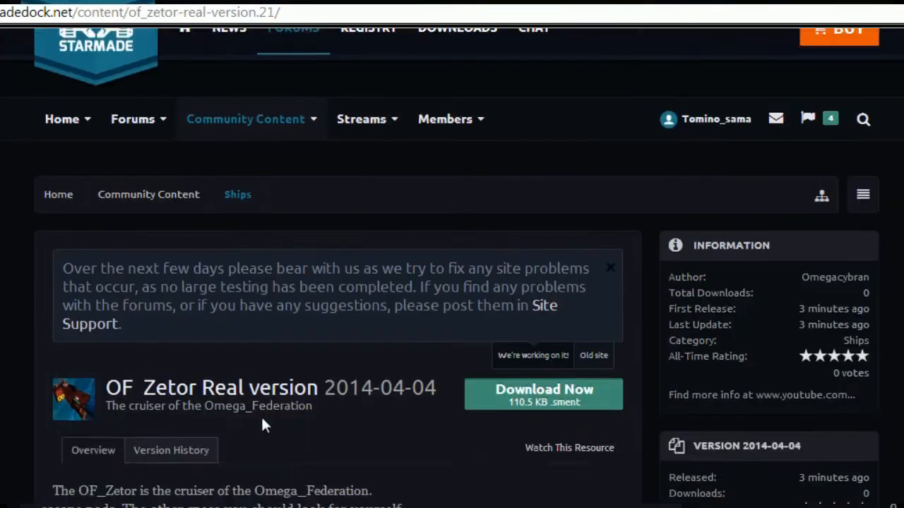
{"action": "scroll", "scroll_direction": "down", "scroll_amount": 3}
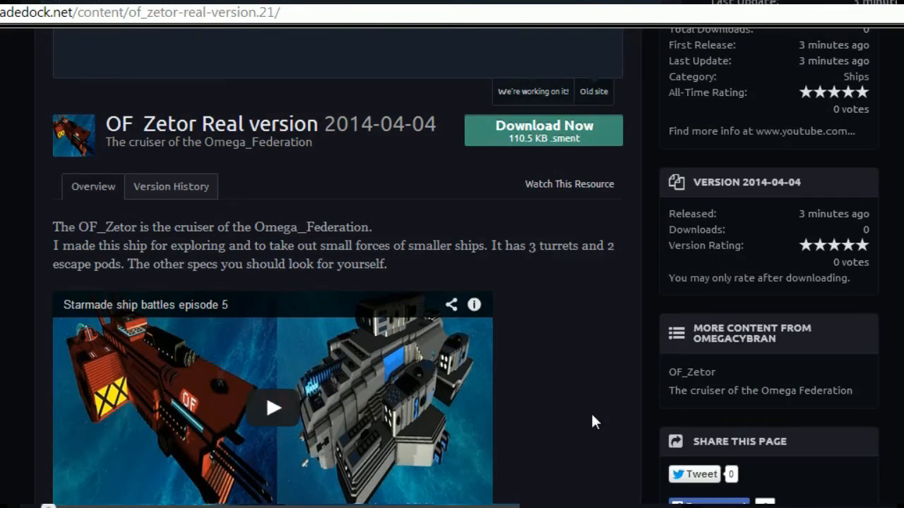
{"action": "mouse_move", "coordinate": [886, 241]}
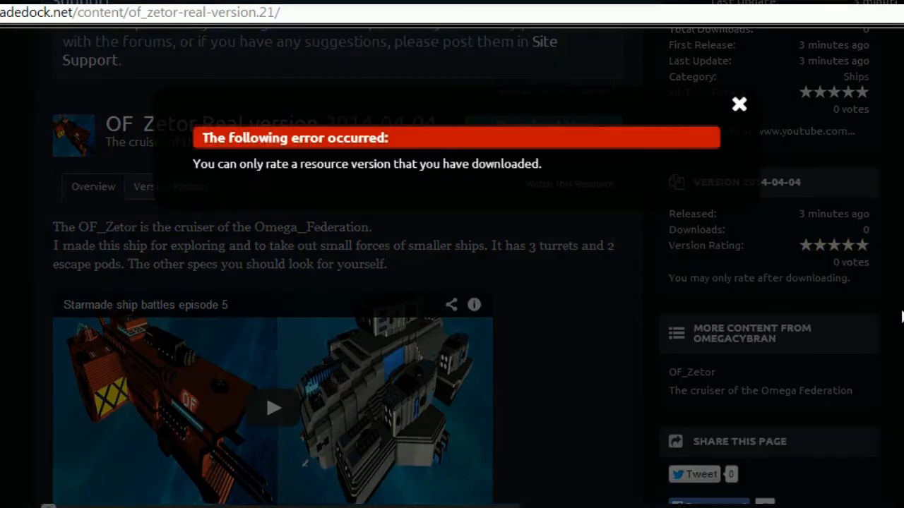
{"action": "mouse_move", "coordinate": [739, 104]}
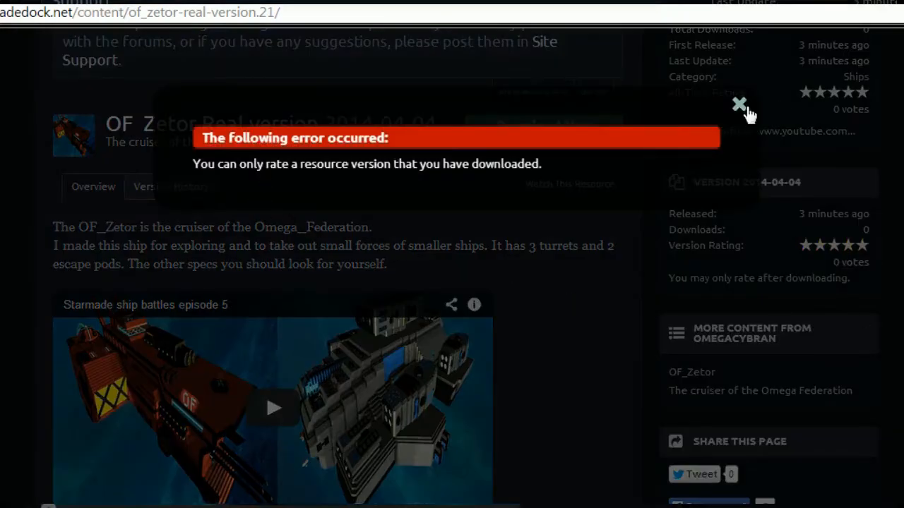
{"action": "left_click", "coordinate": [738, 103]}
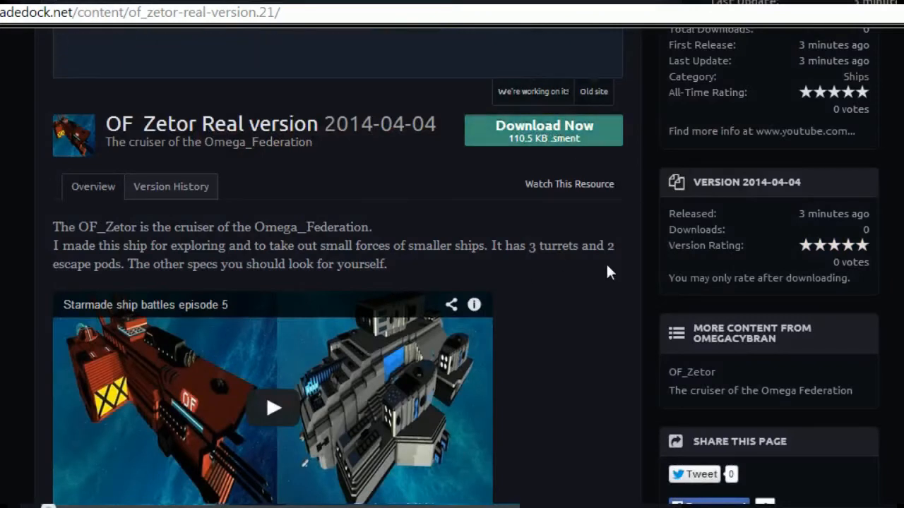
{"action": "mouse_move", "coordinate": [860, 423]}
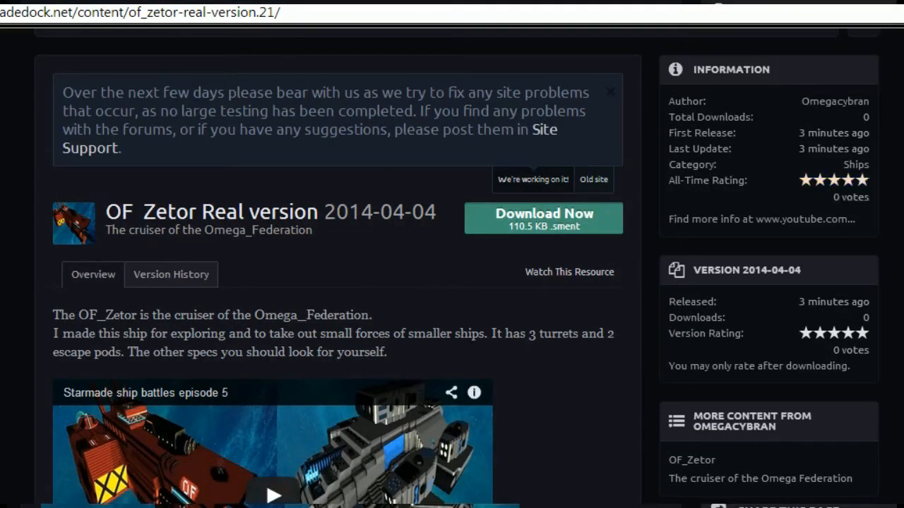
Step: Submit a five-star rating with the review 'I love the sexy octagonal wedging'
{"action": "left_click", "coordinate": [593, 180]}
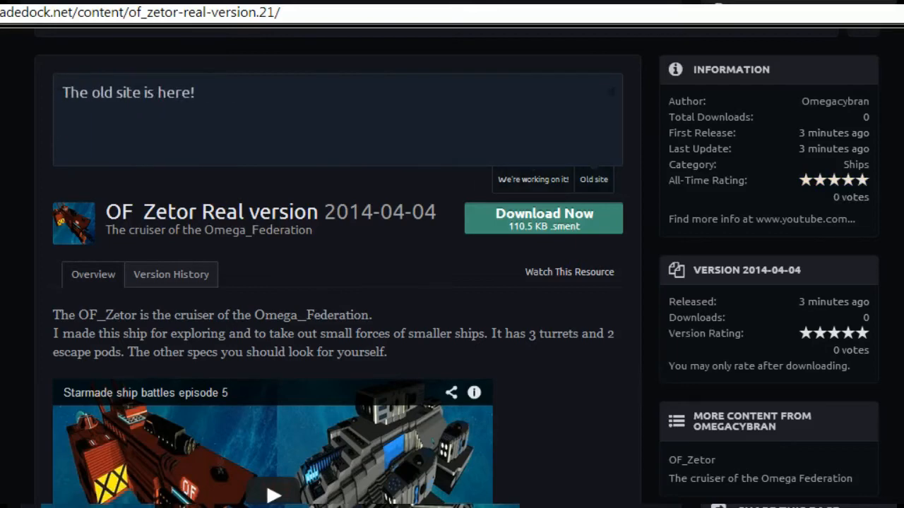
{"action": "mouse_move", "coordinate": [884, 203]}
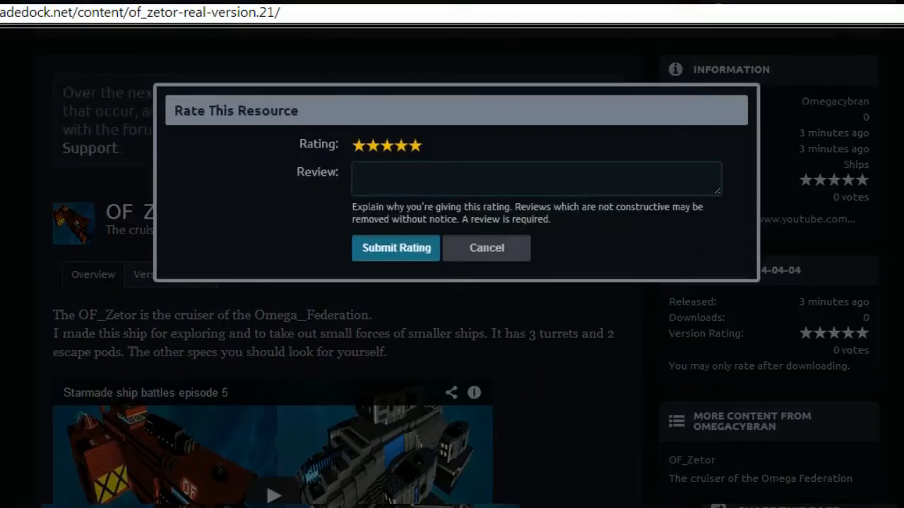
{"action": "left_click", "coordinate": [535, 178]}
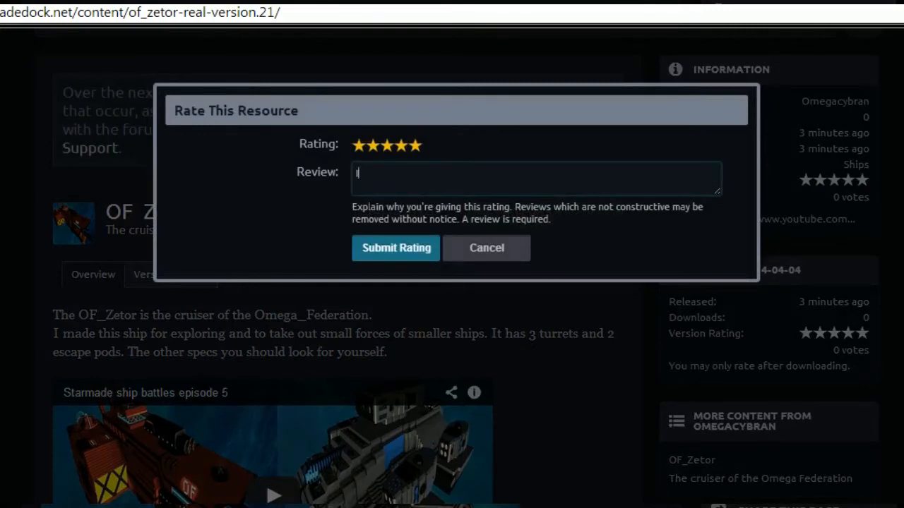
{"action": "type", "text": "I love the sexy"}
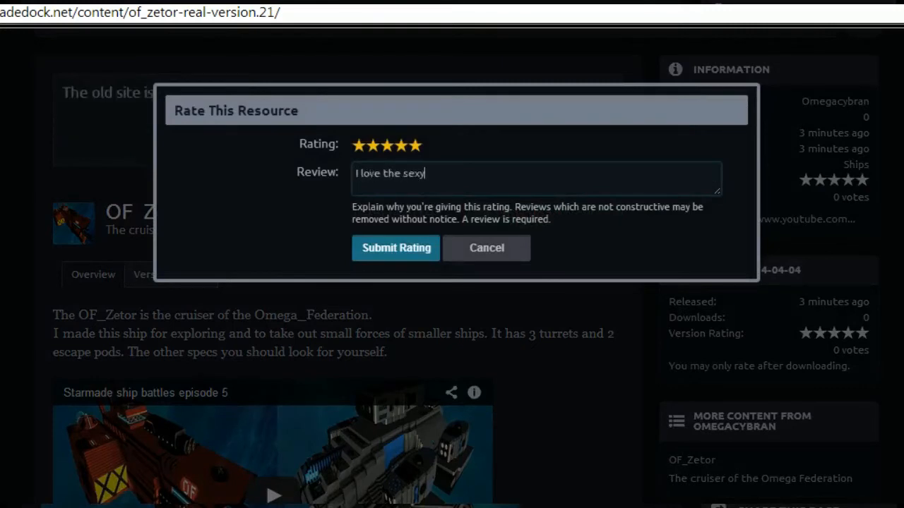
{"action": "type", "text": "octagonal"}
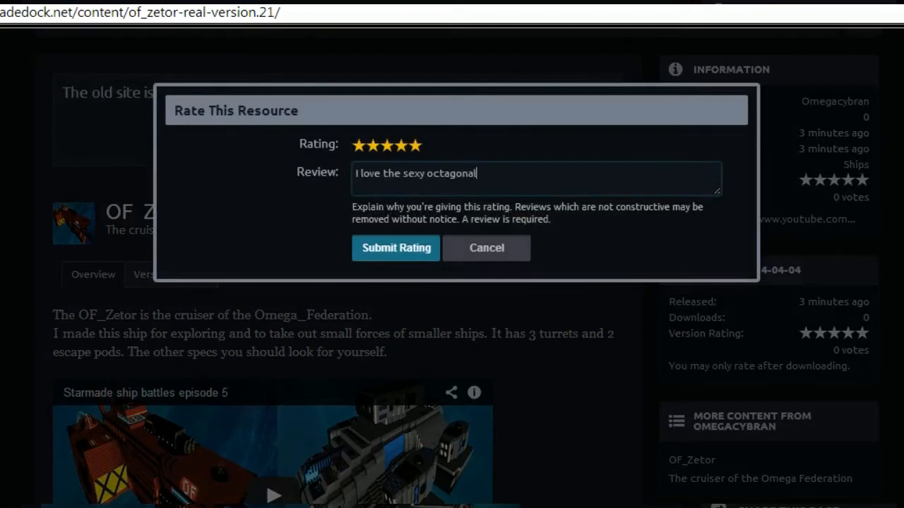
{"action": "type", "text": "wedging"}
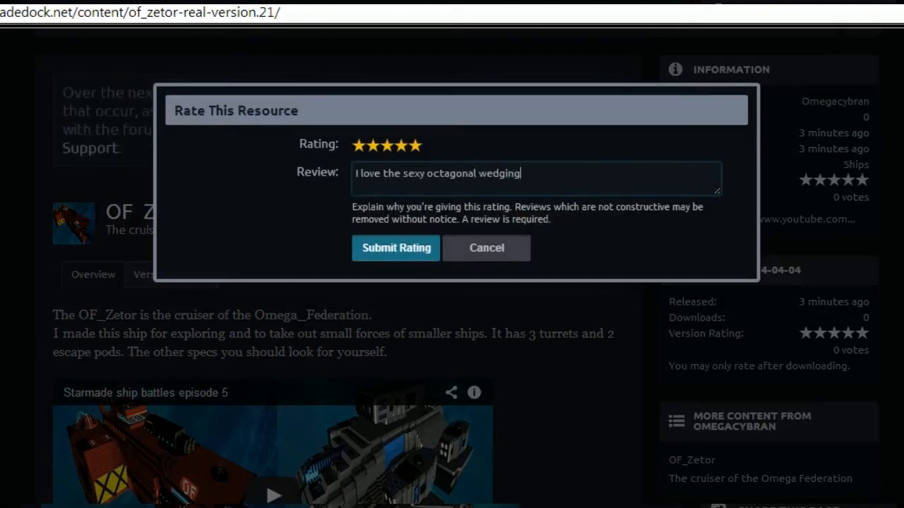
{"action": "mouse_move", "coordinate": [395, 248]}
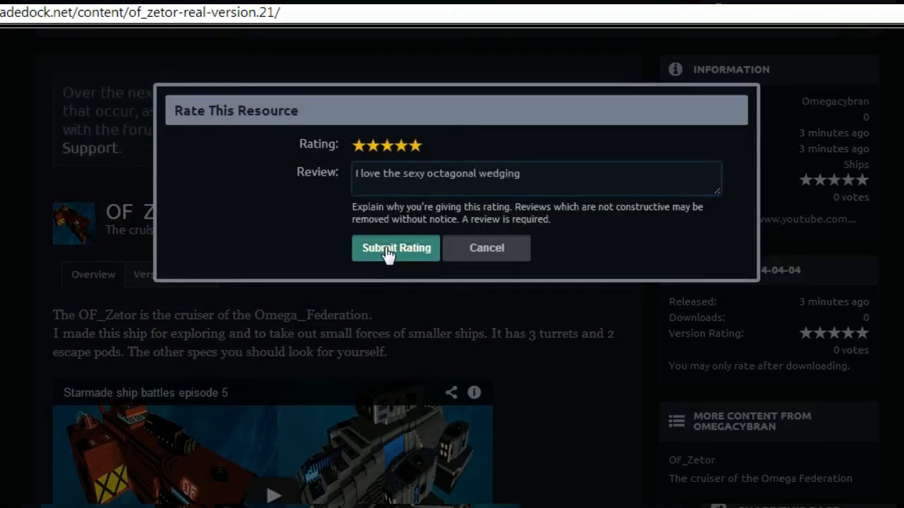
{"action": "left_click", "coordinate": [396, 248]}
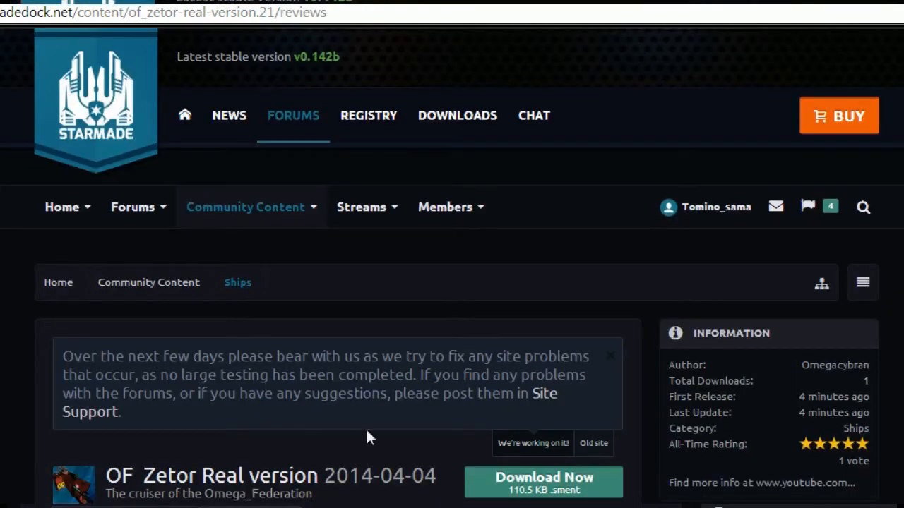
Step: Look over the Reviews tab and reload the OF_Zetor page
{"action": "scroll", "scroll_direction": "down", "scroll_amount": 3}
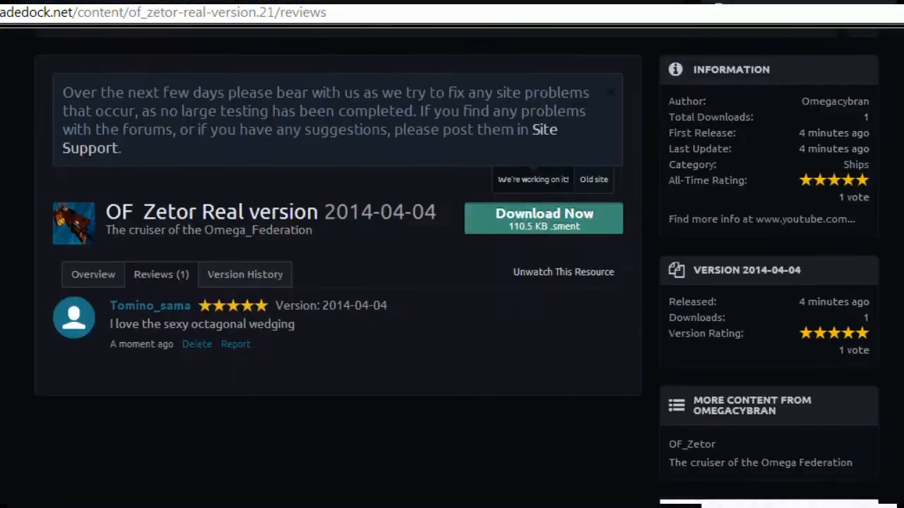
{"action": "mouse_move", "coordinate": [444, 324]}
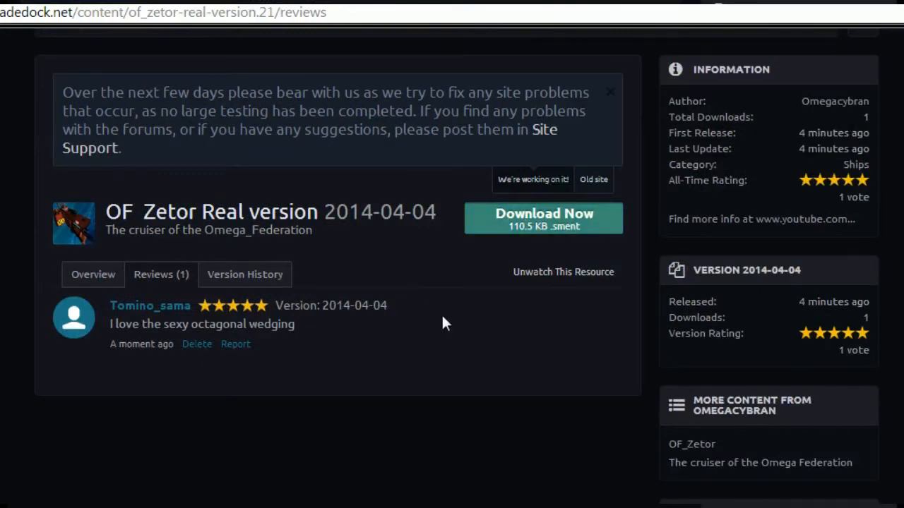
{"action": "mouse_move", "coordinate": [353, 416]}
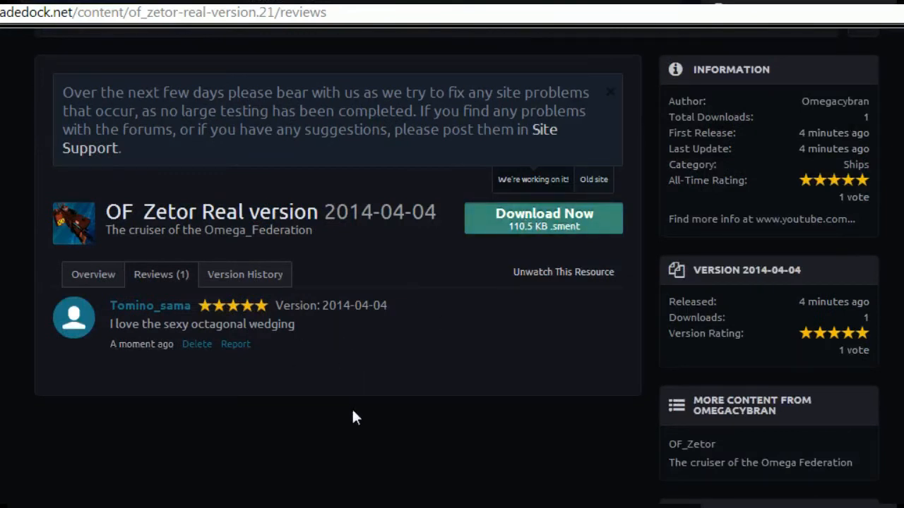
{"action": "left_click", "coordinate": [593, 179]}
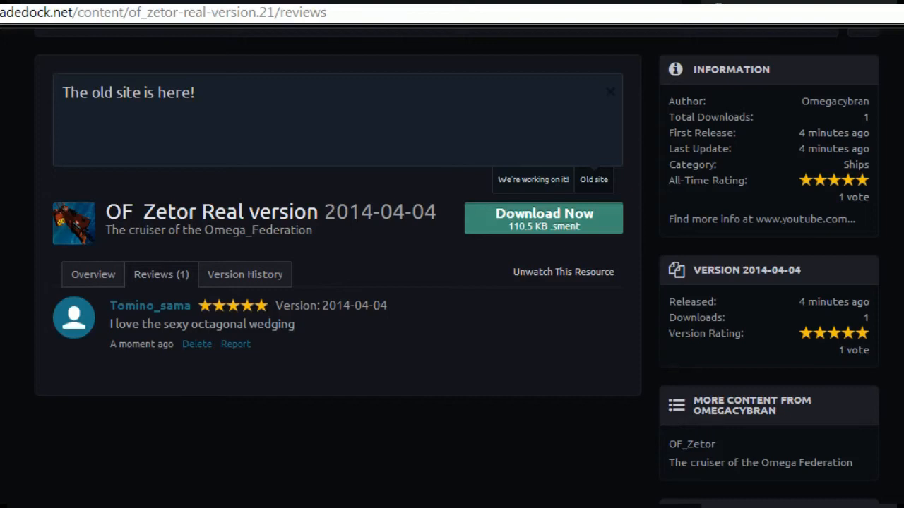
{"action": "mouse_move", "coordinate": [437, 360]}
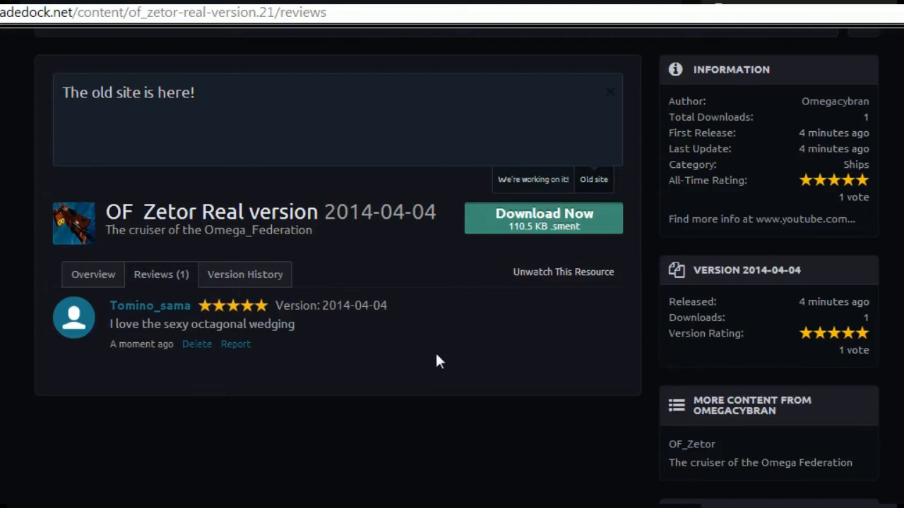
{"action": "mouse_move", "coordinate": [148, 97]}
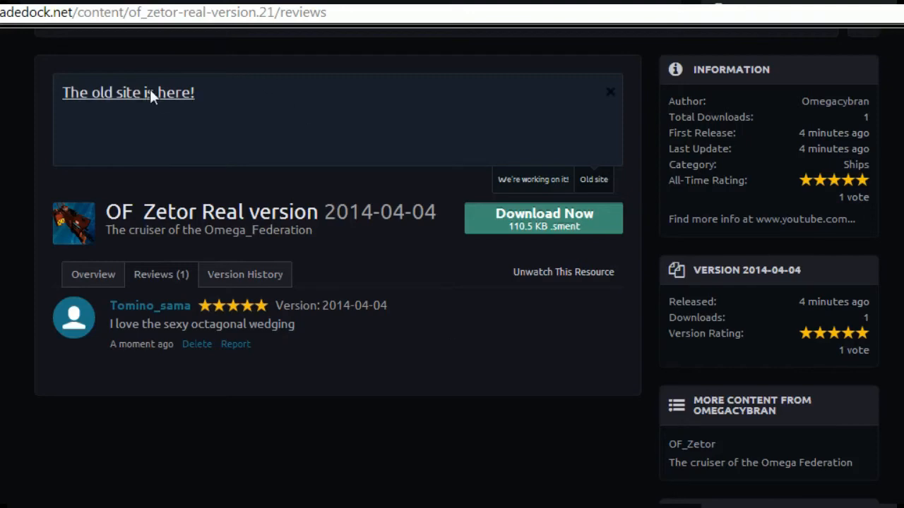
{"action": "left_click", "coordinate": [128, 92]}
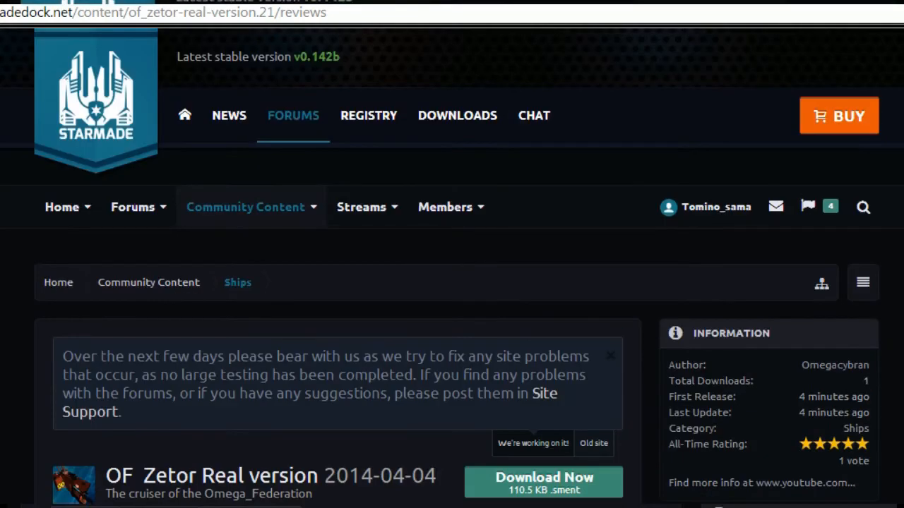
{"action": "left_click", "coordinate": [829, 206]}
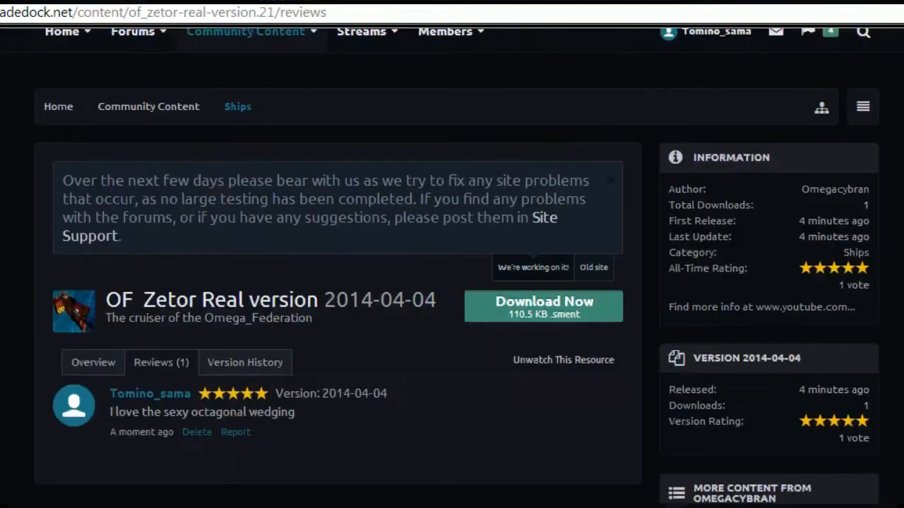
Step: Return to the reviews so the author's response 'I know right!' shows beneath the review
{"action": "scroll", "scroll_direction": "down", "scroll_amount": 3}
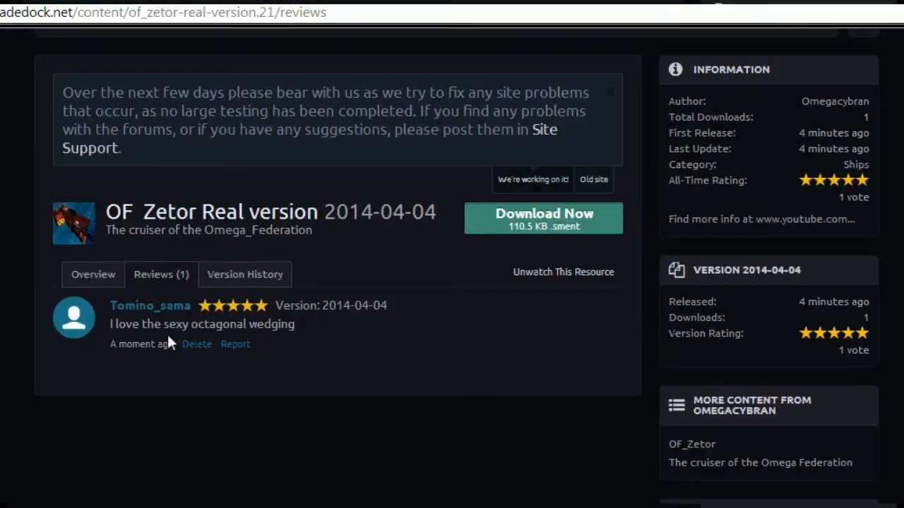
{"action": "left_click", "coordinate": [592, 179]}
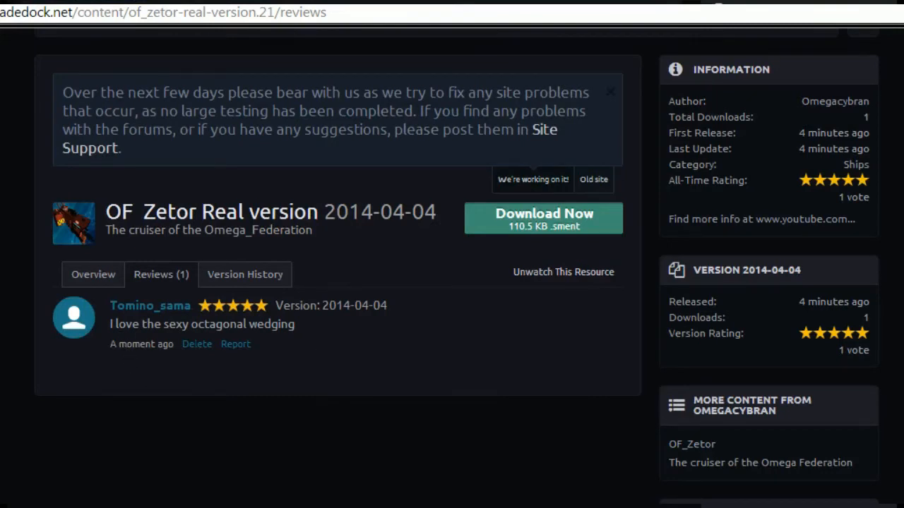
{"action": "left_click", "coordinate": [593, 180]}
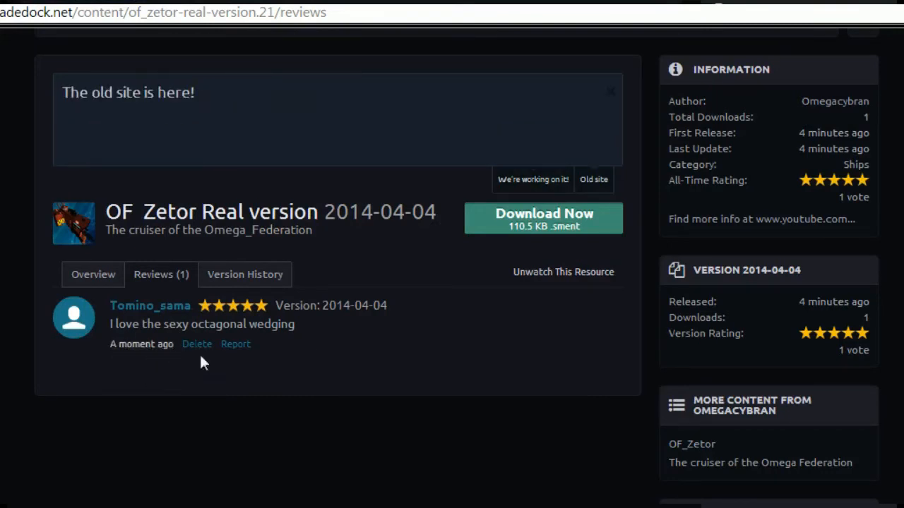
{"action": "mouse_move", "coordinate": [324, 368]}
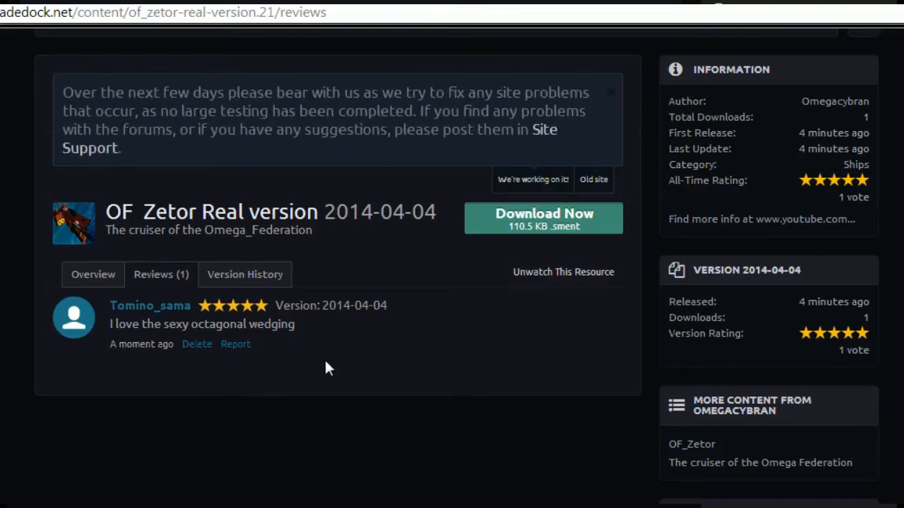
{"action": "scroll", "scroll_direction": "down", "scroll_amount": 3}
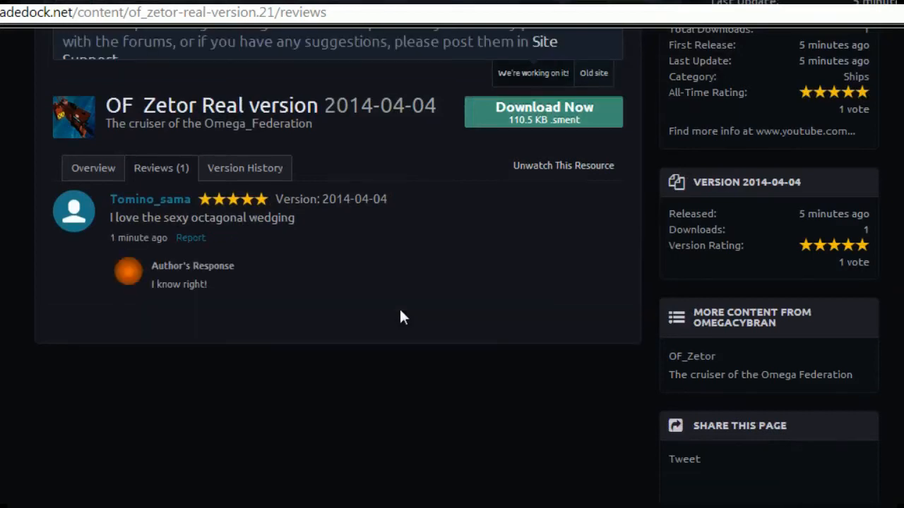
{"action": "scroll", "scroll_direction": "down", "scroll_amount": 3}
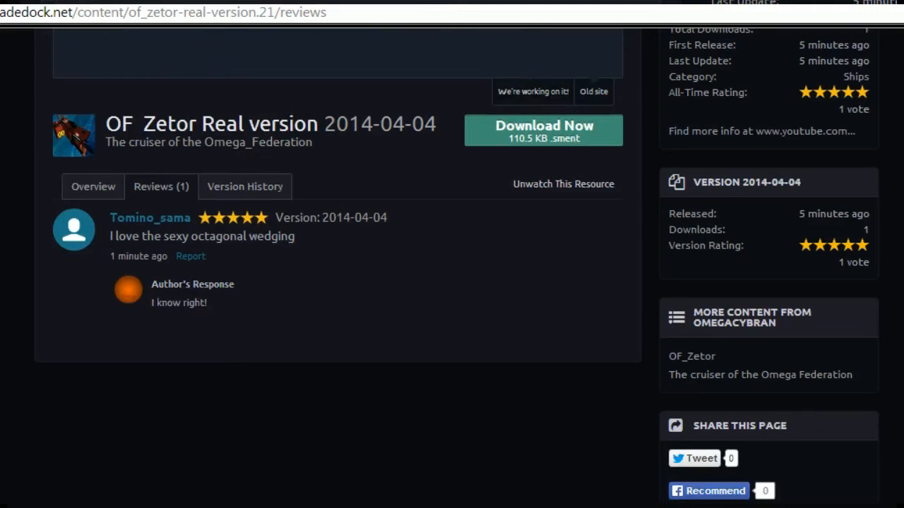
{"action": "mouse_move", "coordinate": [311, 320]}
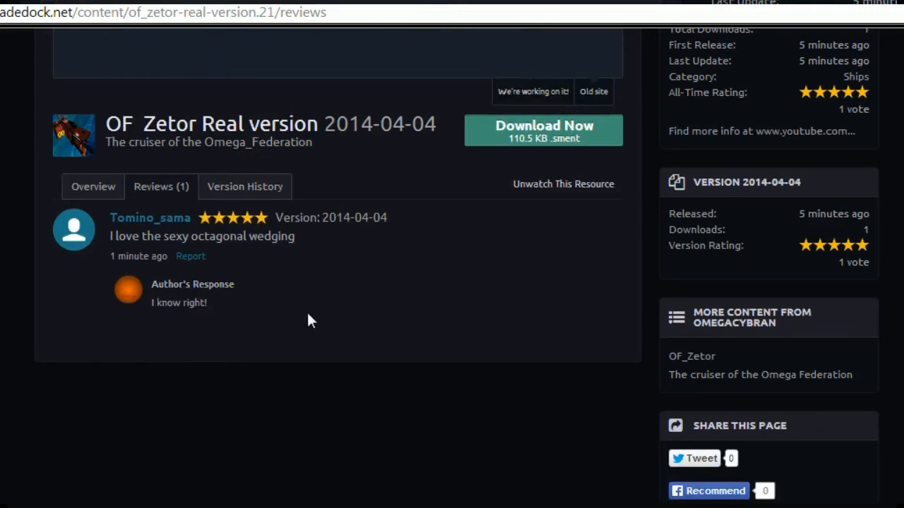
{"action": "scroll", "scroll_direction": "up", "scroll_amount": 3}
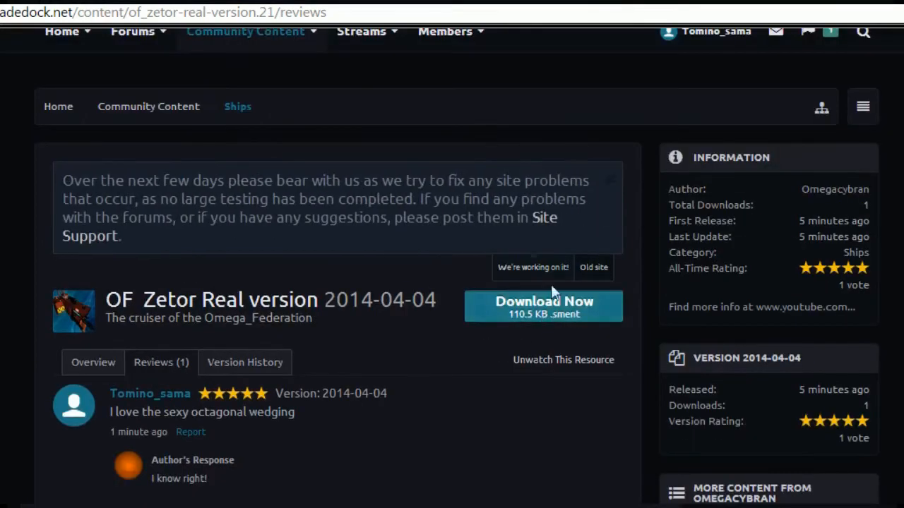
{"action": "scroll", "scroll_direction": "up", "scroll_amount": 3}
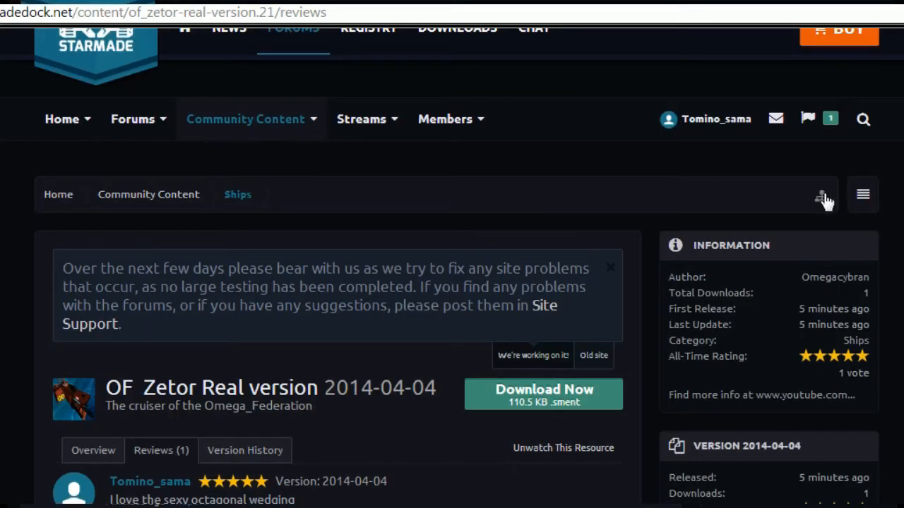
{"action": "left_click", "coordinate": [593, 355]}
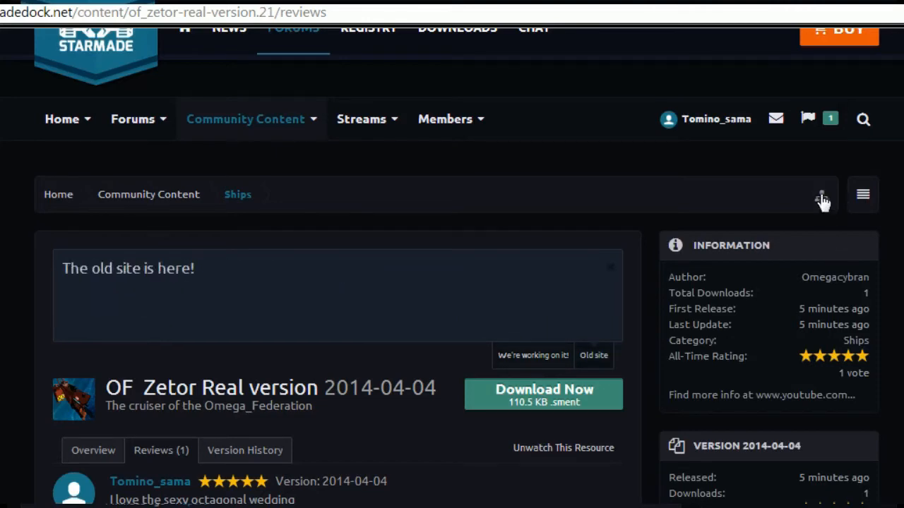
Step: Bring up the Quick Navigation Menu and browse its general links and forum list
{"action": "left_click", "coordinate": [821, 194]}
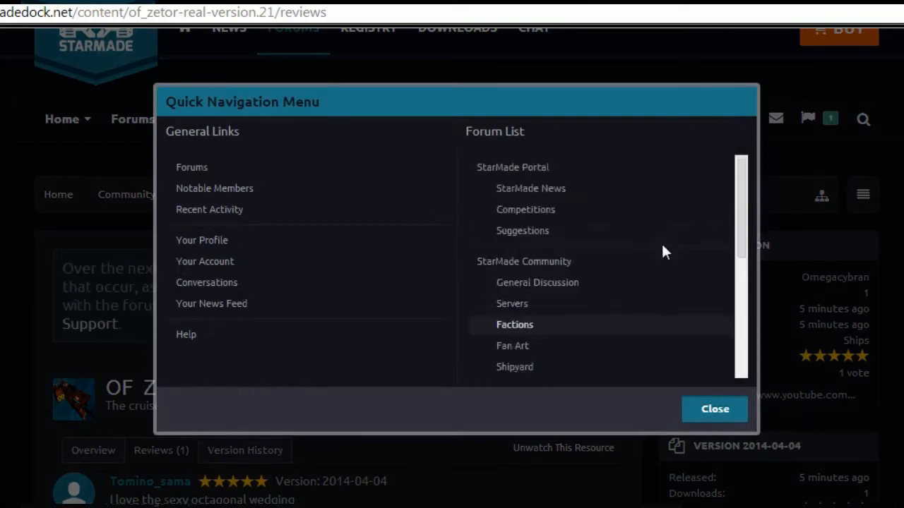
{"action": "scroll", "scroll_direction": "down", "scroll_amount": 3}
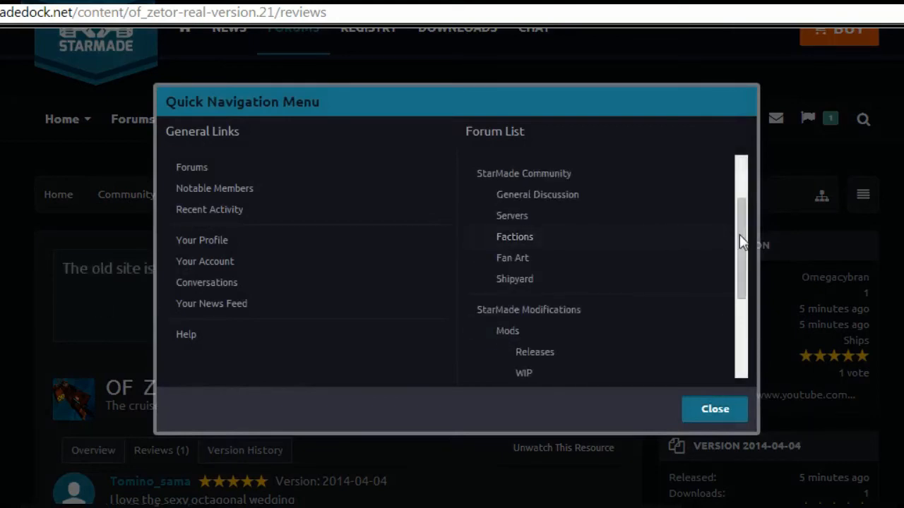
{"action": "scroll", "scroll_direction": "down", "scroll_amount": 3}
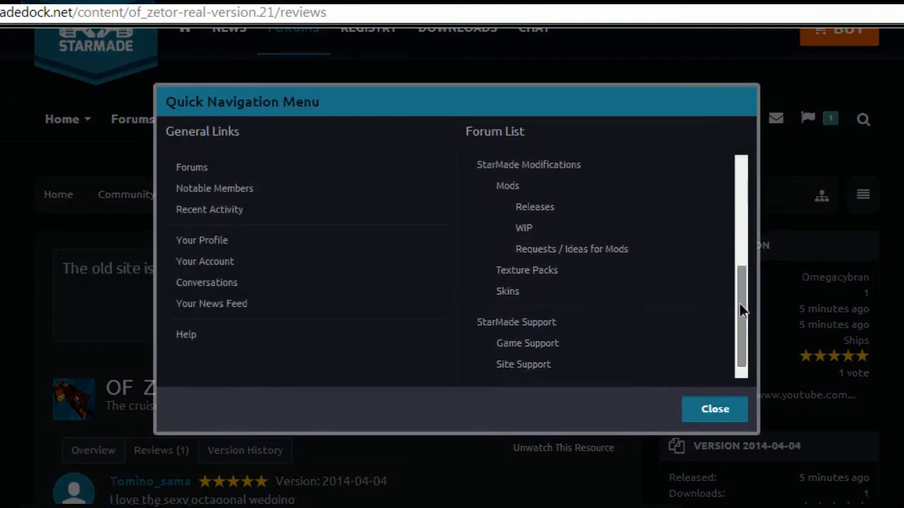
{"action": "scroll", "scroll_direction": "up", "scroll_amount": 3}
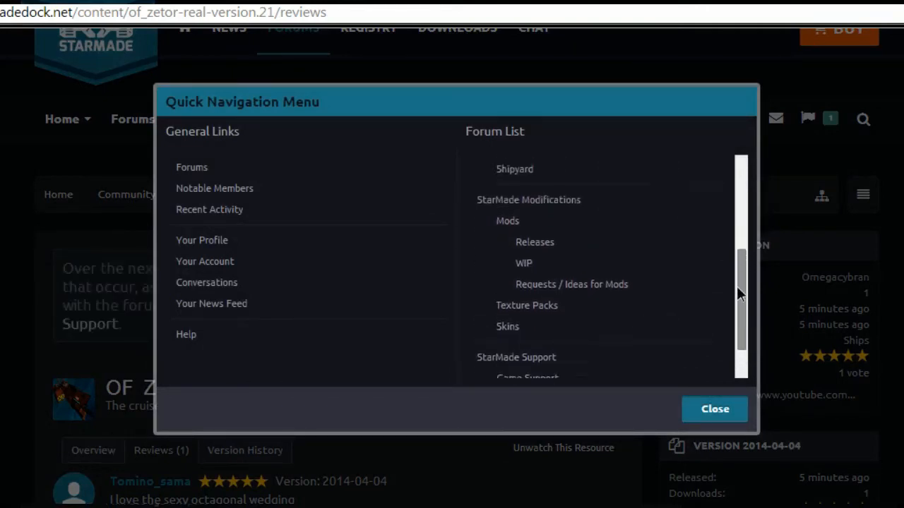
{"action": "scroll", "scroll_direction": "up", "scroll_amount": 3}
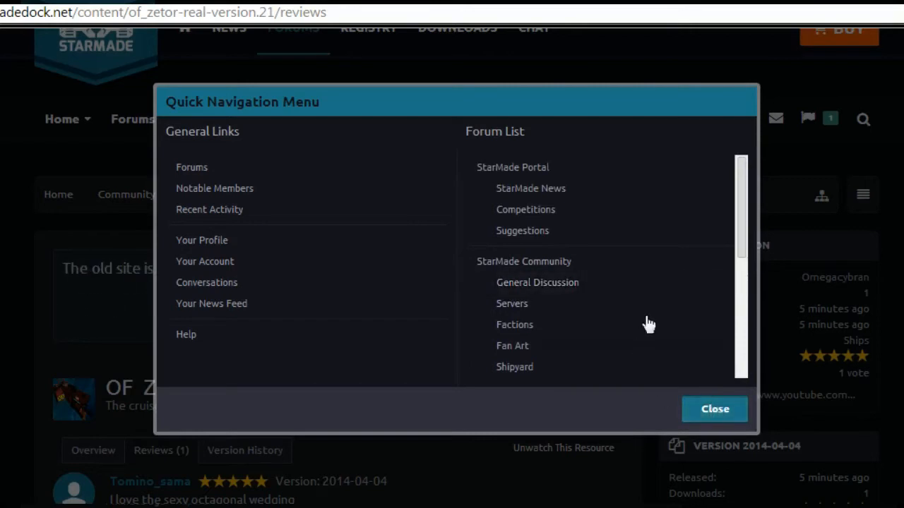
{"action": "mouse_move", "coordinate": [233, 336]}
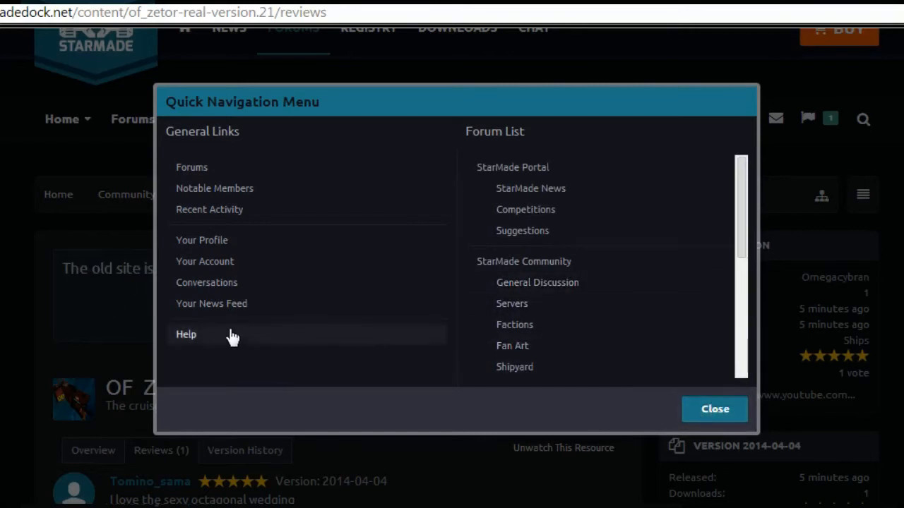
Step: Dismiss the quick navigation list and glance back over the OF Zetor review page
{"action": "left_click", "coordinate": [714, 408]}
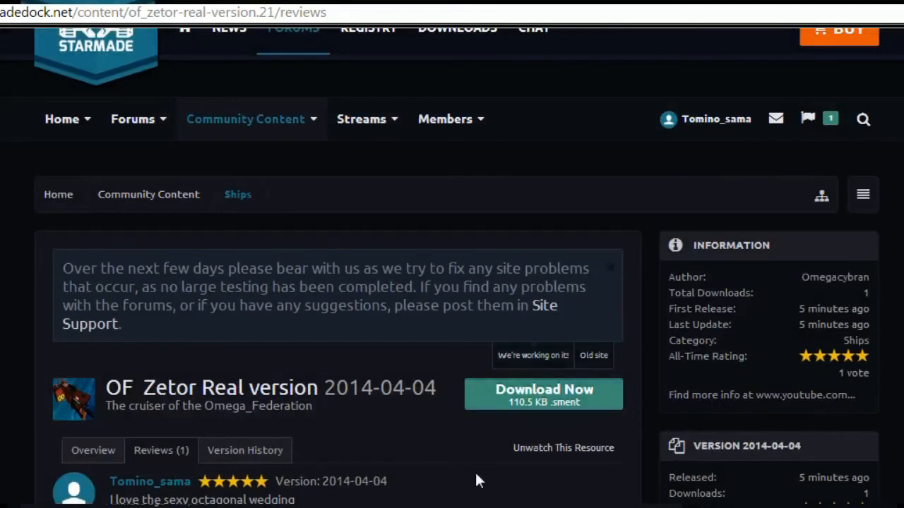
{"action": "scroll", "scroll_direction": "down", "scroll_amount": 3}
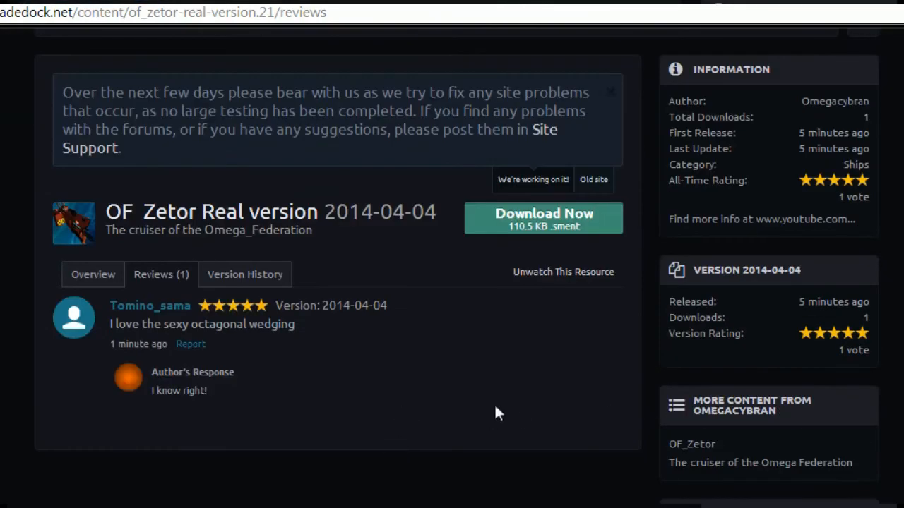
{"action": "scroll", "scroll_direction": "up", "scroll_amount": 3}
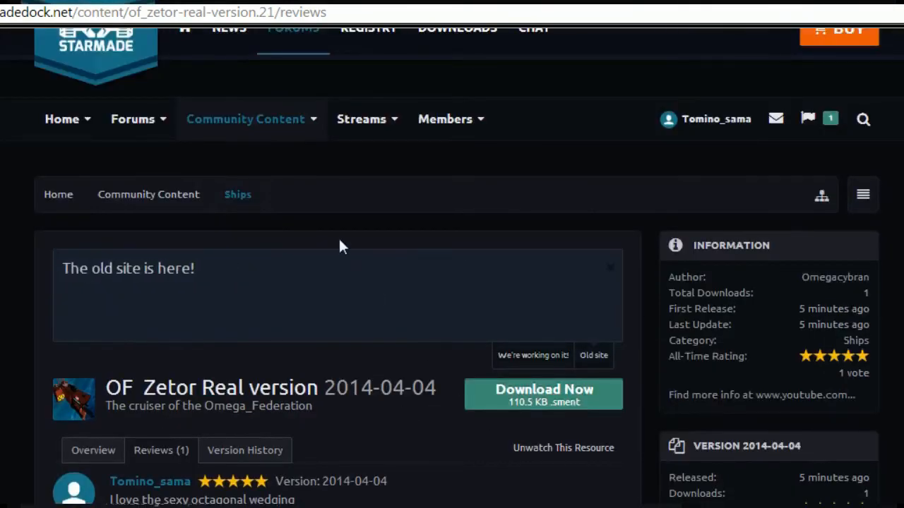
Step: Return to the Community Content listing and view its Latest Updates
{"action": "left_click", "coordinate": [148, 194]}
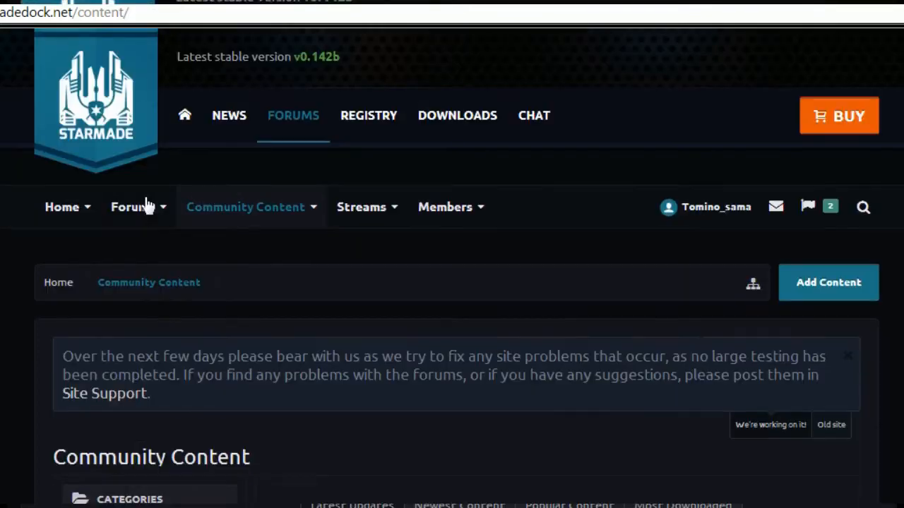
{"action": "scroll", "scroll_direction": "down", "scroll_amount": 3}
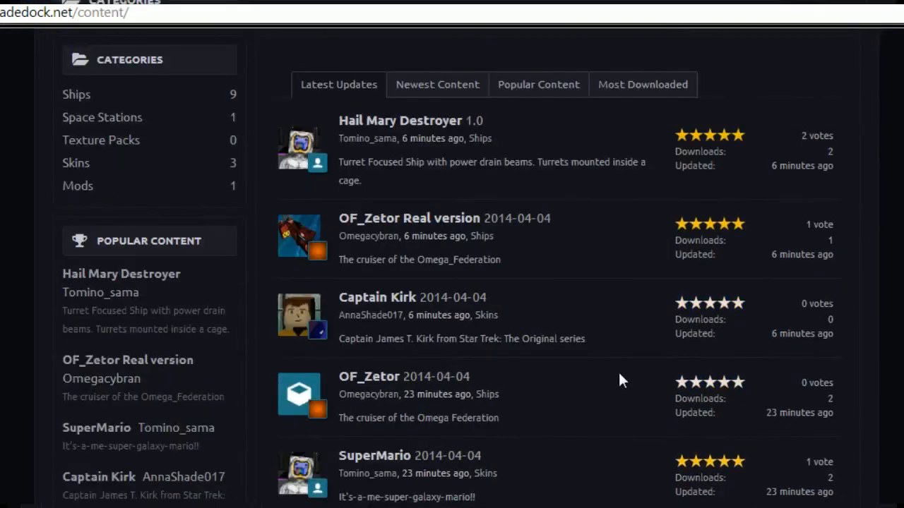
{"action": "scroll", "scroll_direction": "down", "scroll_amount": 3}
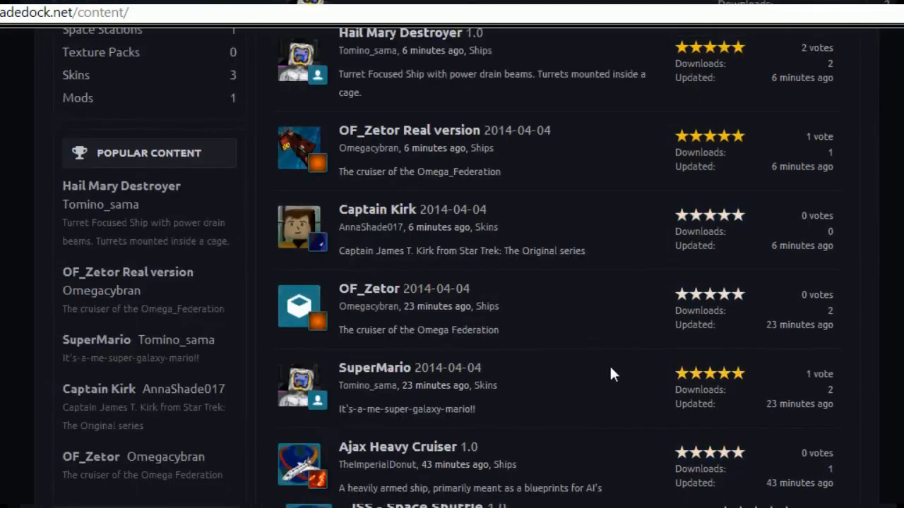
{"action": "scroll", "scroll_direction": "up", "scroll_amount": 3}
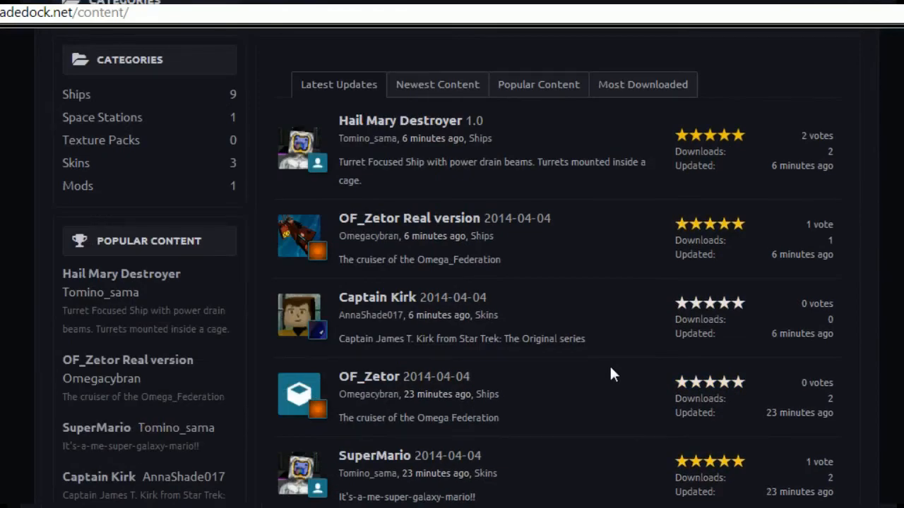
{"action": "mouse_move", "coordinate": [519, 298]}
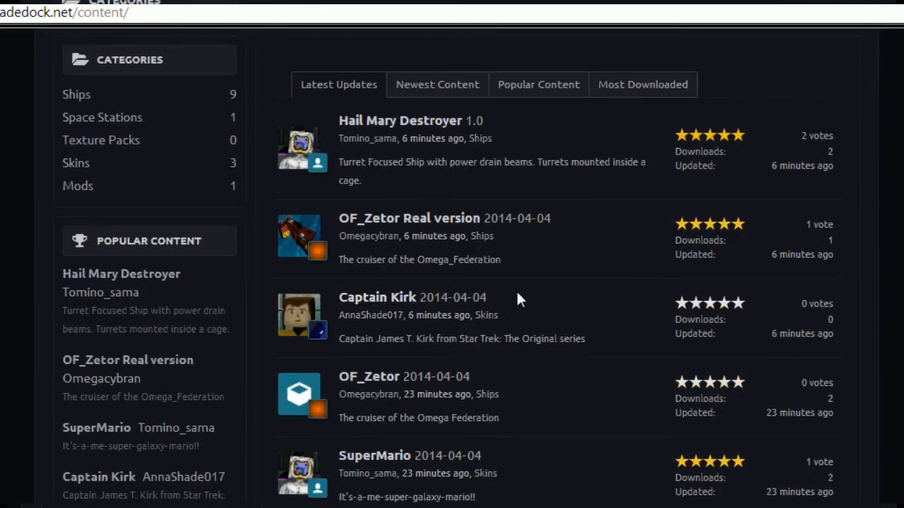
{"action": "mouse_move", "coordinate": [384, 303]}
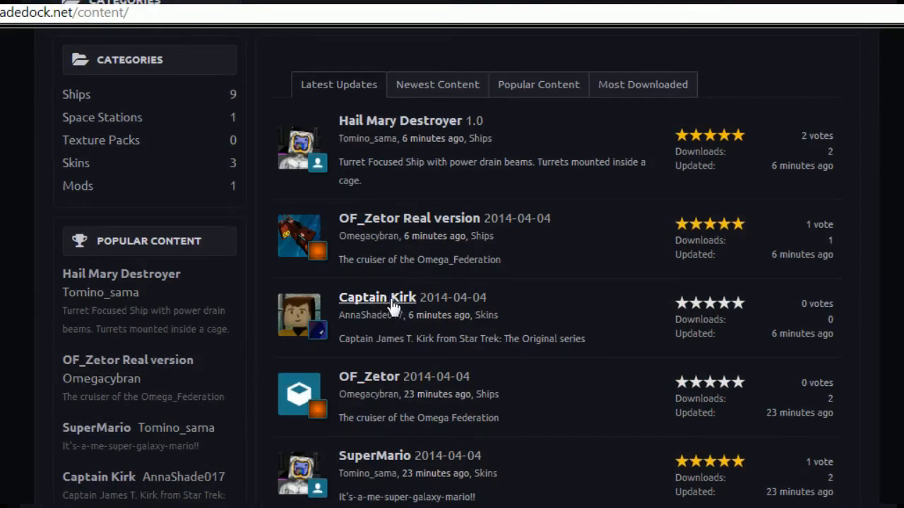
Step: View AnnaShade017's Captain Kirk skin page and scroll through its Star Trek screenshots
{"action": "left_click", "coordinate": [376, 297]}
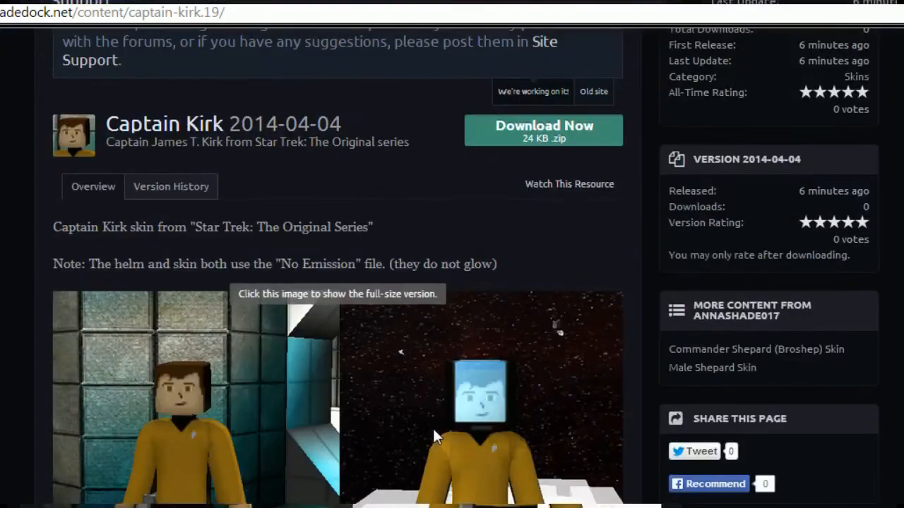
{"action": "scroll", "scroll_direction": "down", "scroll_amount": 3}
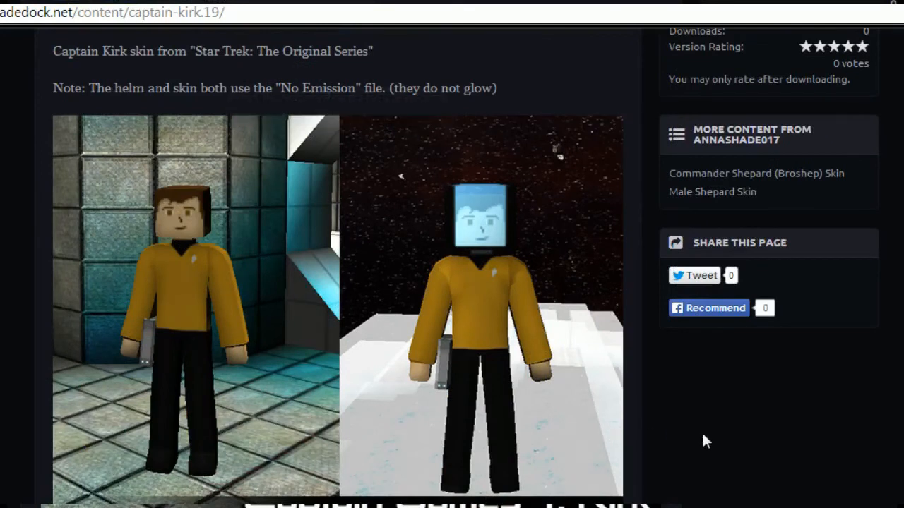
{"action": "mouse_move", "coordinate": [208, 404]}
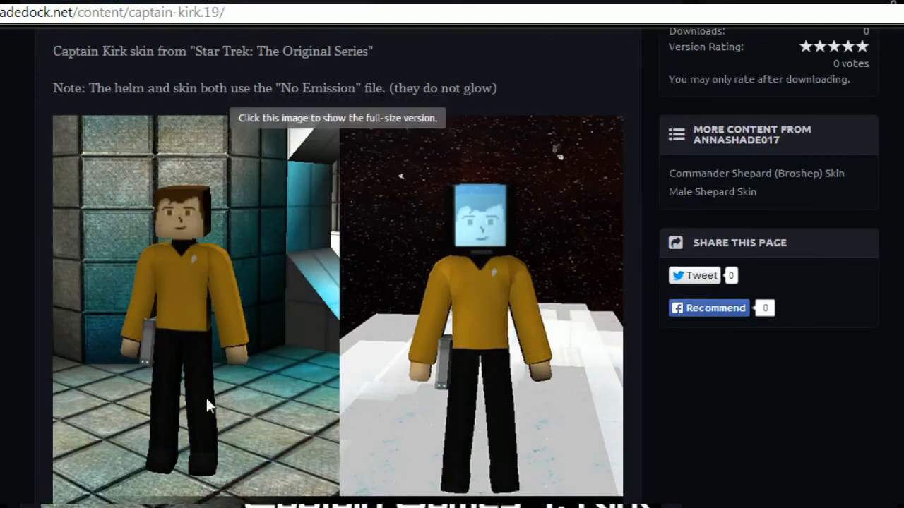
{"action": "mouse_move", "coordinate": [412, 353]}
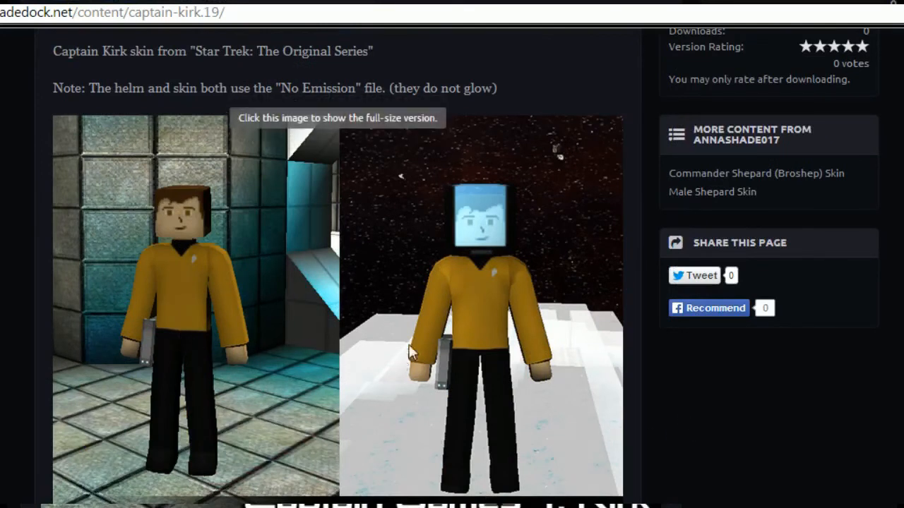
{"action": "mouse_move", "coordinate": [708, 457]}
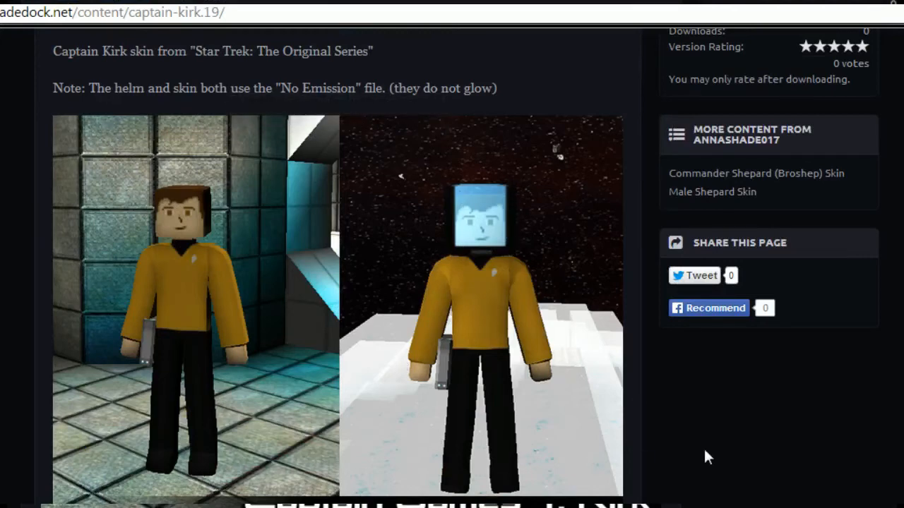
{"action": "mouse_move", "coordinate": [274, 325]}
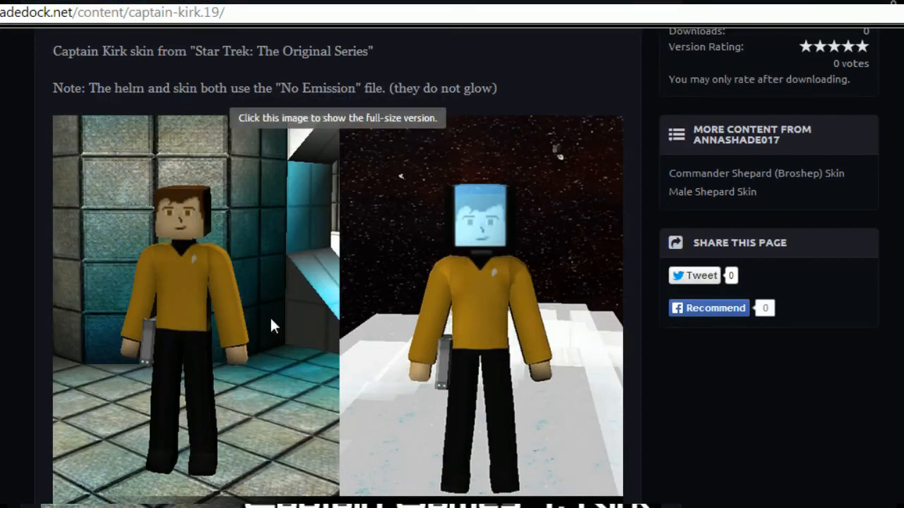
{"action": "scroll", "scroll_direction": "down", "scroll_amount": 3}
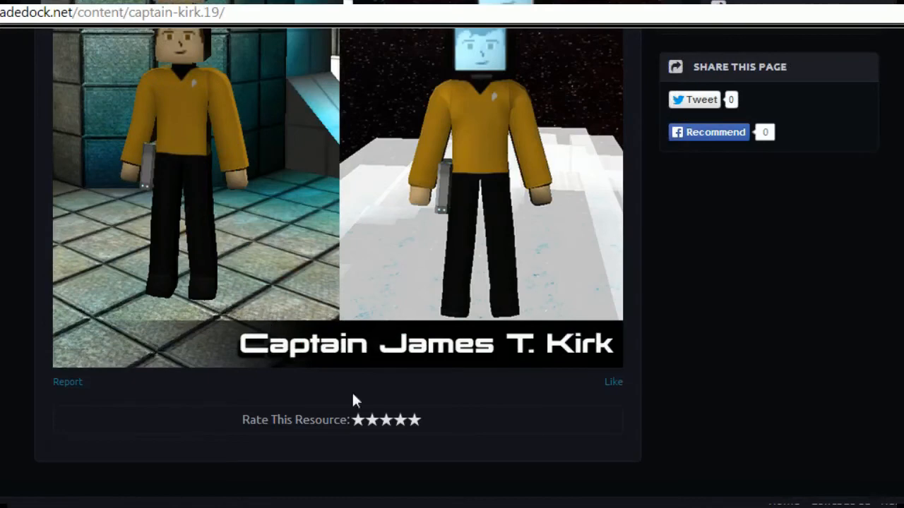
{"action": "left_click", "coordinate": [356, 420]}
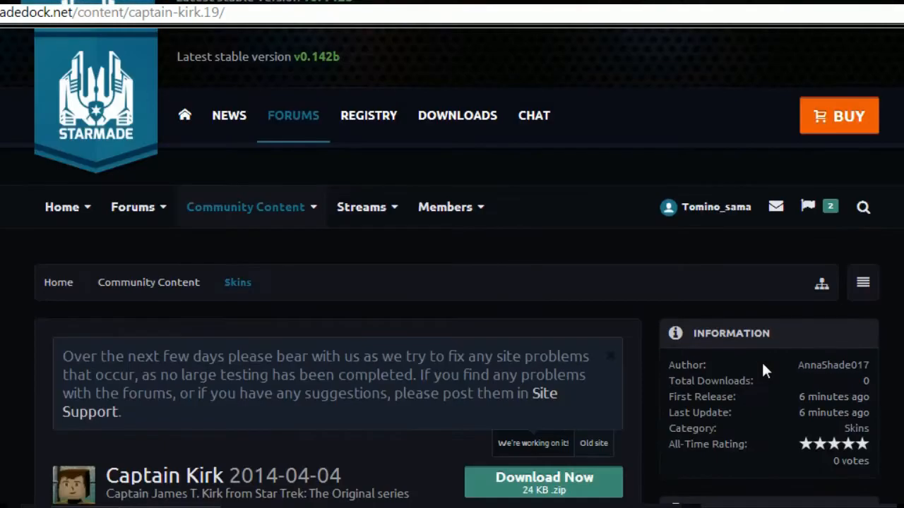
{"action": "scroll", "scroll_direction": "down", "scroll_amount": 3}
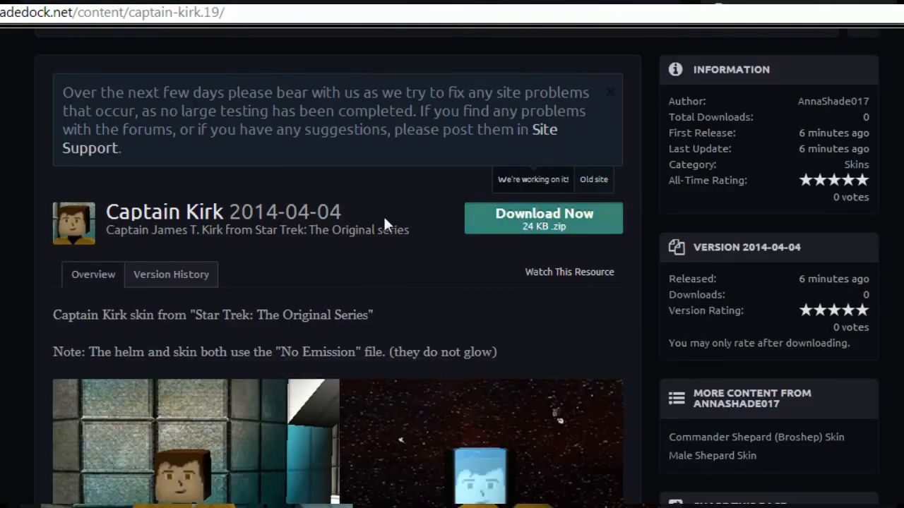
{"action": "scroll", "scroll_direction": "down", "scroll_amount": 3}
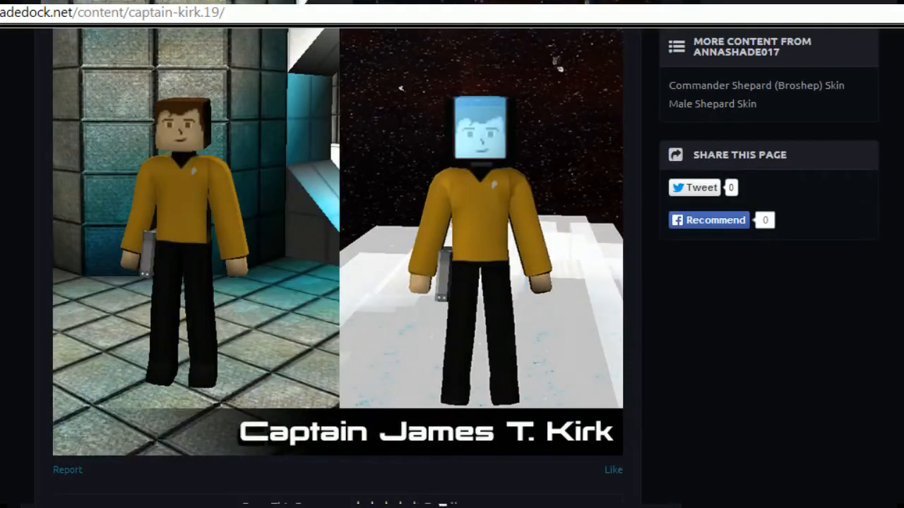
{"action": "mouse_move", "coordinate": [769, 294]}
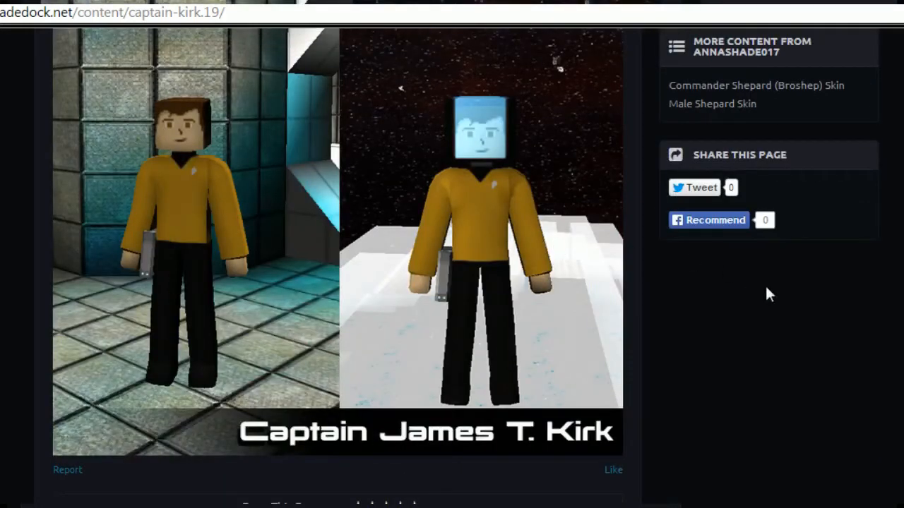
{"action": "mouse_move", "coordinate": [508, 264]}
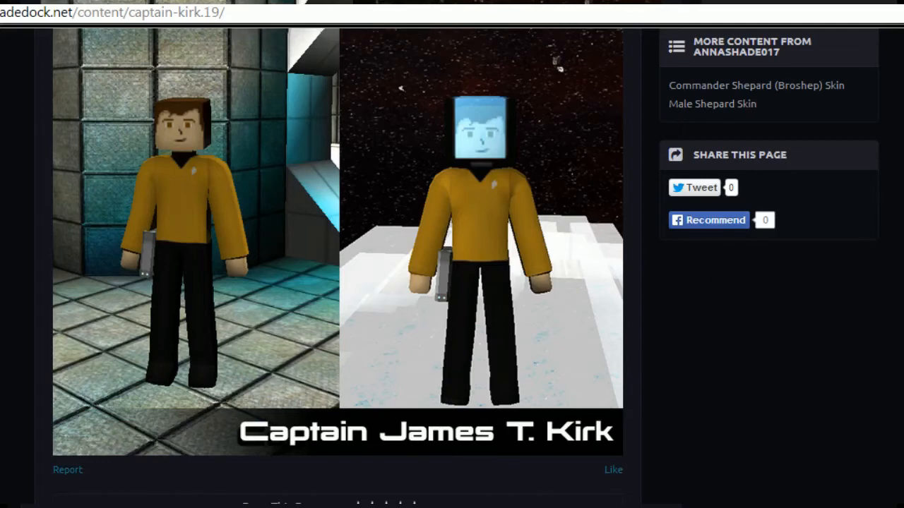
{"action": "left_click", "coordinate": [44, 44]}
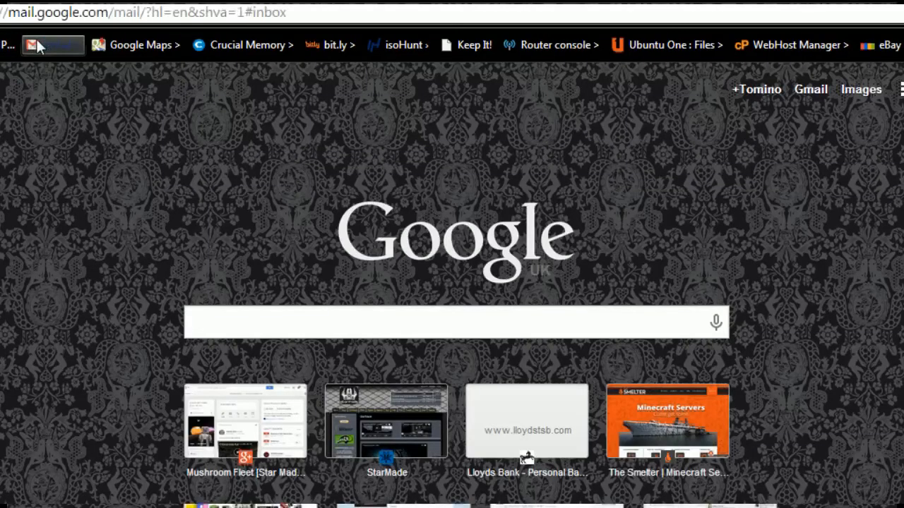
{"action": "left_click", "coordinate": [44, 44]}
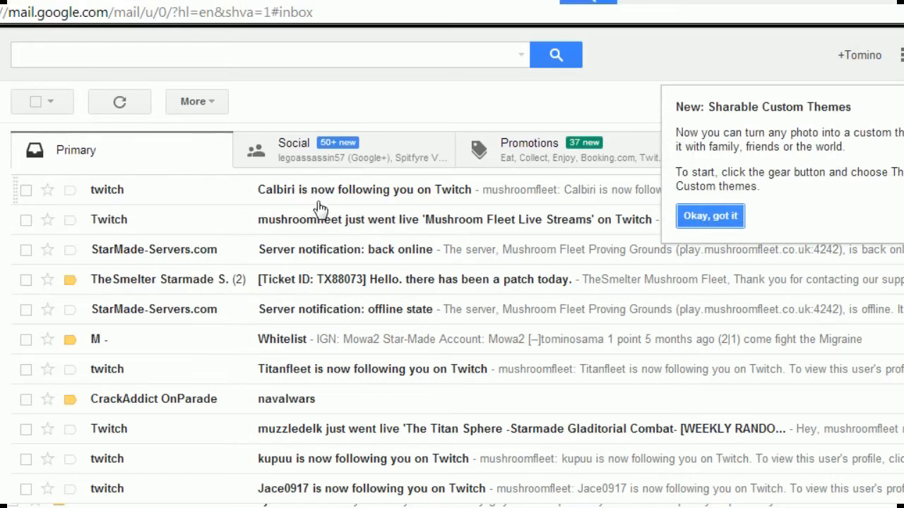
{"action": "mouse_move", "coordinate": [329, 255]}
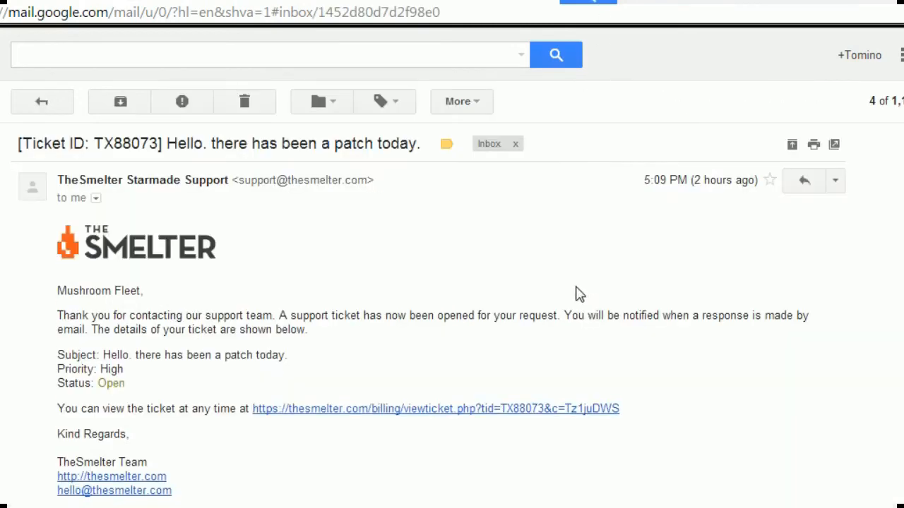
{"action": "scroll", "scroll_direction": "down", "scroll_amount": 3}
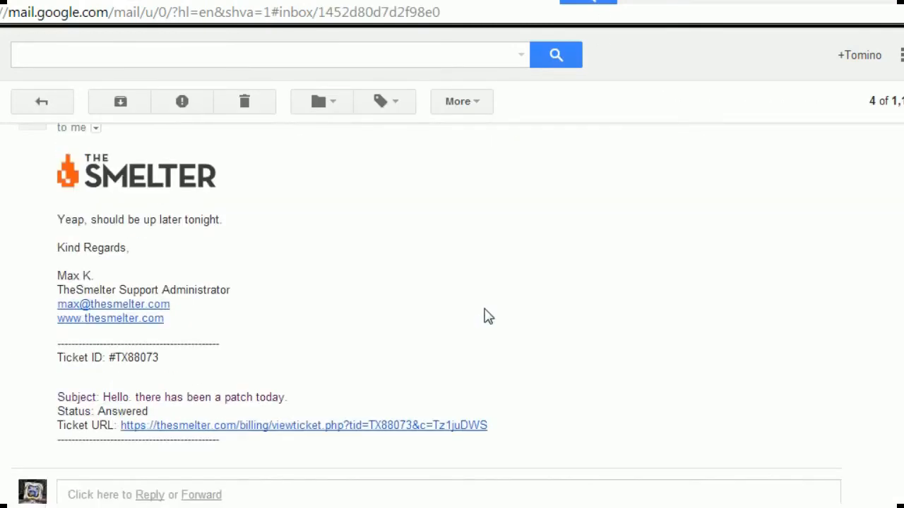
{"action": "mouse_move", "coordinate": [327, 269]}
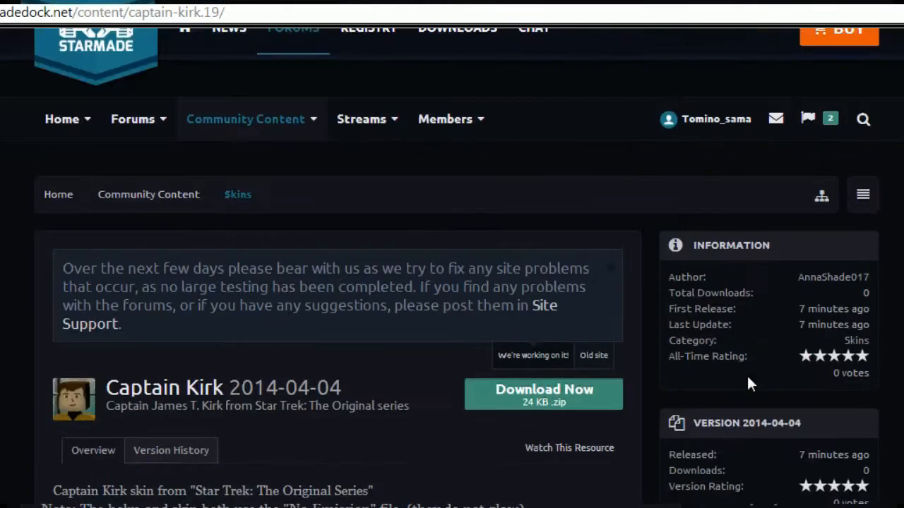
Step: Sort Community Content by Popular Content, with Hail Mary Destroyer ranked first
{"action": "scroll", "scroll_direction": "down", "scroll_amount": 3}
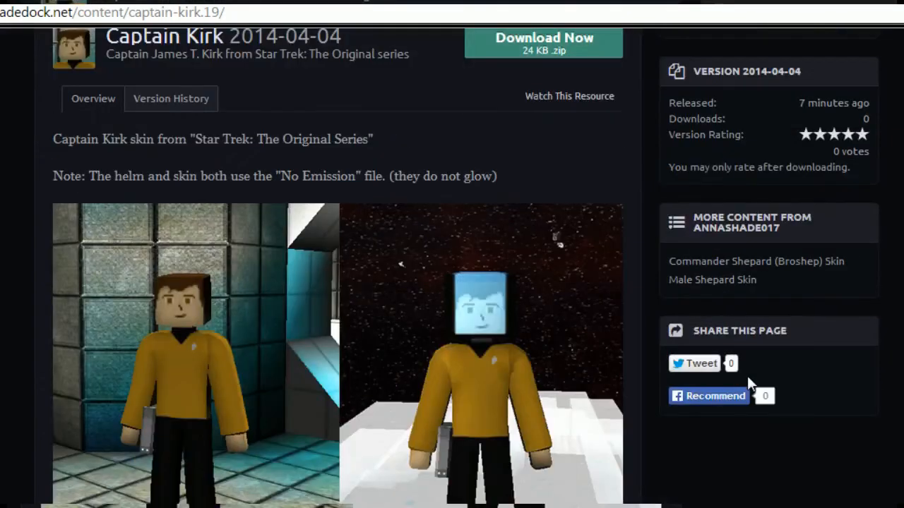
{"action": "scroll", "scroll_direction": "up", "scroll_amount": 3}
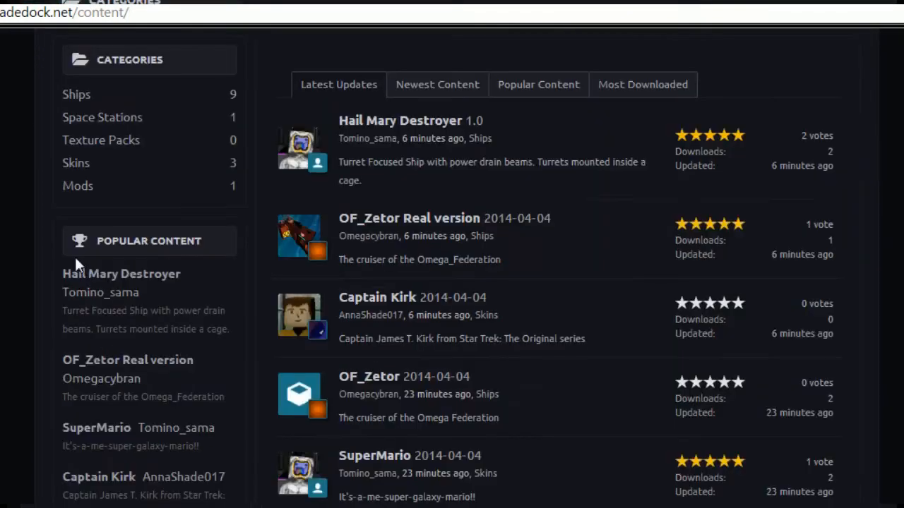
{"action": "scroll", "scroll_direction": "up", "scroll_amount": 3}
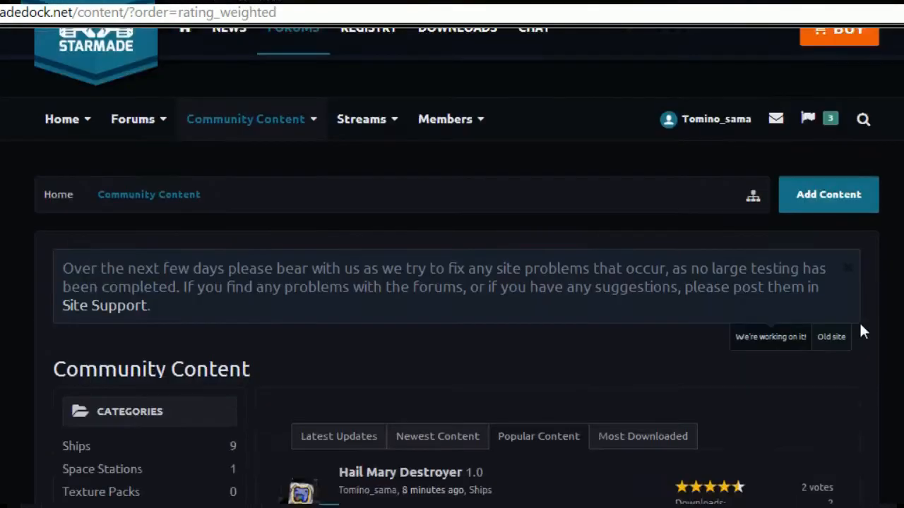
{"action": "scroll", "scroll_direction": "down", "scroll_amount": 3}
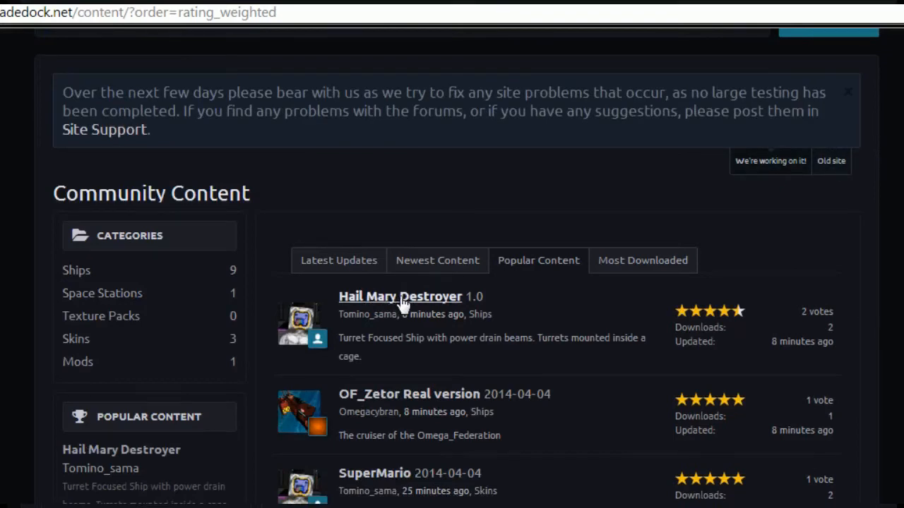
{"action": "left_click", "coordinate": [831, 160]}
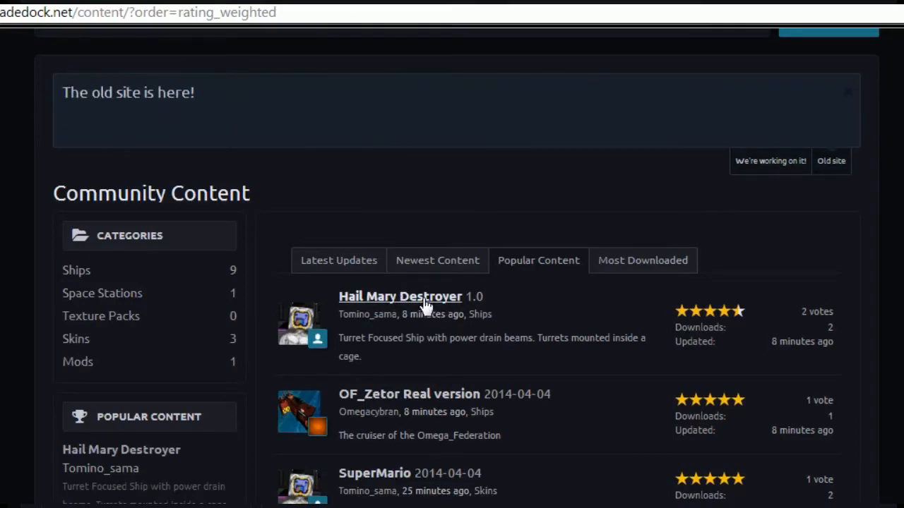
{"action": "mouse_move", "coordinate": [434, 303]}
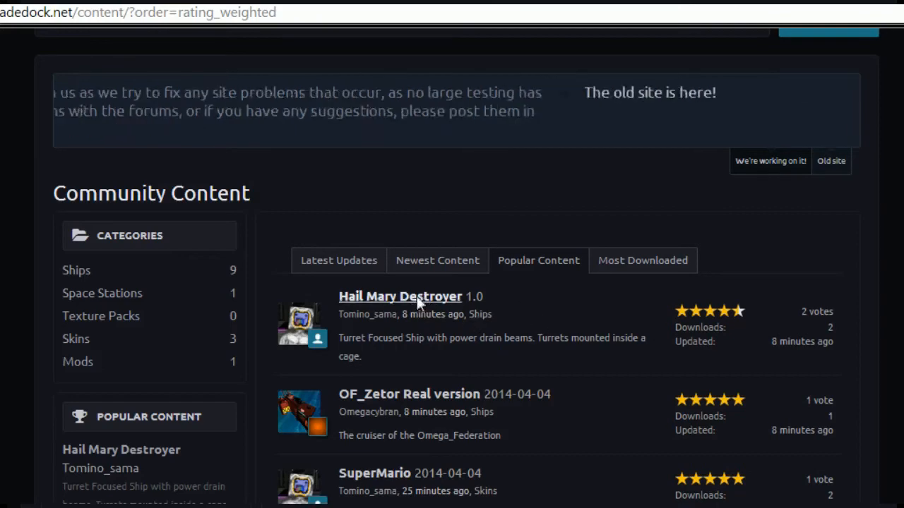
Step: Read through the Hail Mary Destroyer page and reviews, then return to the Community Content list
{"action": "left_click", "coordinate": [399, 296]}
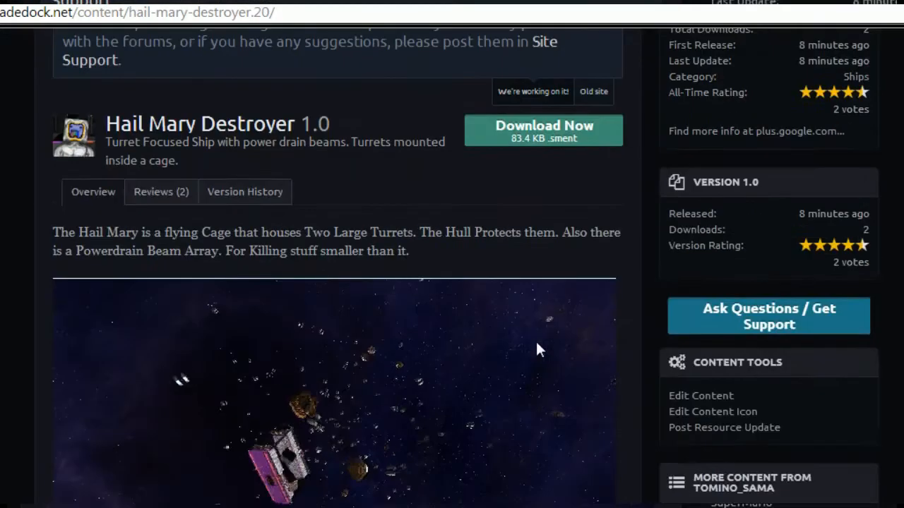
{"action": "scroll", "scroll_direction": "down", "scroll_amount": 3}
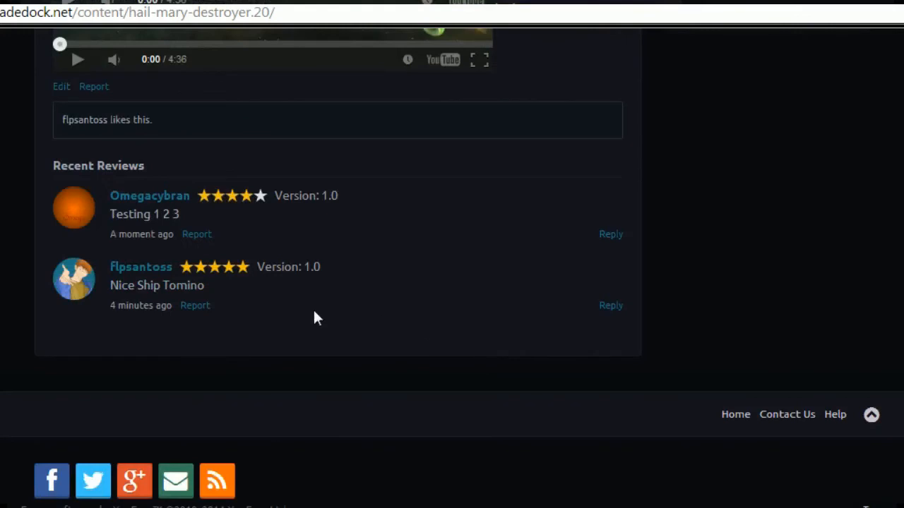
{"action": "mouse_move", "coordinate": [263, 210]}
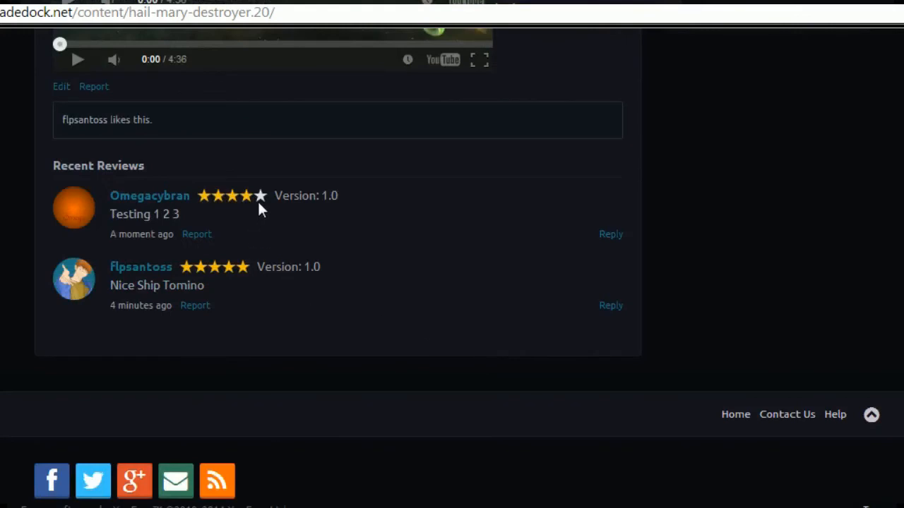
{"action": "mouse_move", "coordinate": [267, 207]}
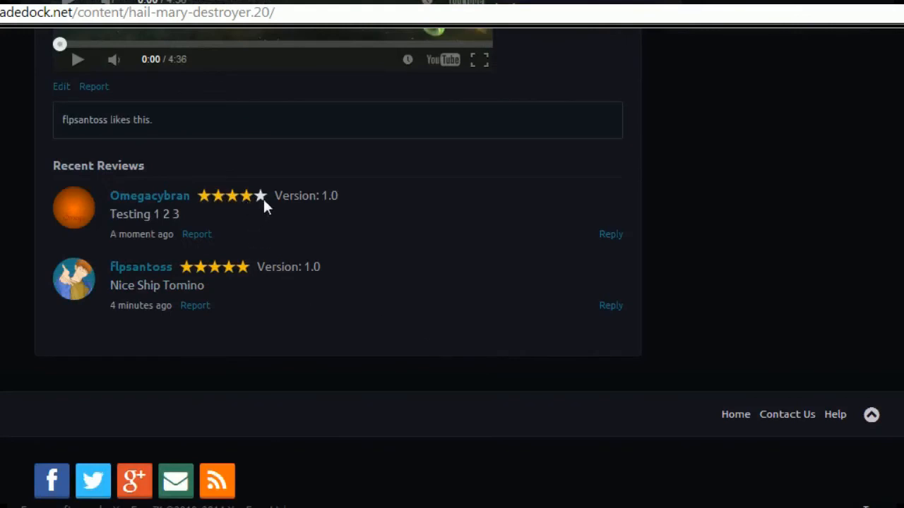
{"action": "mouse_move", "coordinate": [274, 210]}
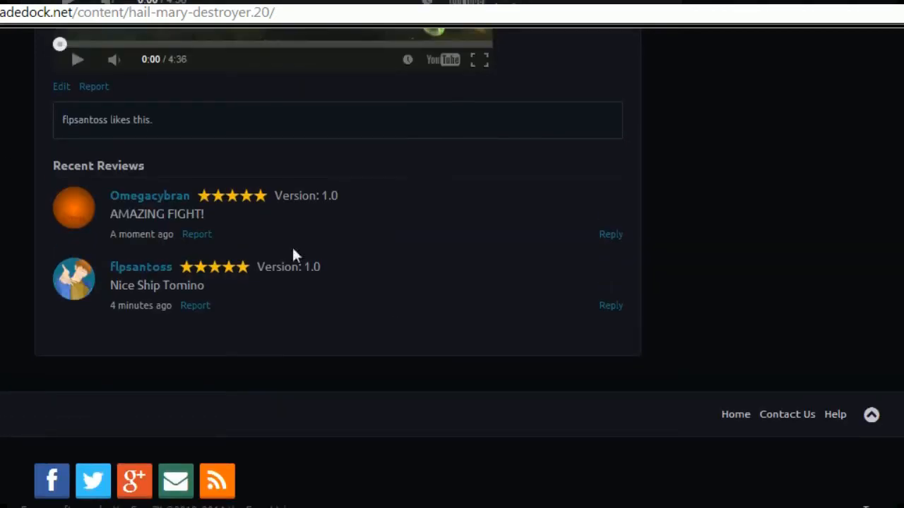
{"action": "scroll", "scroll_direction": "up", "scroll_amount": 3}
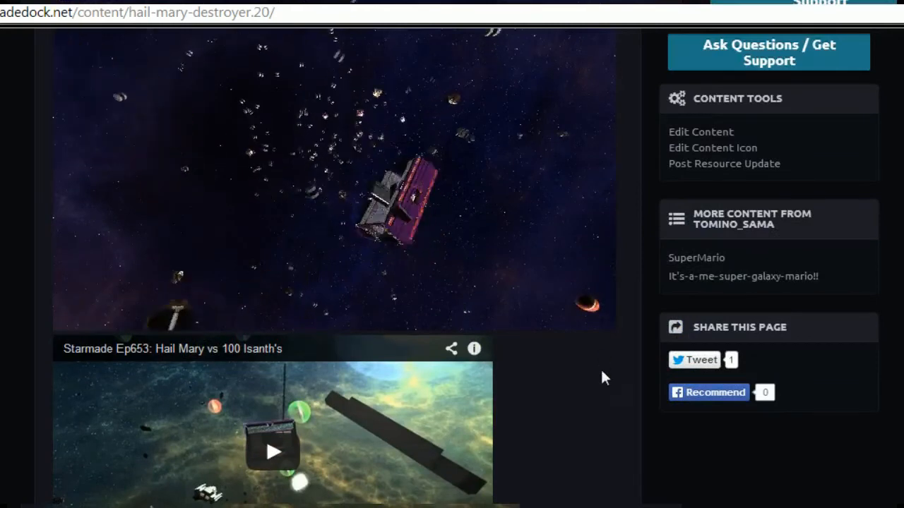
{"action": "scroll", "scroll_direction": "down", "scroll_amount": 3}
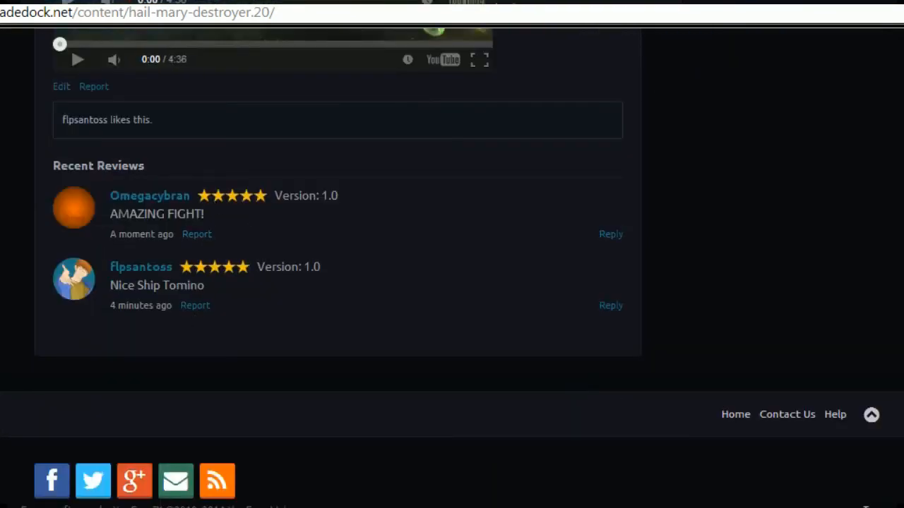
{"action": "scroll", "scroll_direction": "up", "scroll_amount": 3}
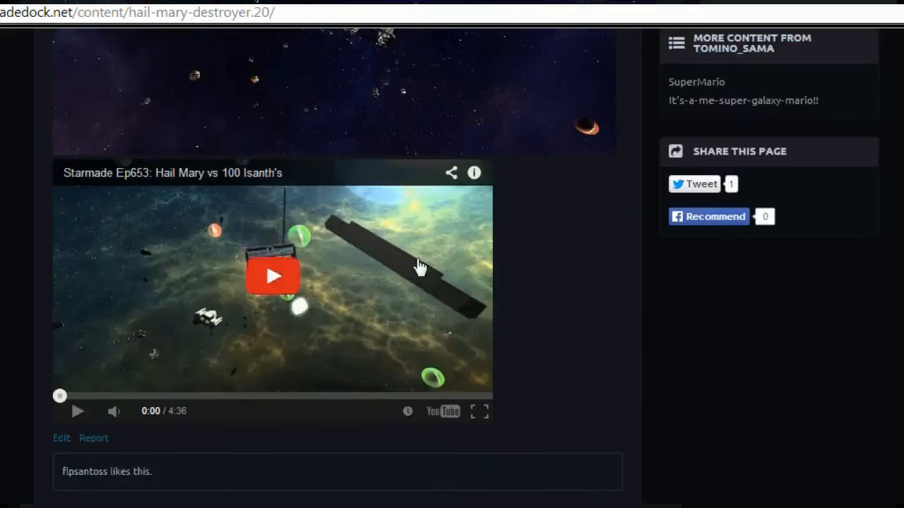
{"action": "scroll", "scroll_direction": "up", "scroll_amount": 3}
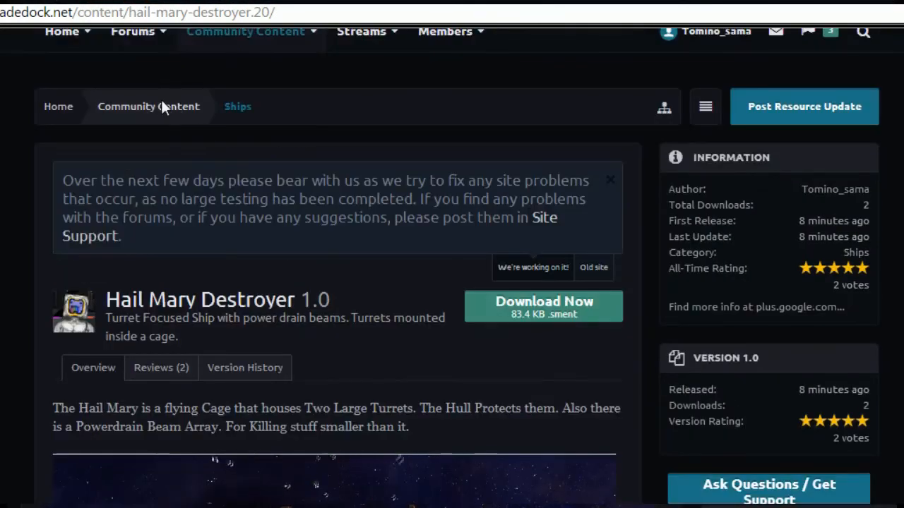
{"action": "left_click", "coordinate": [149, 106]}
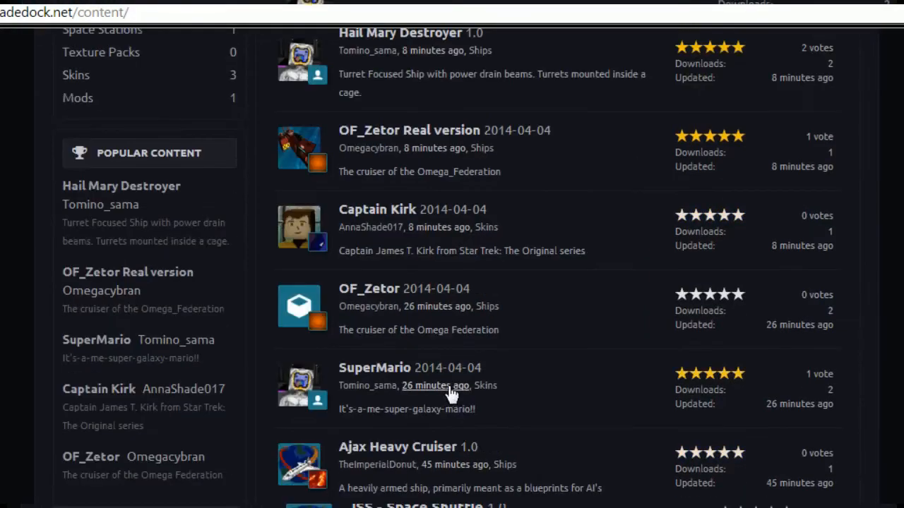
Step: Rate Captain Kirk five stars with the review 'Awesome clean colours nice helmet' and submit it
{"action": "left_click", "coordinate": [376, 209]}
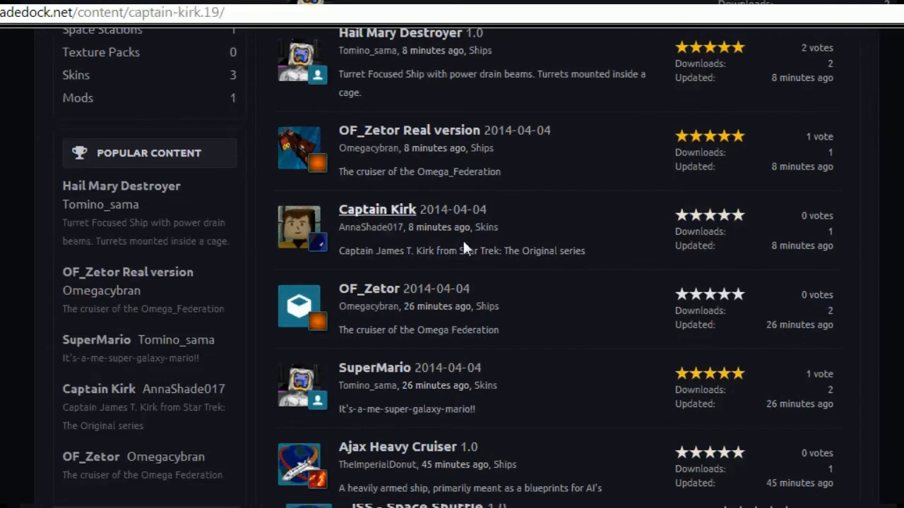
{"action": "left_click", "coordinate": [377, 209]}
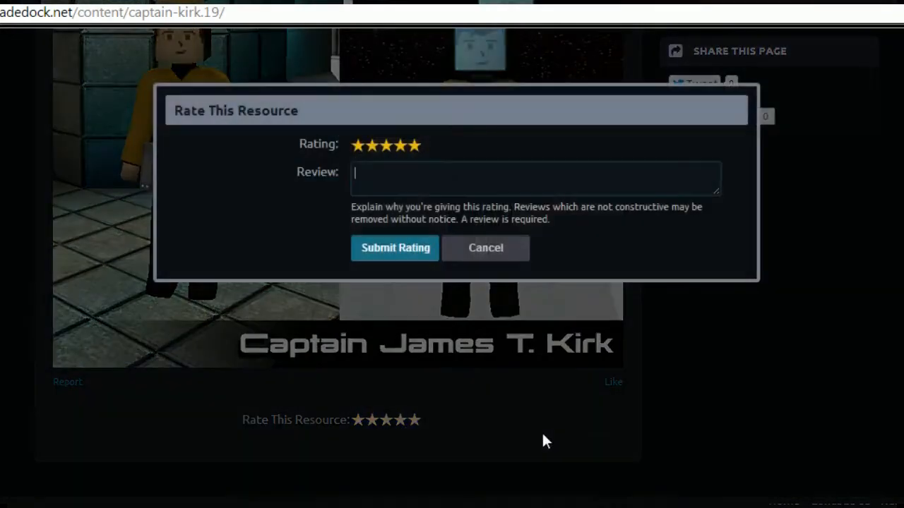
{"action": "type", "text": "A"}
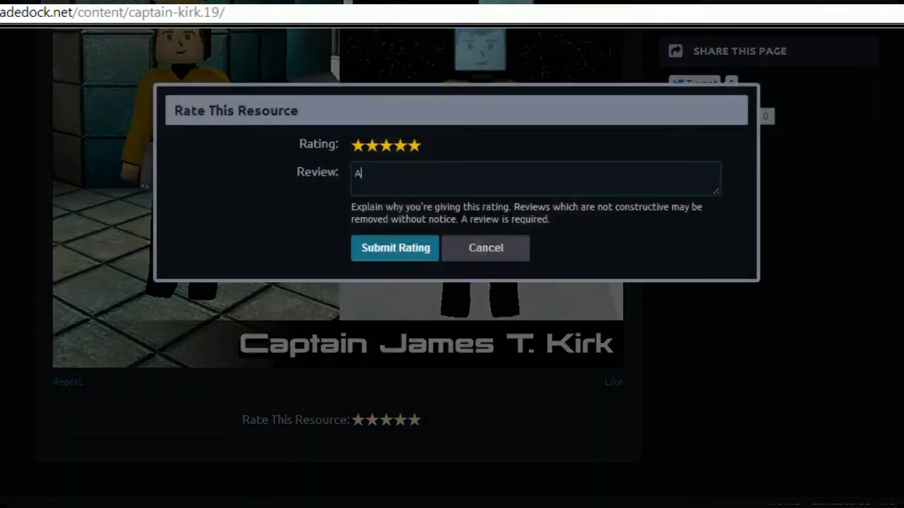
{"action": "type", "text": "wesome clean"}
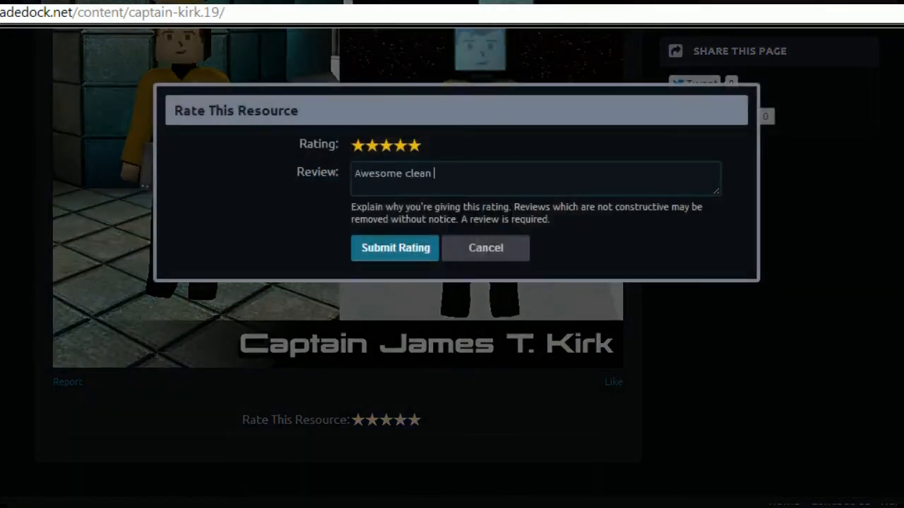
{"action": "type", "text": "colours n"}
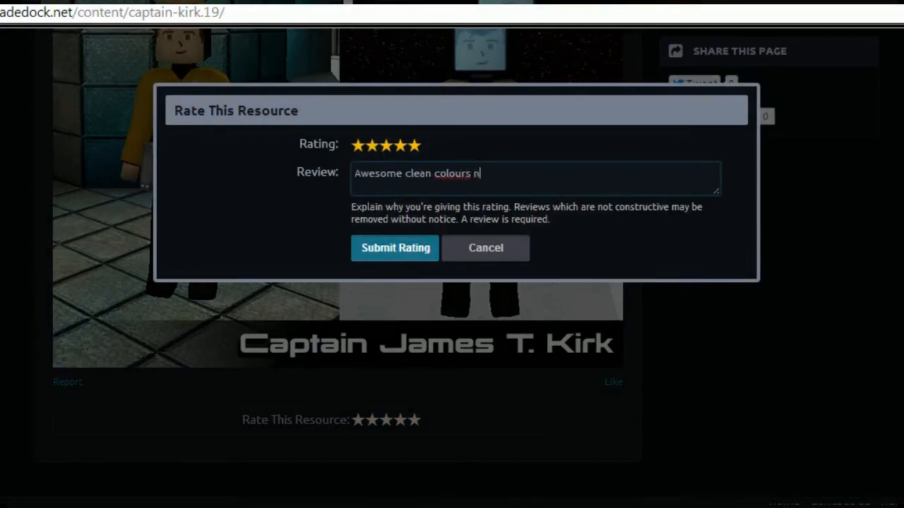
{"action": "type", "text": "ice helmet"}
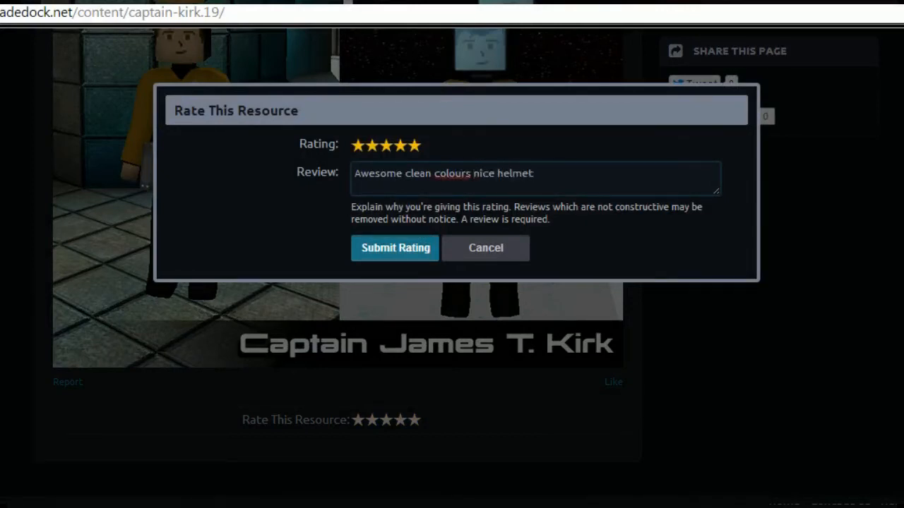
{"action": "left_click", "coordinate": [394, 248]}
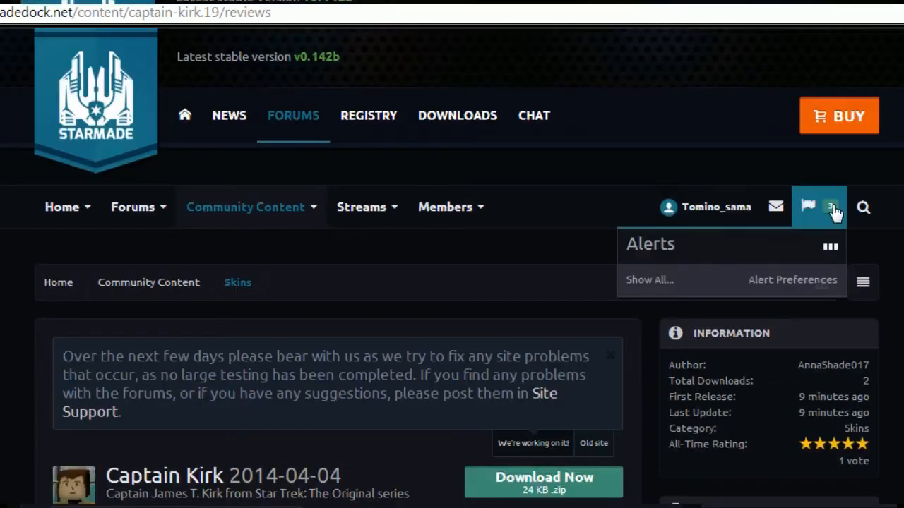
Step: Dismiss the alerts, switch the notice to the old-site message, and check the Reviews (1) tab
{"action": "left_click", "coordinate": [818, 207]}
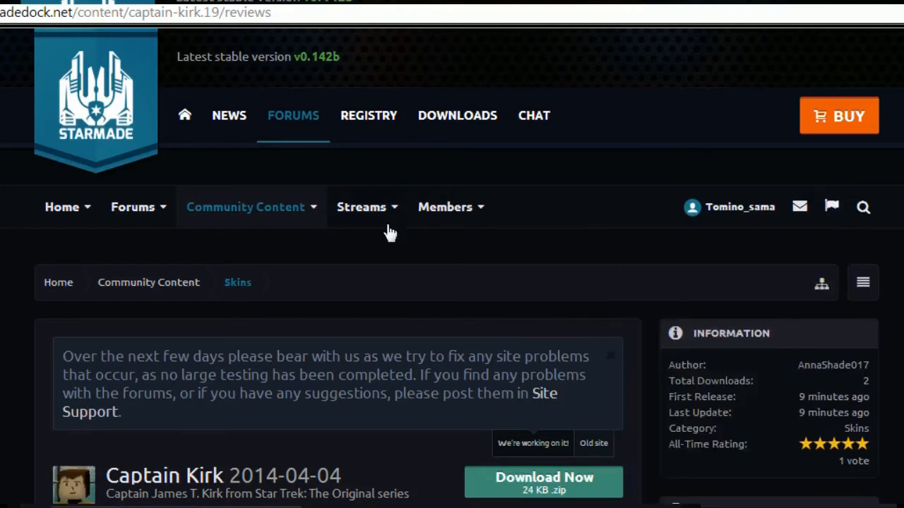
{"action": "mouse_move", "coordinate": [513, 280]}
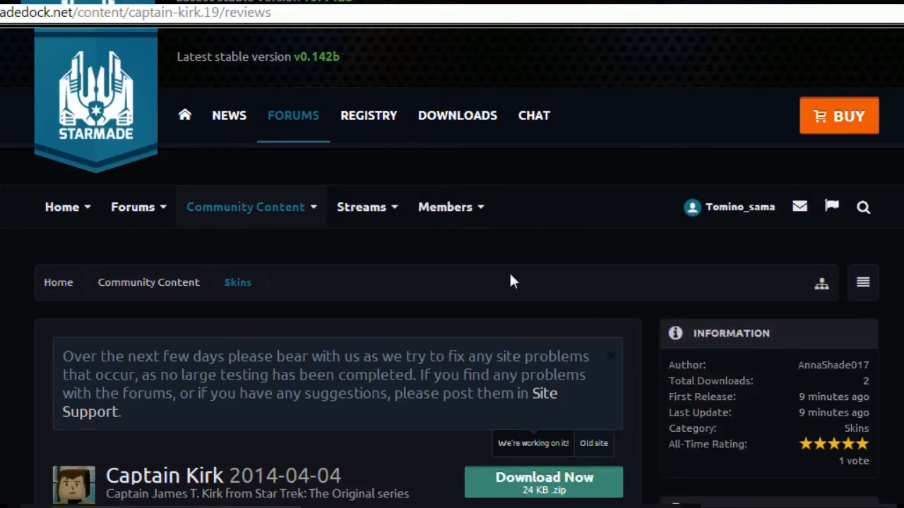
{"action": "left_click", "coordinate": [593, 443]}
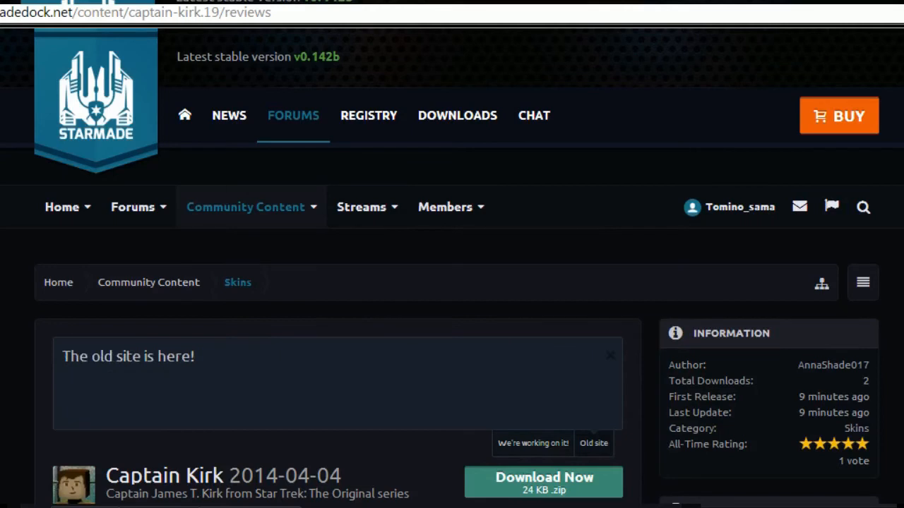
{"action": "mouse_move", "coordinate": [77, 397]}
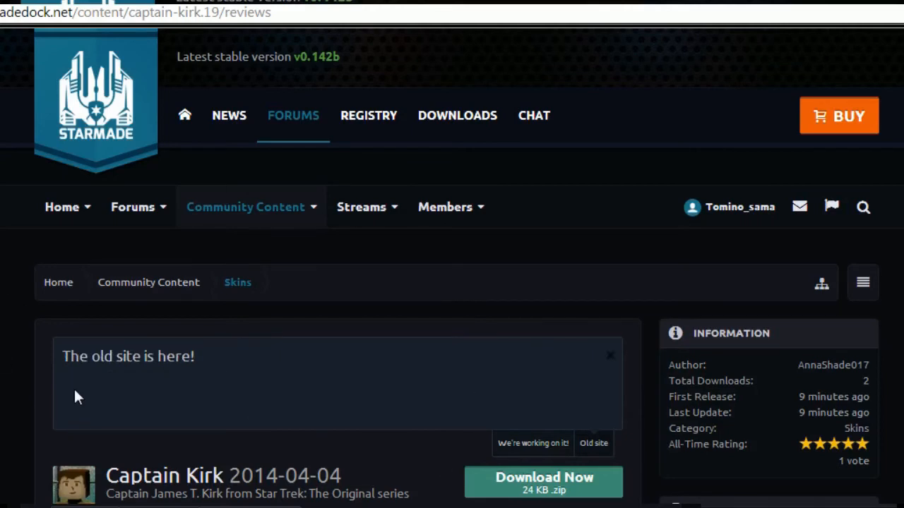
{"action": "mouse_move", "coordinate": [685, 189]}
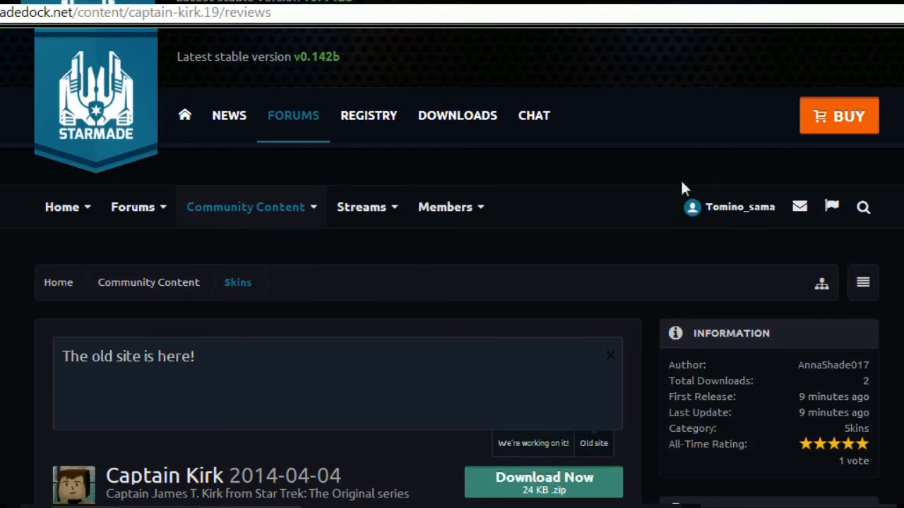
{"action": "mouse_move", "coordinate": [682, 188]}
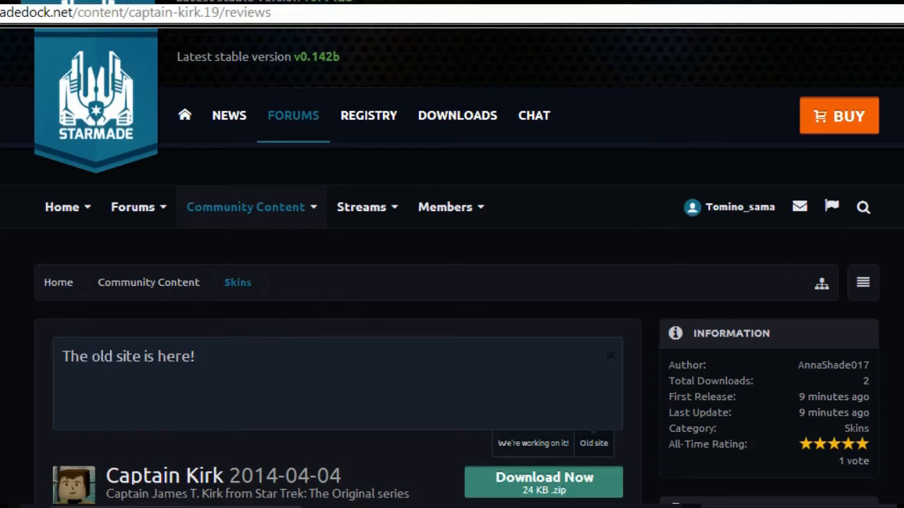
{"action": "scroll", "scroll_direction": "down", "scroll_amount": 3}
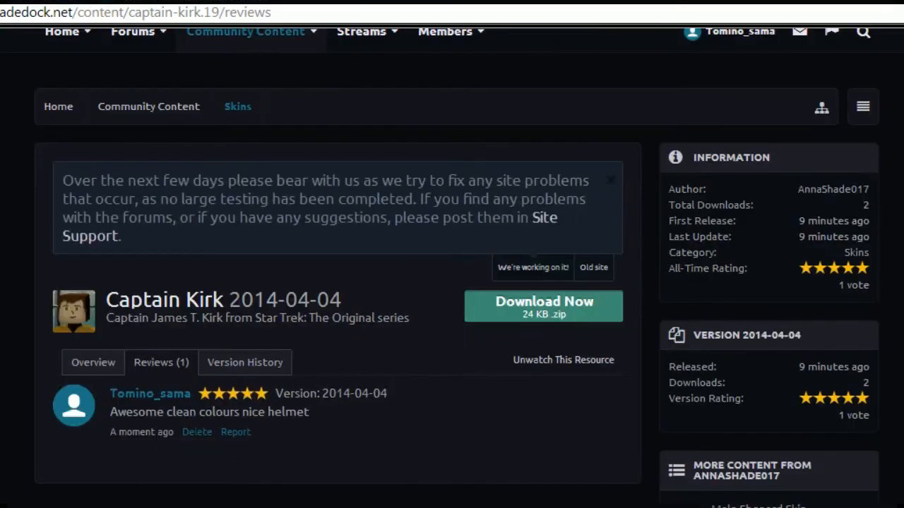
{"action": "scroll", "scroll_direction": "down", "scroll_amount": 3}
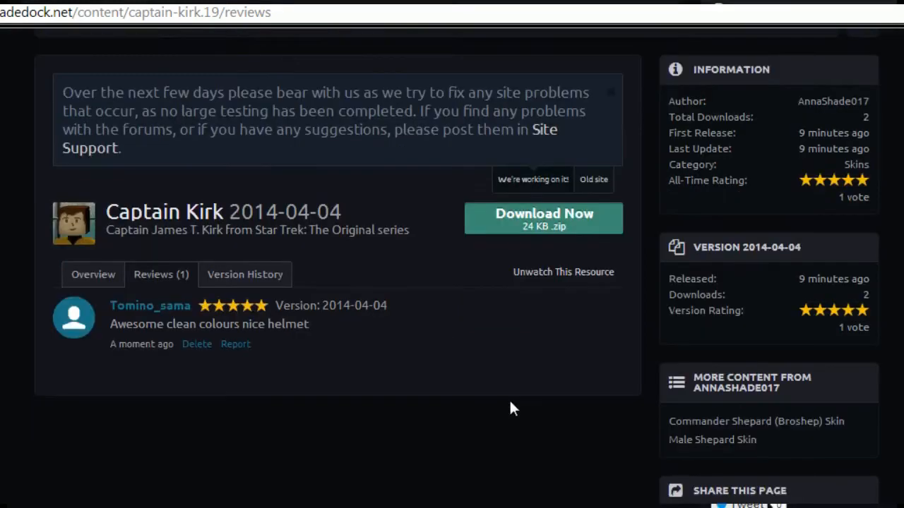
{"action": "scroll", "scroll_direction": "down", "scroll_amount": 3}
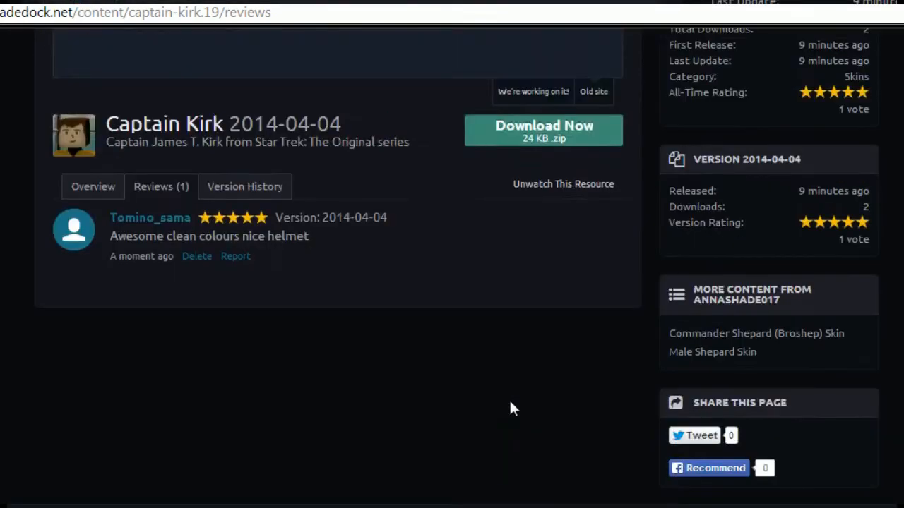
{"action": "scroll", "scroll_direction": "up", "scroll_amount": 3}
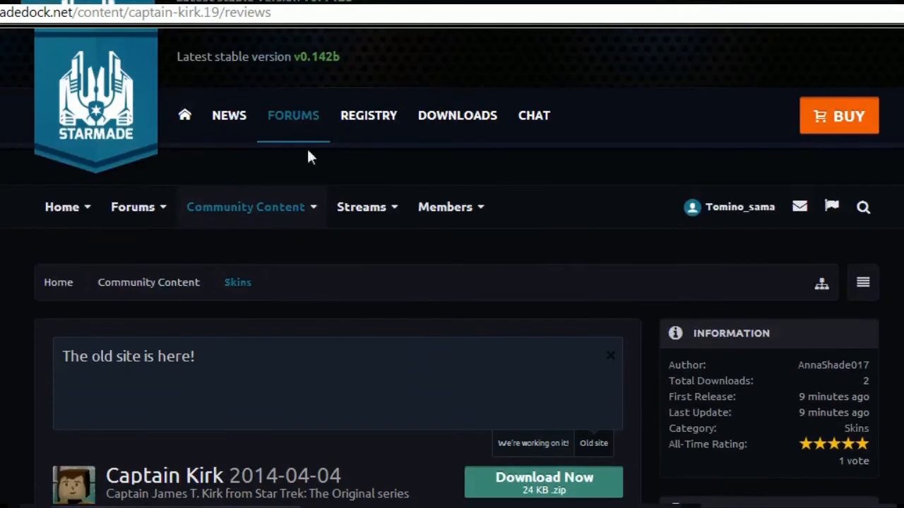
{"action": "mouse_move", "coordinate": [374, 208]}
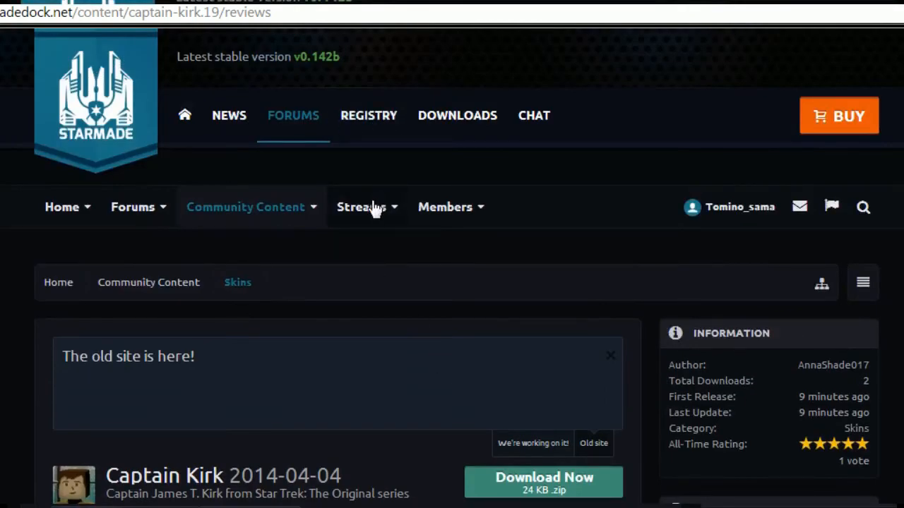
Step: From the Streams page listing mushroomfleet and CmdrWarSong, go to CmdrWarSong's stream page
{"action": "left_click", "coordinate": [361, 207]}
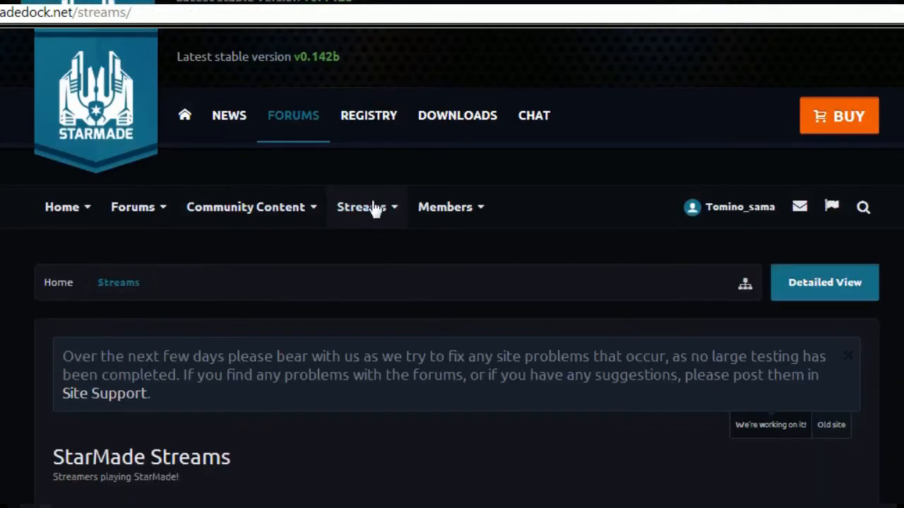
{"action": "mouse_move", "coordinate": [465, 341]}
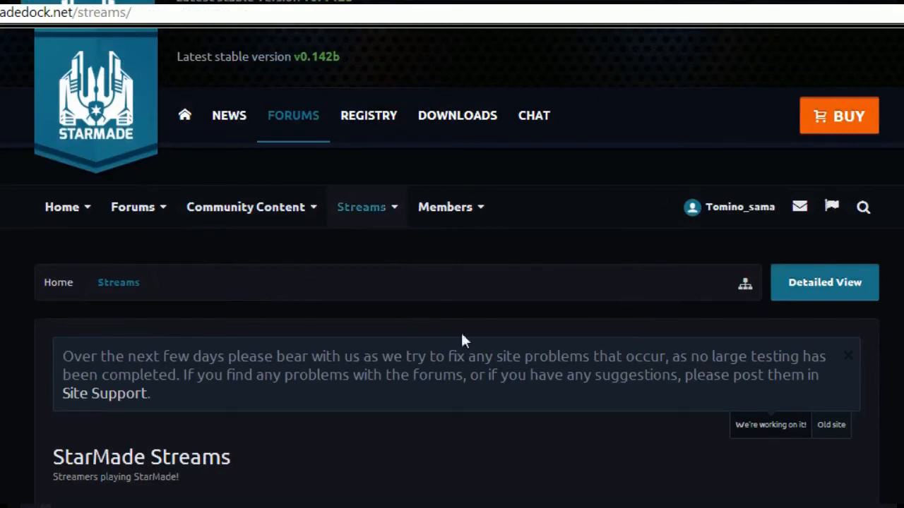
{"action": "scroll", "scroll_direction": "down", "scroll_amount": 3}
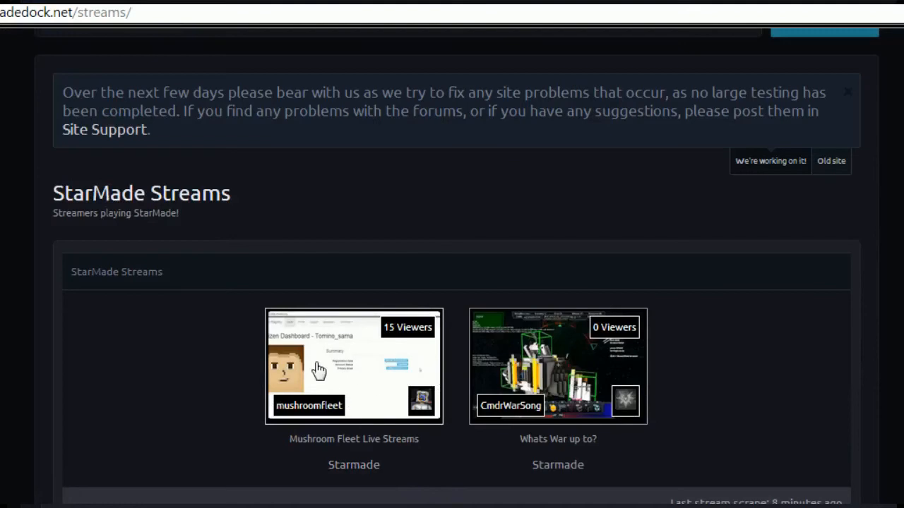
{"action": "left_click", "coordinate": [831, 161]}
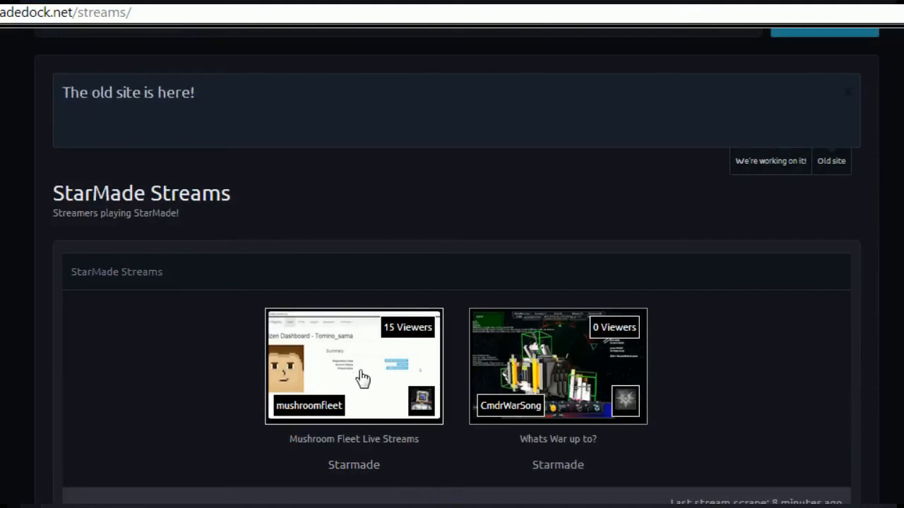
{"action": "left_click", "coordinate": [536, 360]}
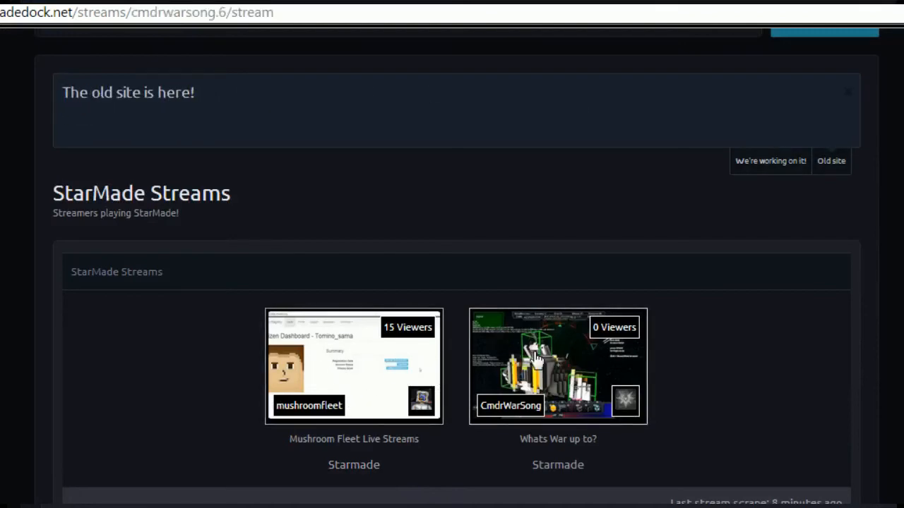
Step: Scroll the CmdrWarSong stream page to the chat room and bring up the Facebook/Twitch sign-in popup
{"action": "left_click", "coordinate": [557, 365]}
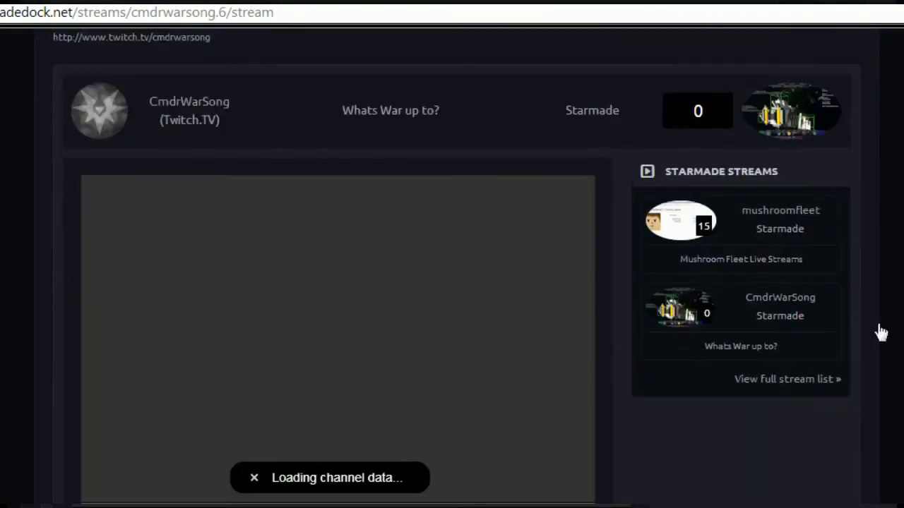
{"action": "scroll", "scroll_direction": "down", "scroll_amount": 3}
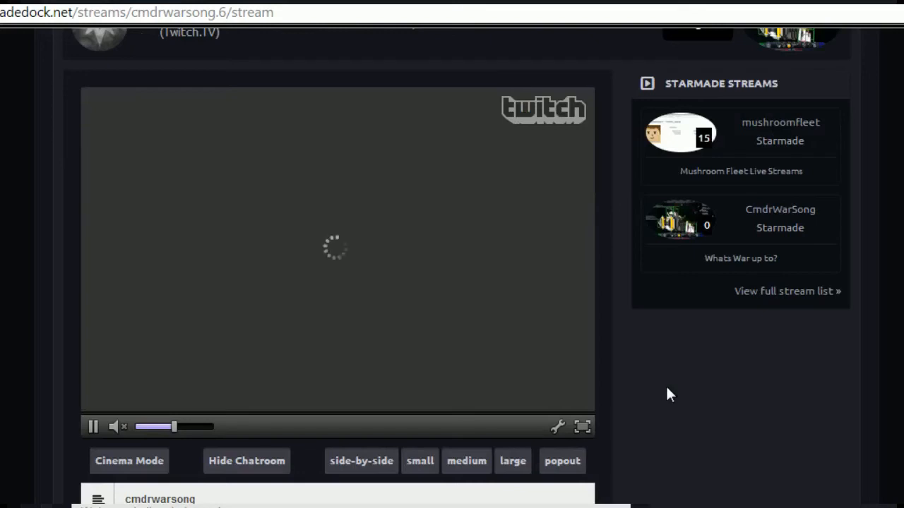
{"action": "scroll", "scroll_direction": "up", "scroll_amount": 3}
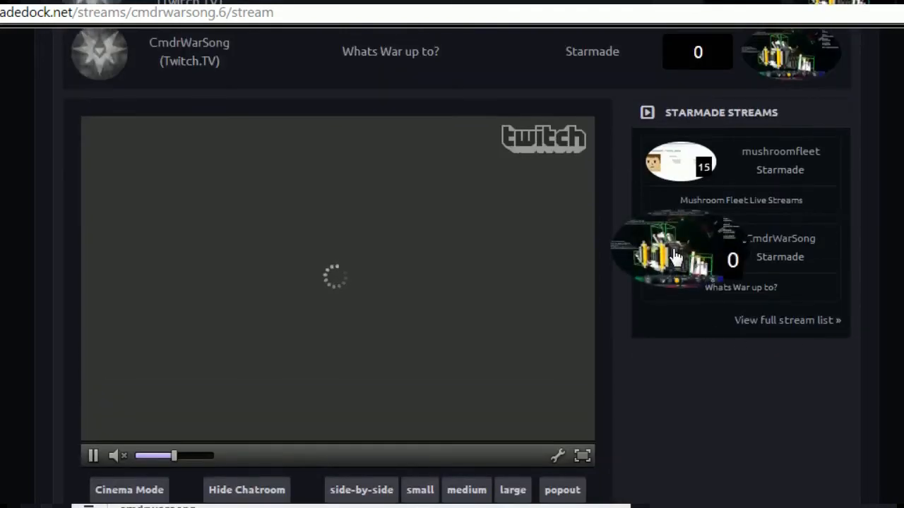
{"action": "mouse_move", "coordinate": [639, 407]}
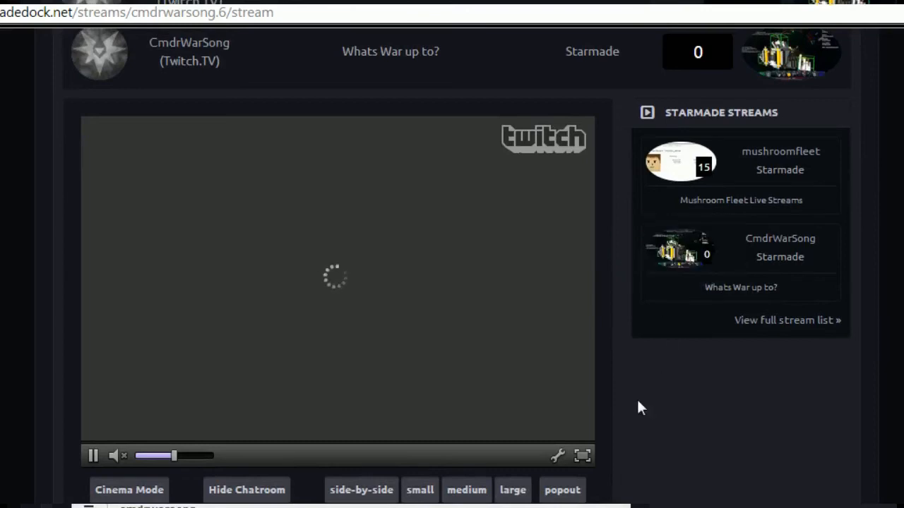
{"action": "scroll", "scroll_direction": "down", "scroll_amount": 3}
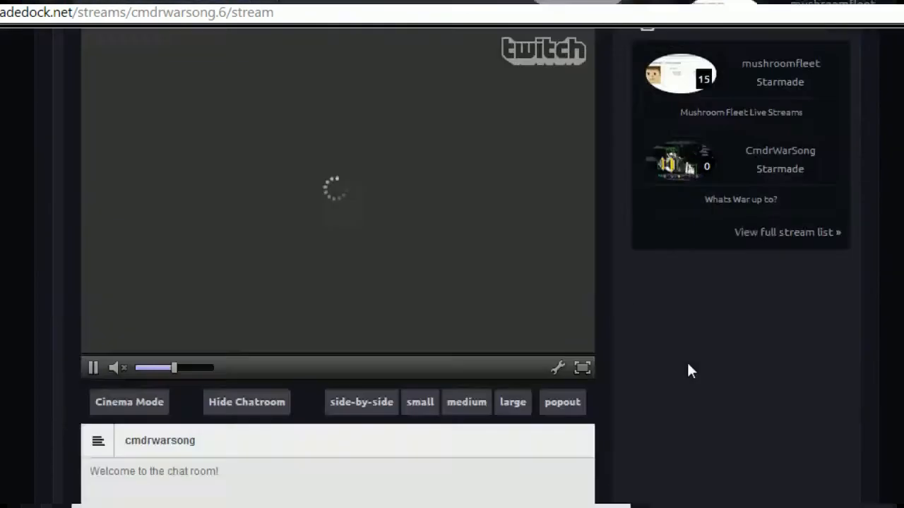
{"action": "scroll", "scroll_direction": "down", "scroll_amount": 3}
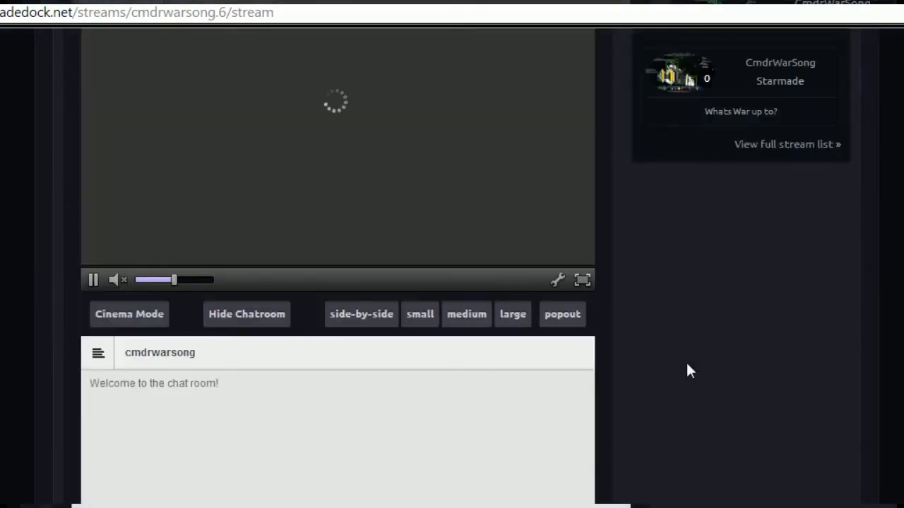
{"action": "scroll", "scroll_direction": "up", "scroll_amount": 3}
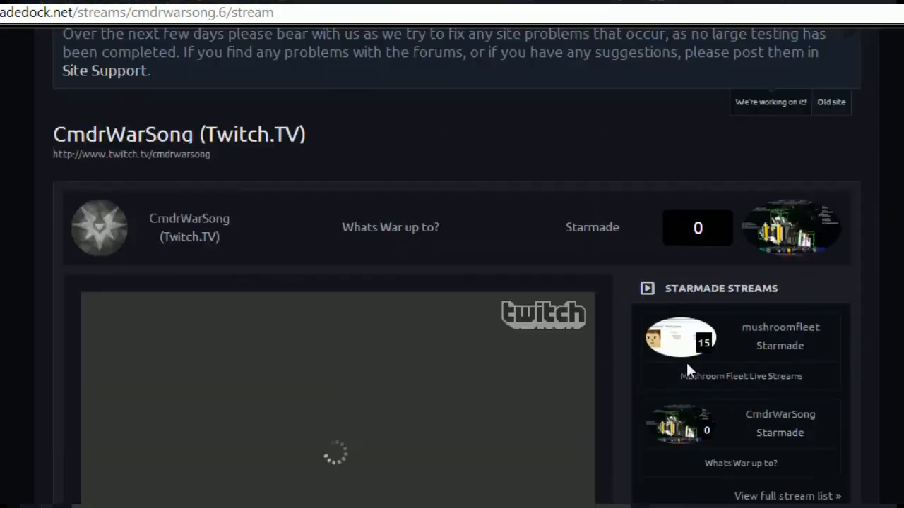
{"action": "scroll", "scroll_direction": "up", "scroll_amount": 3}
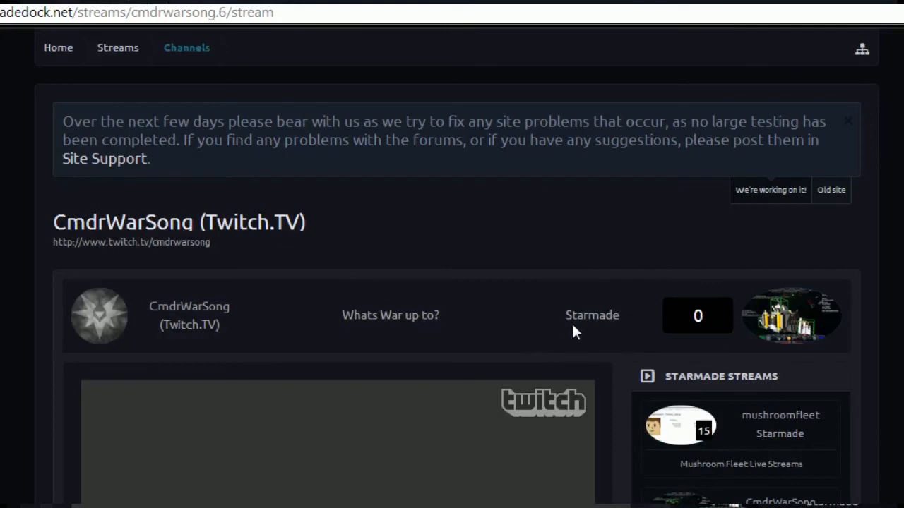
{"action": "scroll", "scroll_direction": "down", "scroll_amount": 3}
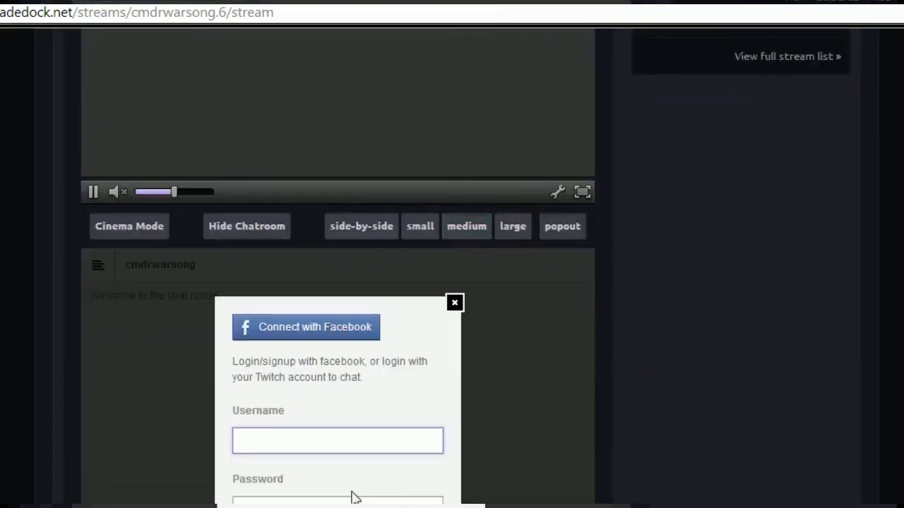
Step: Enter 'mushroominvasion' in the popup, close it without logging in, and reload the stream page
{"action": "type", "text": "mushroom"}
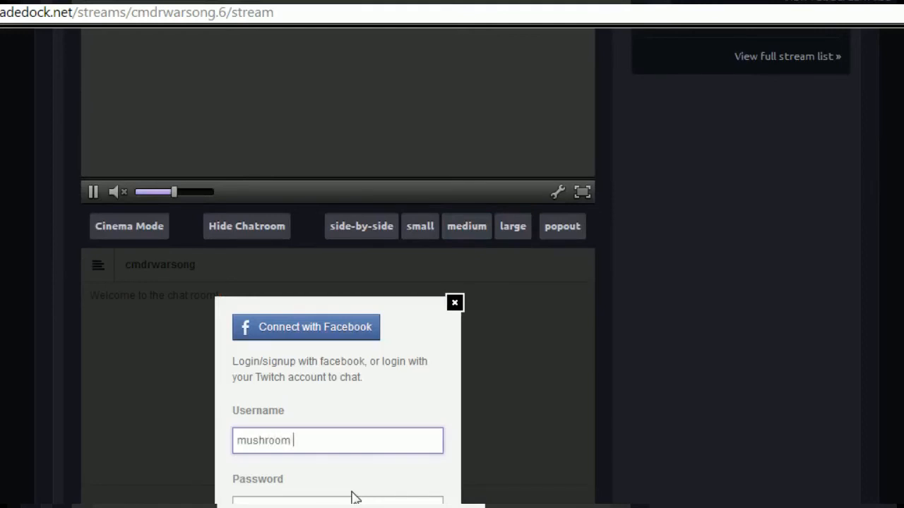
{"action": "type", "text": "invasion"}
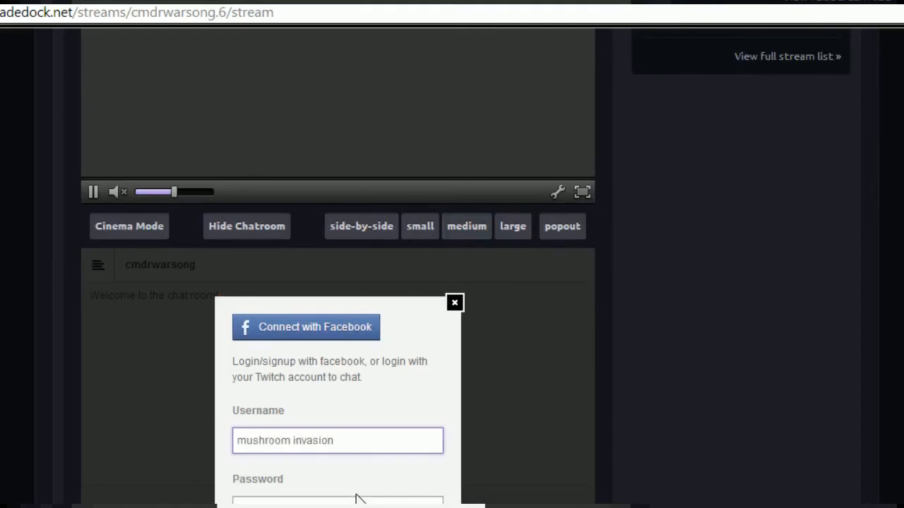
{"action": "left_click", "coordinate": [455, 302]}
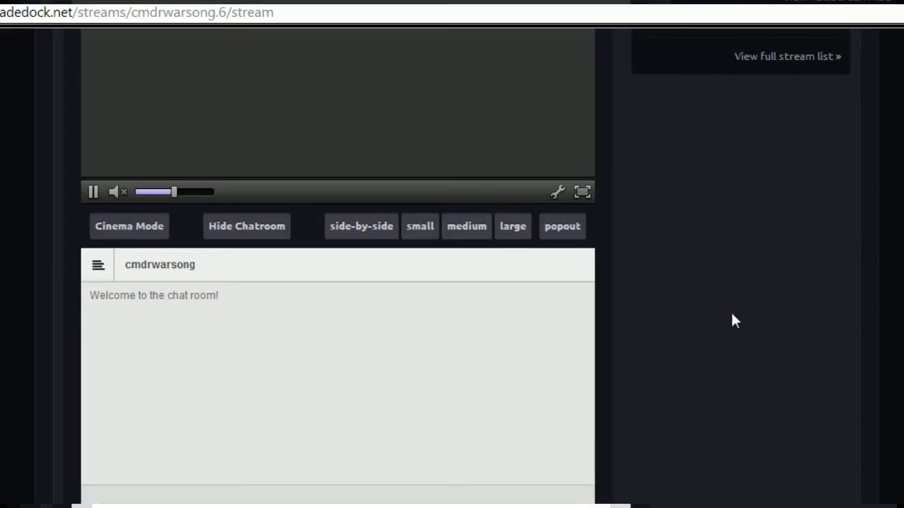
{"action": "scroll", "scroll_direction": "up", "scroll_amount": 3}
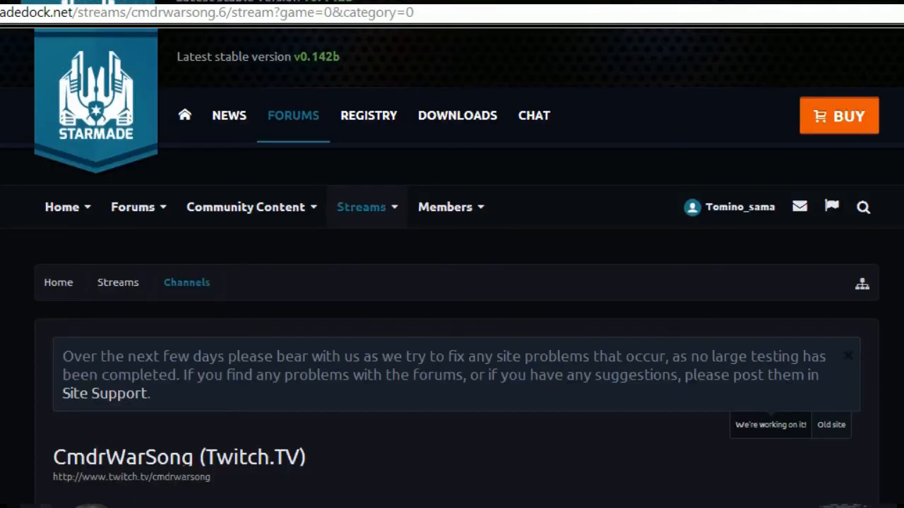
{"action": "scroll", "scroll_direction": "down", "scroll_amount": 3}
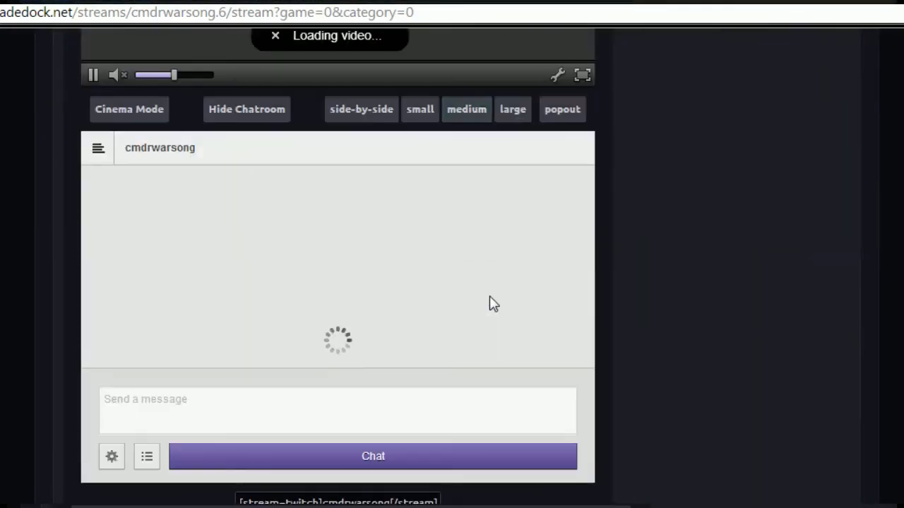
{"action": "scroll", "scroll_direction": "up", "scroll_amount": 3}
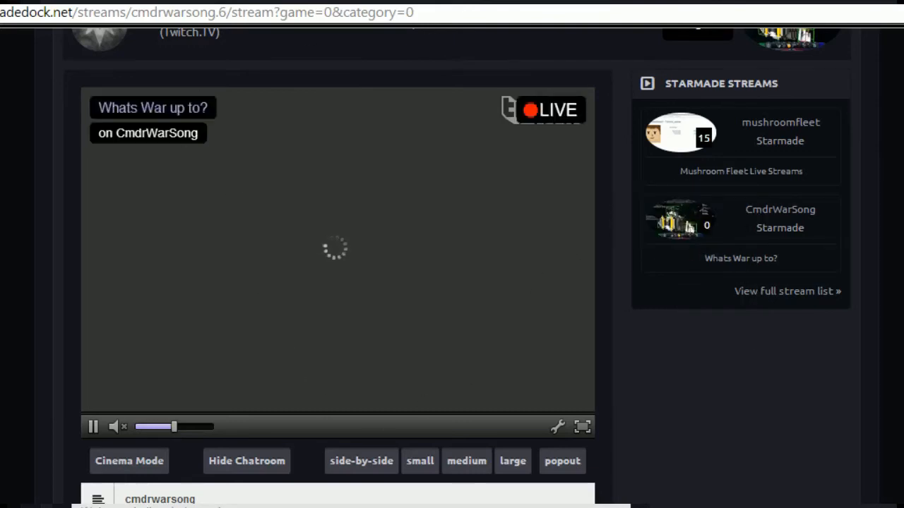
{"action": "scroll", "scroll_direction": "up", "scroll_amount": 3}
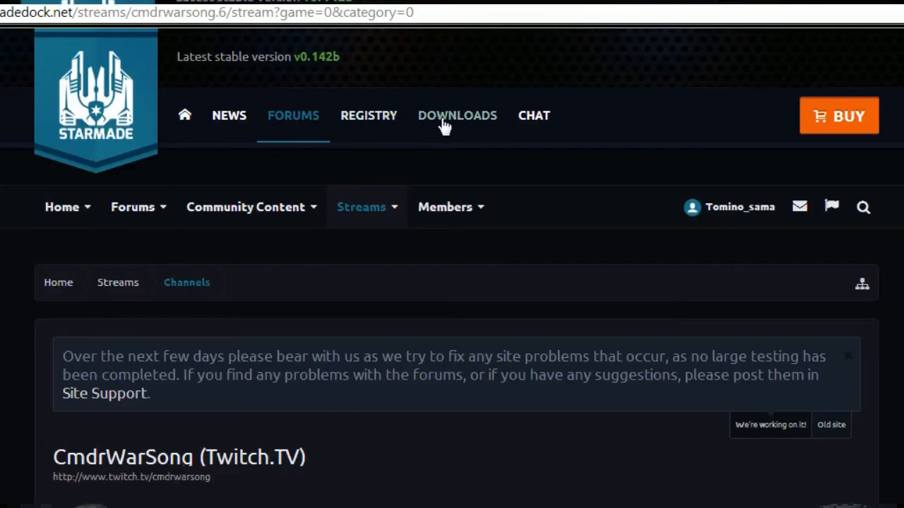
Step: Go to star-made.org/download, agree to the Terms & Conditions, and review the download options
{"action": "left_click", "coordinate": [457, 115]}
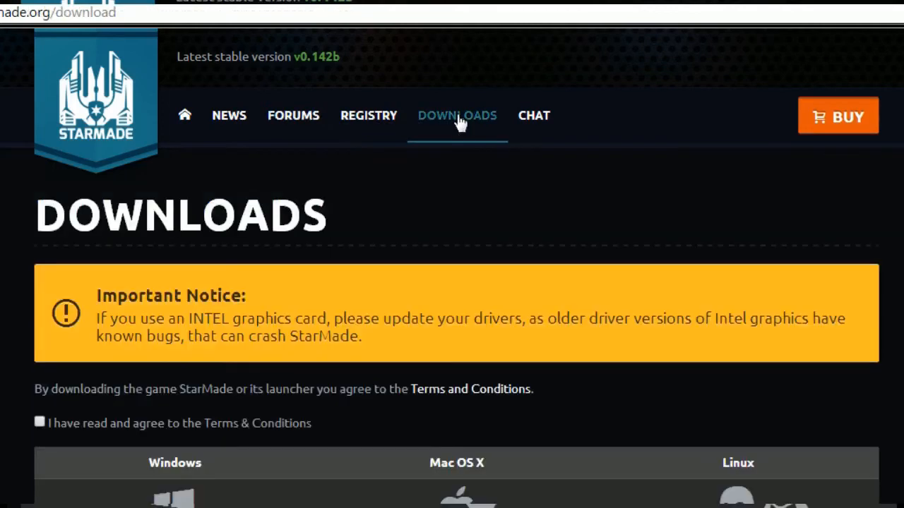
{"action": "mouse_move", "coordinate": [739, 246]}
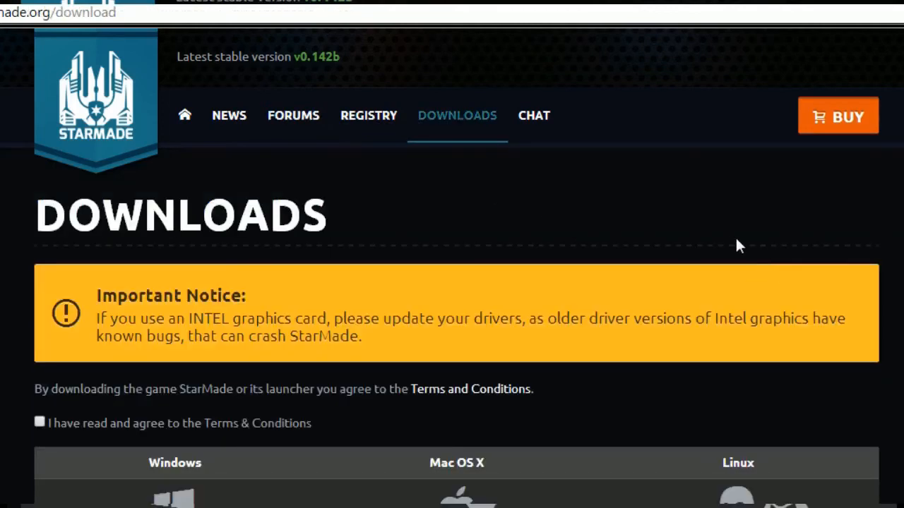
{"action": "scroll", "scroll_direction": "down", "scroll_amount": 3}
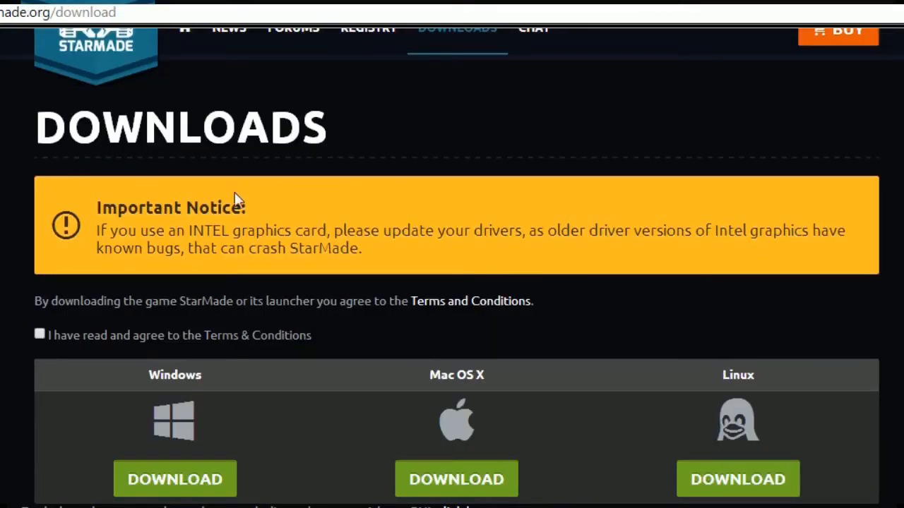
{"action": "mouse_move", "coordinate": [187, 271]}
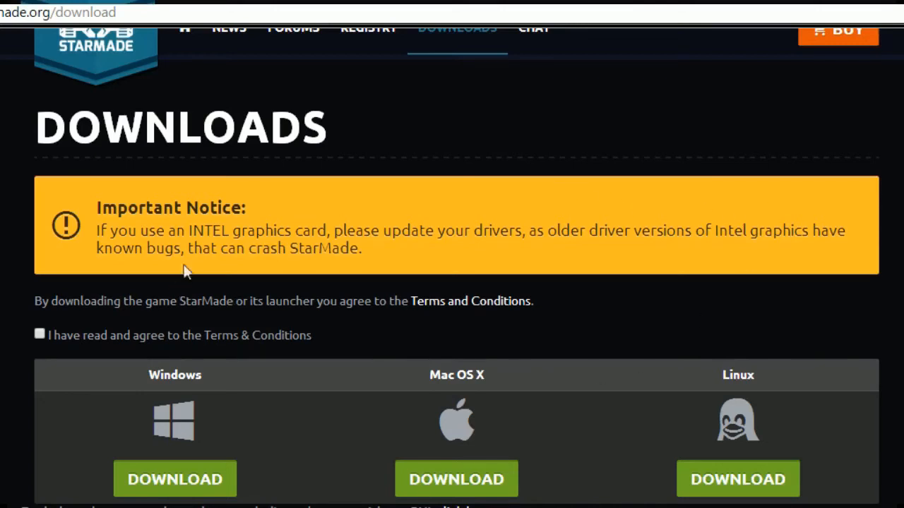
{"action": "double_click", "coordinate": [177, 230]}
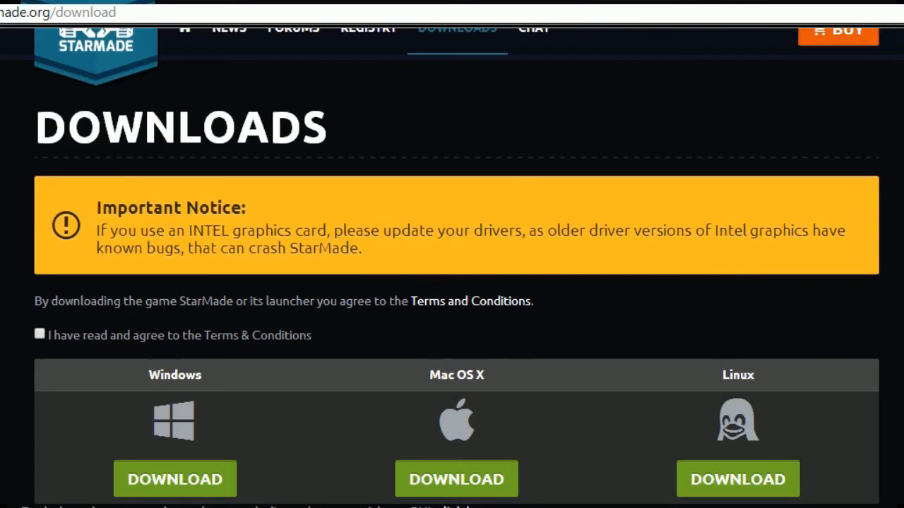
{"action": "mouse_move", "coordinate": [808, 257]}
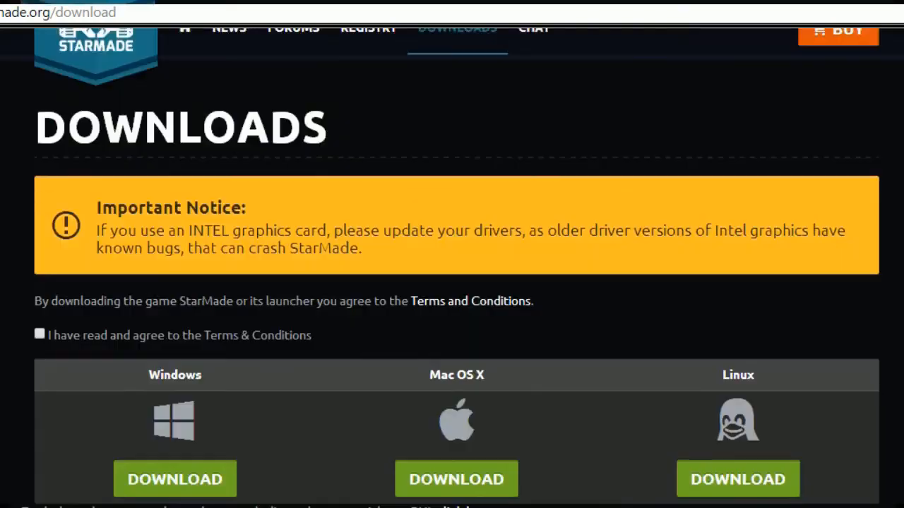
{"action": "scroll", "scroll_direction": "down", "scroll_amount": 3}
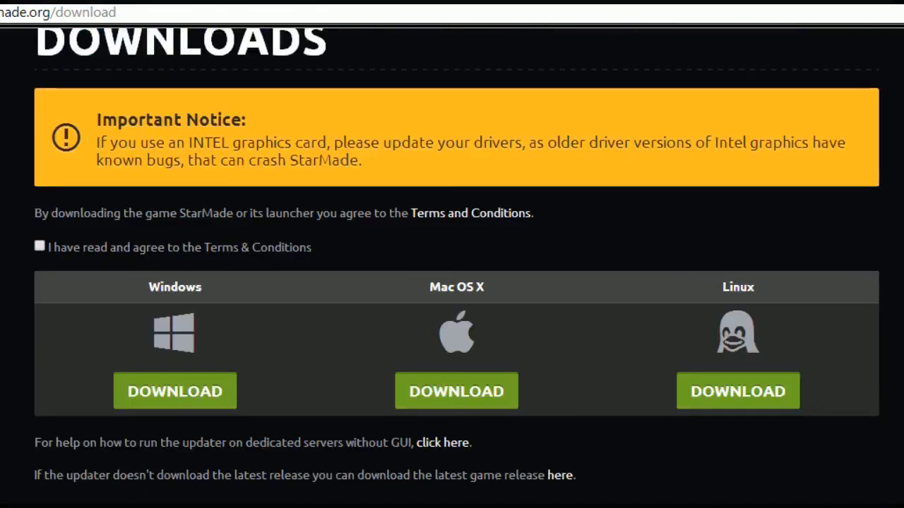
{"action": "mouse_move", "coordinate": [886, 238]}
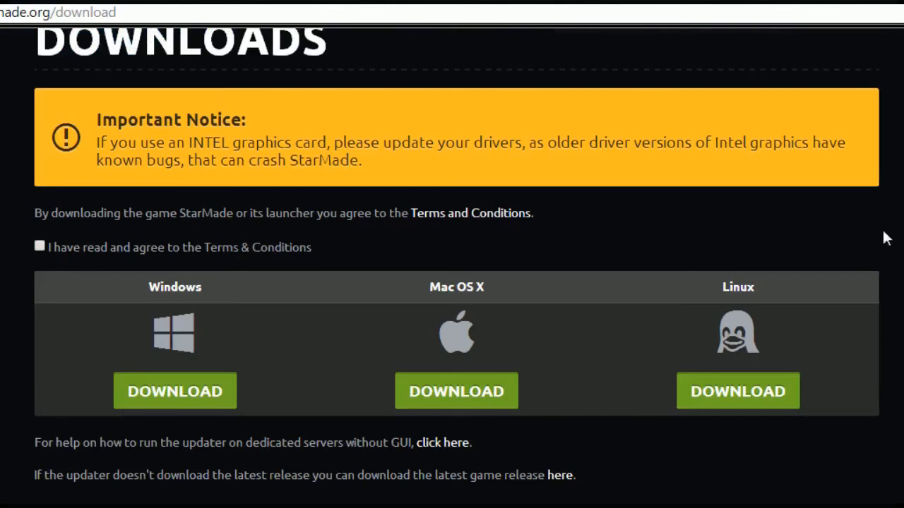
{"action": "mouse_move", "coordinate": [331, 311]}
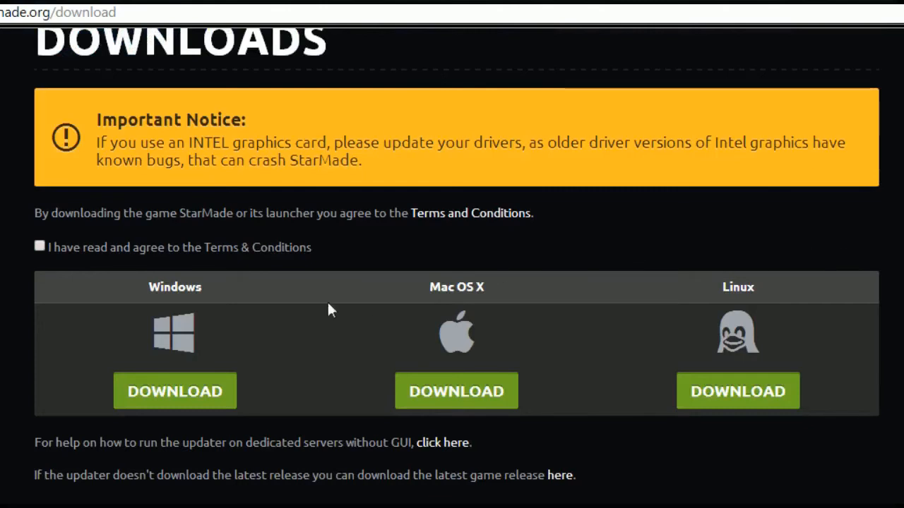
{"action": "mouse_move", "coordinate": [42, 282]}
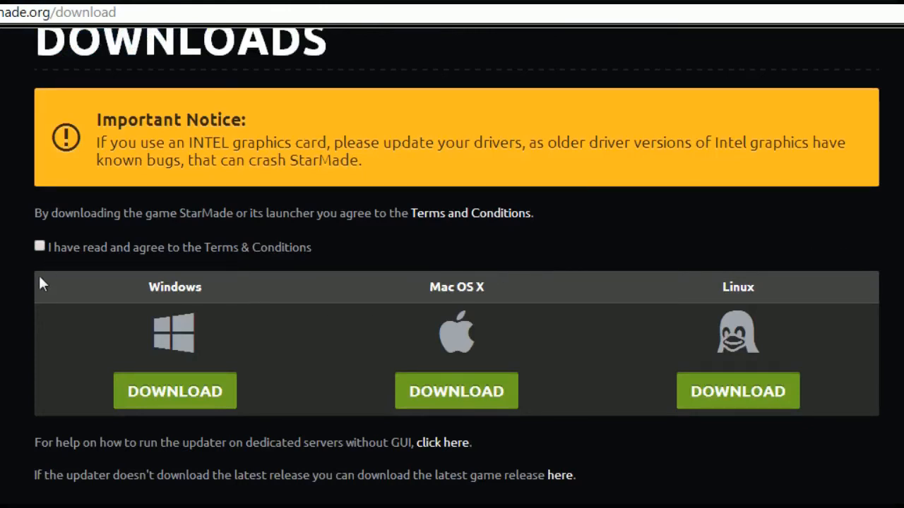
{"action": "mouse_move", "coordinate": [45, 284]}
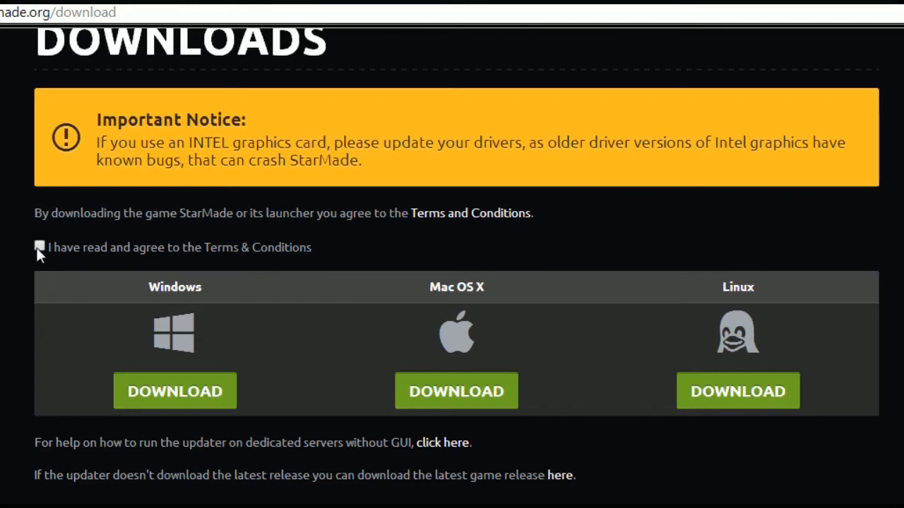
{"action": "left_click", "coordinate": [39, 247]}
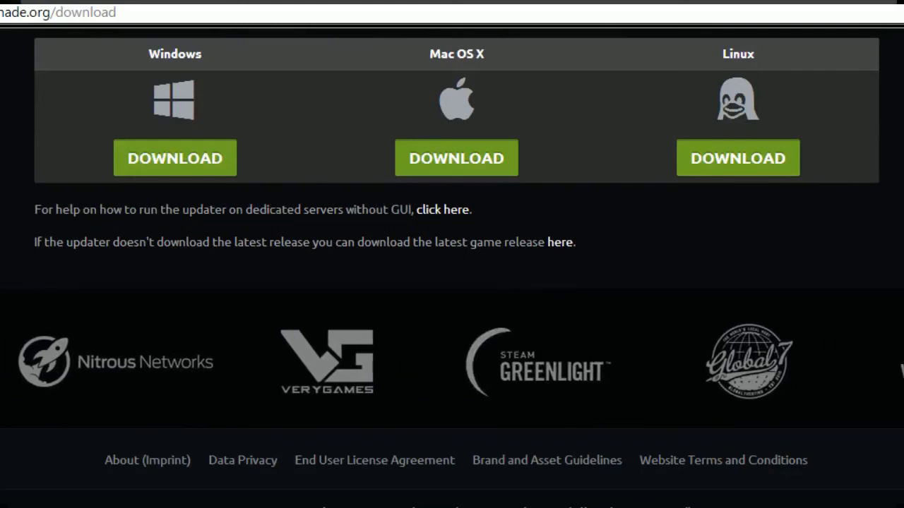
{"action": "scroll", "scroll_direction": "up", "scroll_amount": 3}
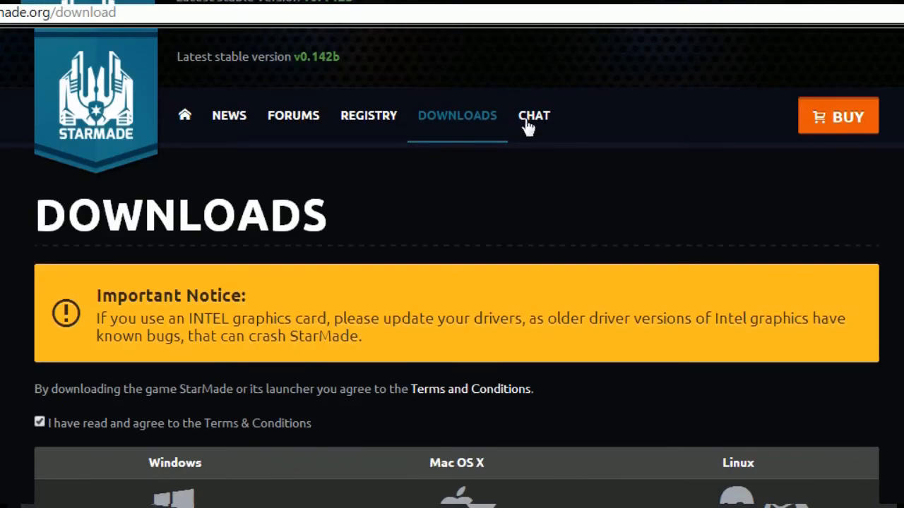
Step: Go to the site's chat page and connect to #starmade with the nickname MushroomFleet
{"action": "left_click", "coordinate": [534, 115]}
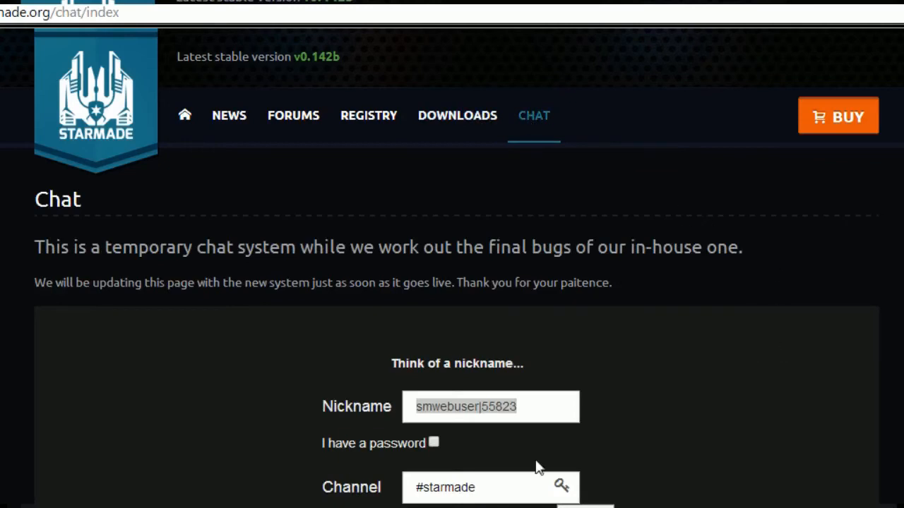
{"action": "scroll", "scroll_direction": "down", "scroll_amount": 3}
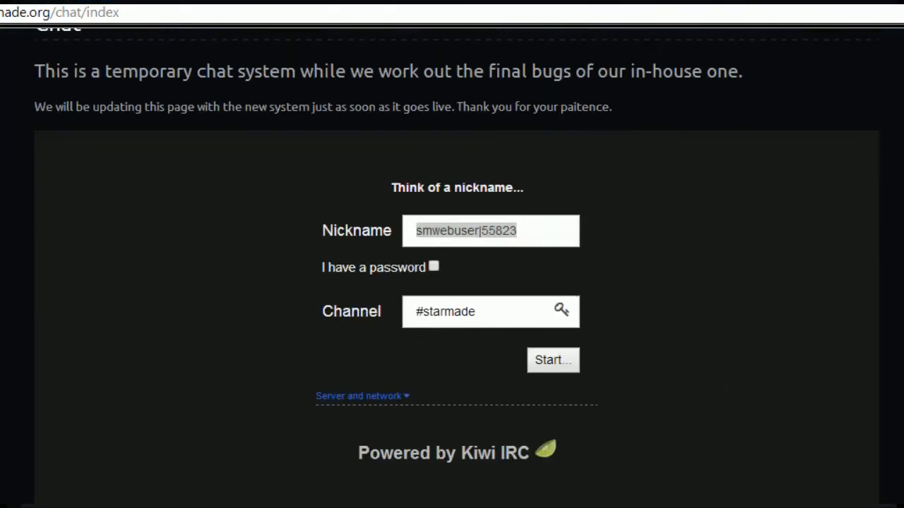
{"action": "mouse_move", "coordinate": [808, 192]}
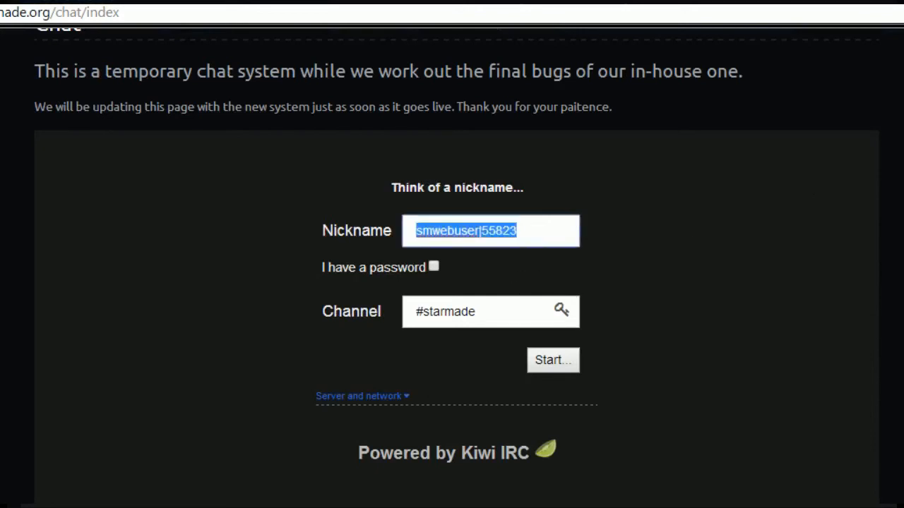
{"action": "type", "text": "Mushro"}
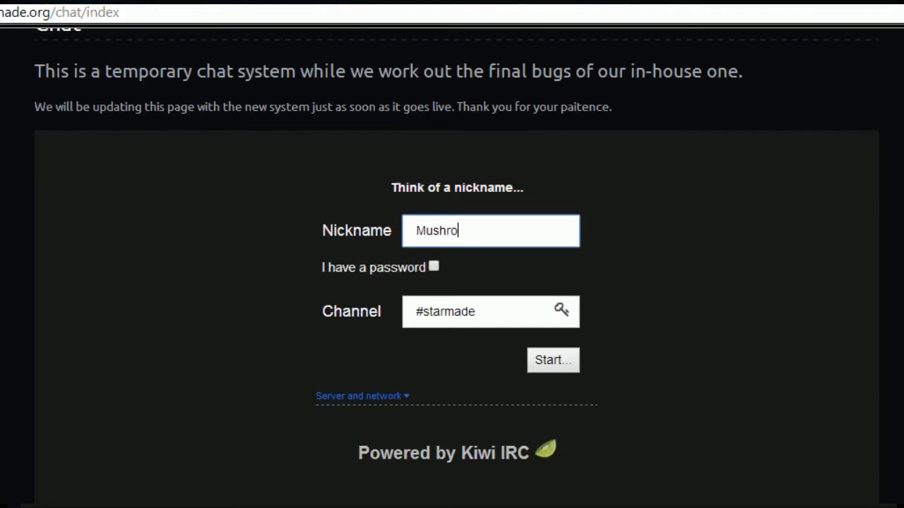
{"action": "type", "text": "omFleet"}
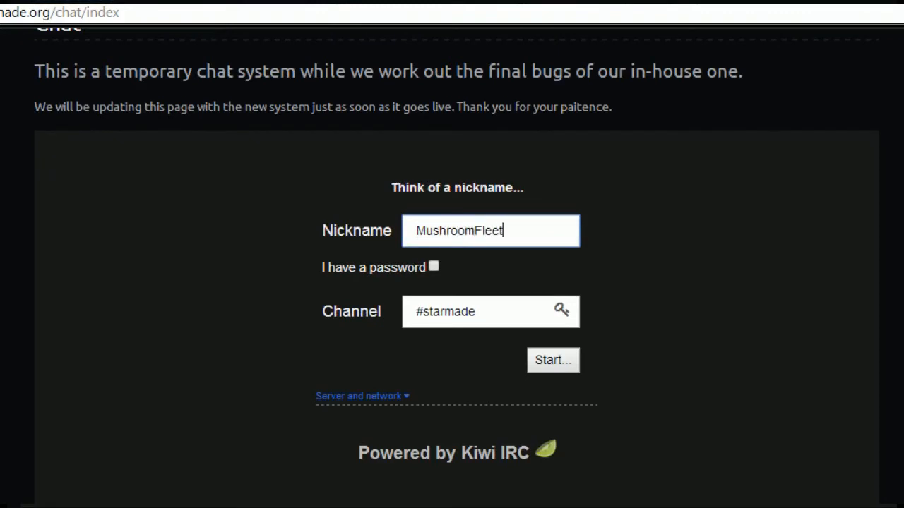
{"action": "left_click", "coordinate": [553, 360]}
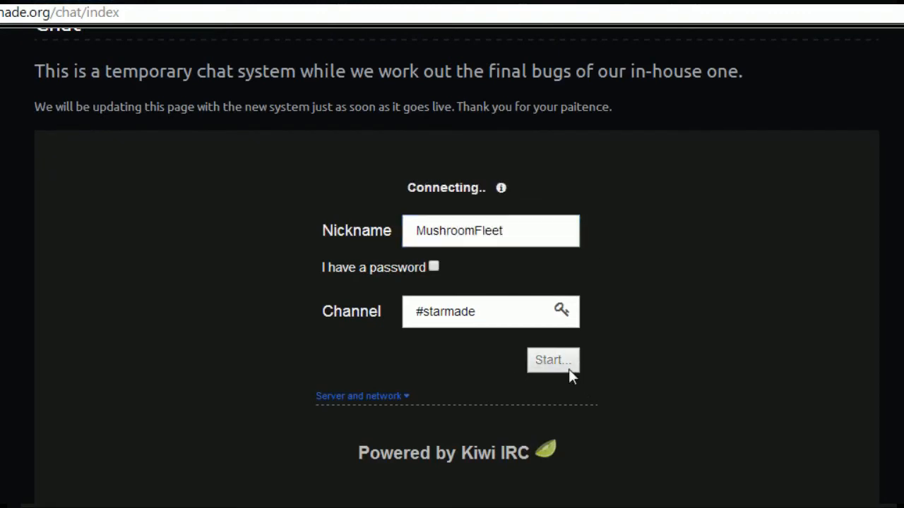
{"action": "left_click", "coordinate": [553, 360]}
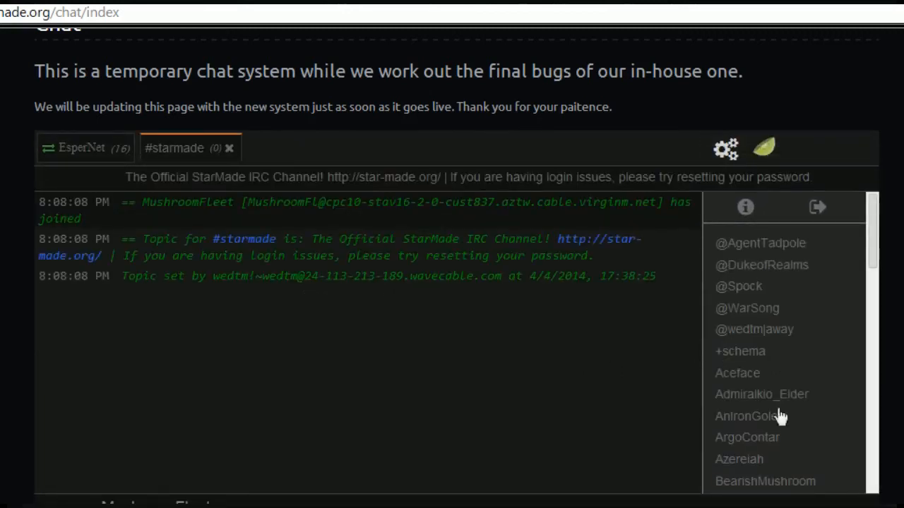
{"action": "mouse_move", "coordinate": [768, 351]}
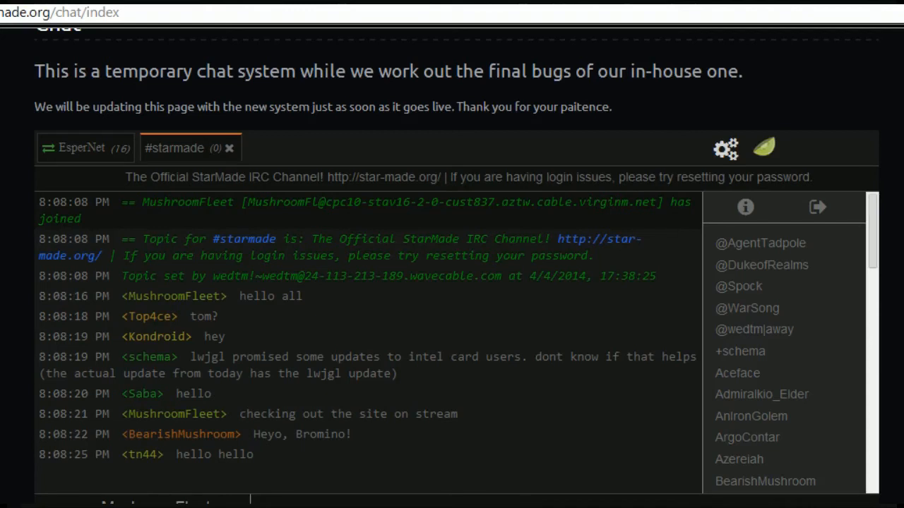
Step: Scroll the #starmade message log to follow replies after greeting the channel as MushroomFleet
{"action": "scroll", "scroll_direction": "down", "scroll_amount": 3}
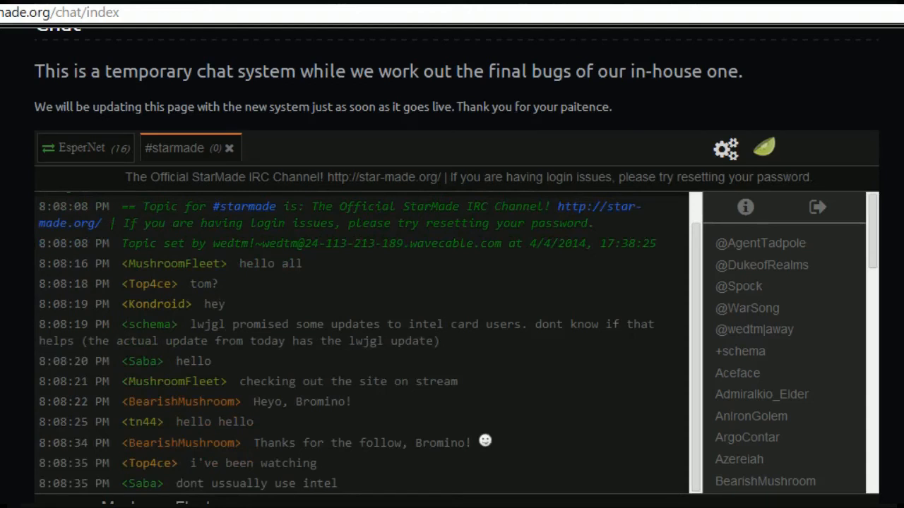
{"action": "scroll", "scroll_direction": "down", "scroll_amount": 3}
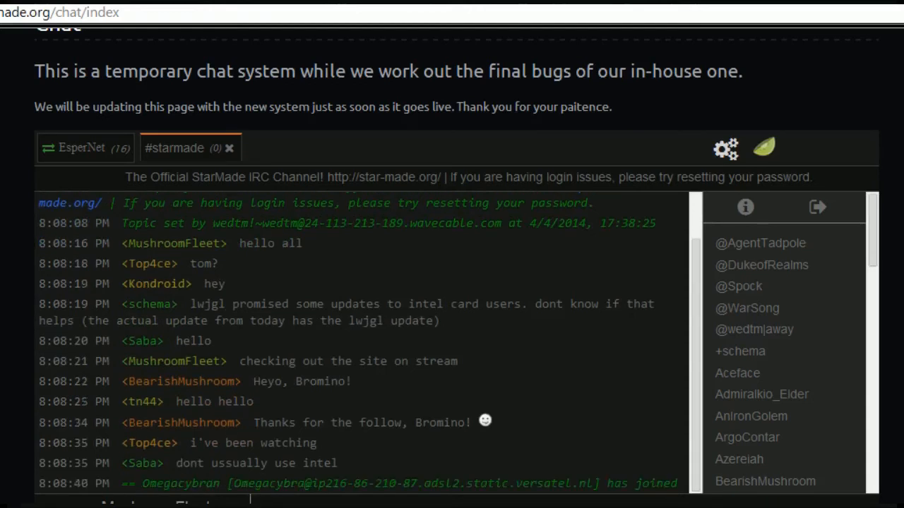
{"action": "scroll", "scroll_direction": "down", "scroll_amount": 3}
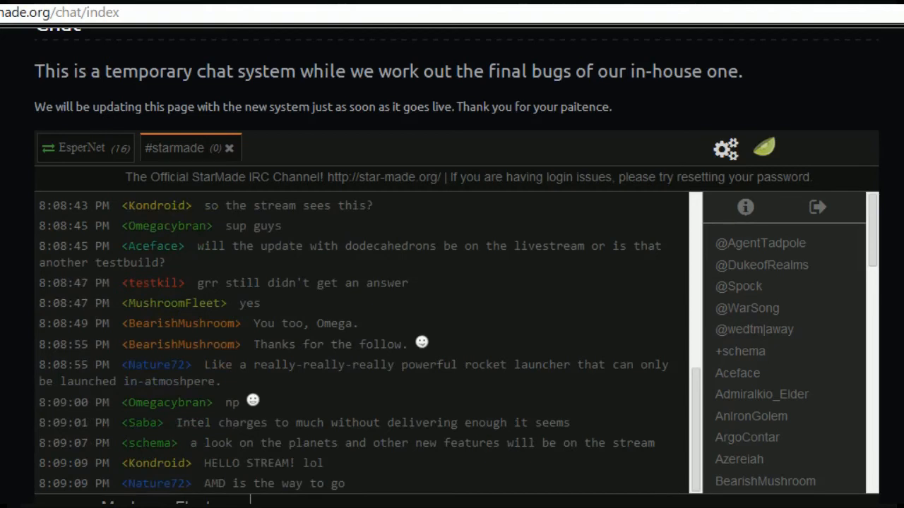
Step: Scroll the chat log to keep up while posting 'hello chat!', 'post in G+' and greeting Schema
{"action": "scroll", "scroll_direction": "down", "scroll_amount": 3}
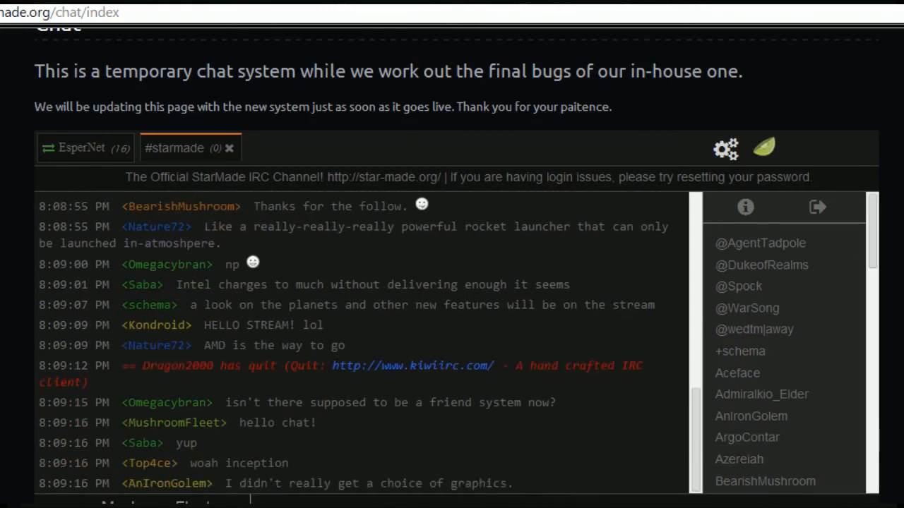
{"action": "scroll", "scroll_direction": "down", "scroll_amount": 3}
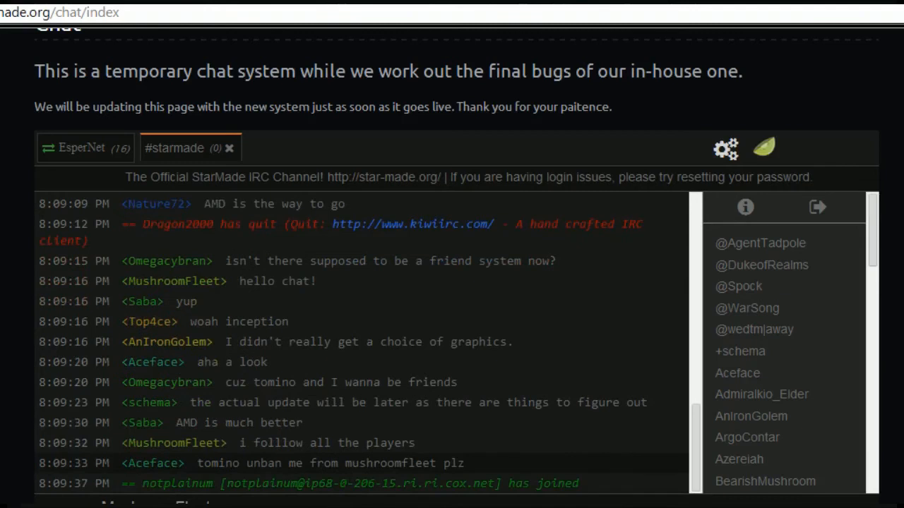
{"action": "scroll", "scroll_direction": "down", "scroll_amount": 3}
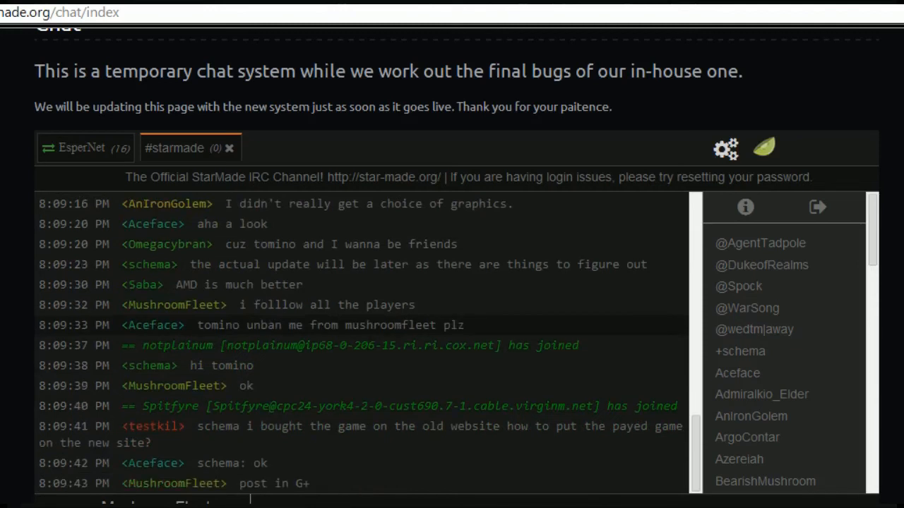
{"action": "scroll", "scroll_direction": "down", "scroll_amount": 3}
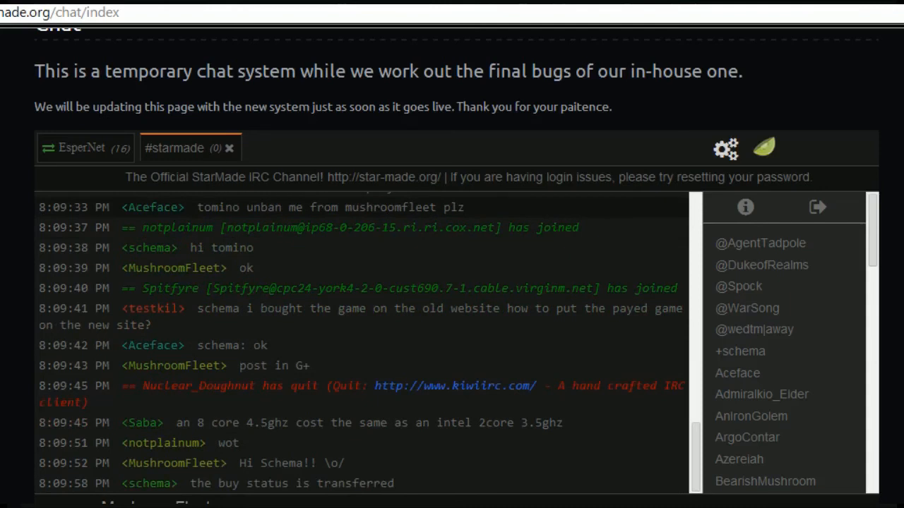
{"action": "scroll", "scroll_direction": "down", "scroll_amount": 3}
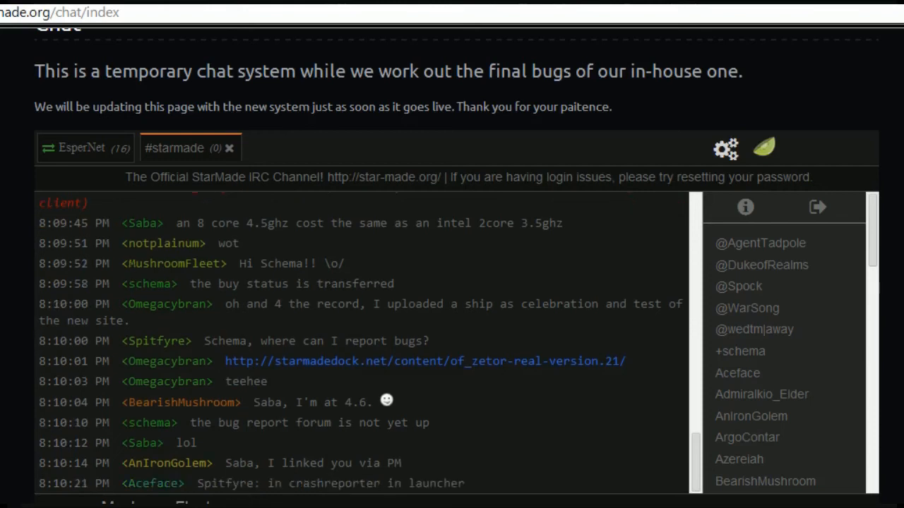
Step: Scroll the #starmade log to follow new messages around the 'report all the bugs' reply
{"action": "scroll", "scroll_direction": "down", "scroll_amount": 3}
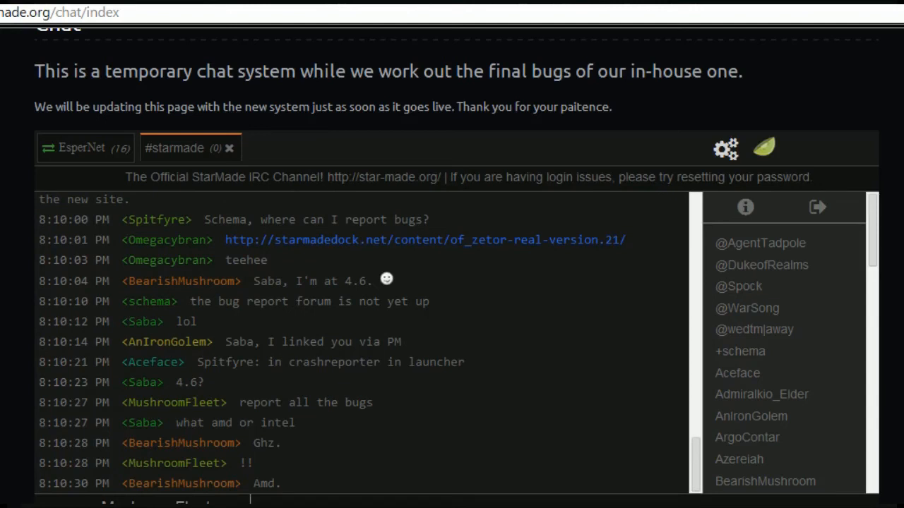
{"action": "scroll", "scroll_direction": "down", "scroll_amount": 3}
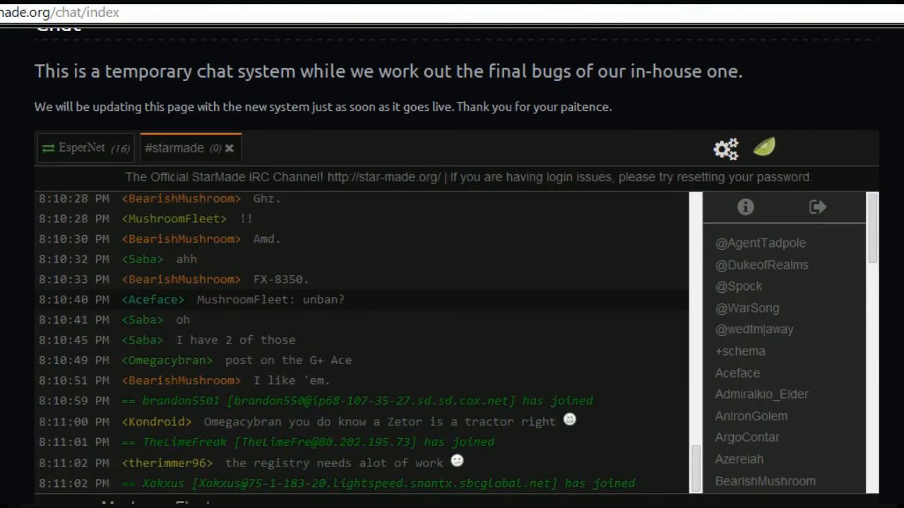
{"action": "scroll", "scroll_direction": "down", "scroll_amount": 3}
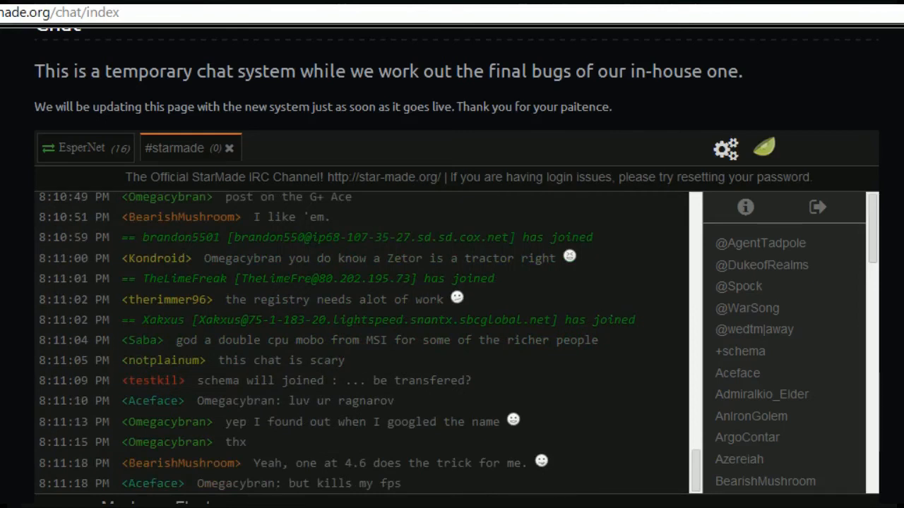
Step: Scroll the chat log while posting 'stay away from the Y holes' and 'just say no'
{"action": "scroll", "scroll_direction": "down", "scroll_amount": 3}
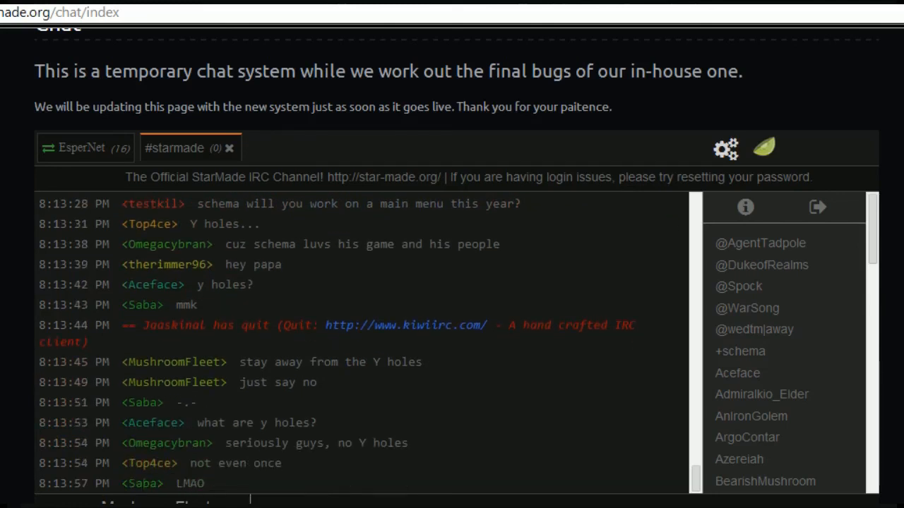
{"action": "scroll", "scroll_direction": "down", "scroll_amount": 3}
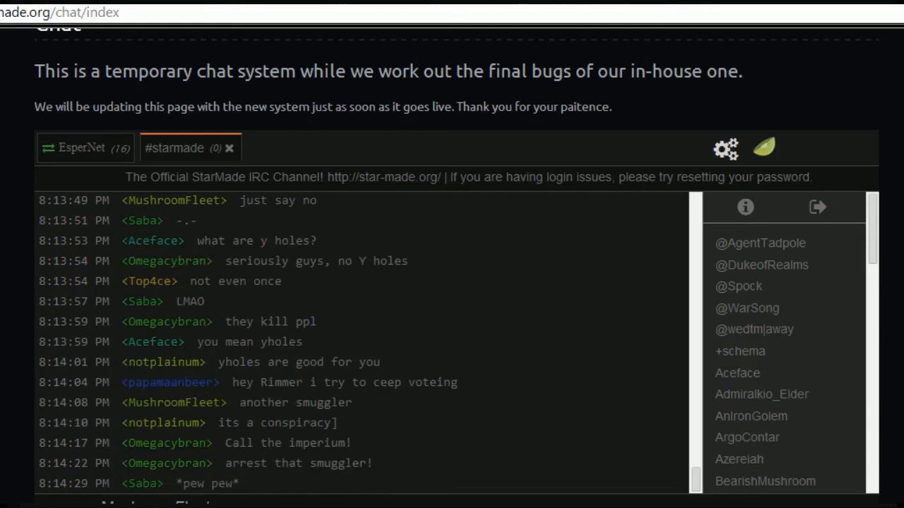
{"action": "mouse_move", "coordinate": [435, 358]}
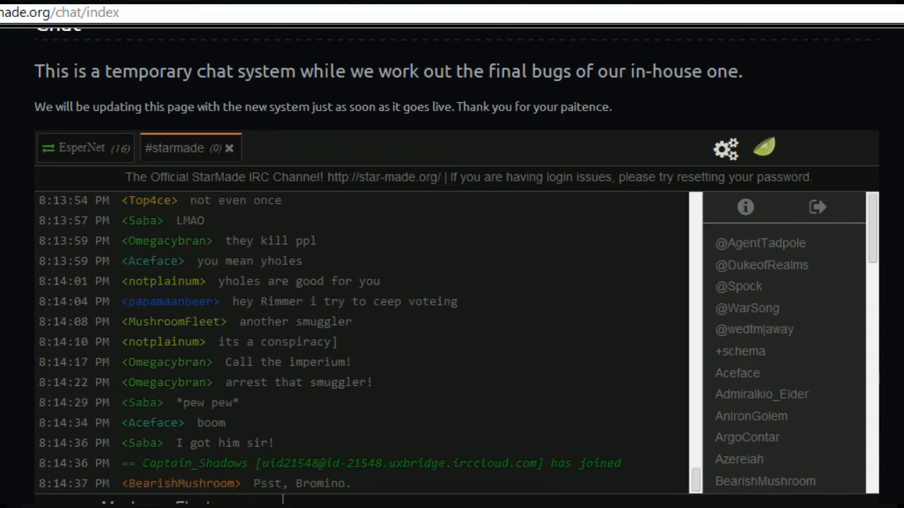
Step: Scroll the message log to follow the conversation after replying 'yes shroom bro' and 'what?'
{"action": "scroll", "scroll_direction": "down", "scroll_amount": 3}
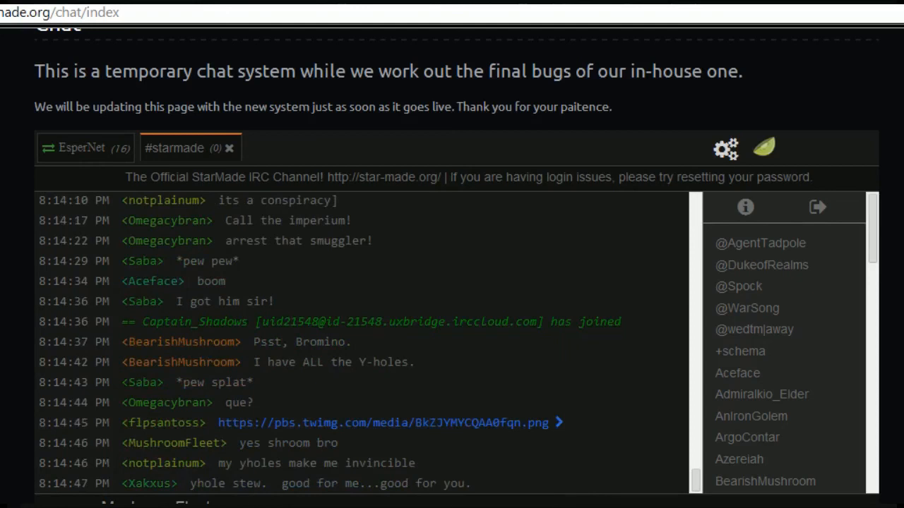
{"action": "scroll", "scroll_direction": "down", "scroll_amount": 3}
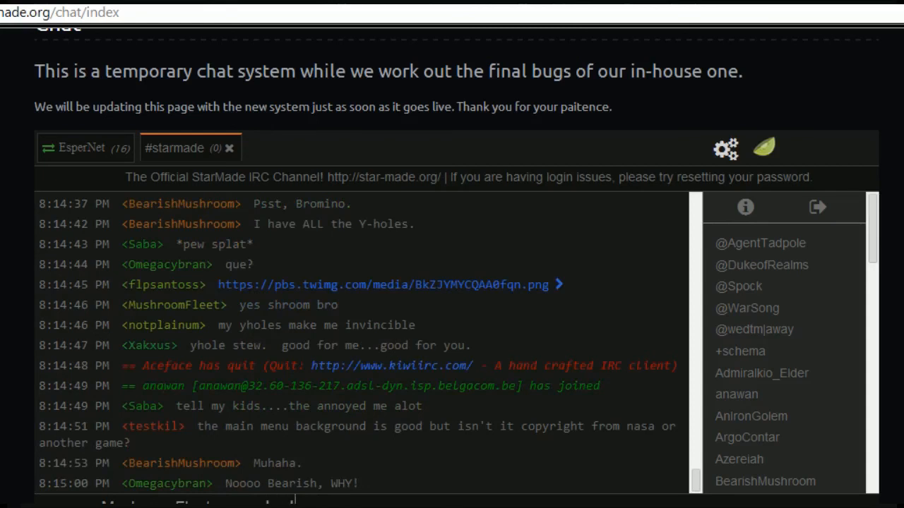
{"action": "scroll", "scroll_direction": "down", "scroll_amount": 3}
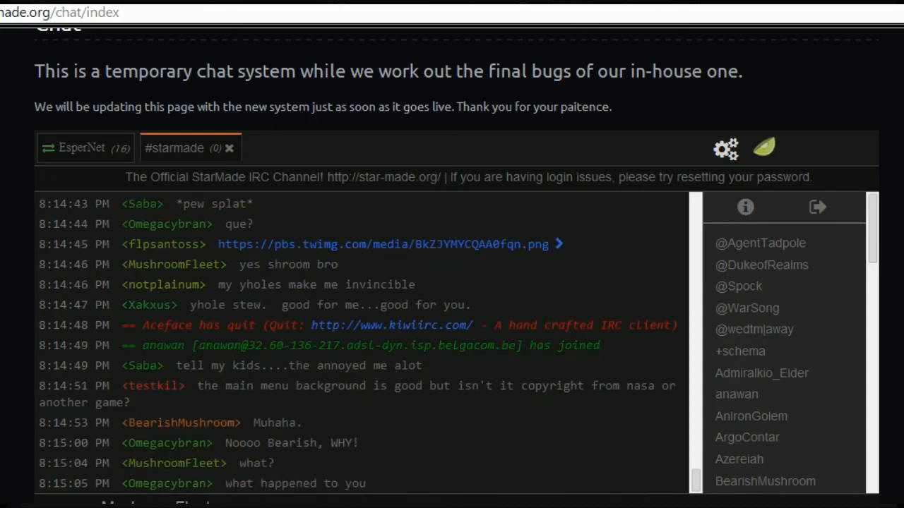